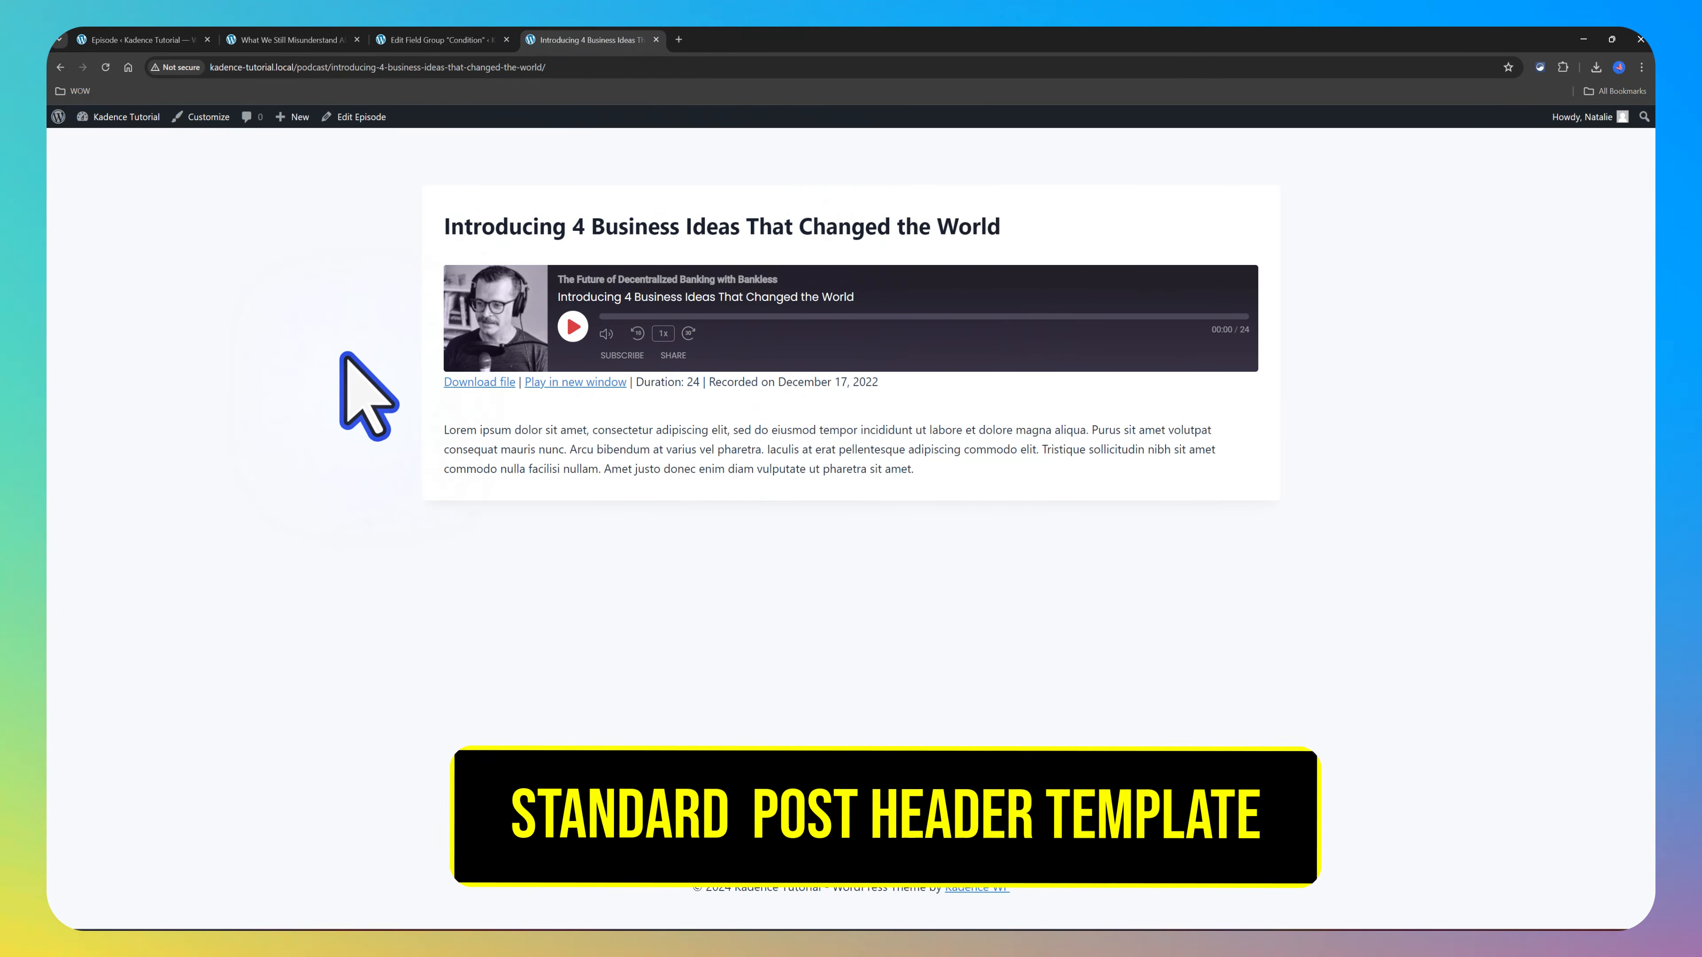
Step: Review the podcast-hero episode page, then expand the 'check to Activate' field in the Condition group
click(293, 39)
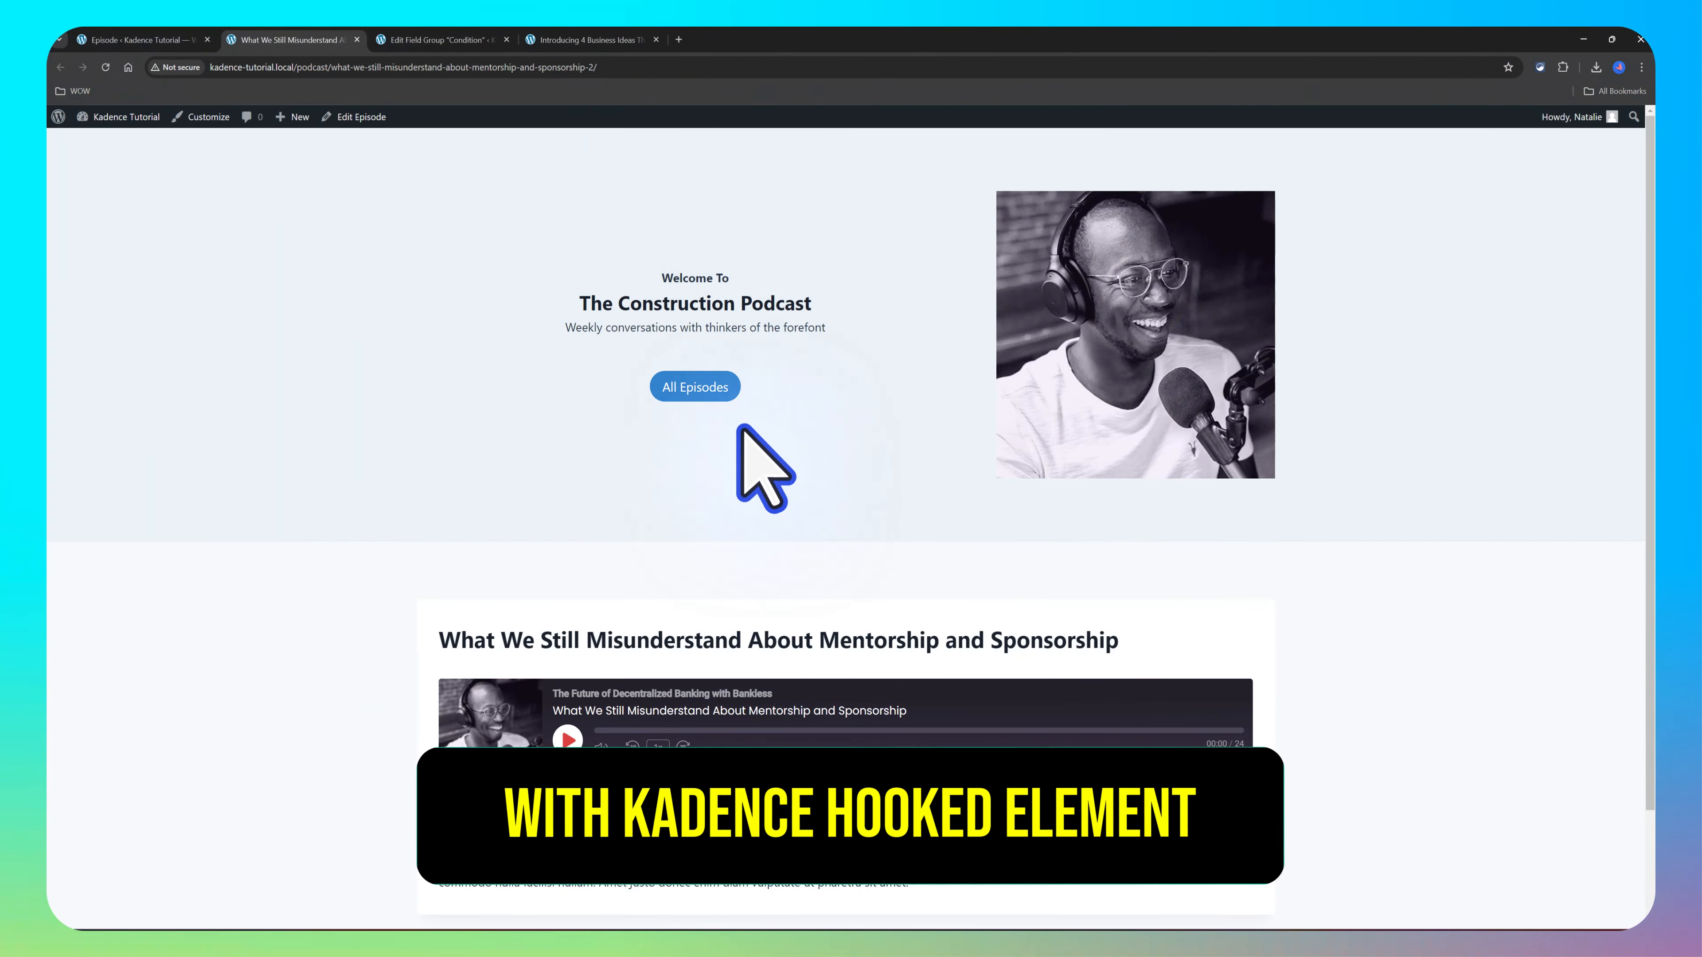
scroll(down, 3)
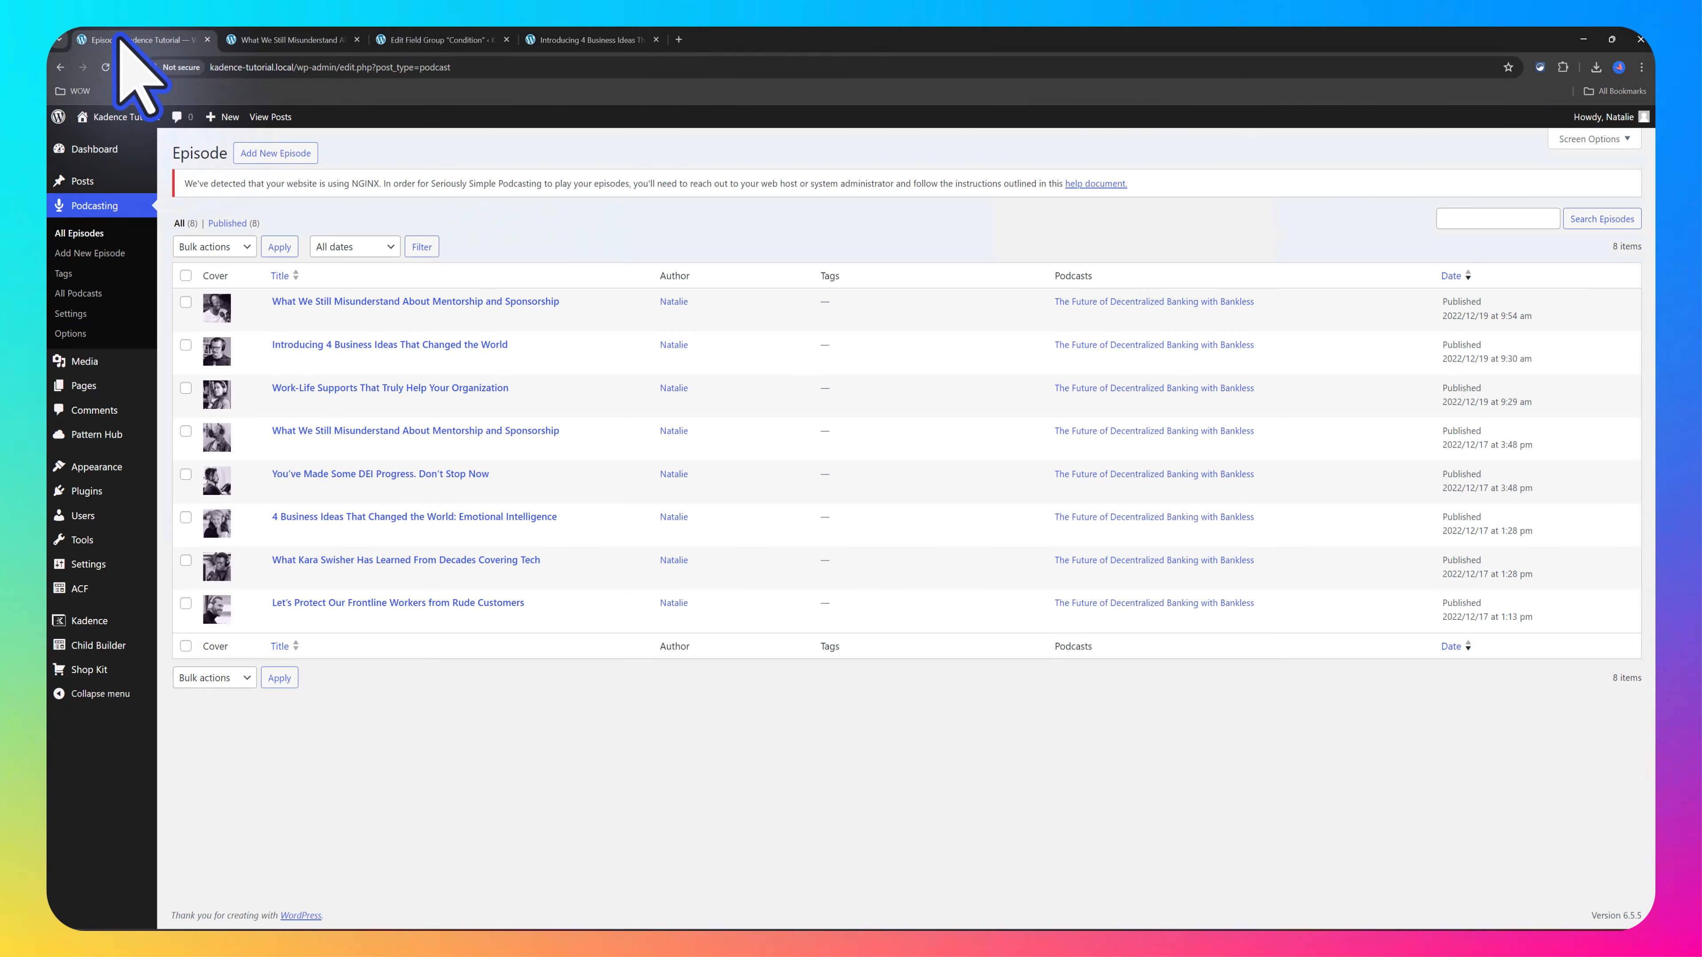
mouse_move(406, 561)
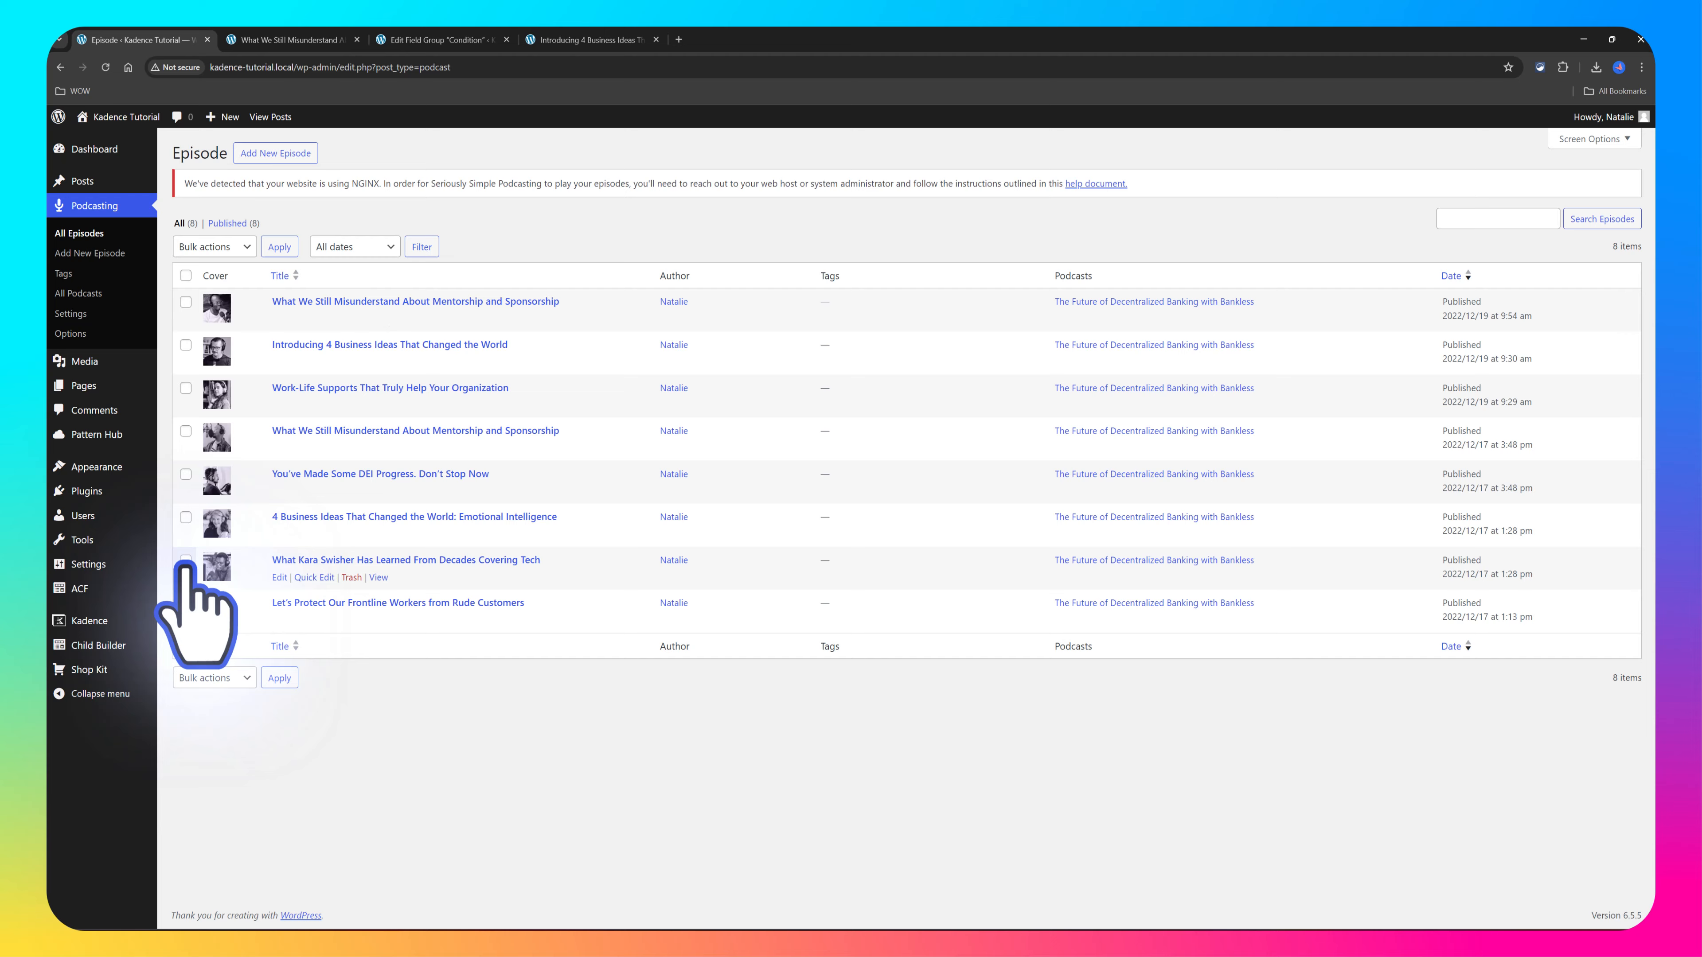
click(440, 39)
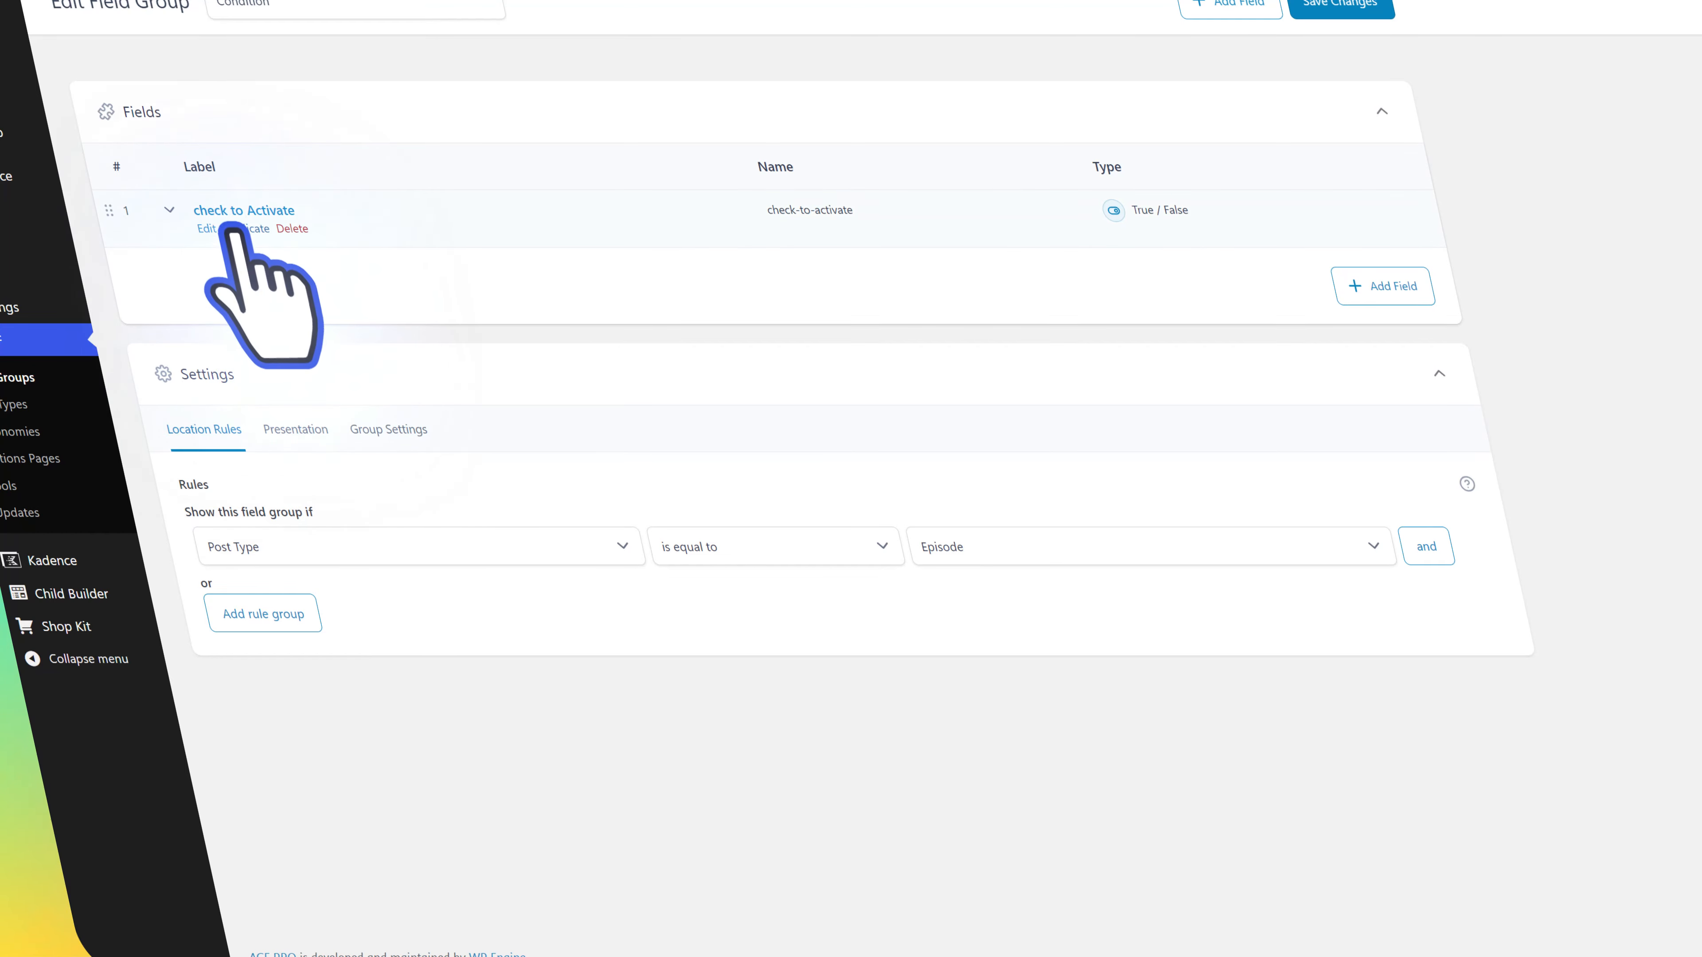
click(205, 227)
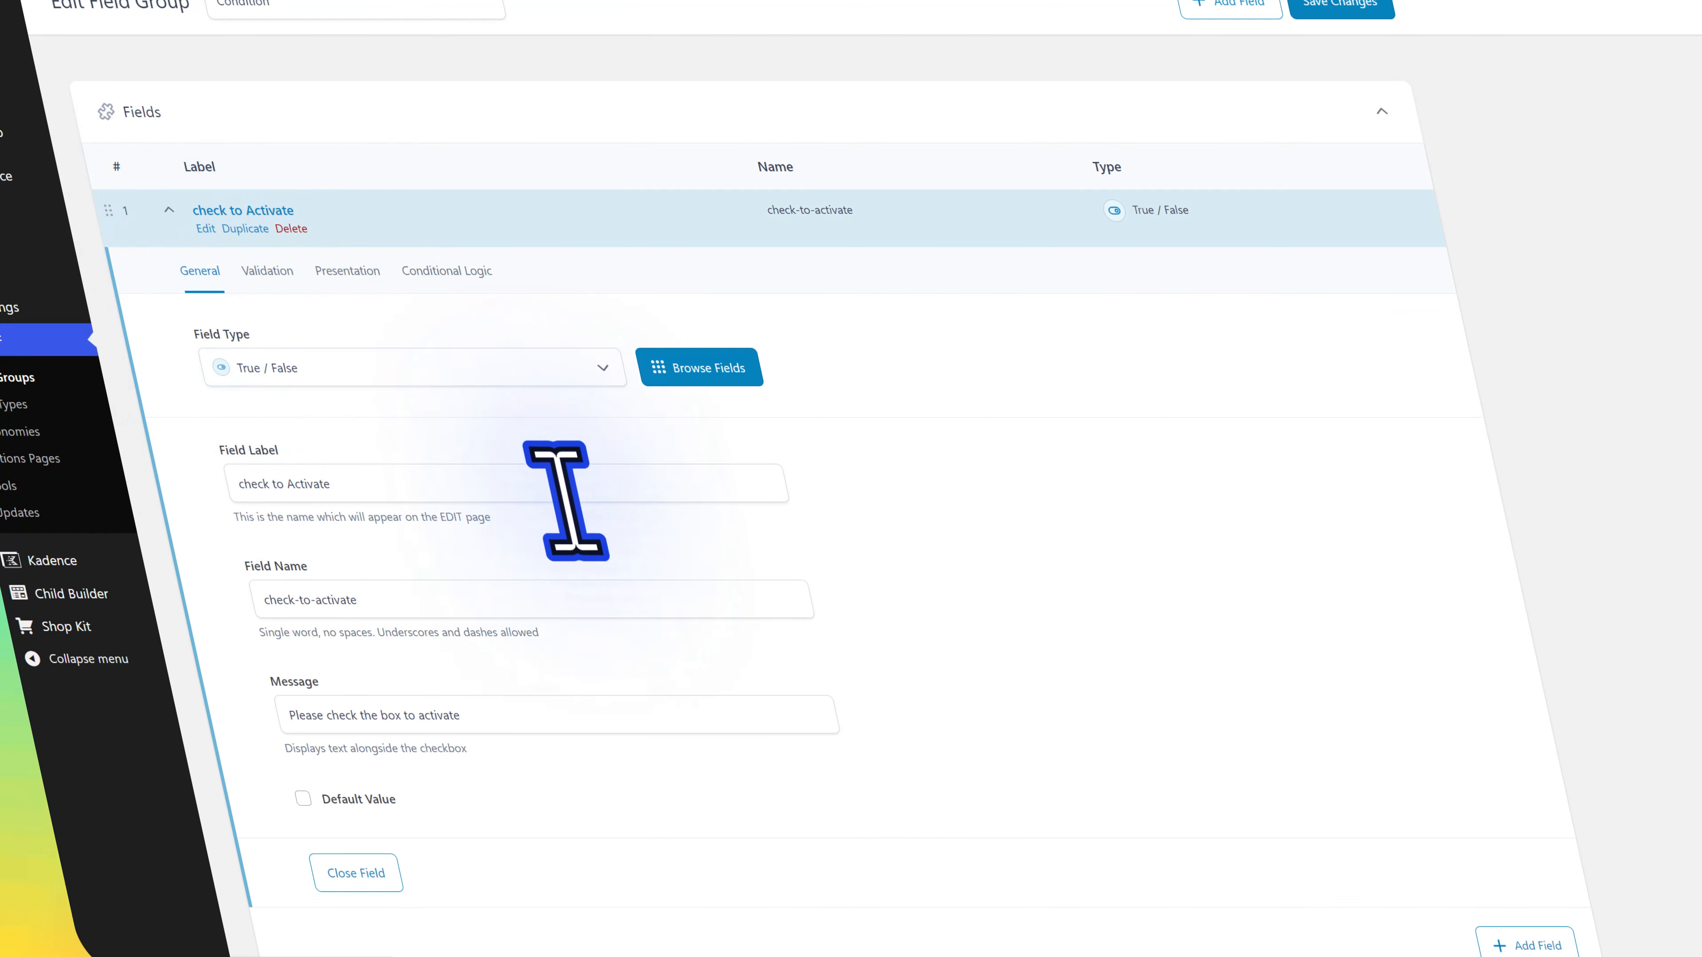
scroll(down, 3)
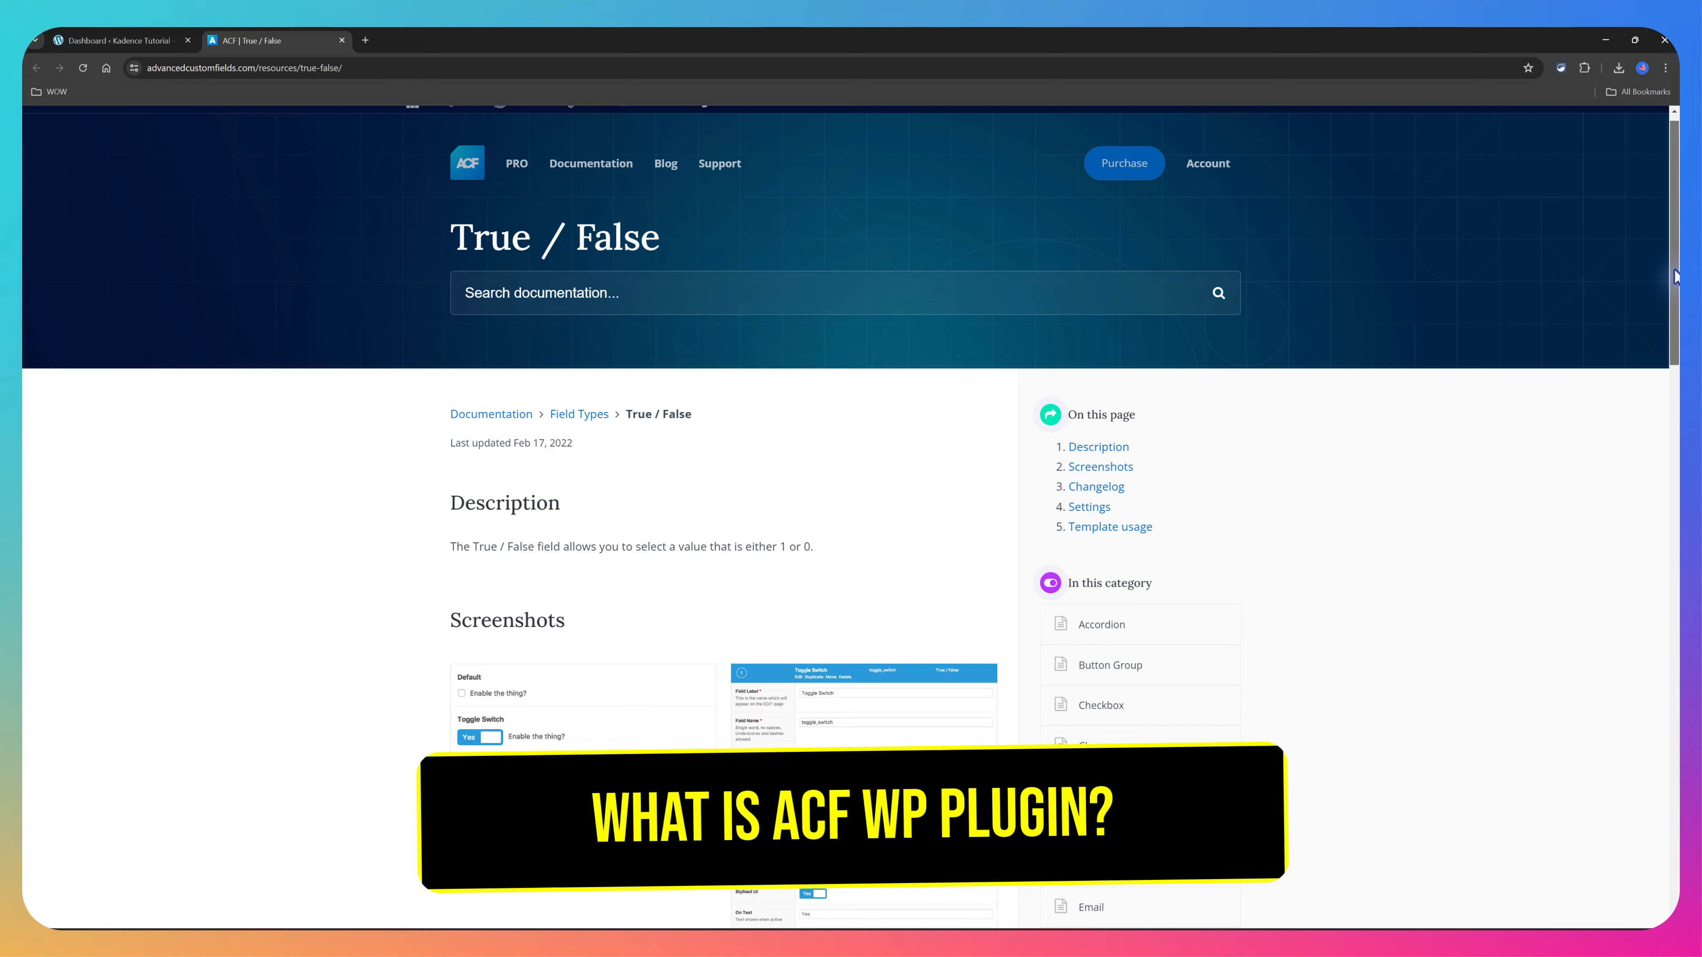
scroll(down, 3)
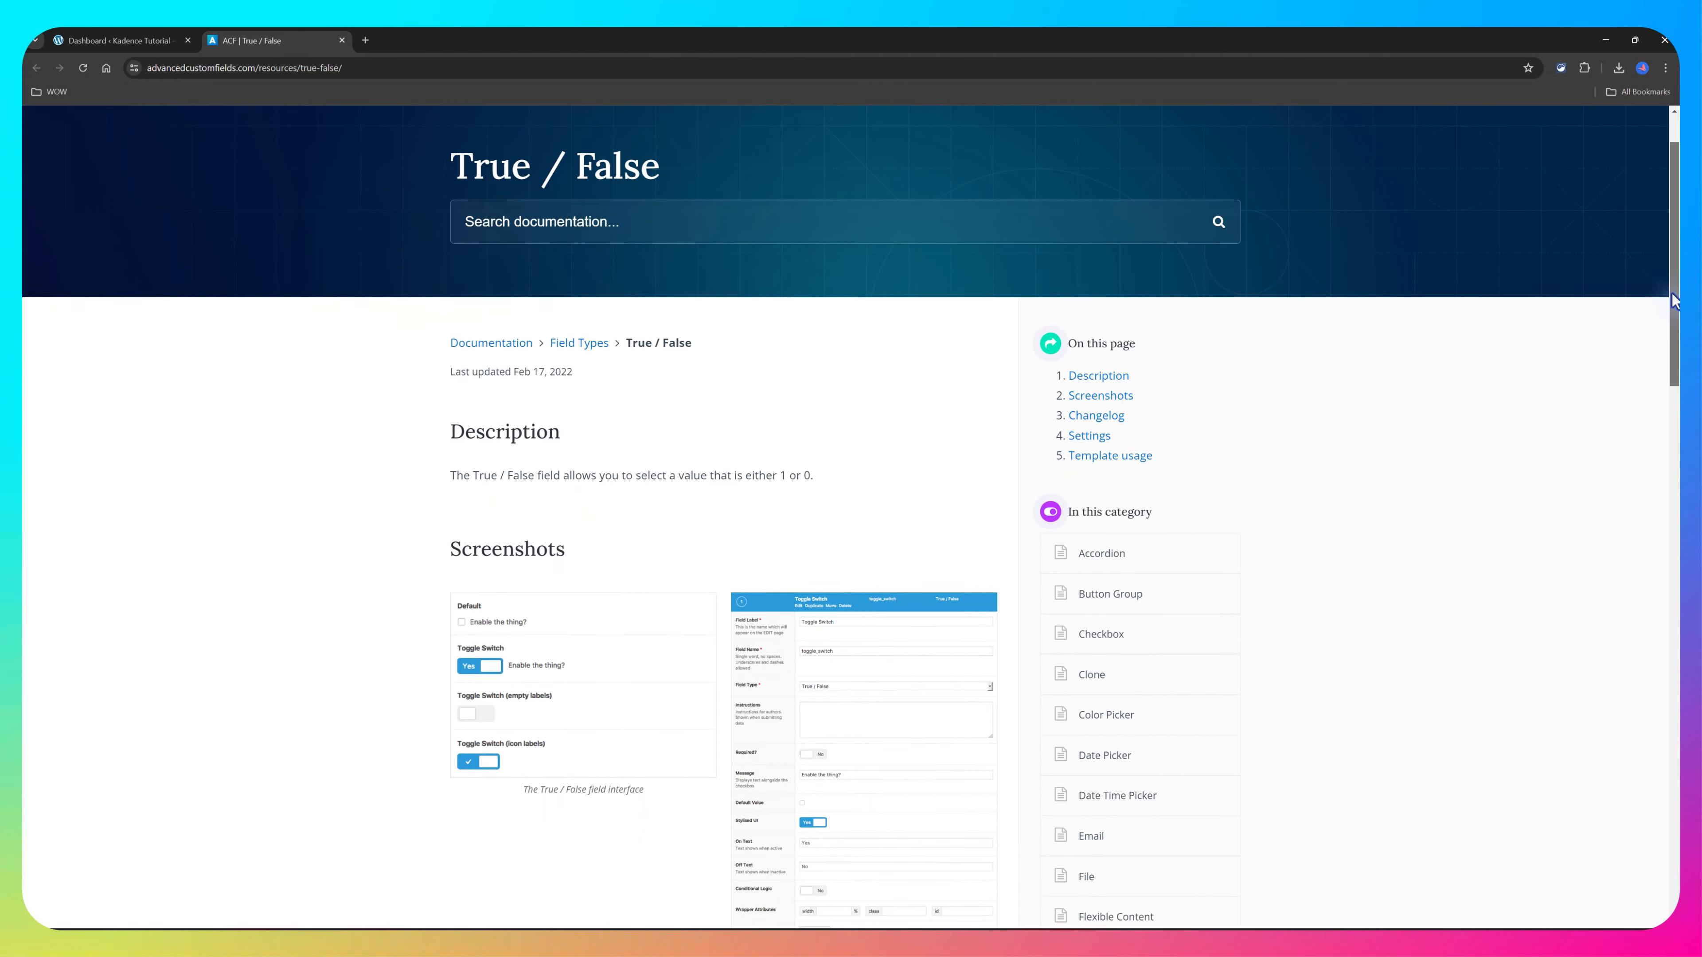
scroll(down, 3)
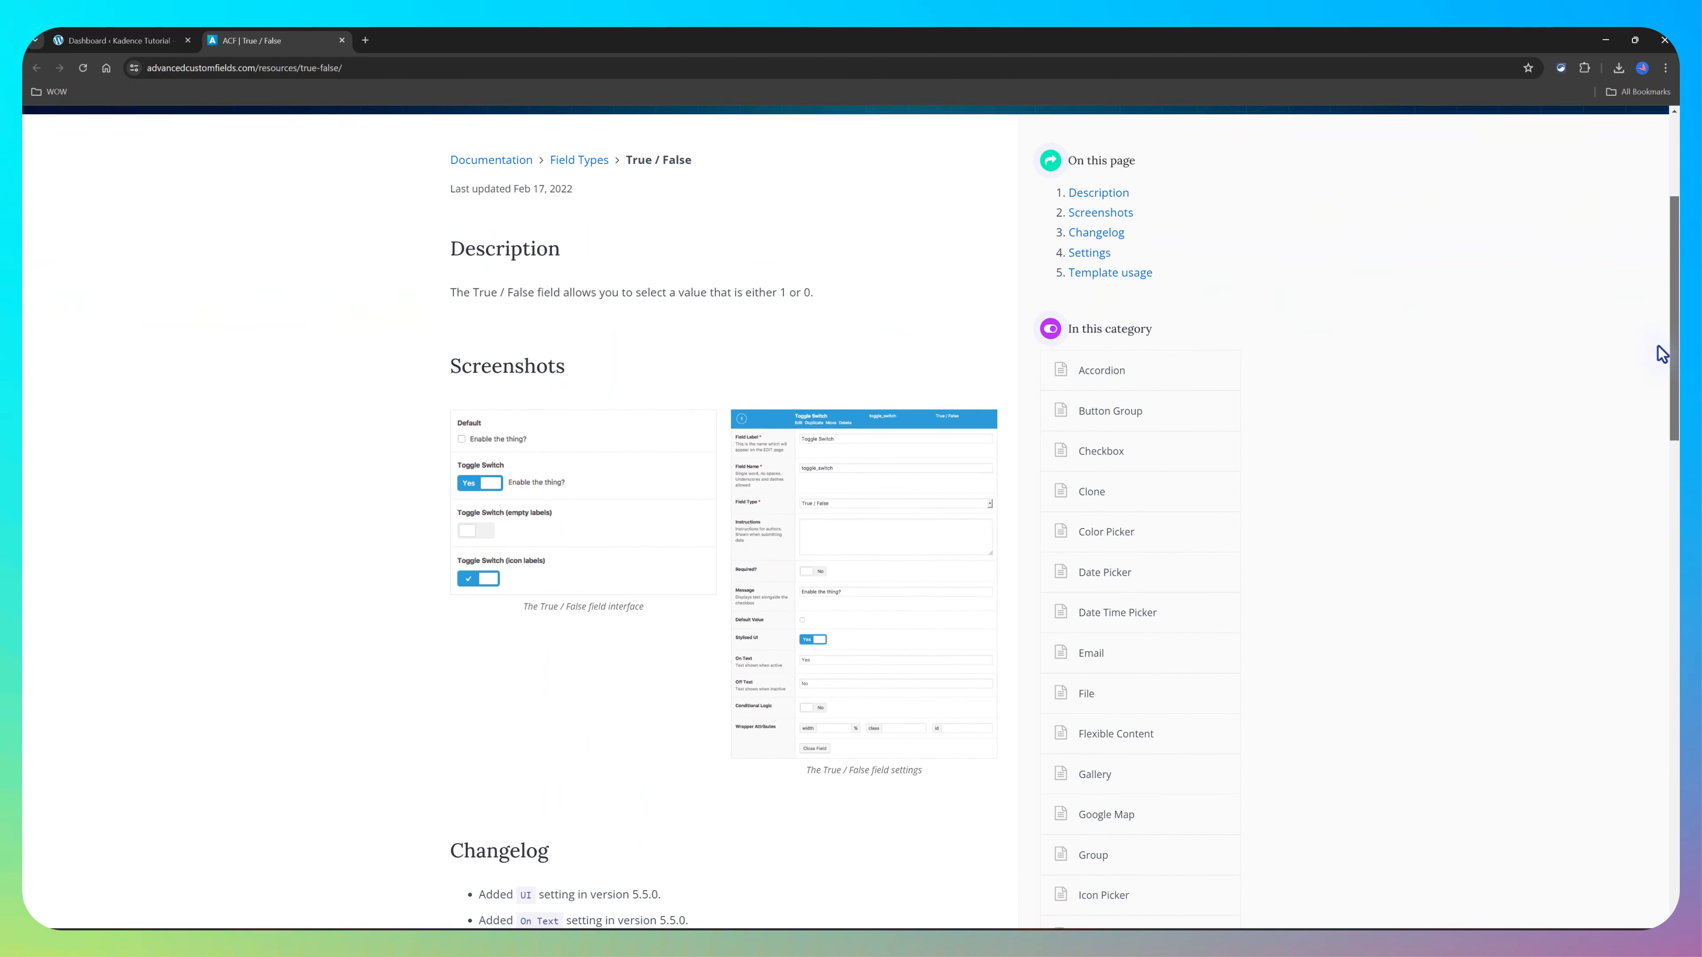
triple_click(629, 270)
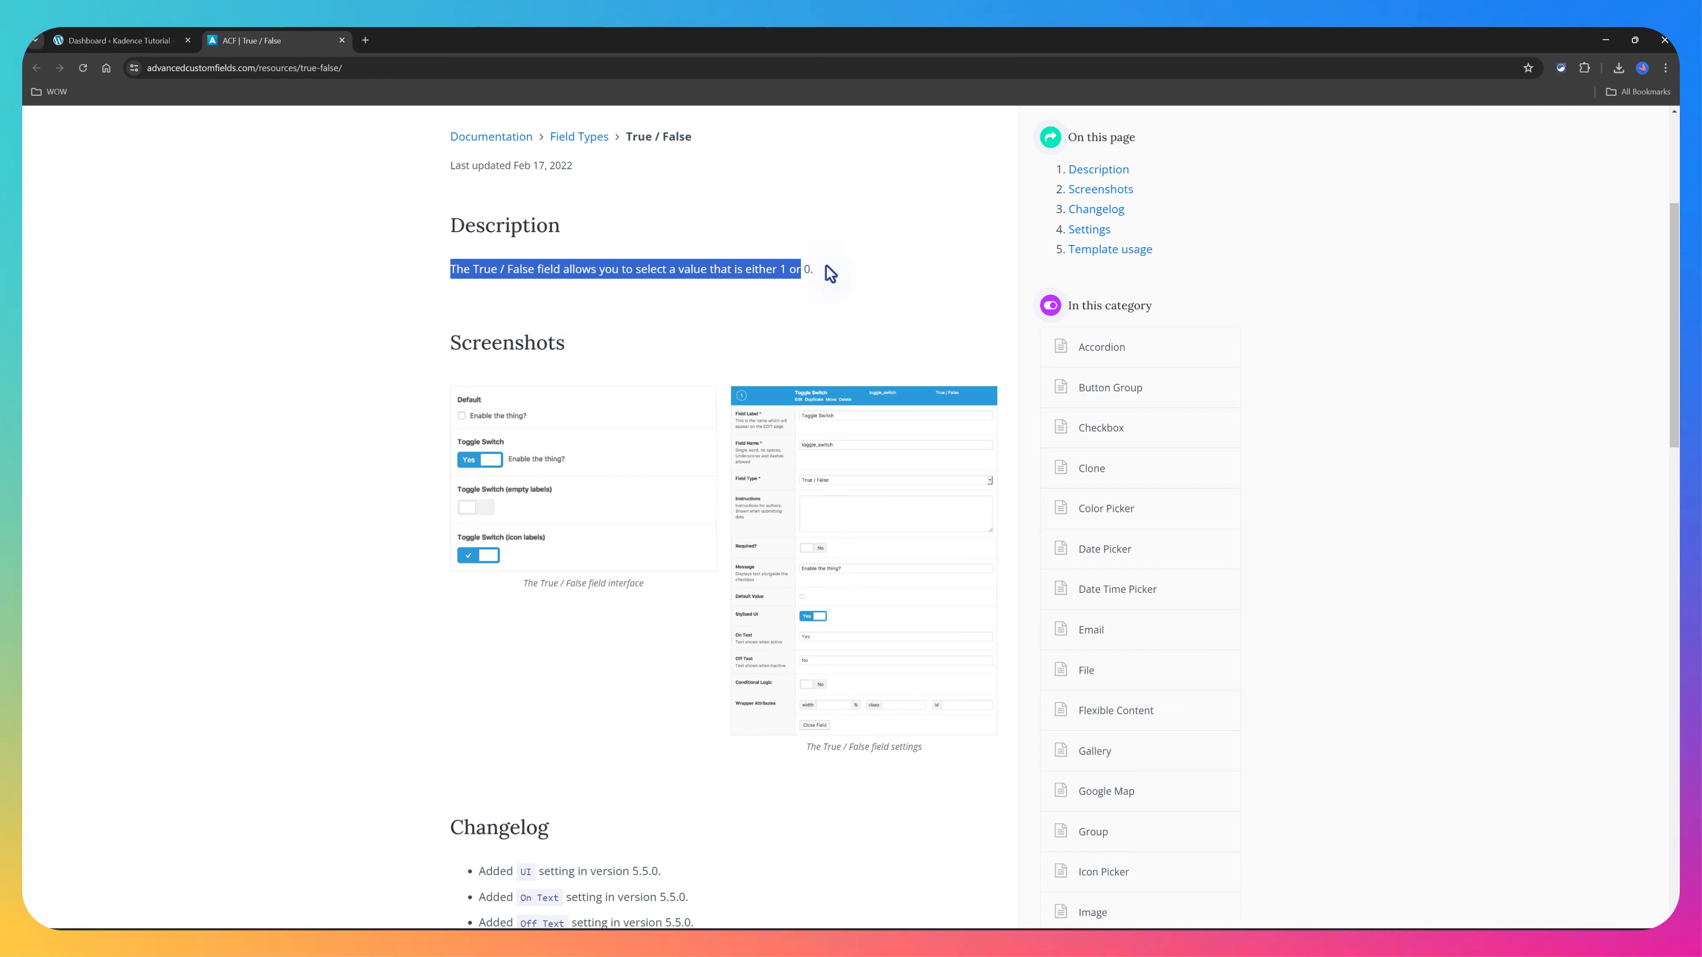
scroll(down, 3)
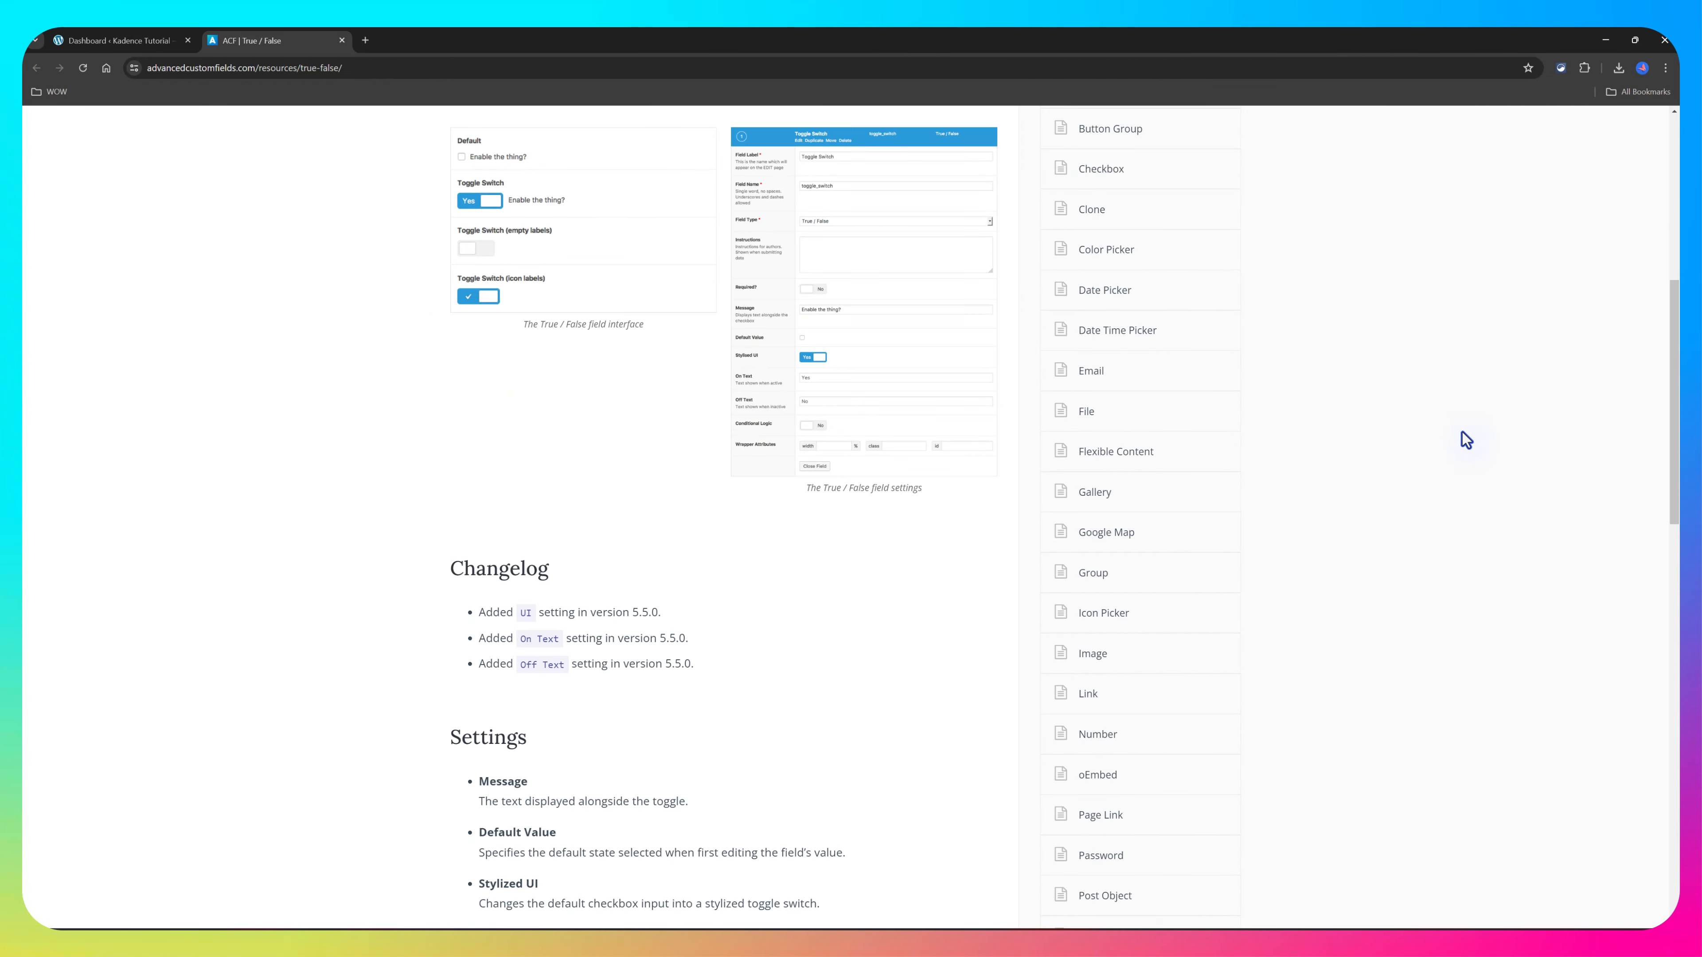
scroll(down, 3)
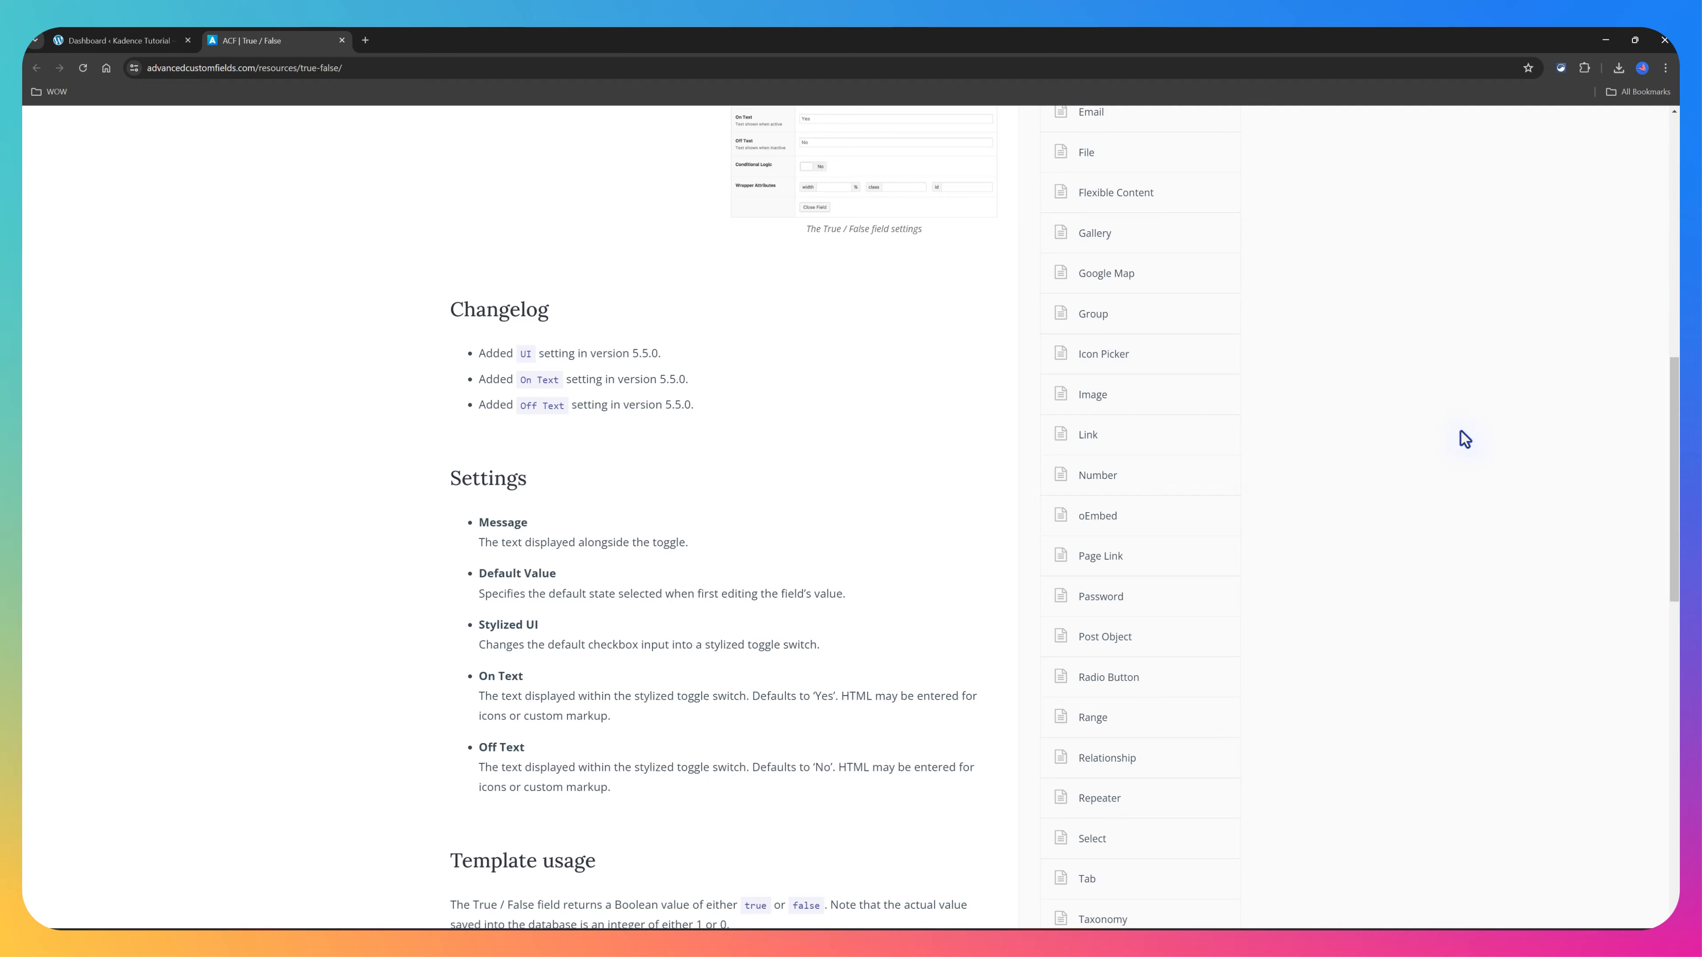
scroll(down, 3)
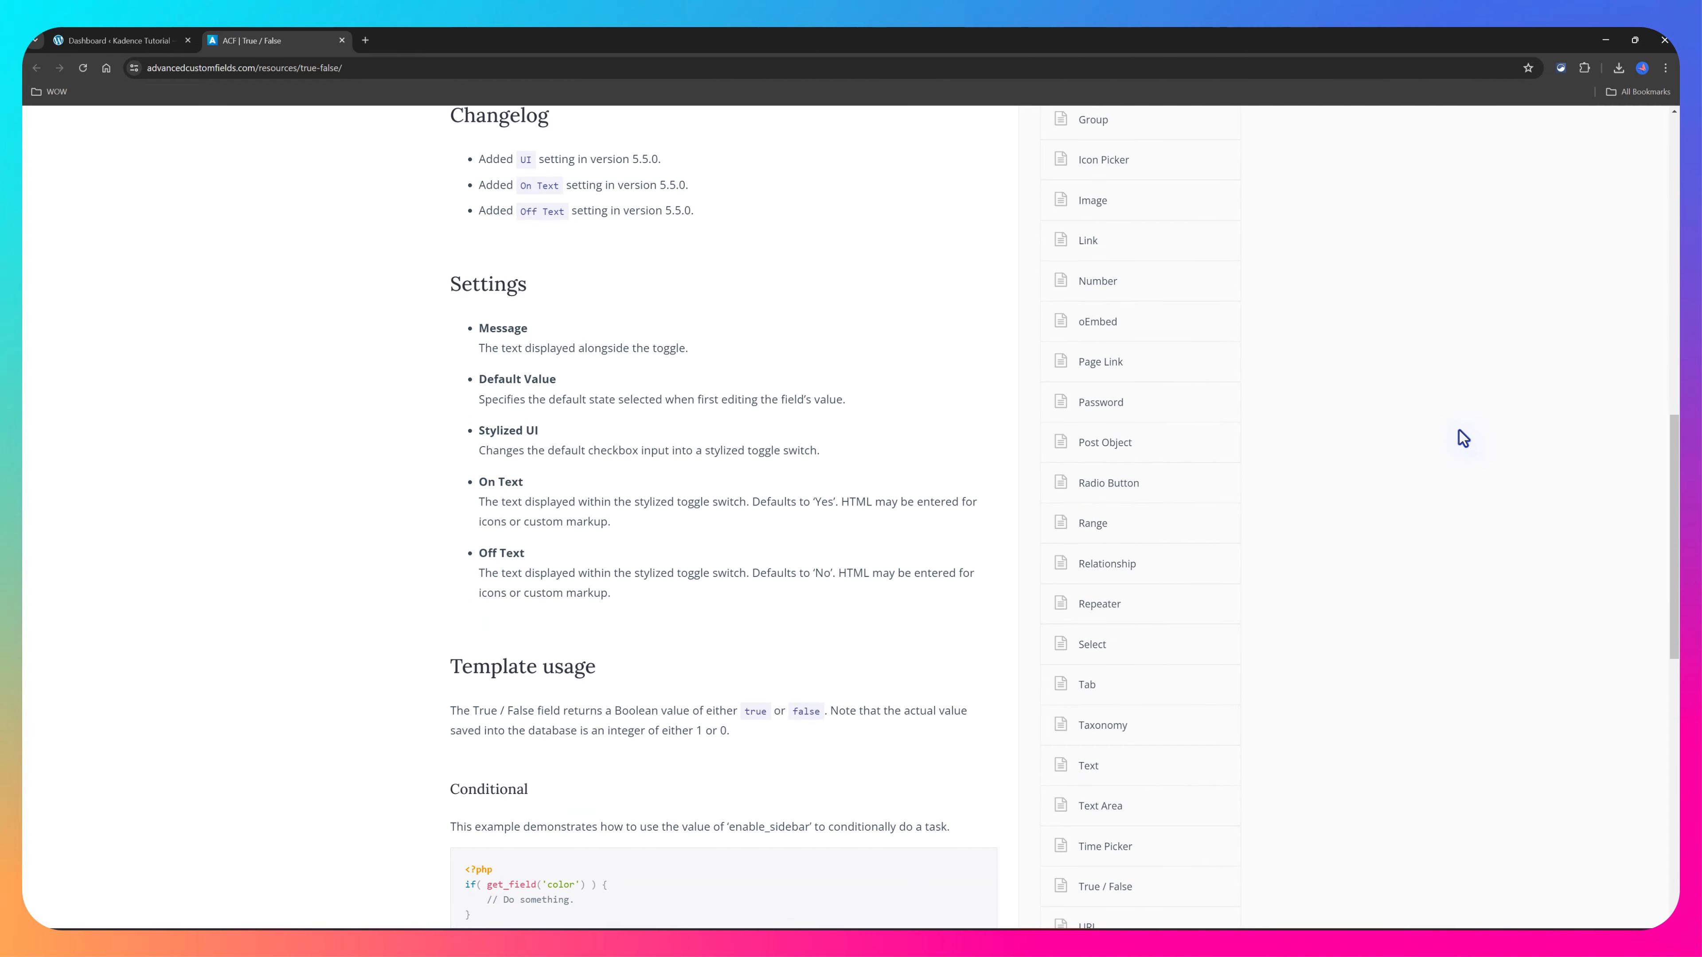
scroll(down, 3)
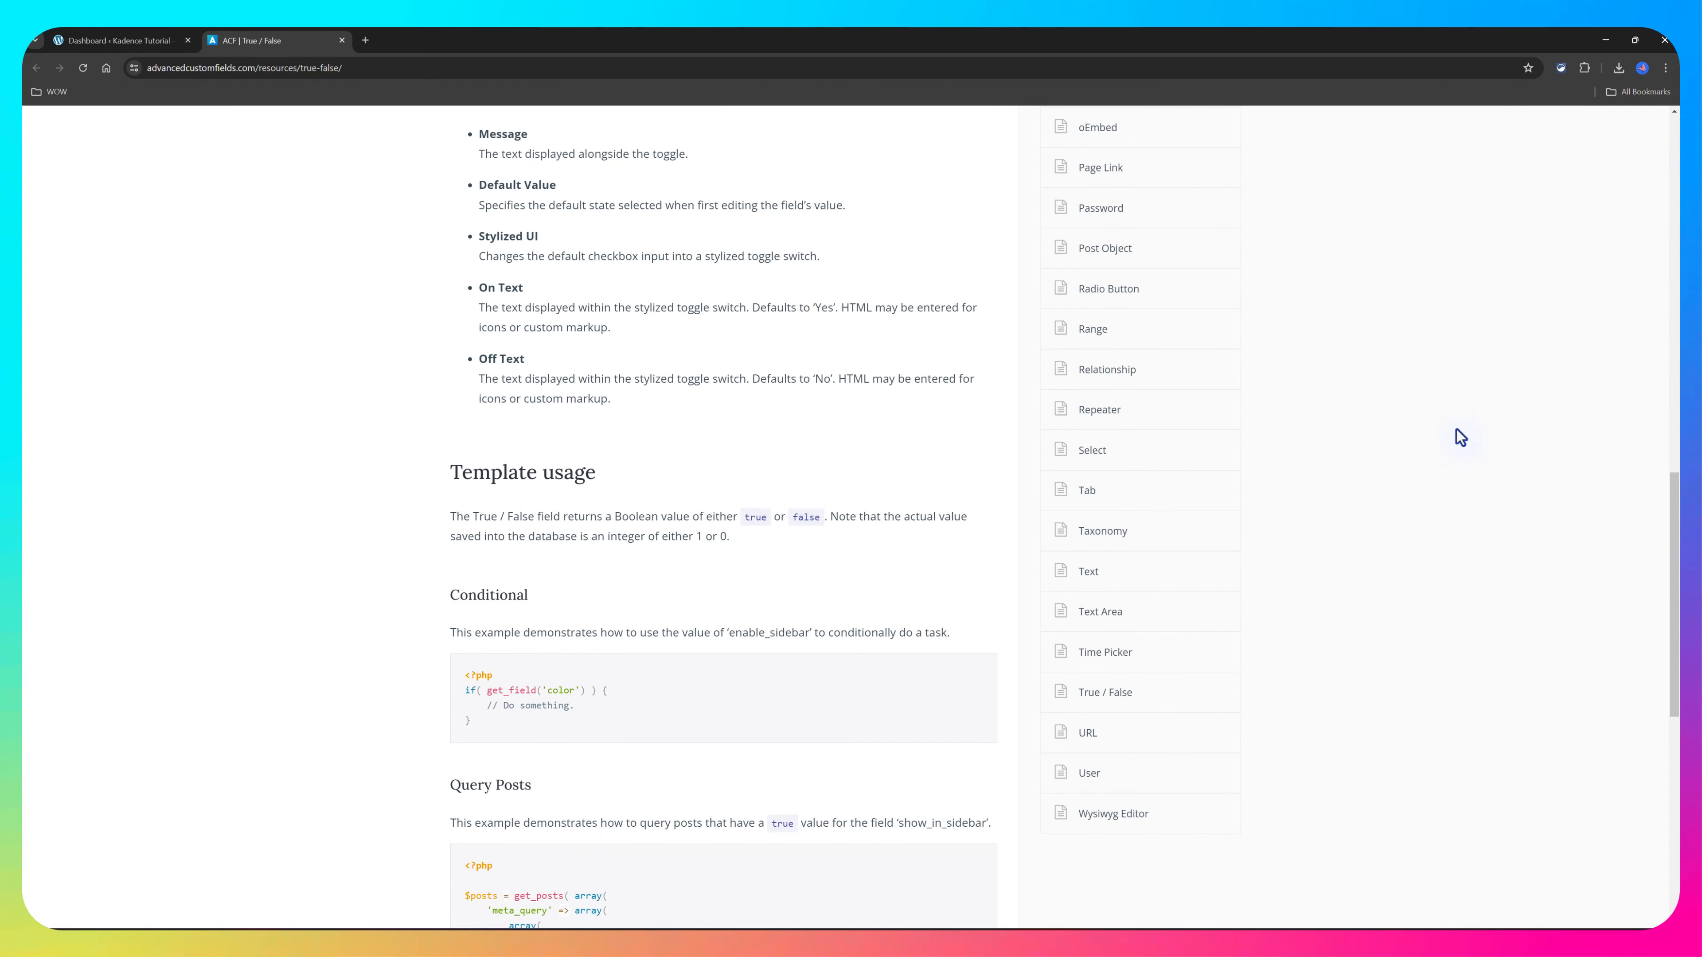
scroll(down, 3)
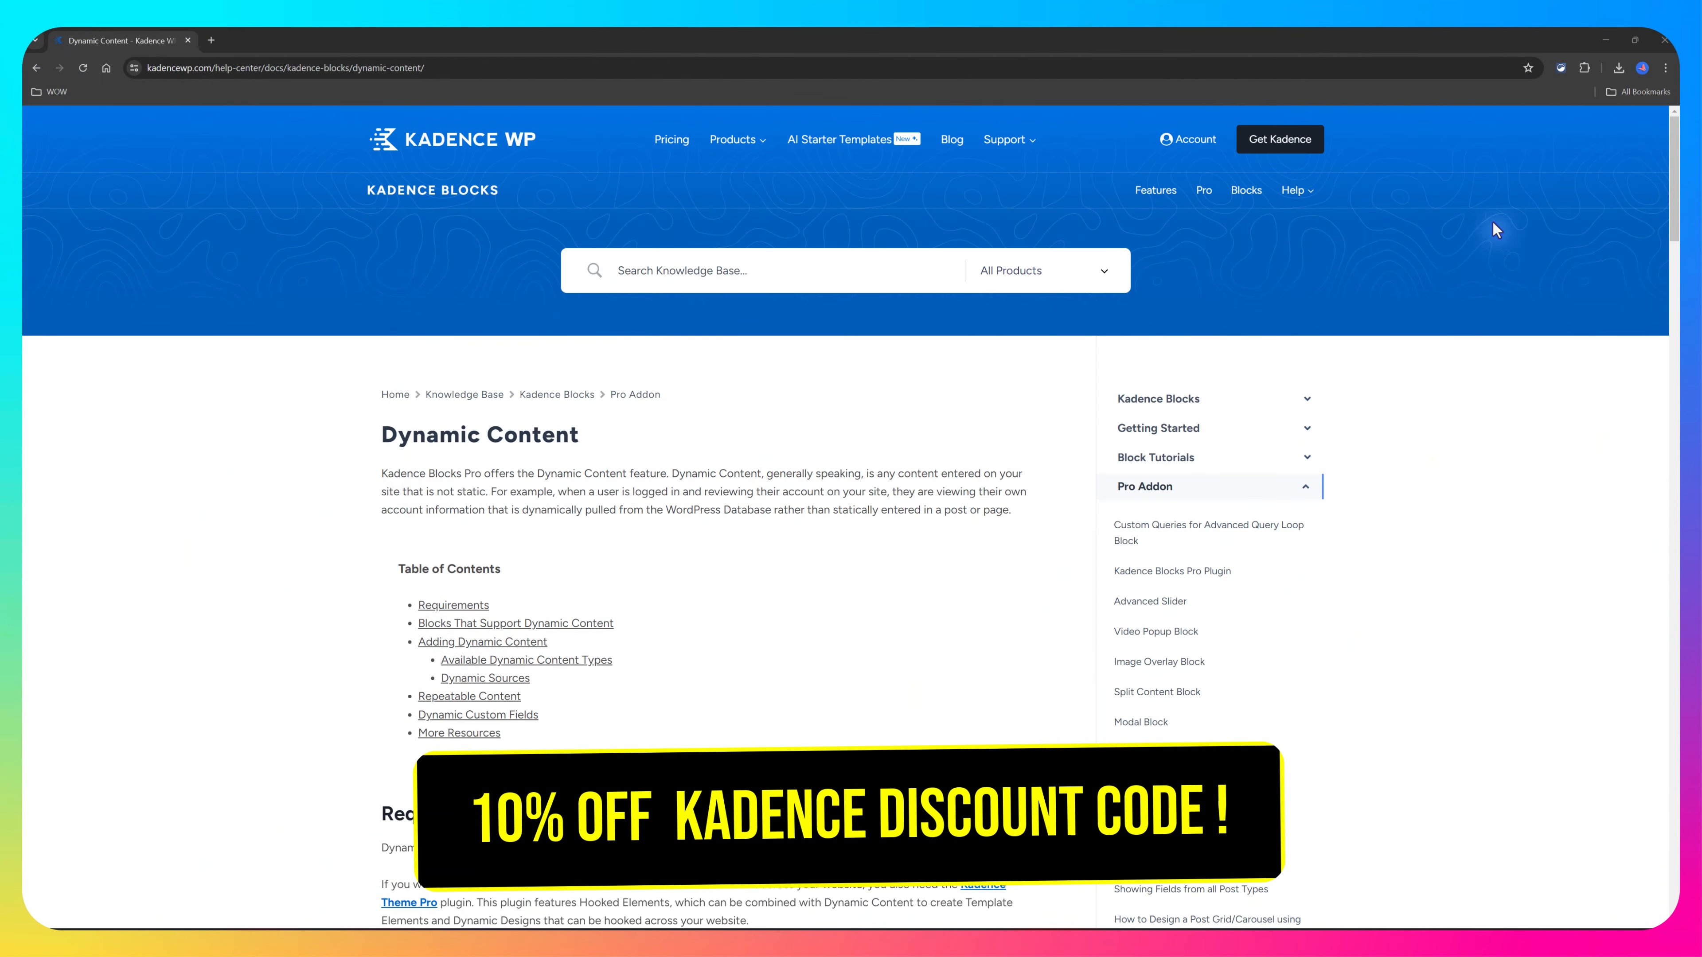
double_click(479, 434)
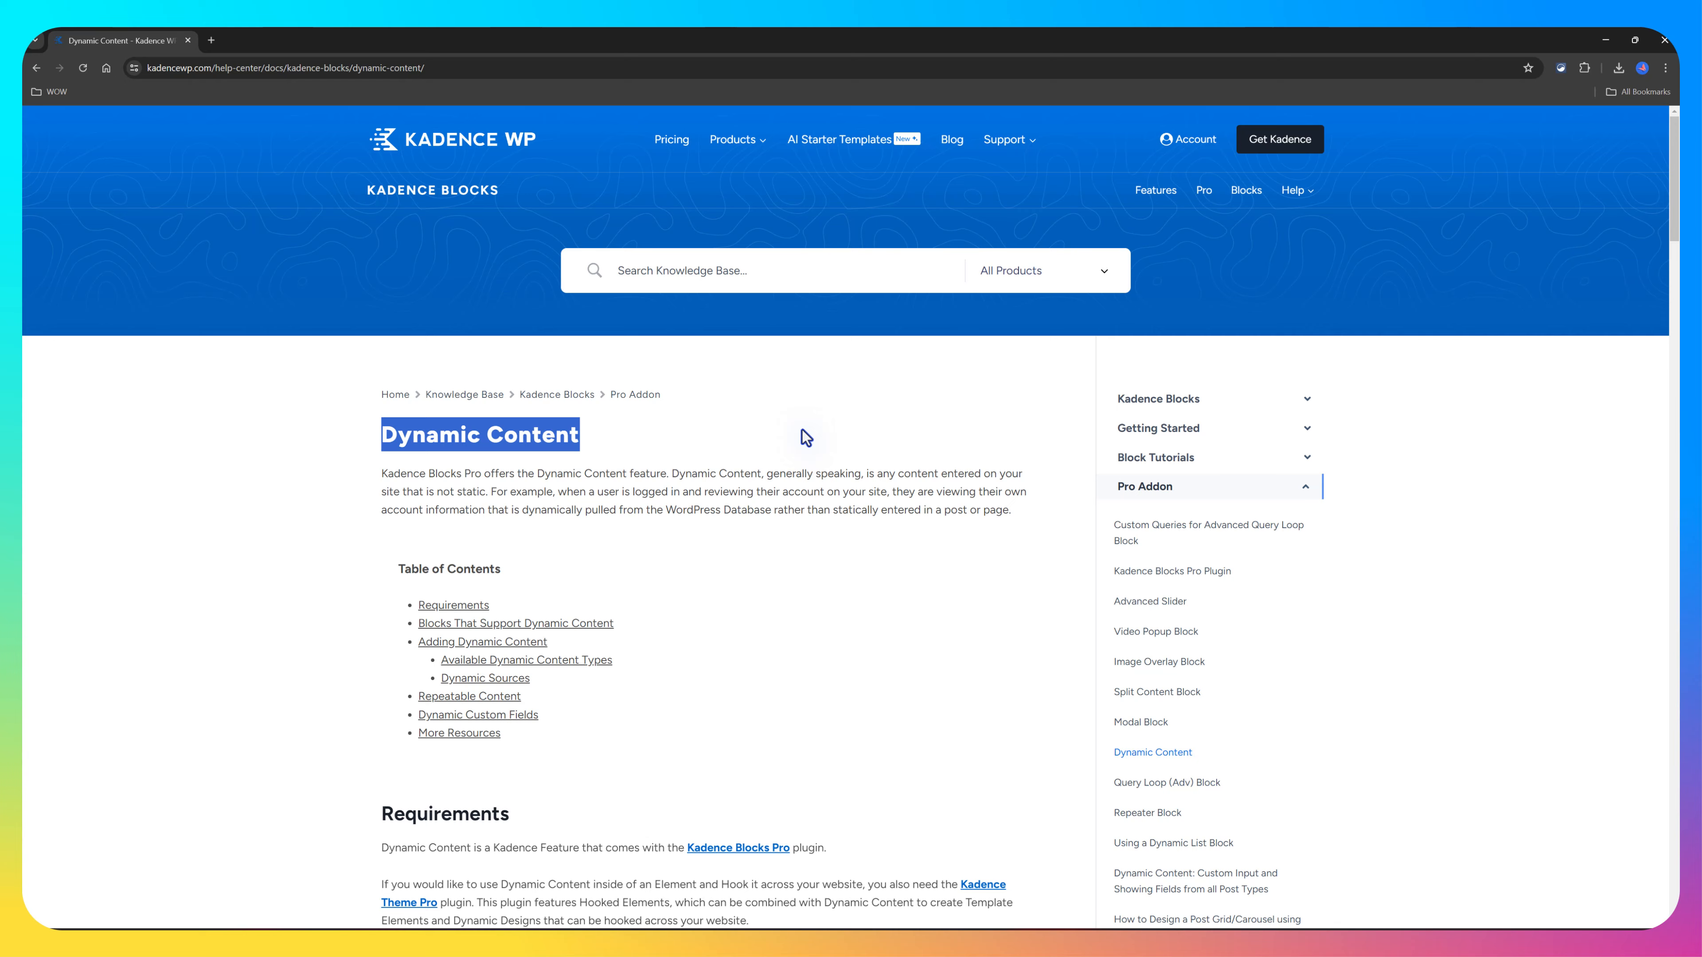
scroll(down, 3)
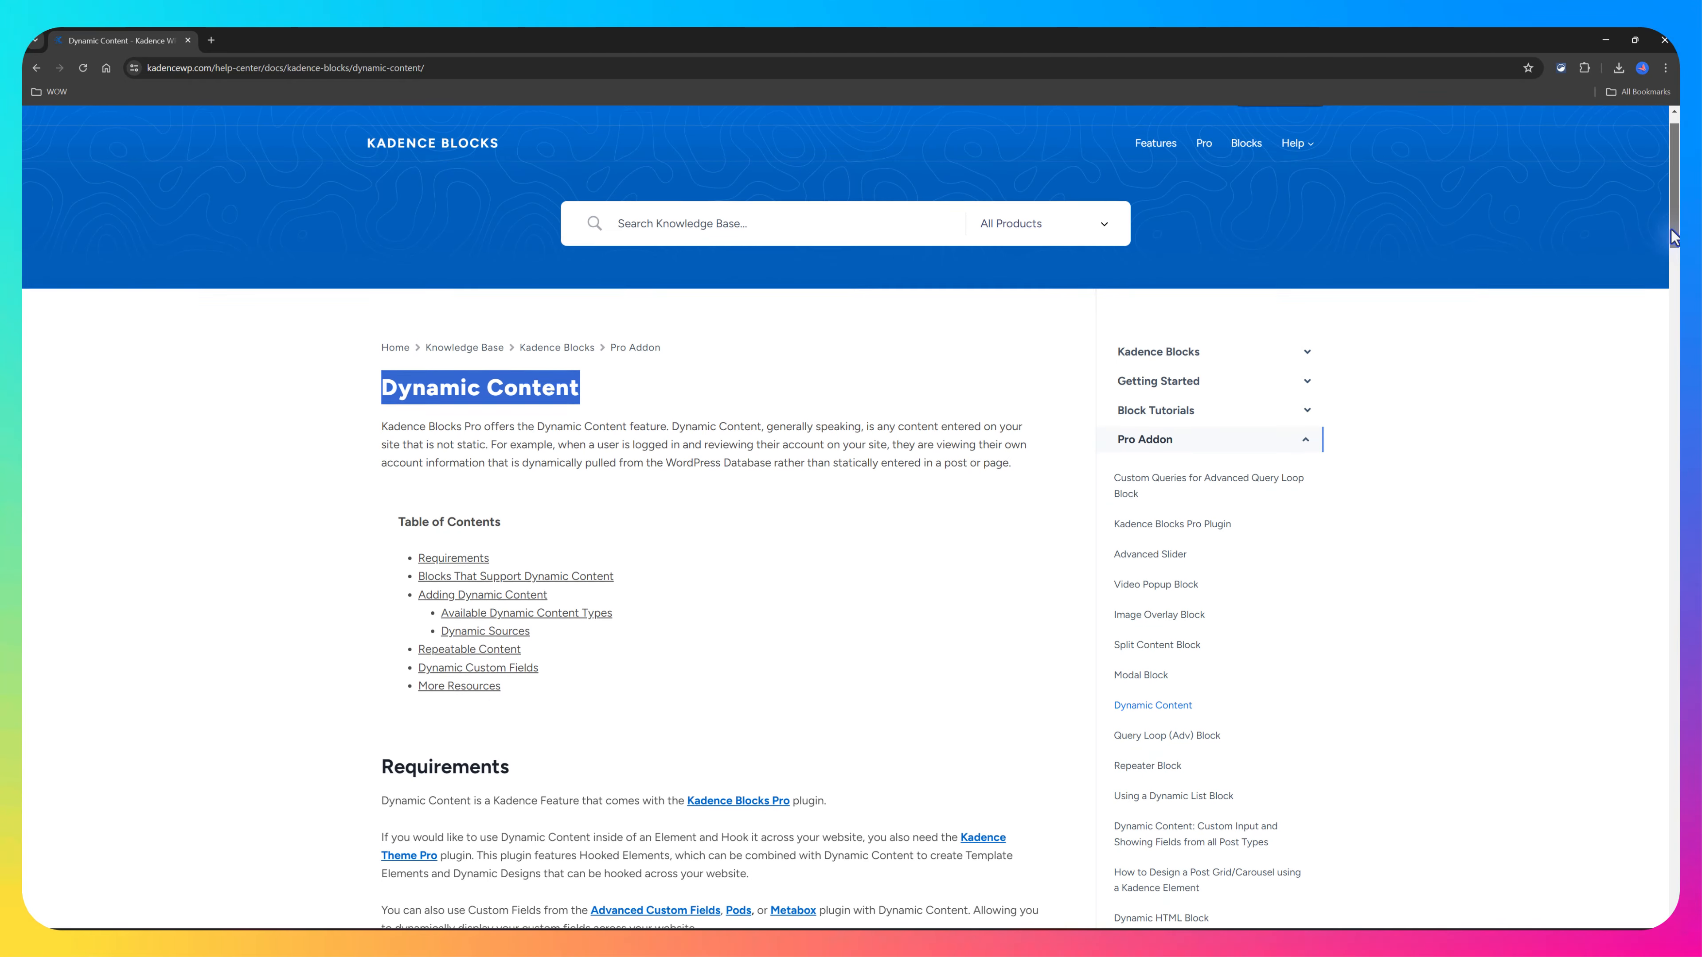
scroll(down, 3)
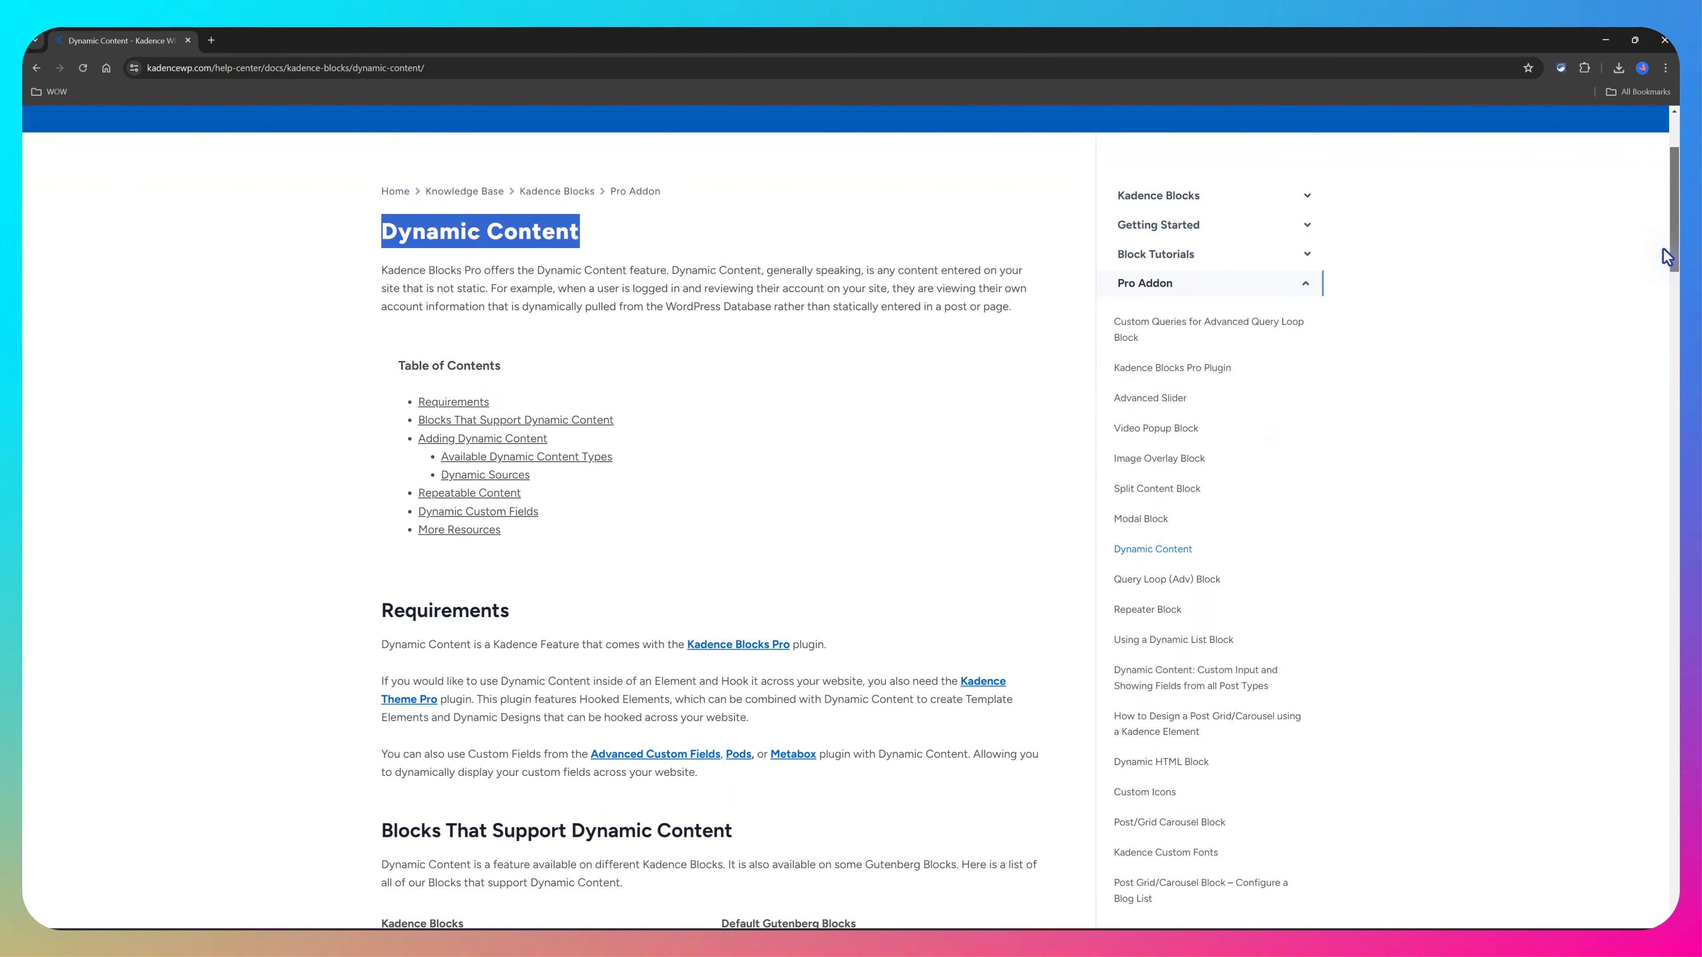
scroll(down, 3)
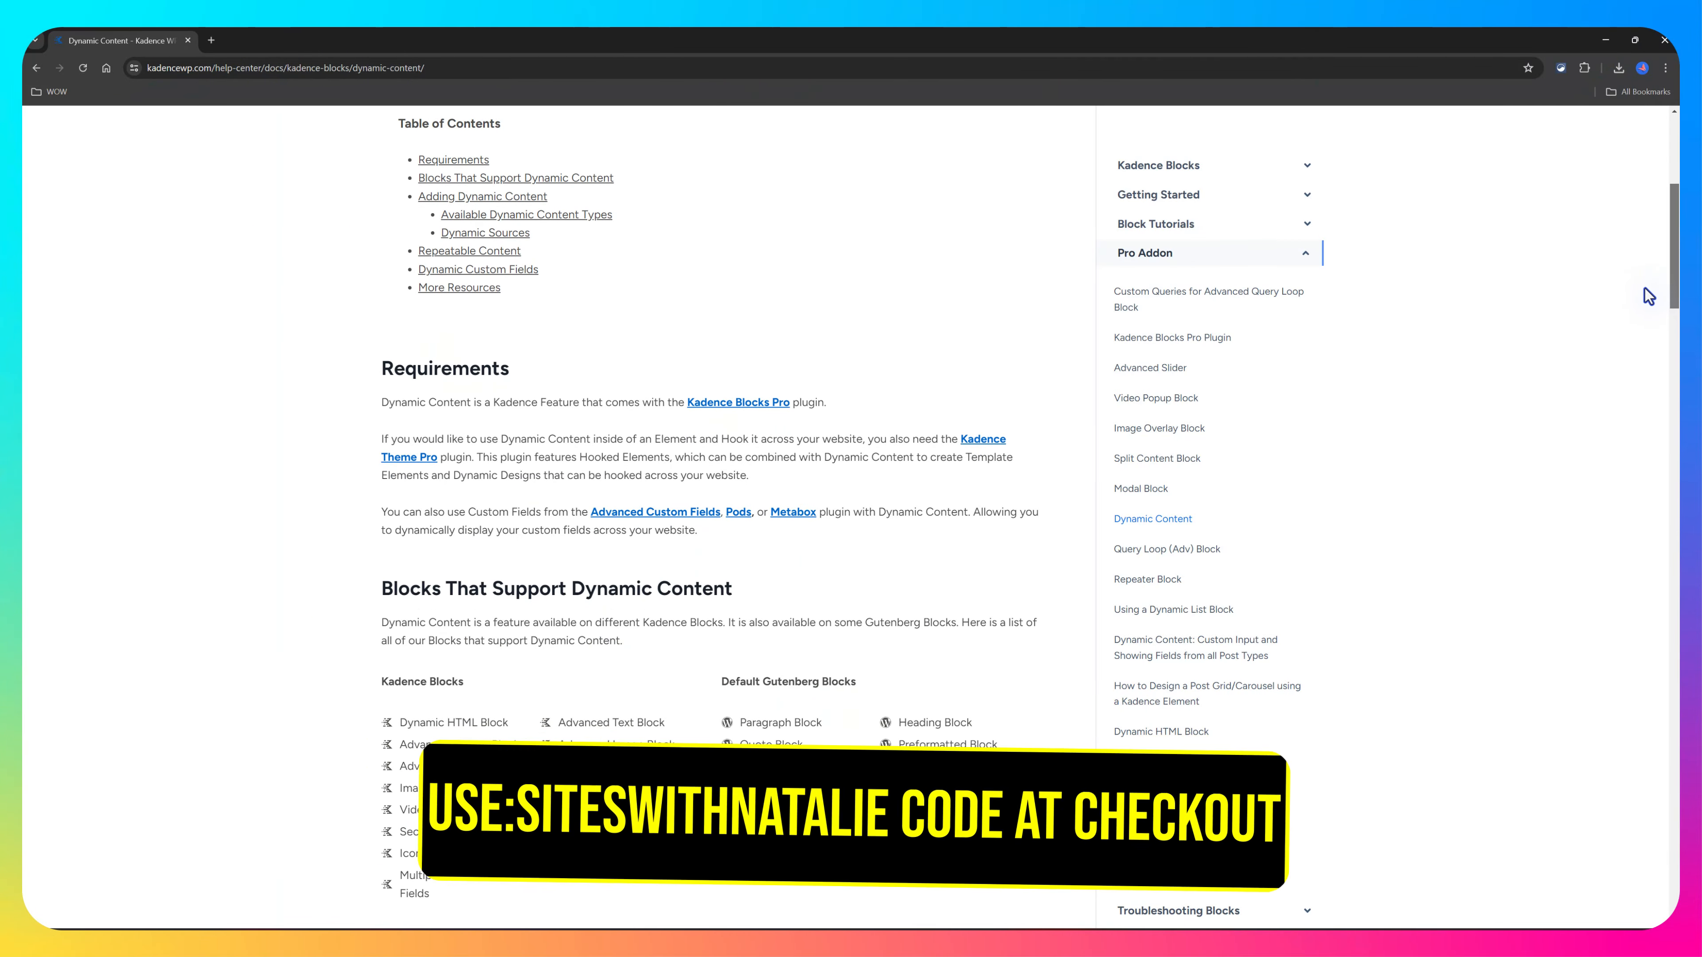
scroll(down, 3)
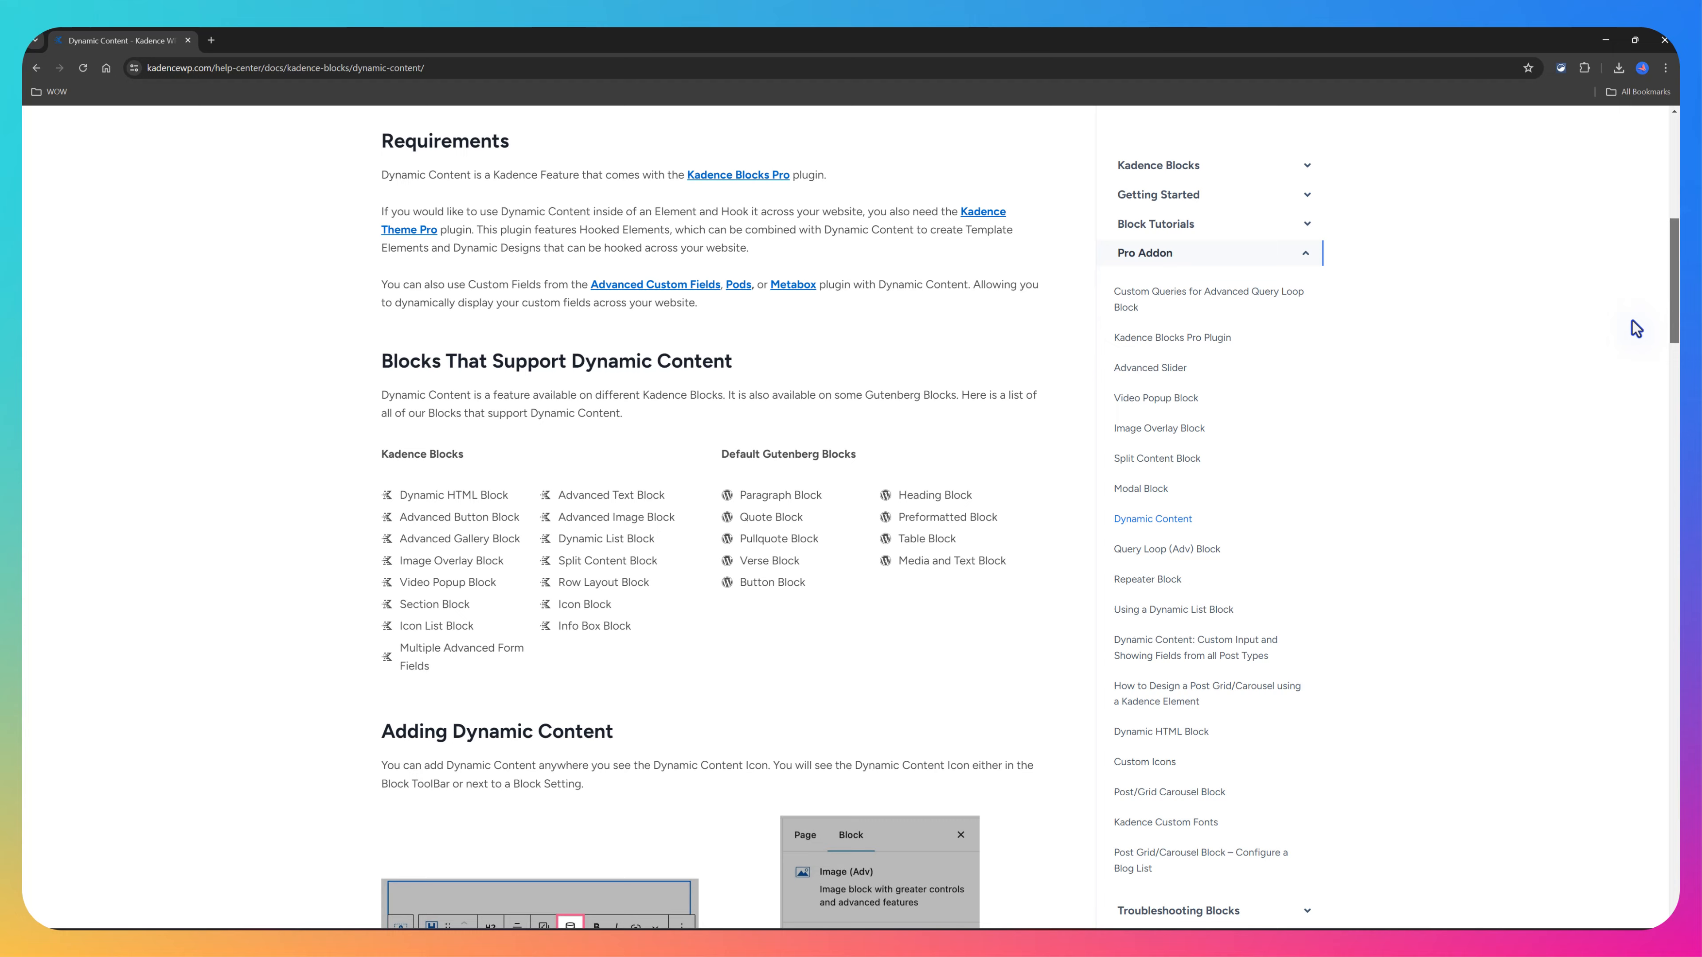
scroll(down, 3)
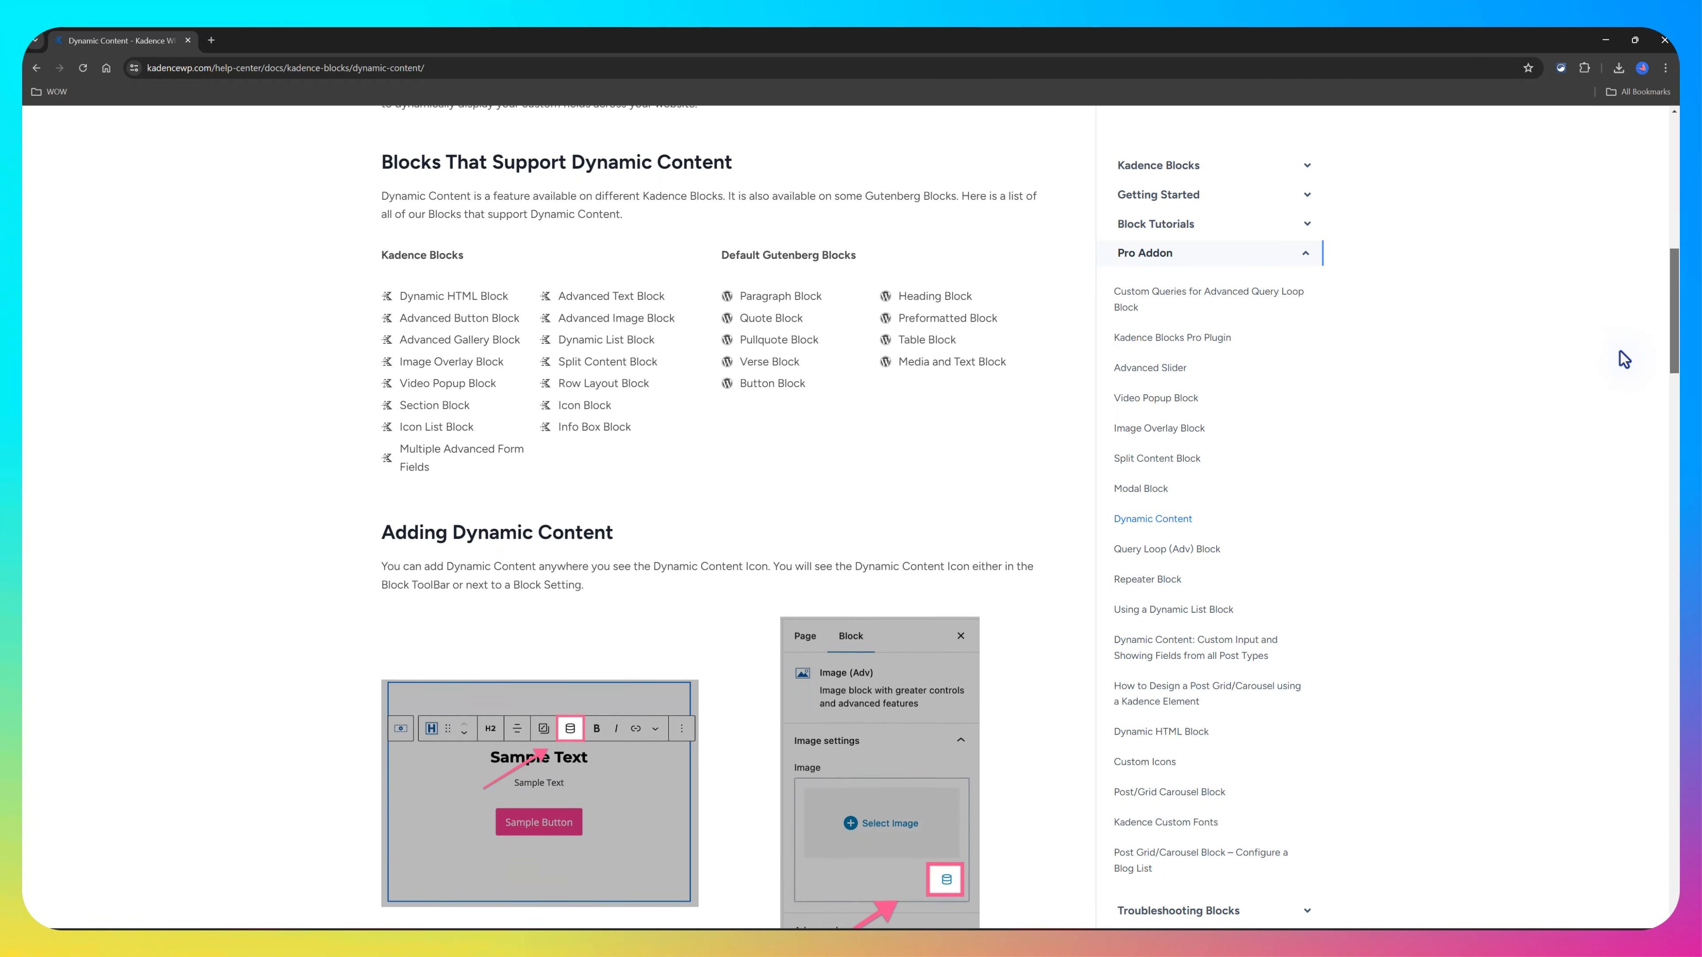
scroll(down, 3)
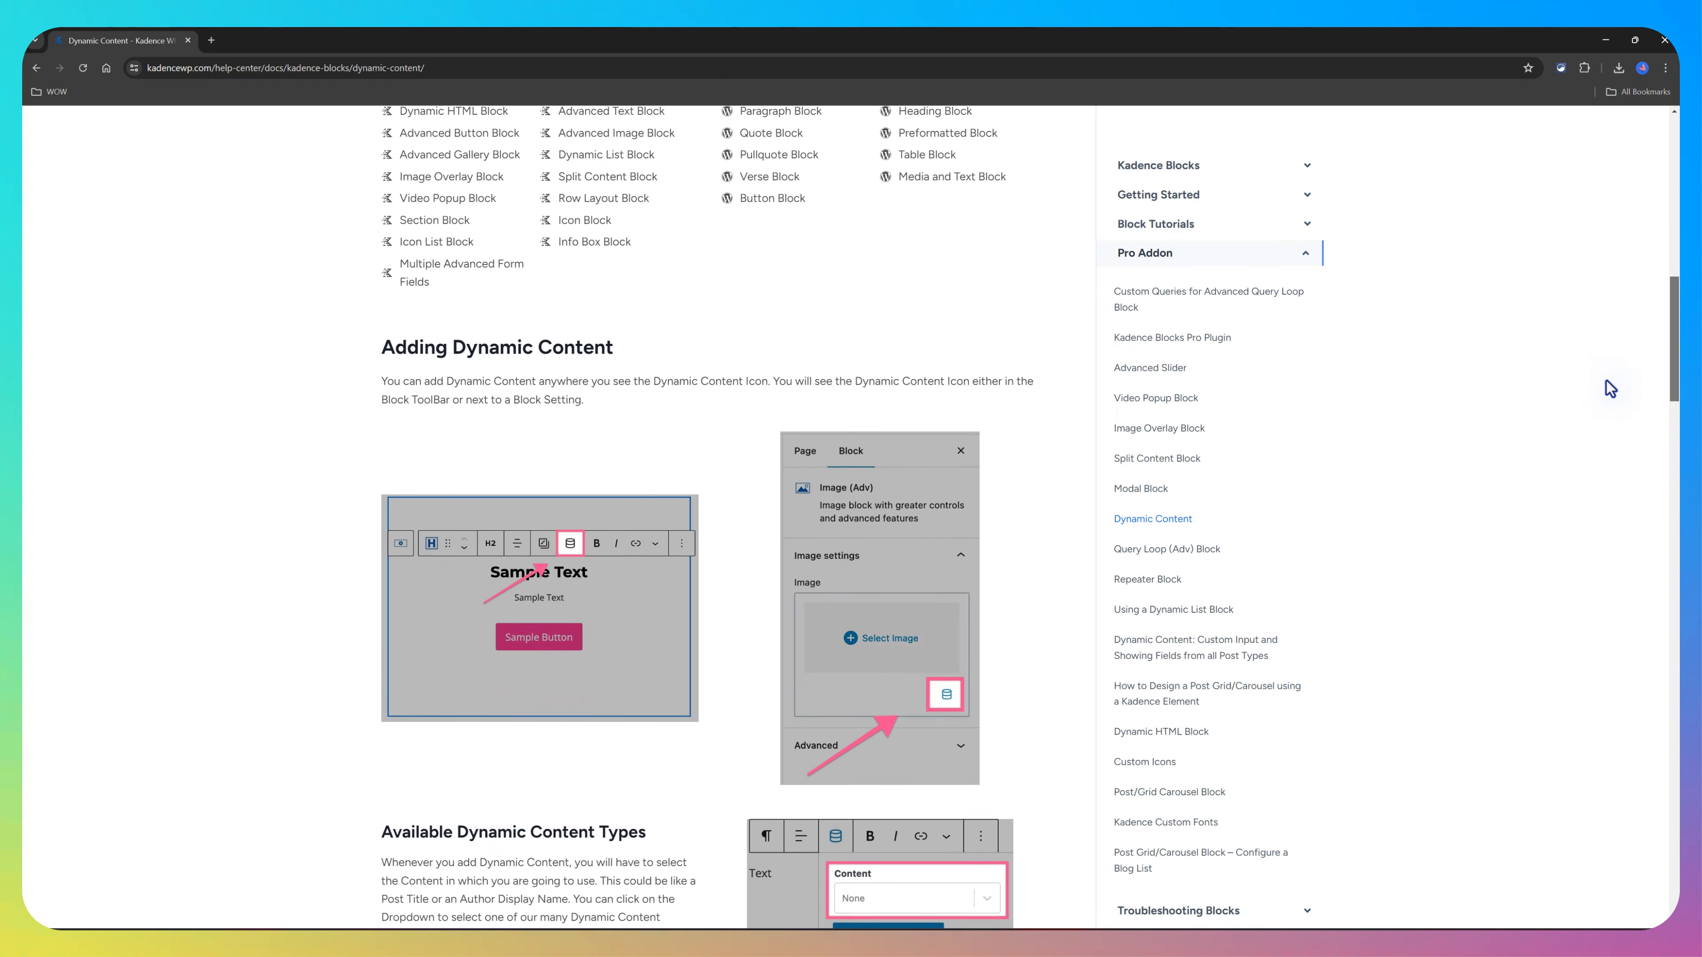
scroll(down, 3)
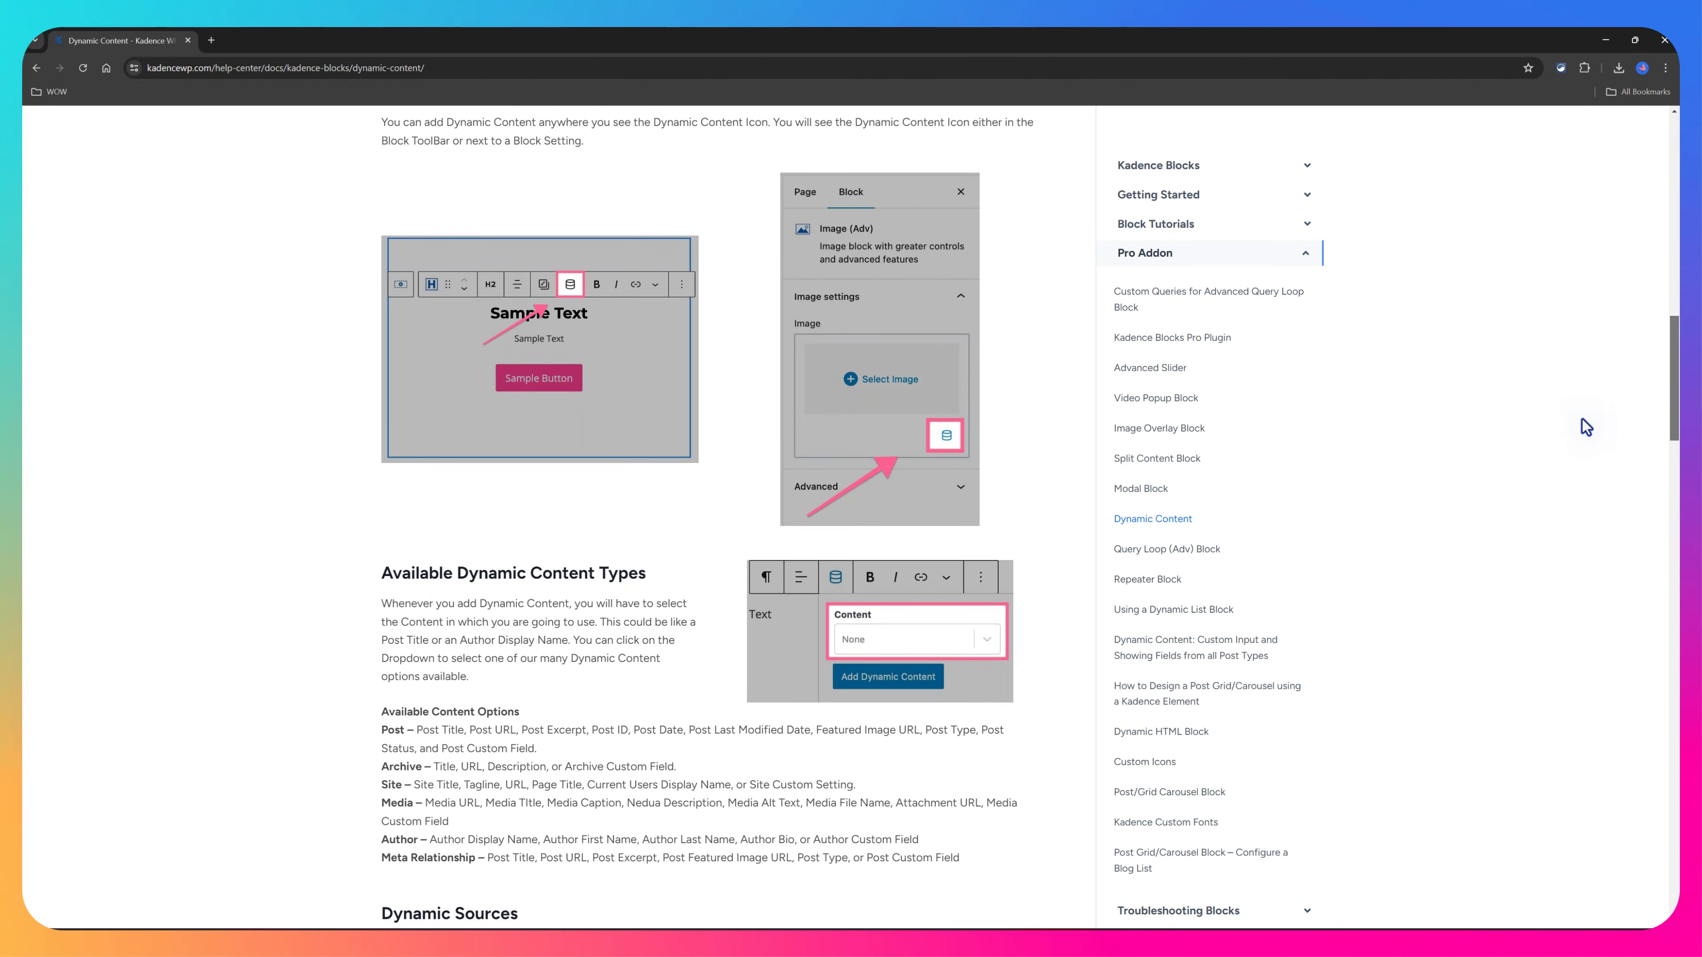
scroll(up, 3)
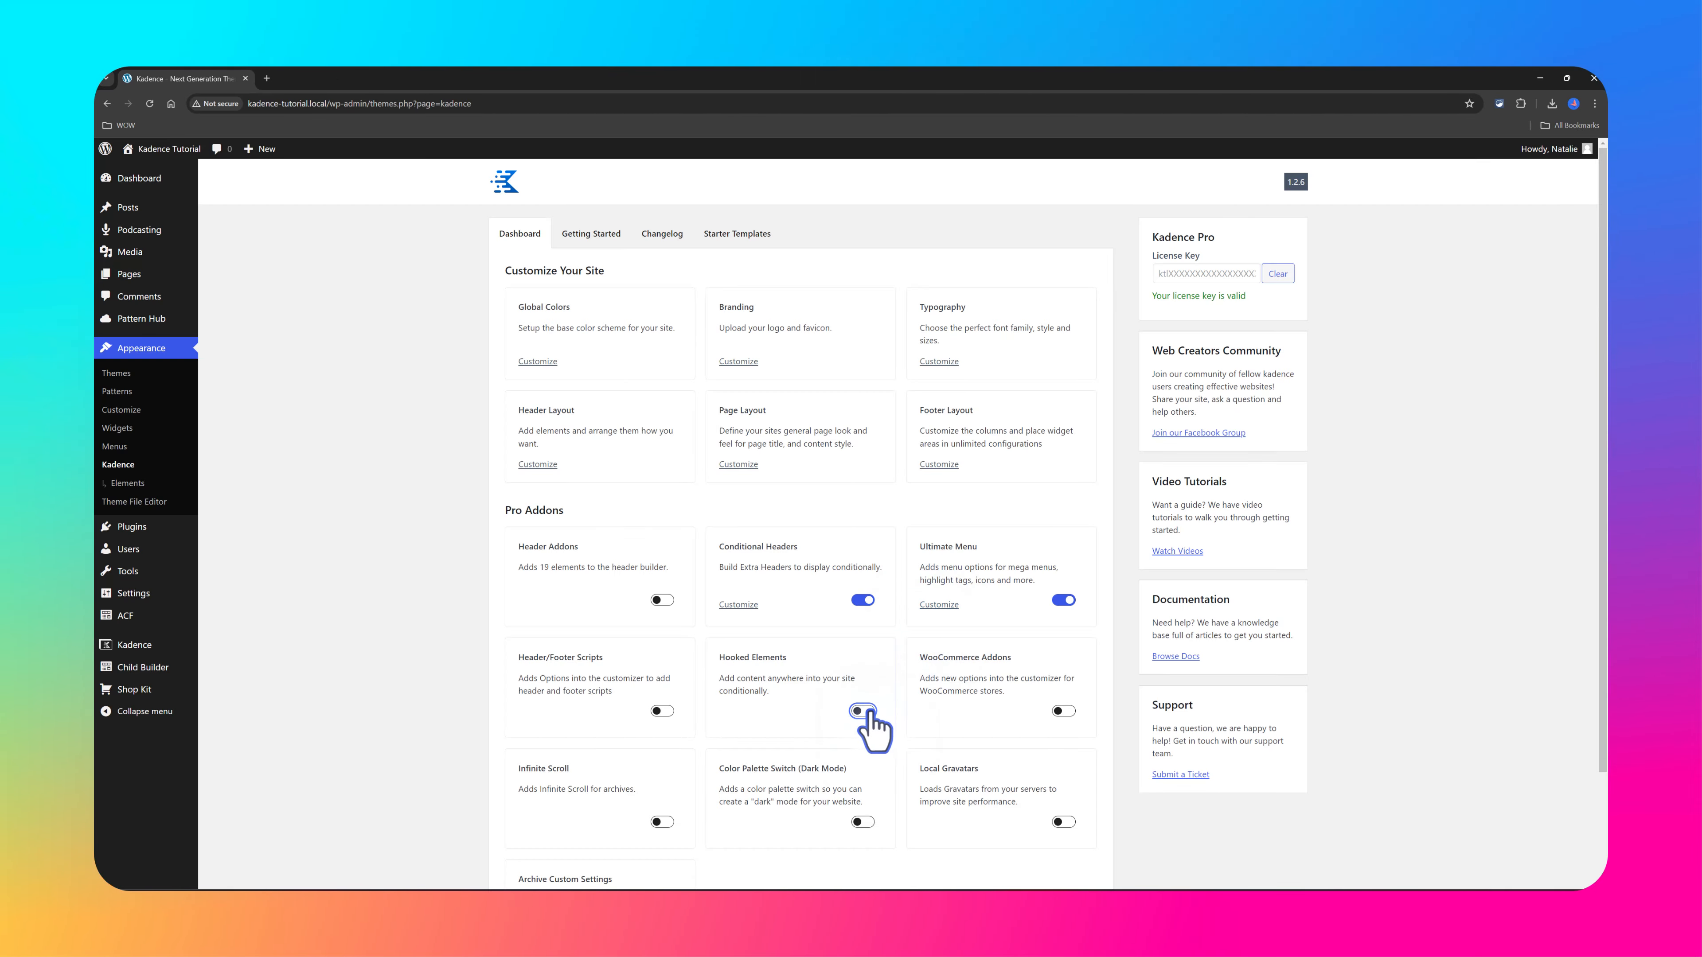
Step: Enable Hooked Elements, confirm Kadence Pro is active in Installed Plugins, and return to the Dashboard
click(862, 716)
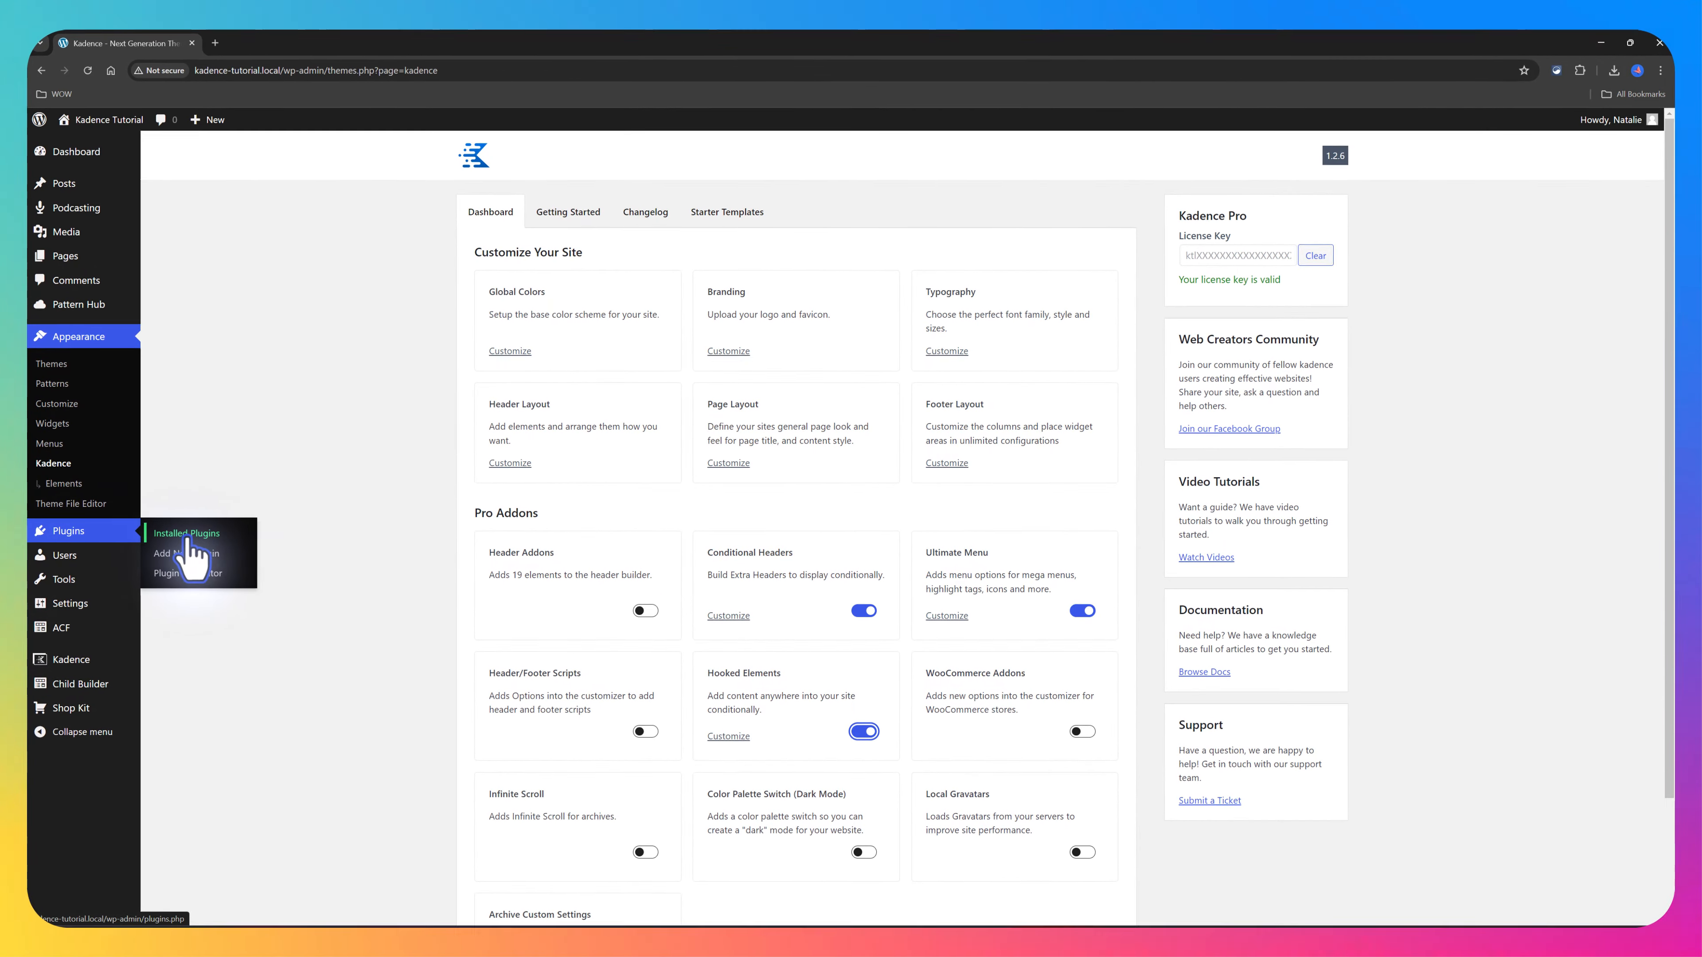
click(186, 531)
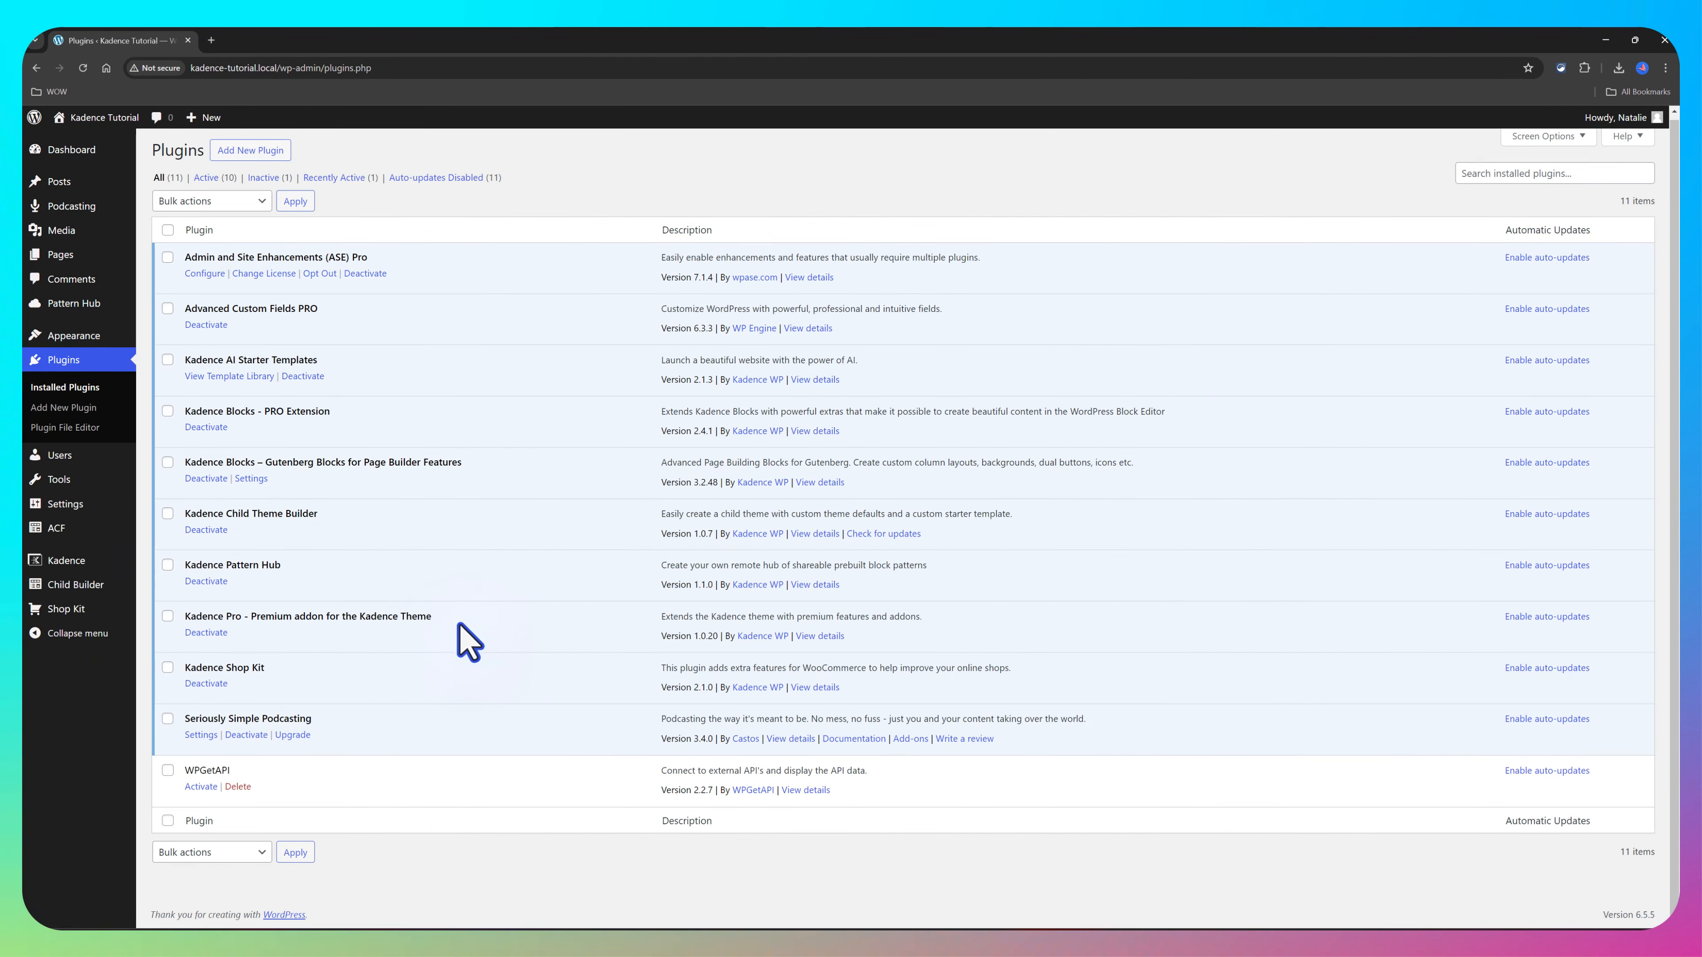
double_click(308, 615)
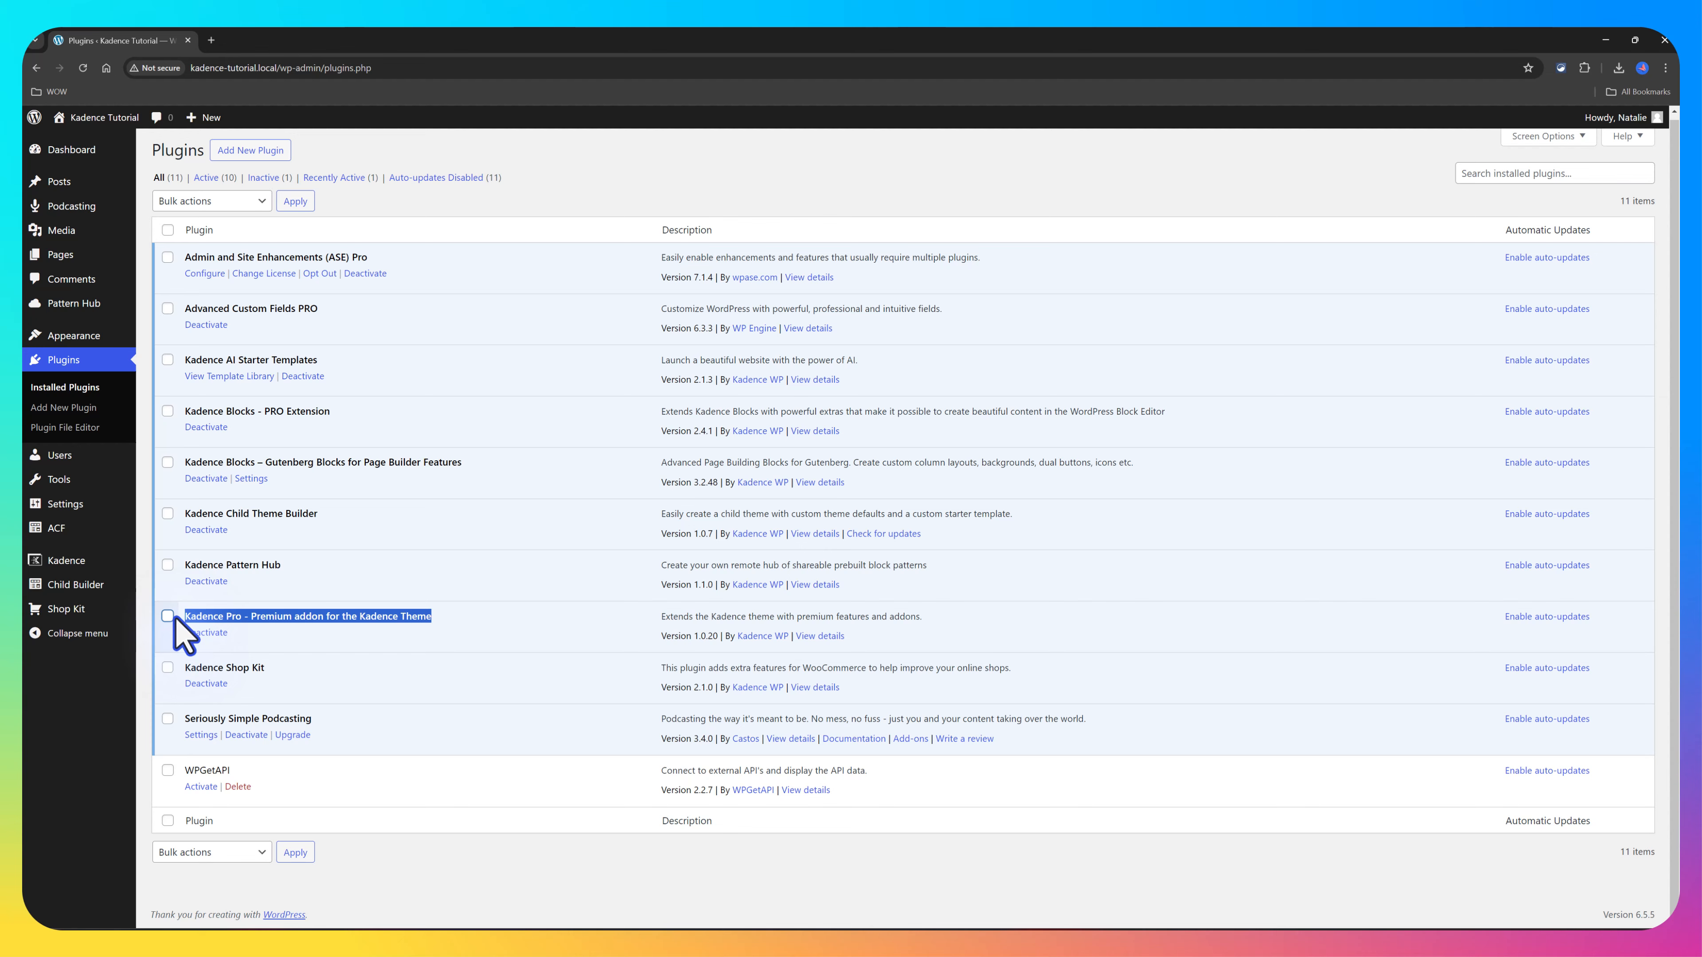
mouse_move(374, 429)
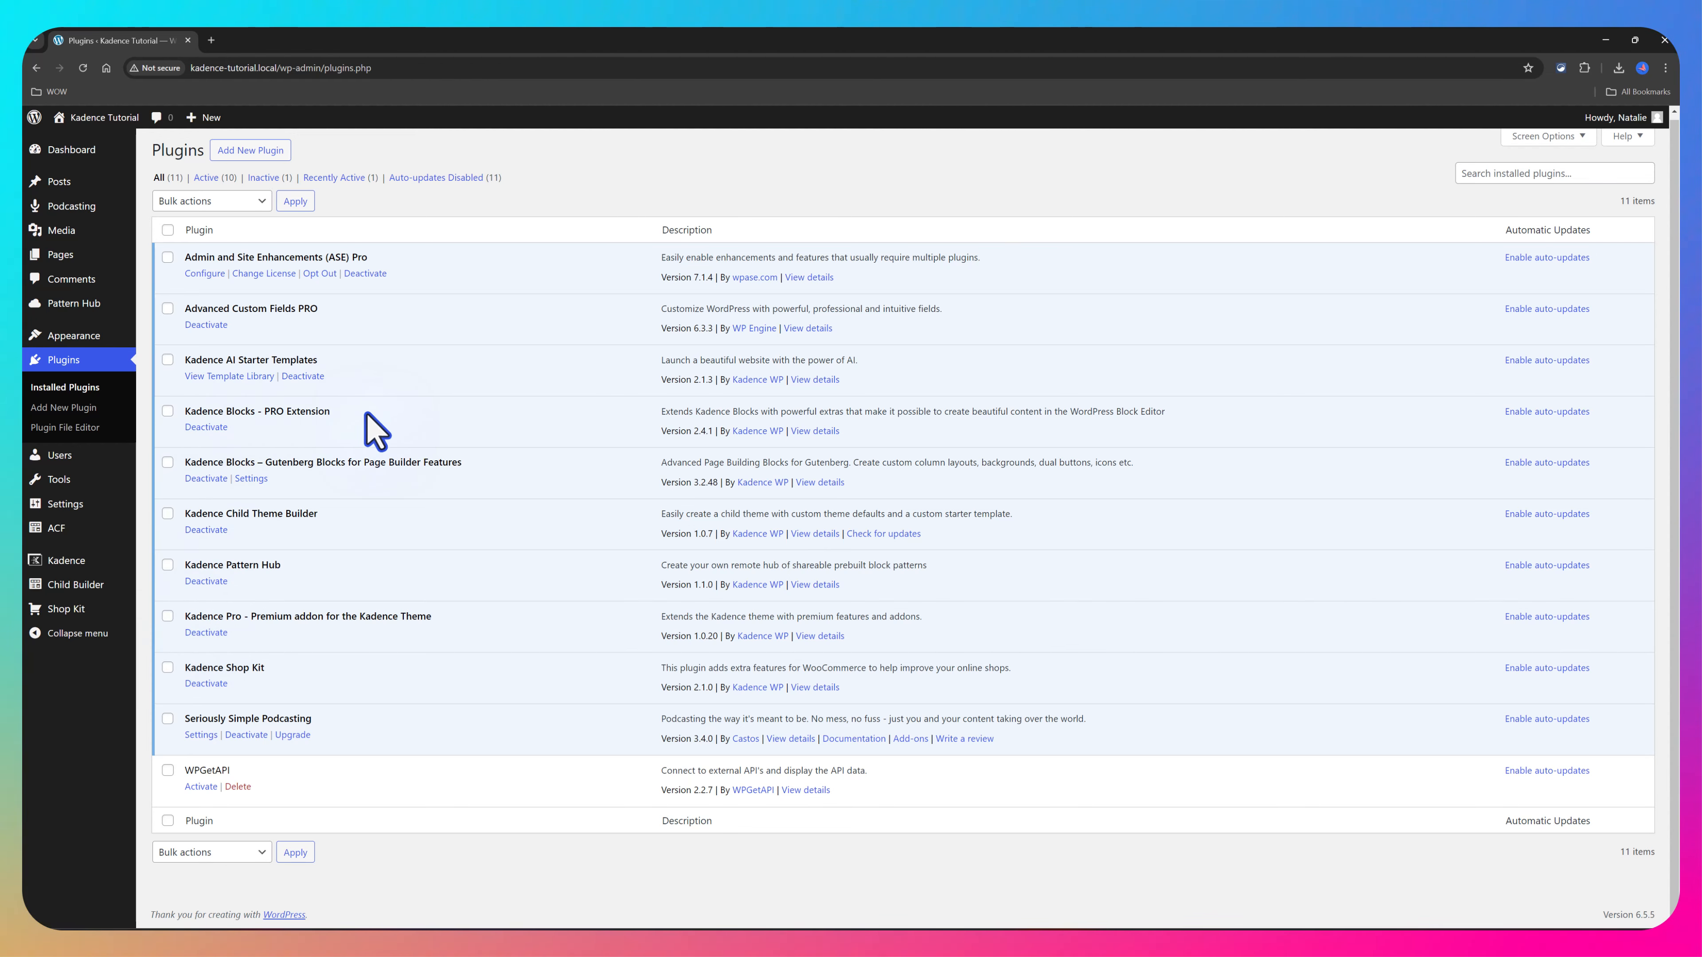
click(71, 150)
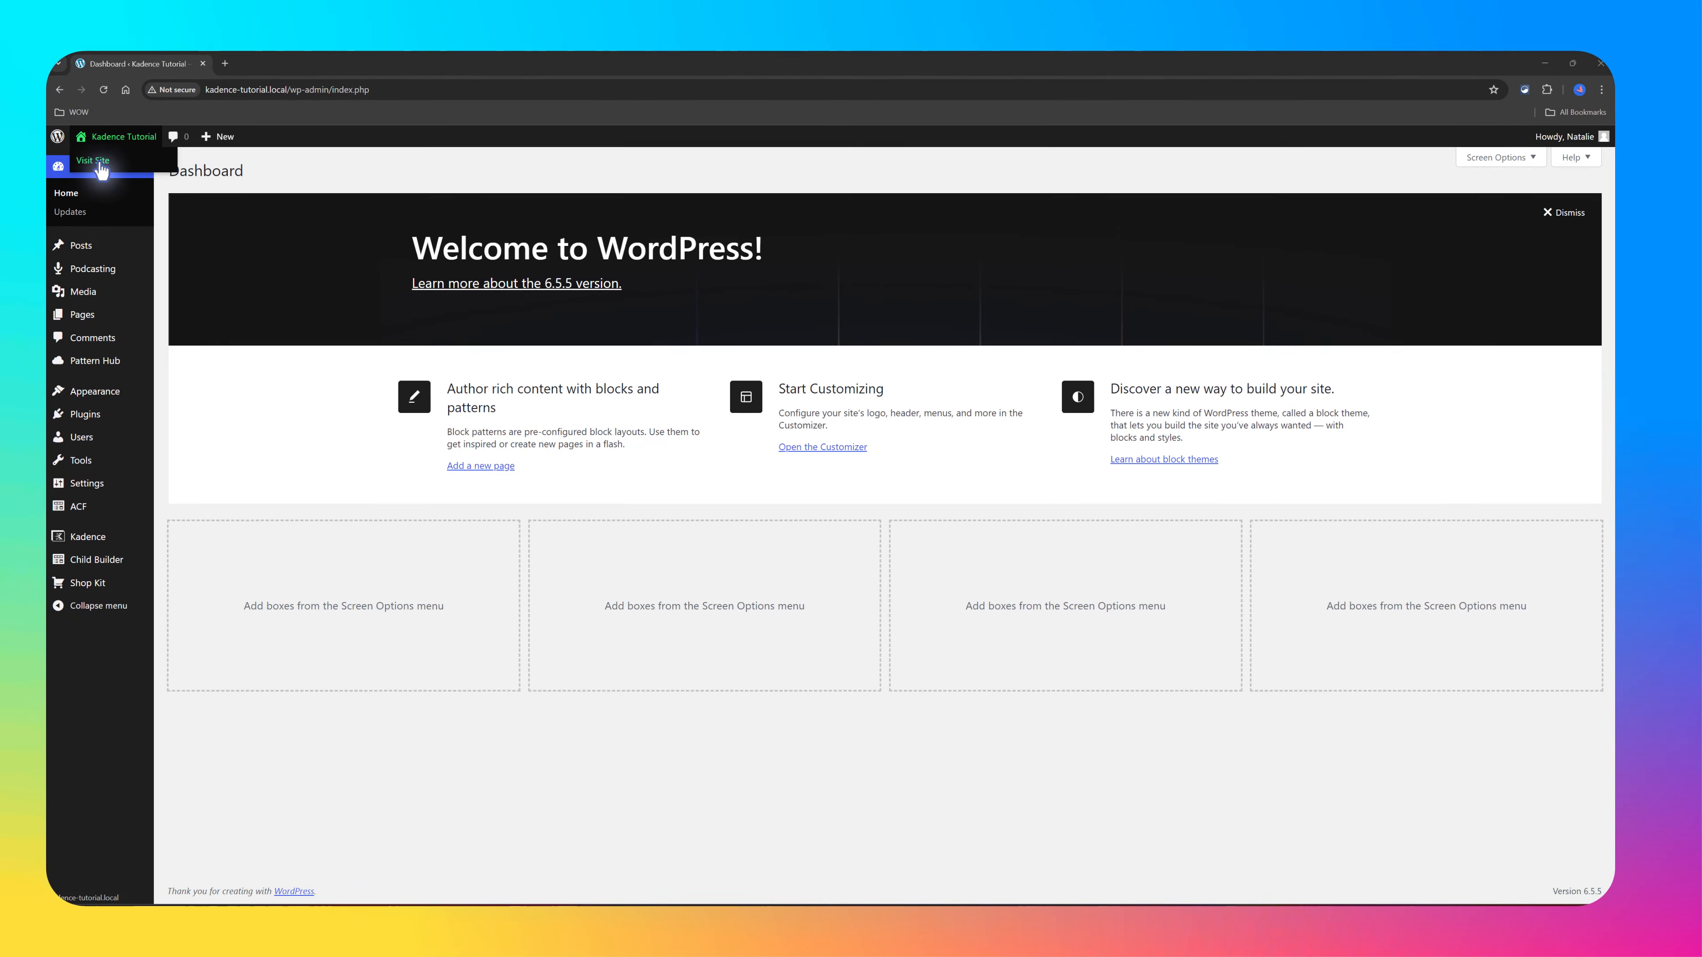
Step: Open the live site to view a single episode page
click(93, 161)
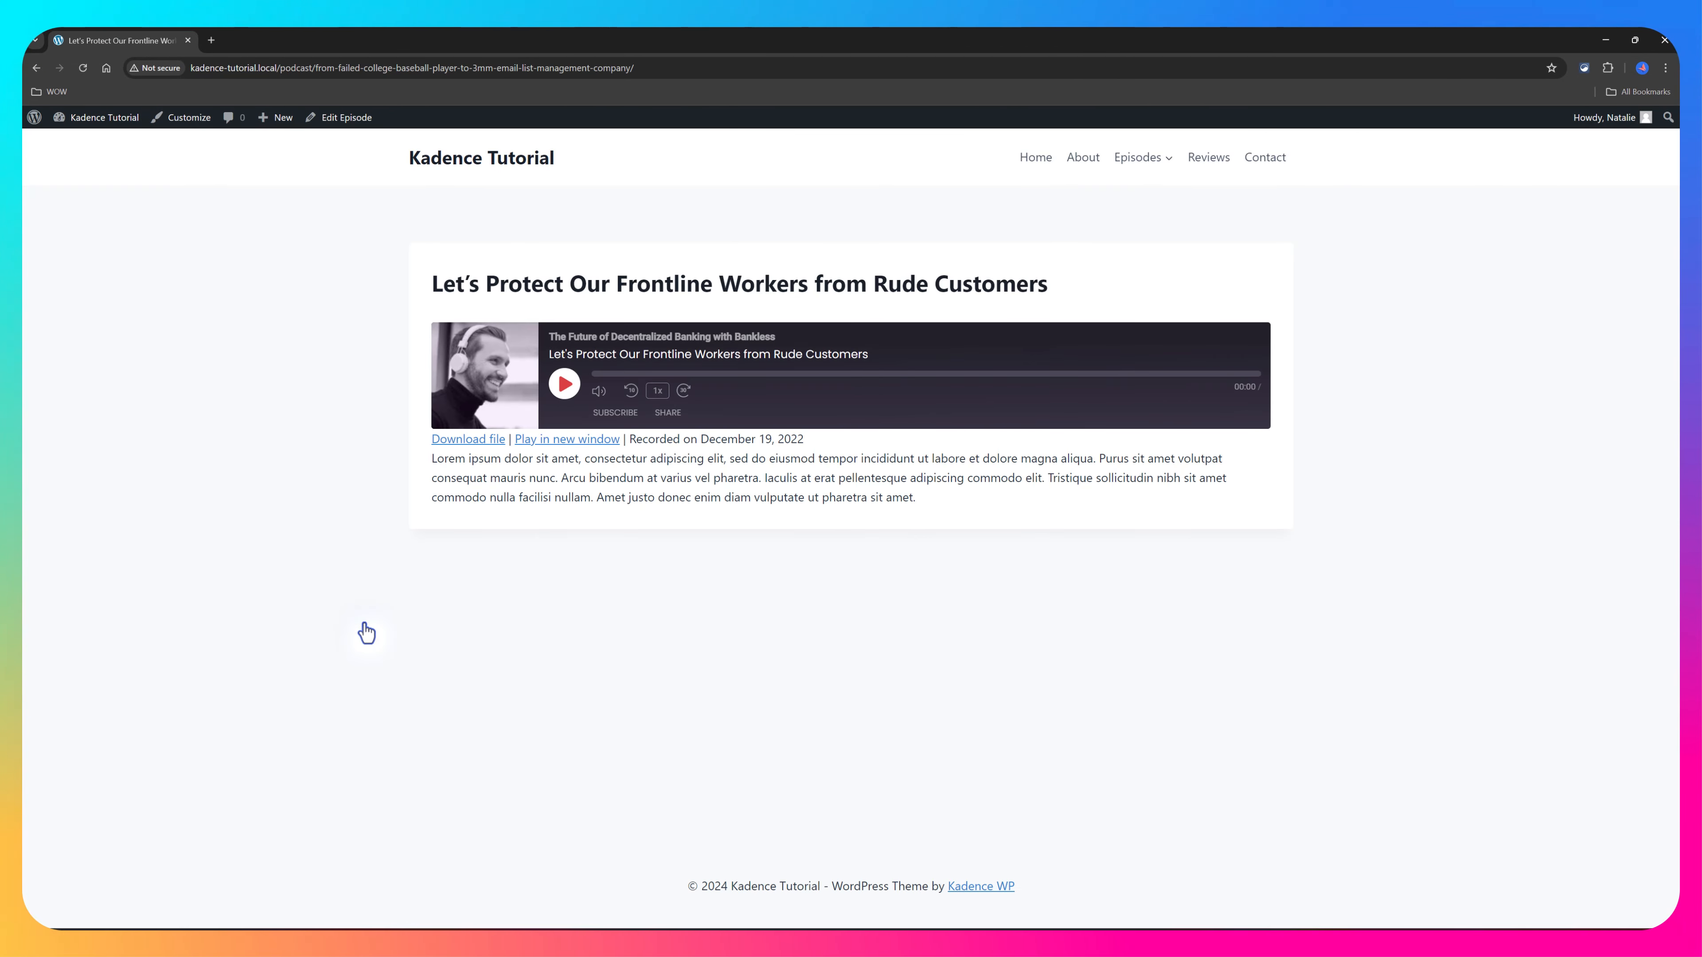
mouse_move(550, 324)
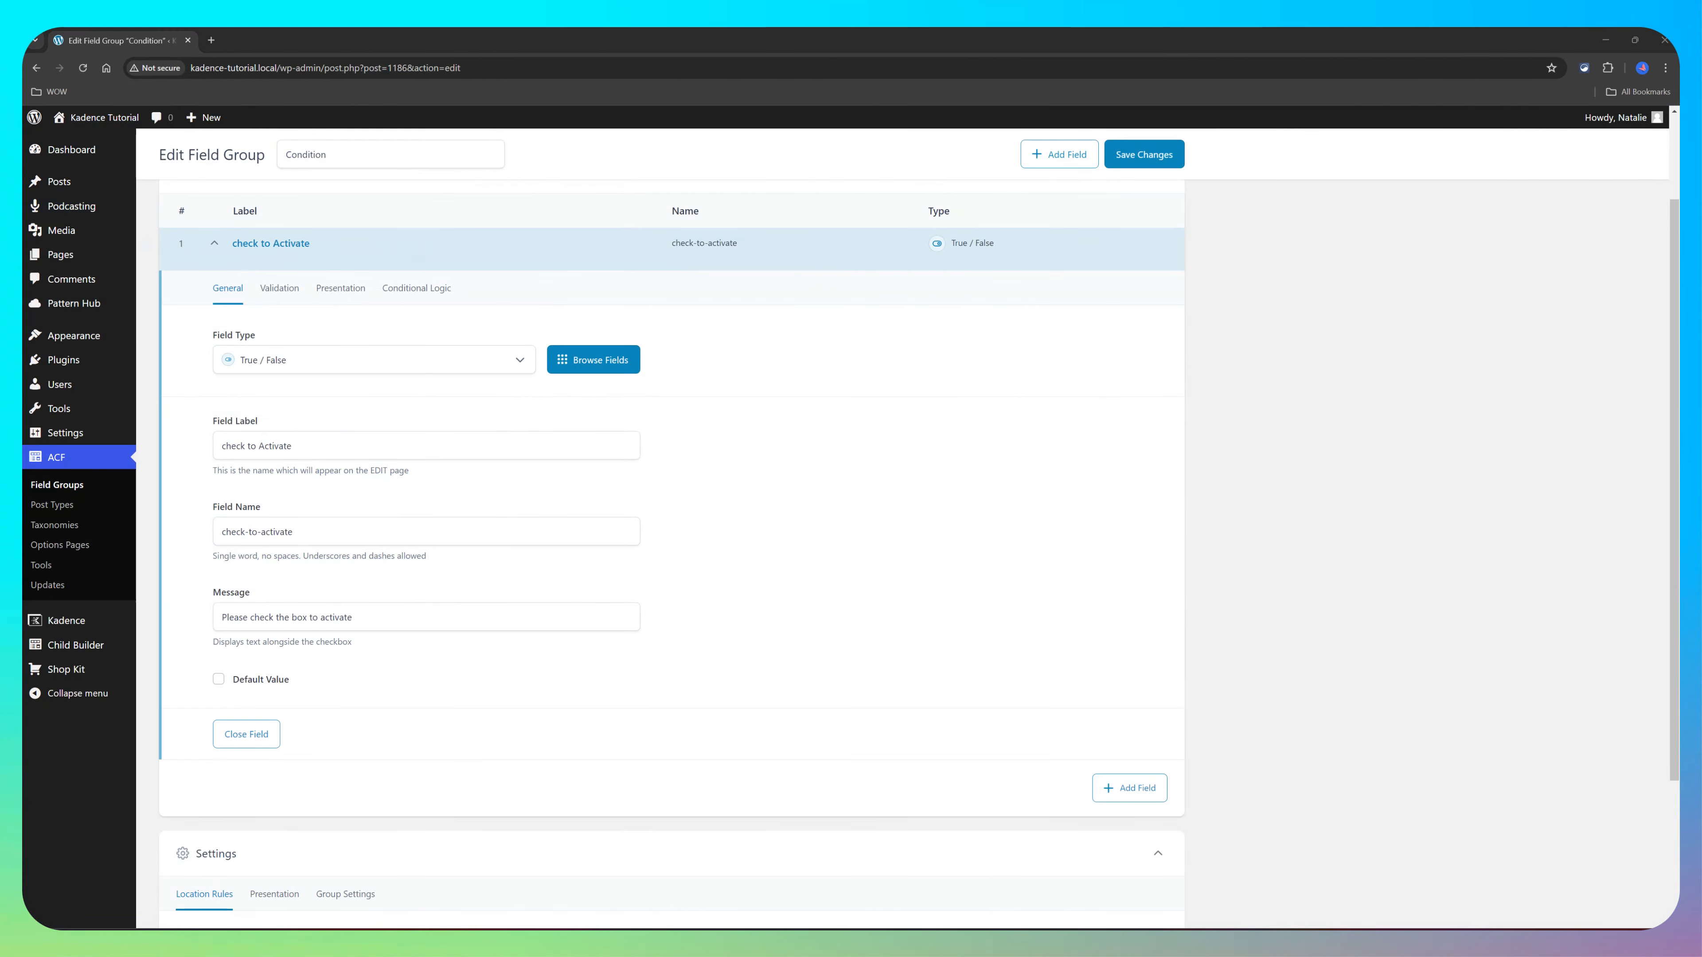
Step: Restrict the Condition field group's location rule to the Episode post type
scroll(down, 3)
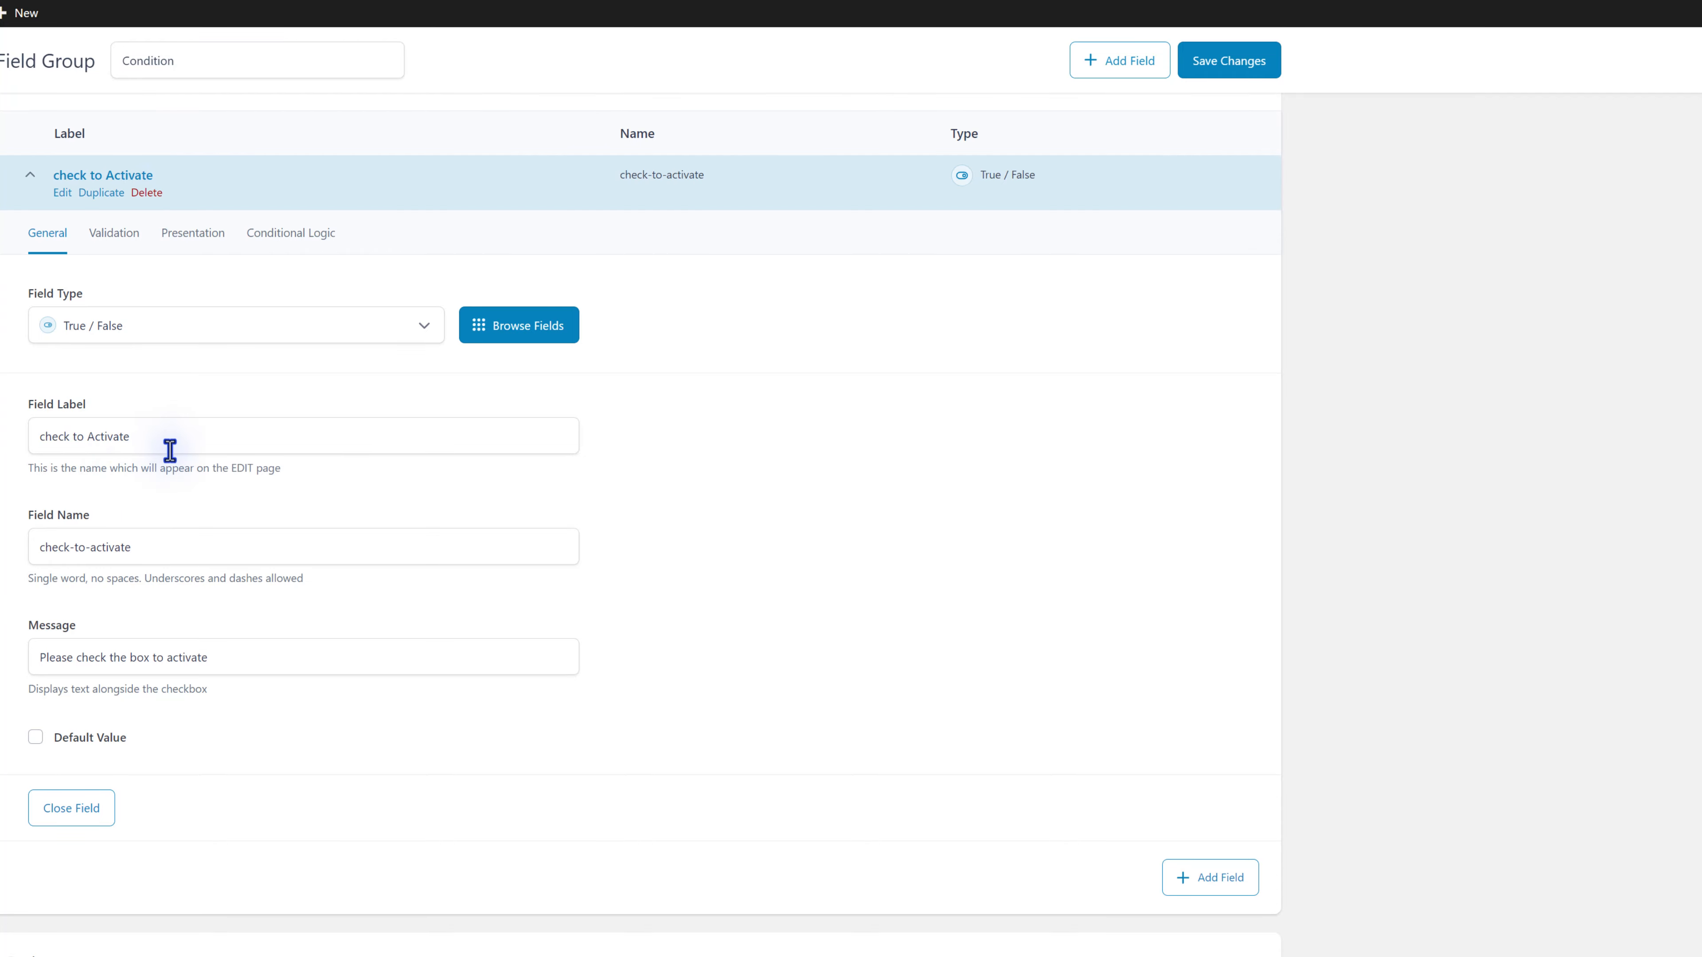
scroll(down, 3)
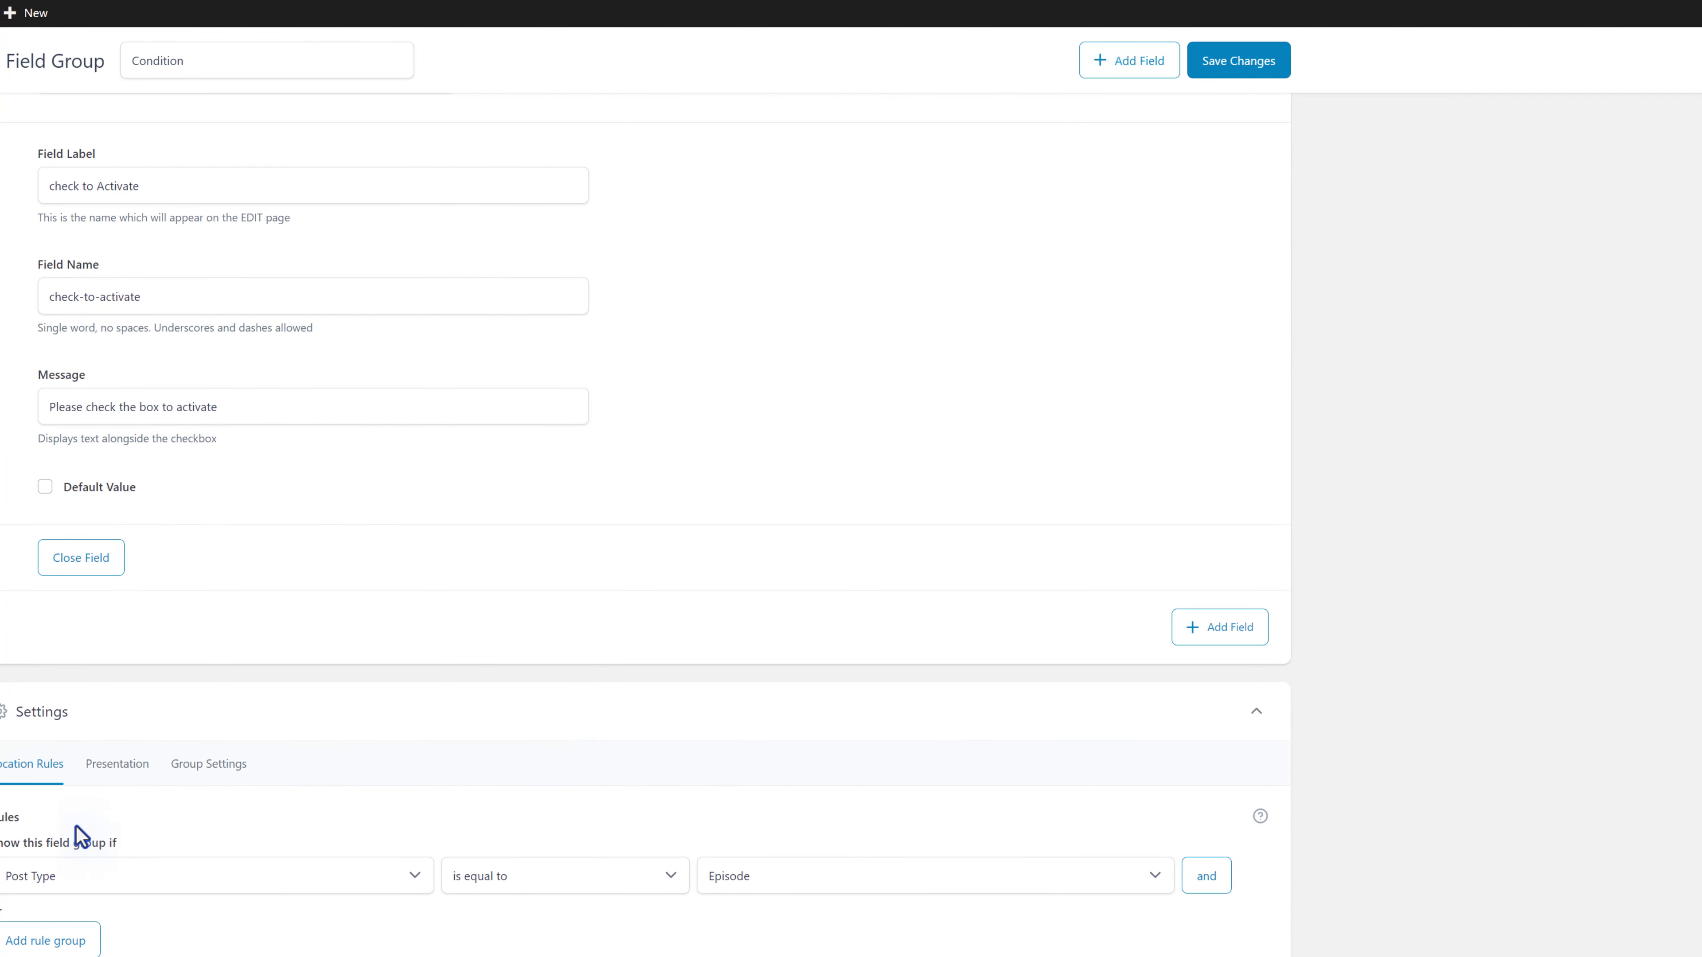
click(933, 876)
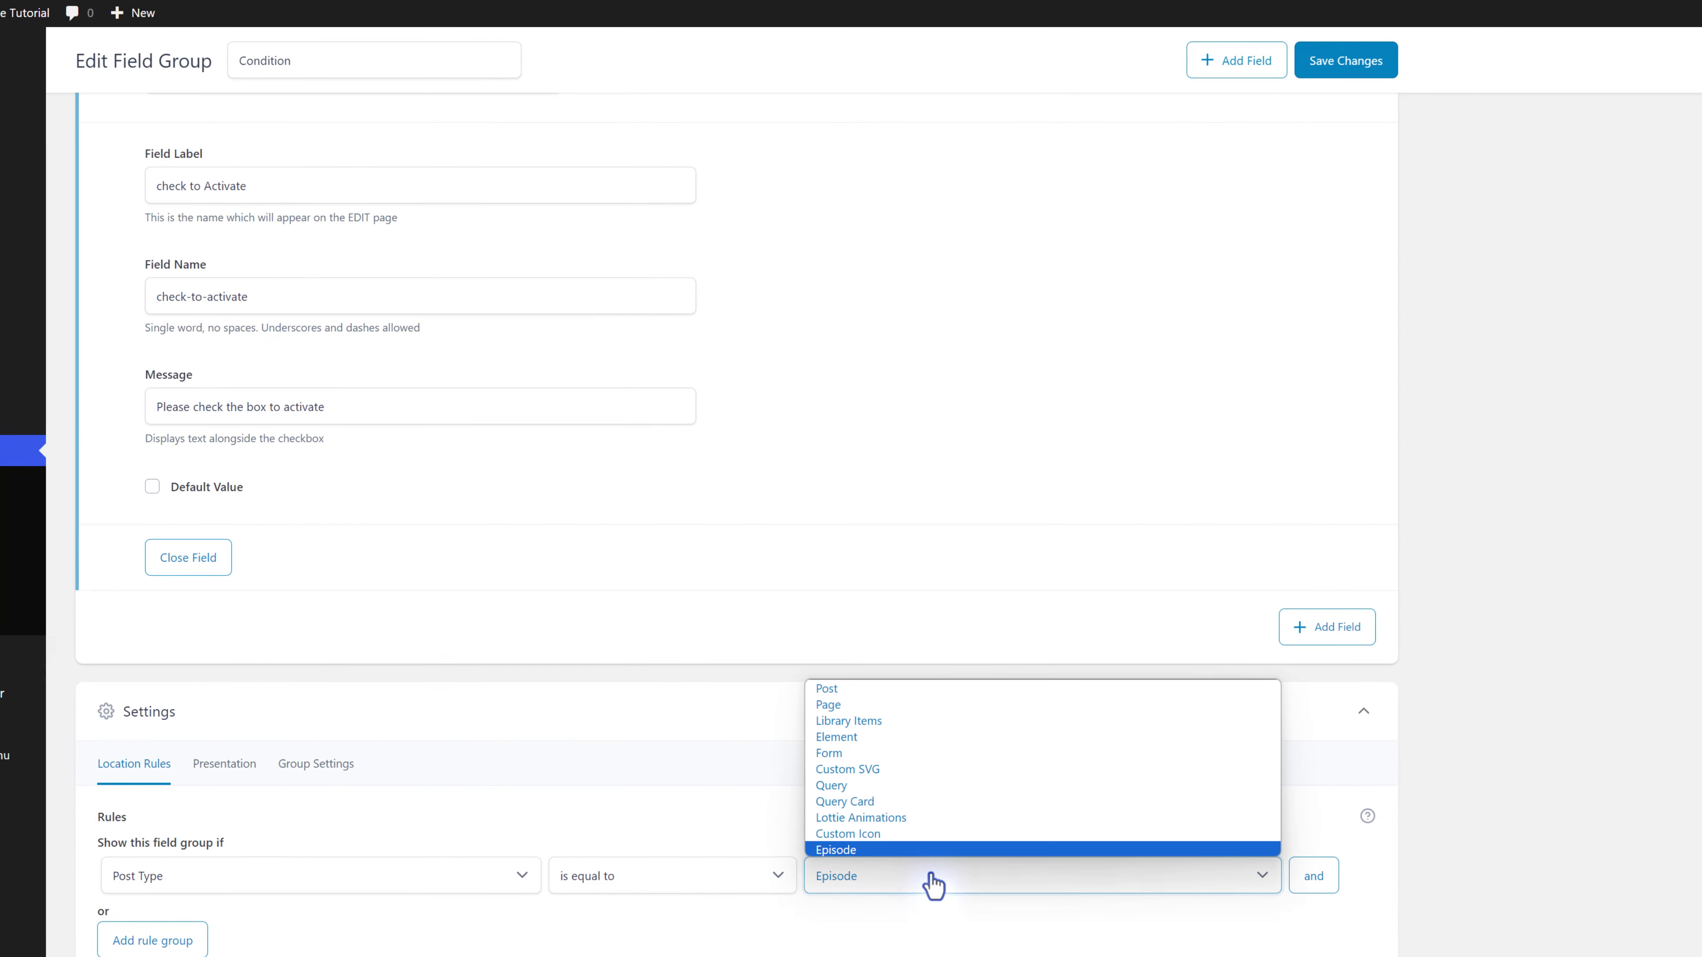
click(836, 851)
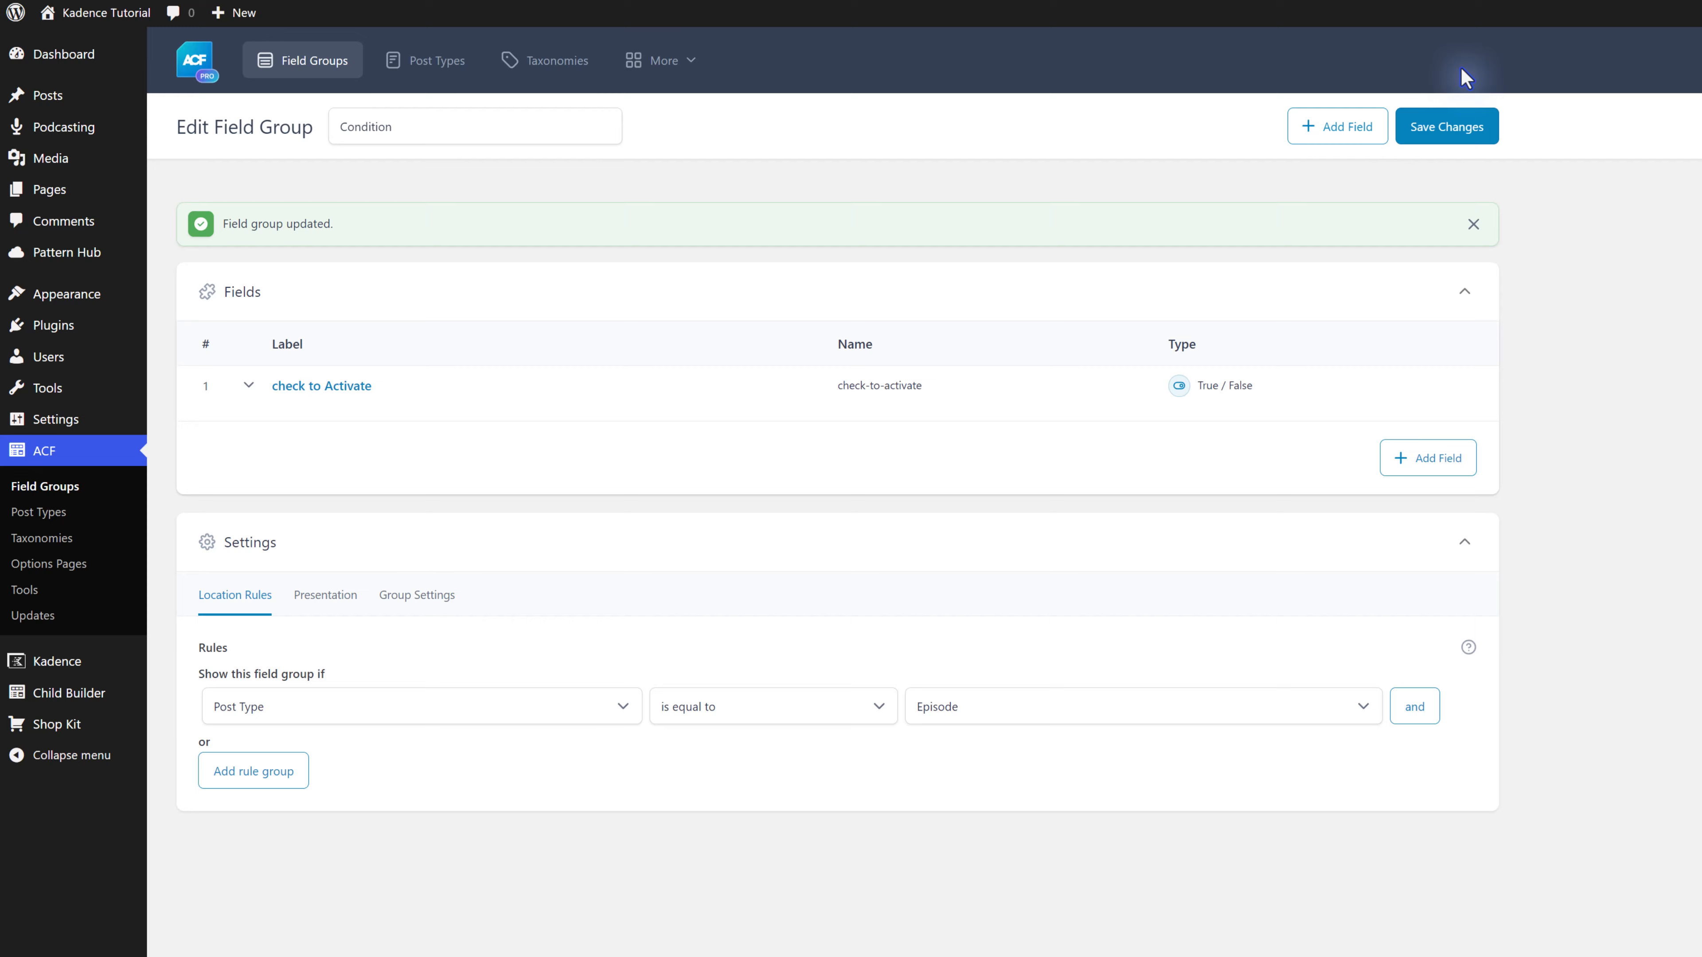
Step: Edit the Mentorship and Sponsorship episode and tick its 'check to Activate' option
click(1473, 223)
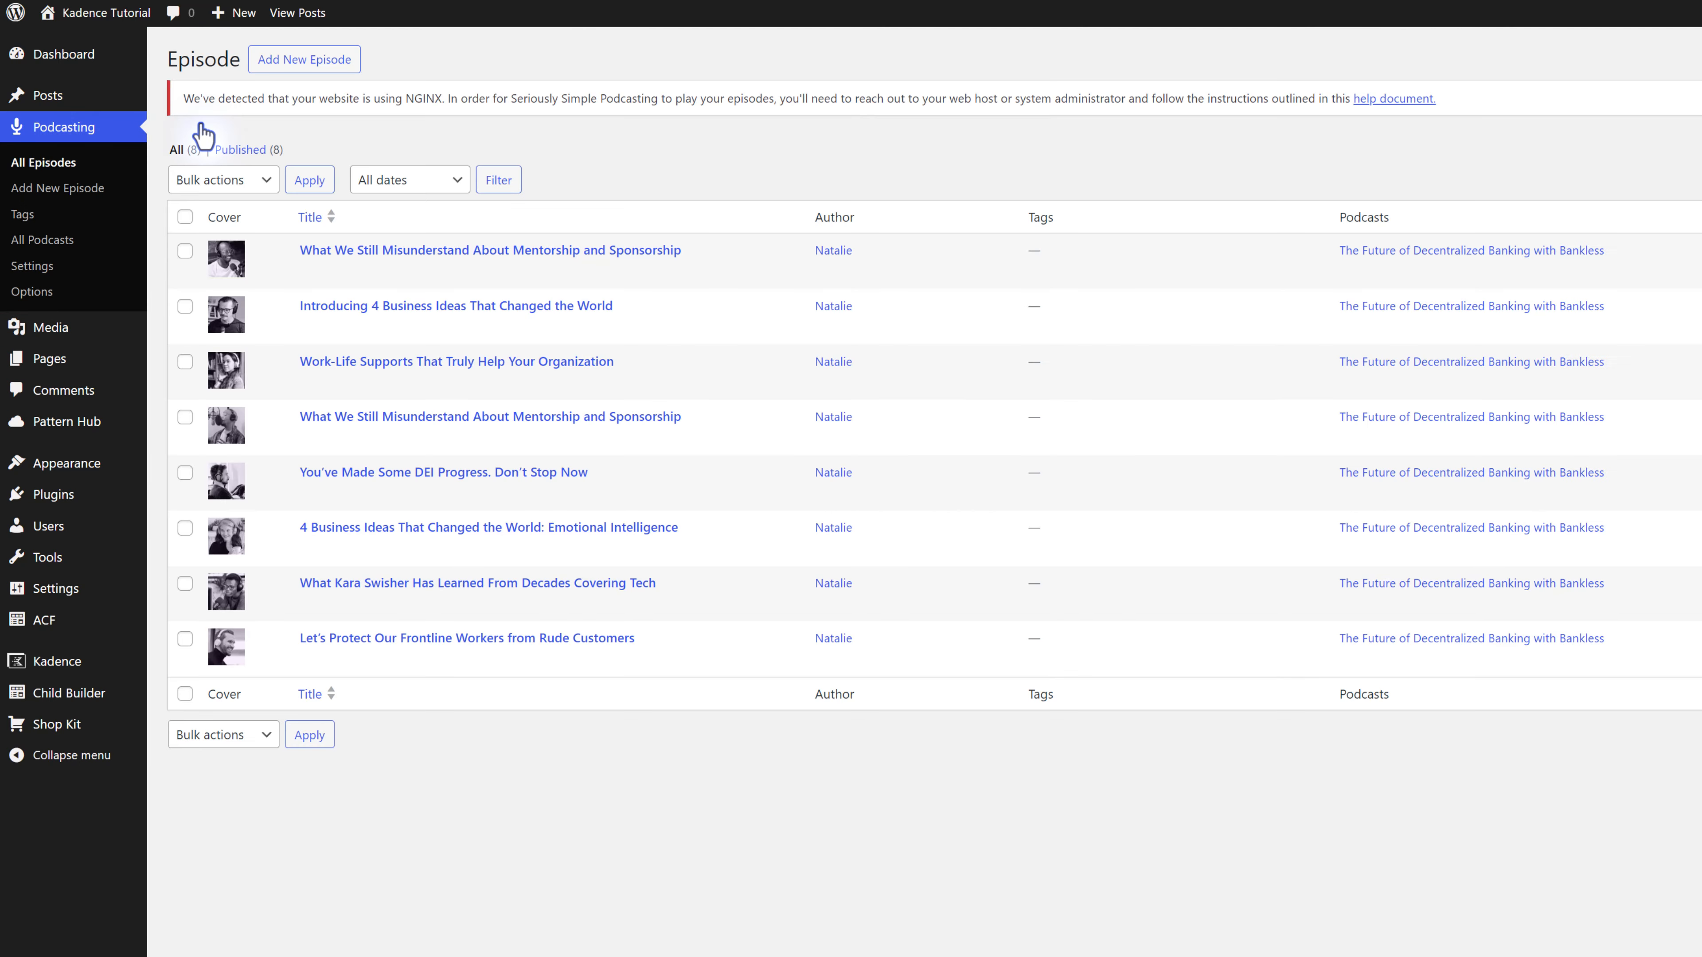
click(489, 250)
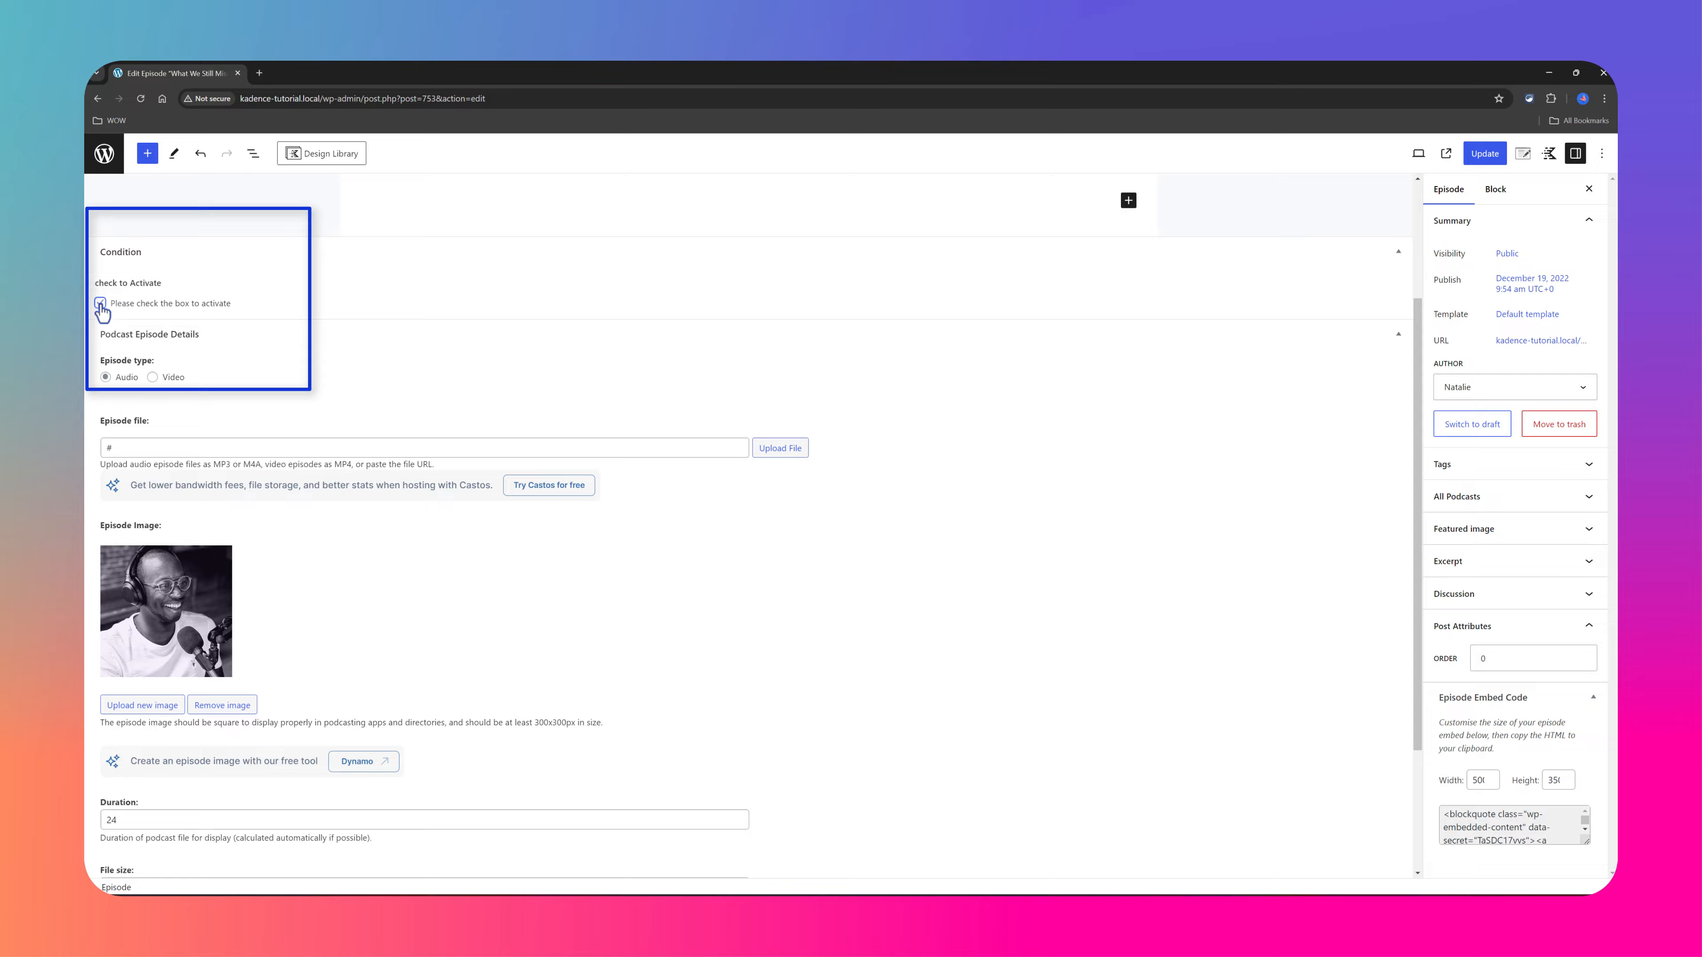
click(96, 301)
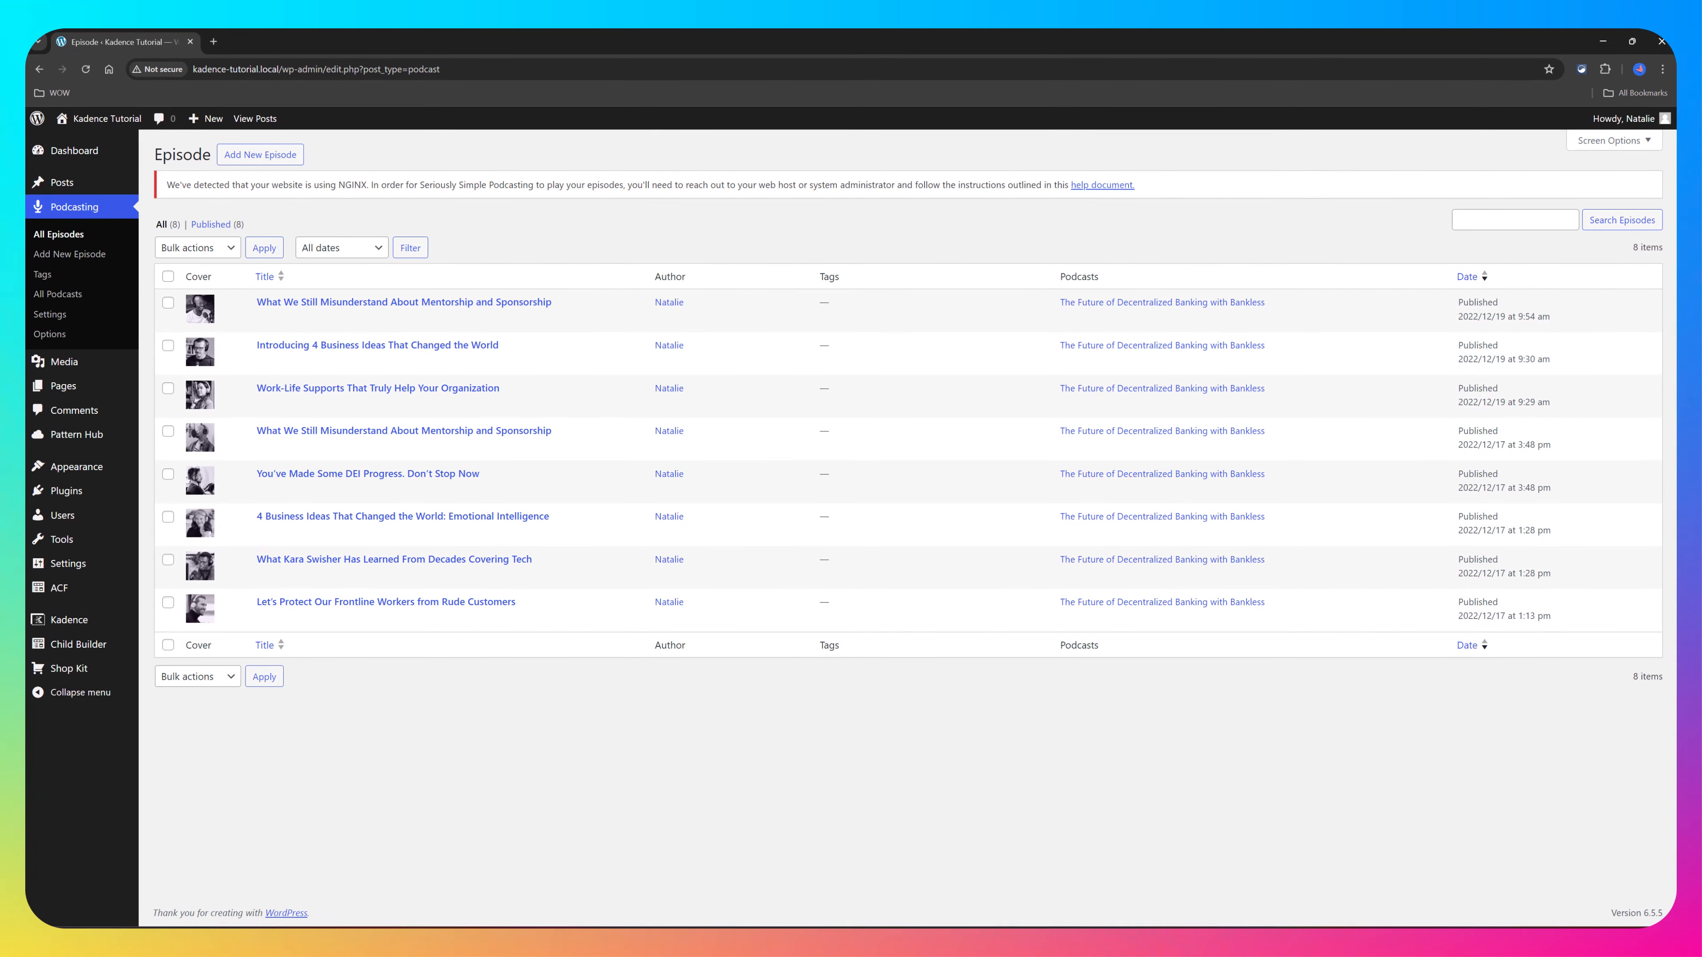
mouse_move(401, 302)
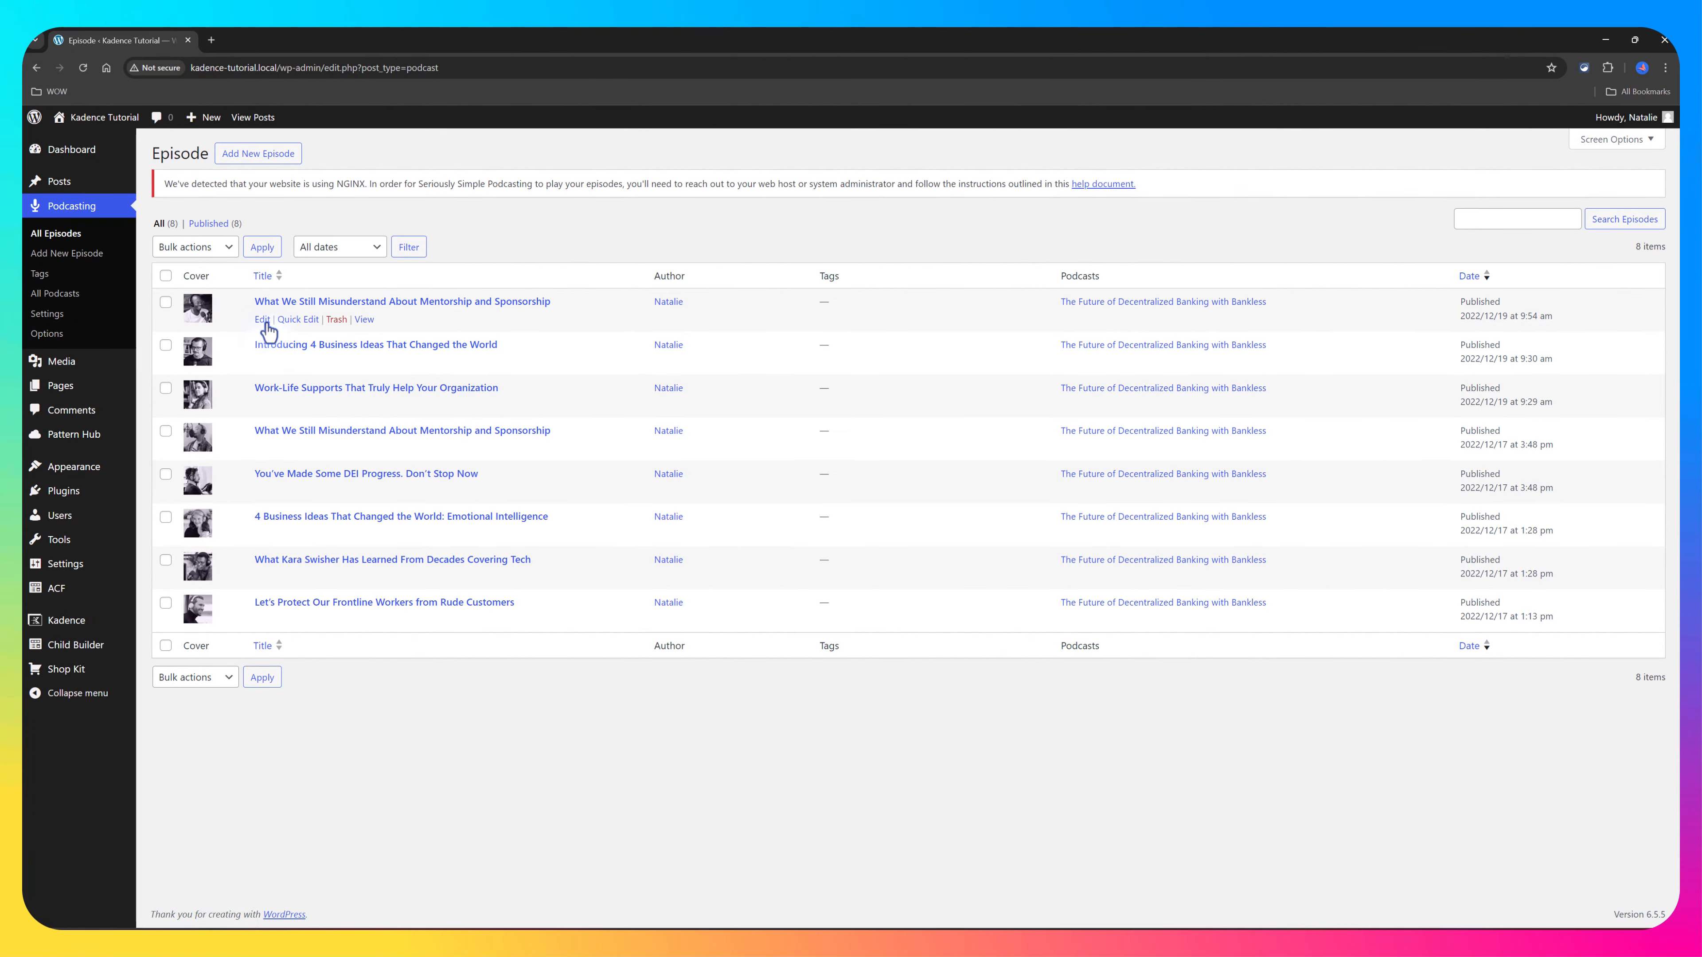
Step: View the Mentorship and Sponsorship episode on the live site
click(364, 319)
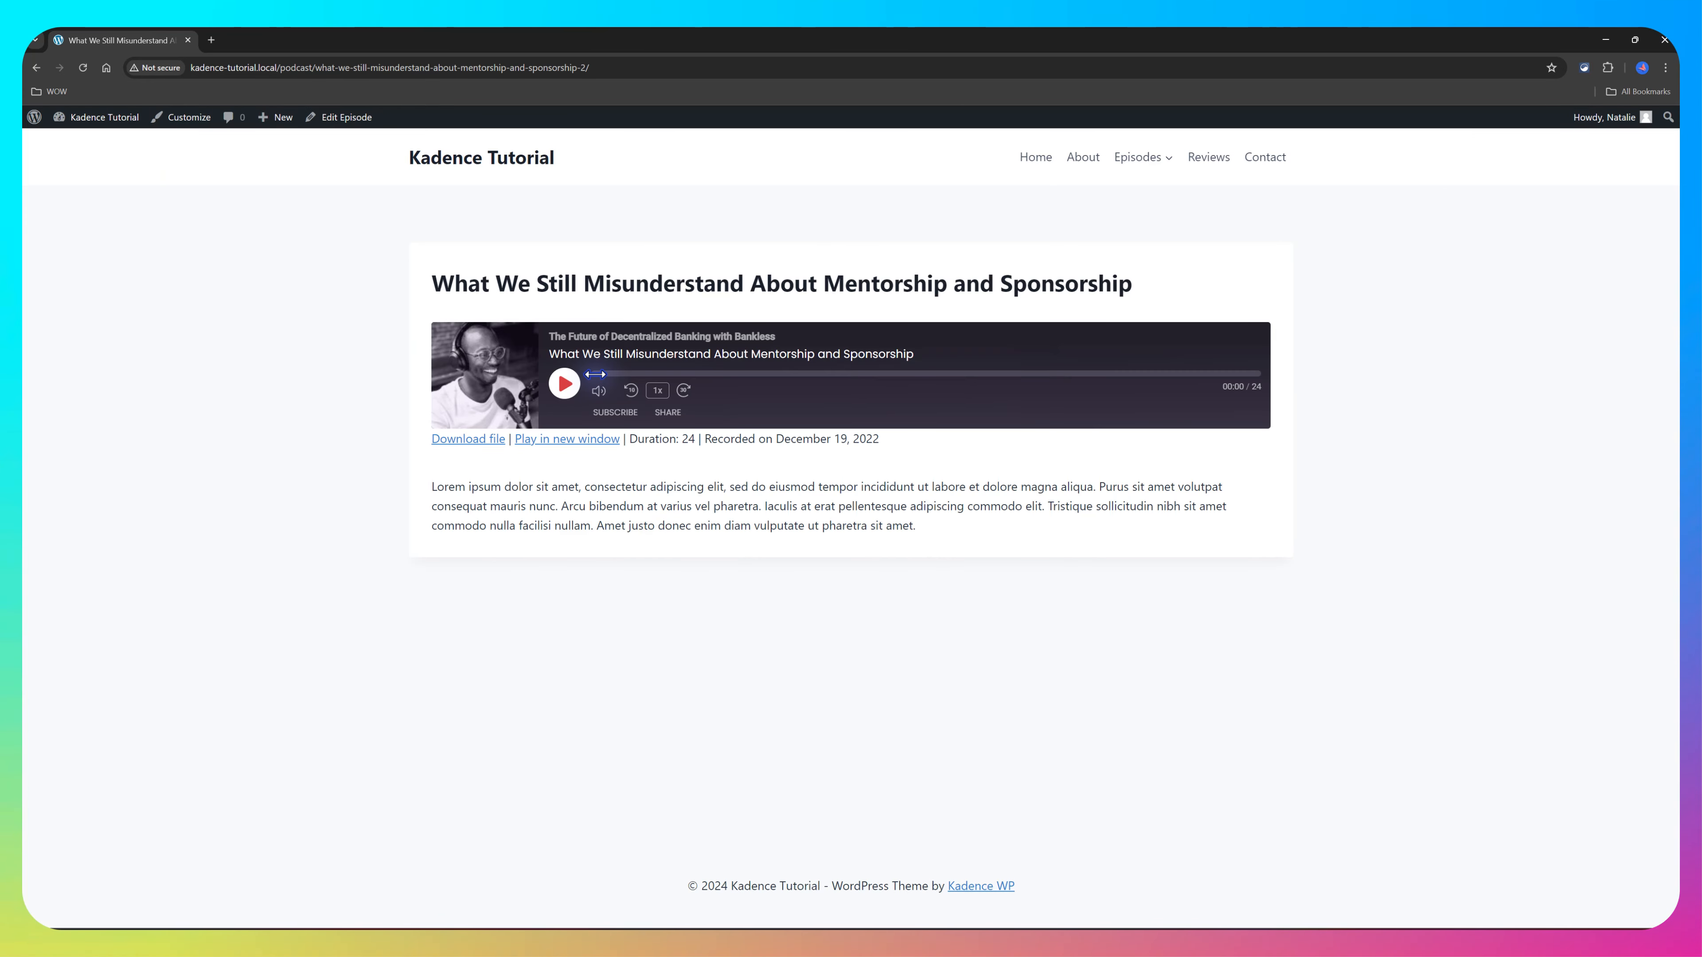
mouse_move(599, 391)
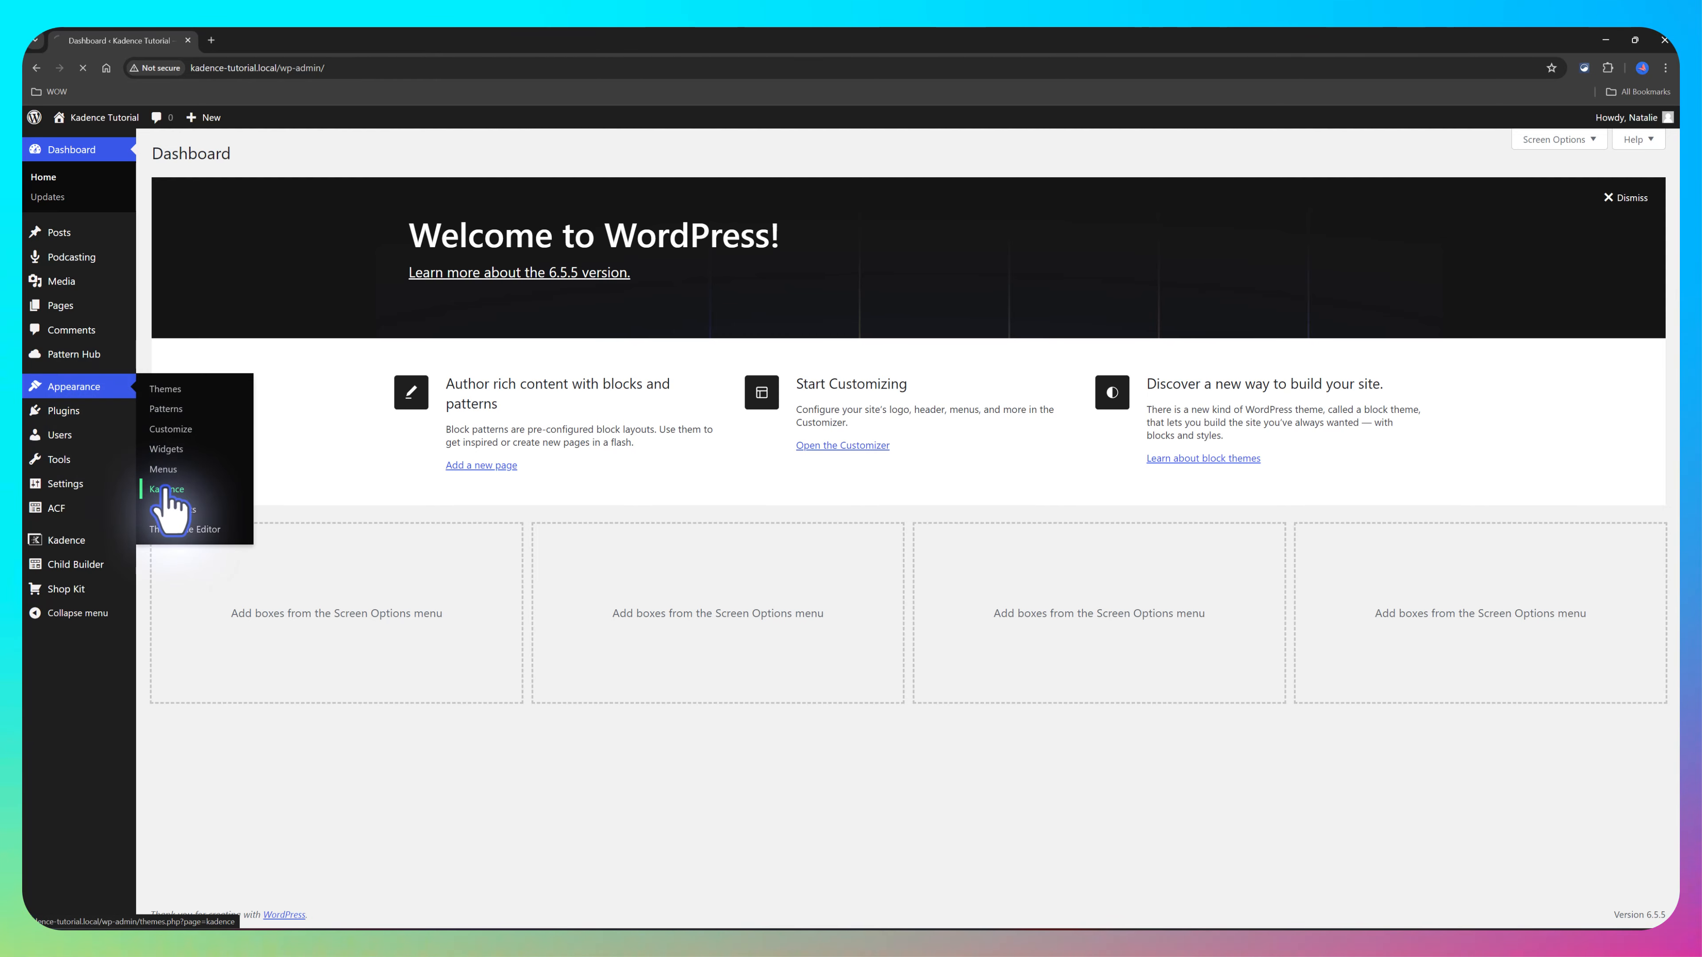
Step: Enable Hooked Elements in the Kadence dashboard and show the Elements list
click(165, 489)
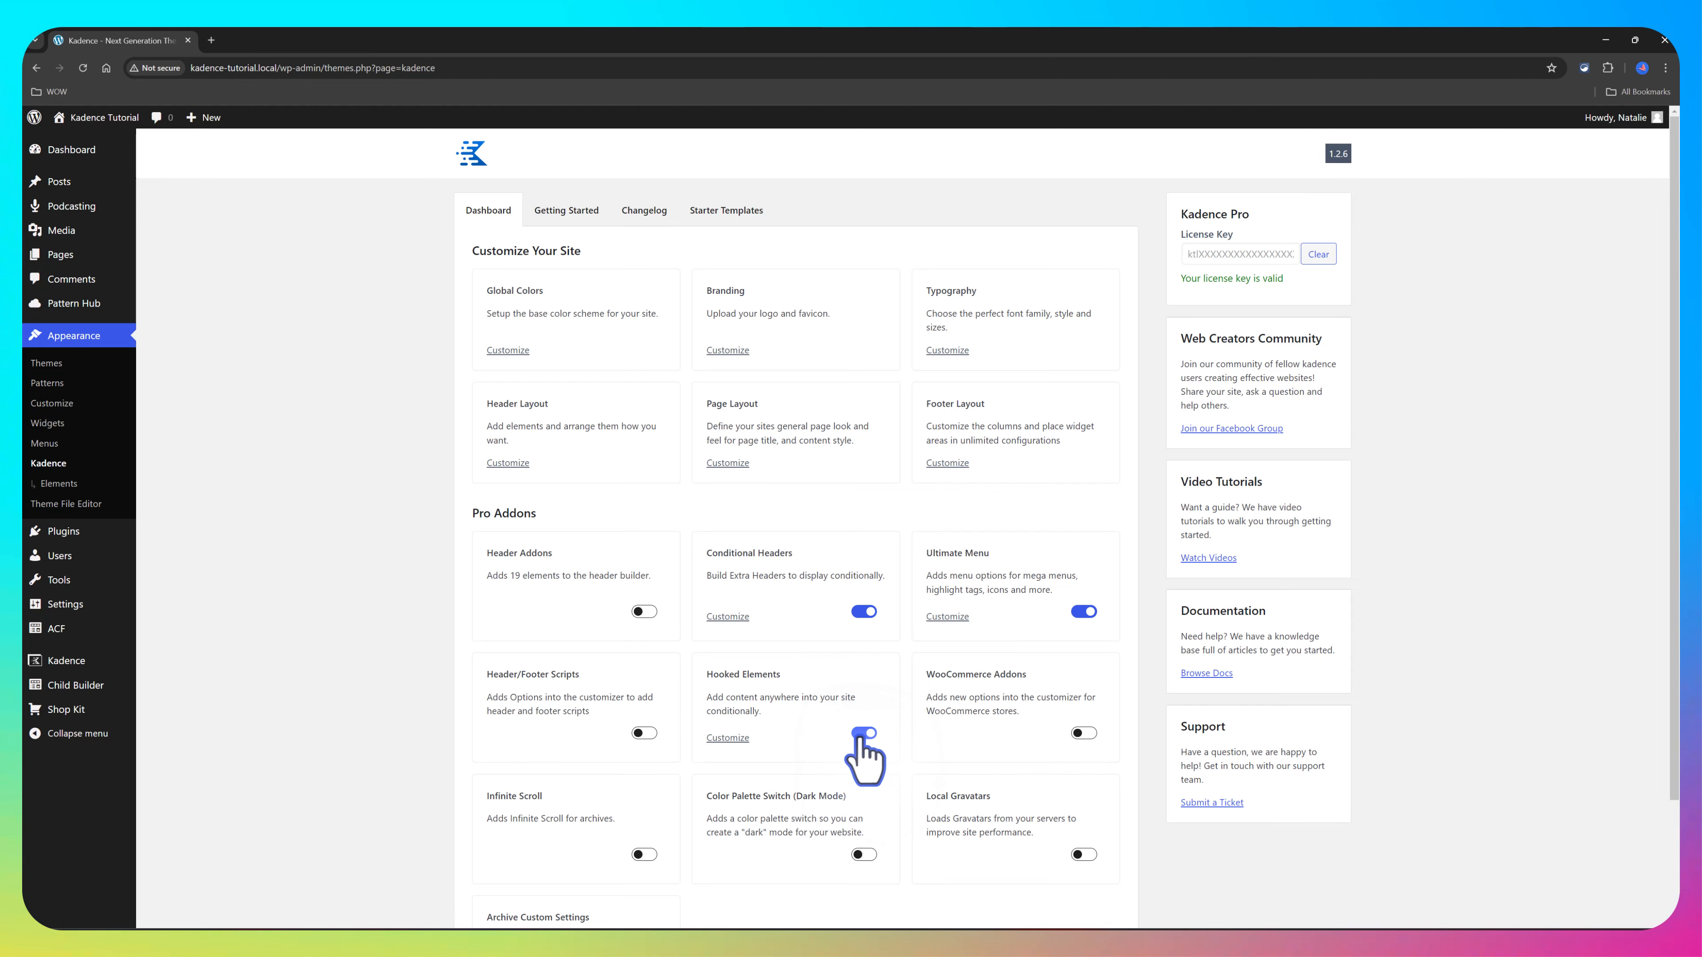
click(862, 733)
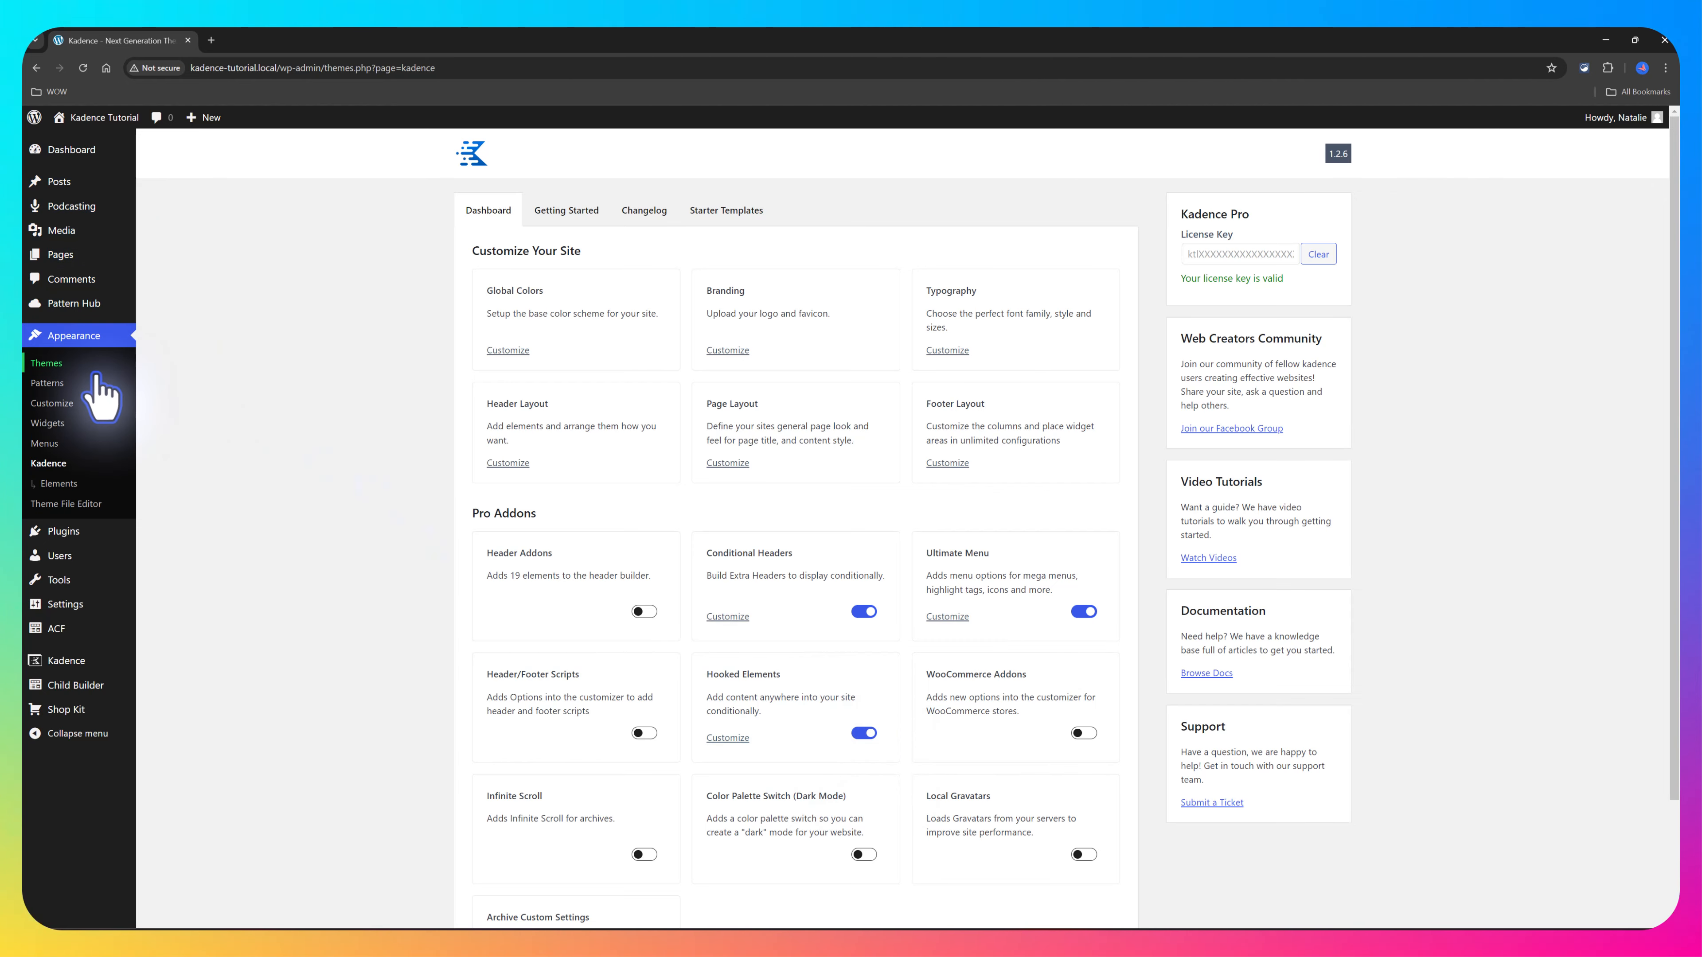
click(59, 484)
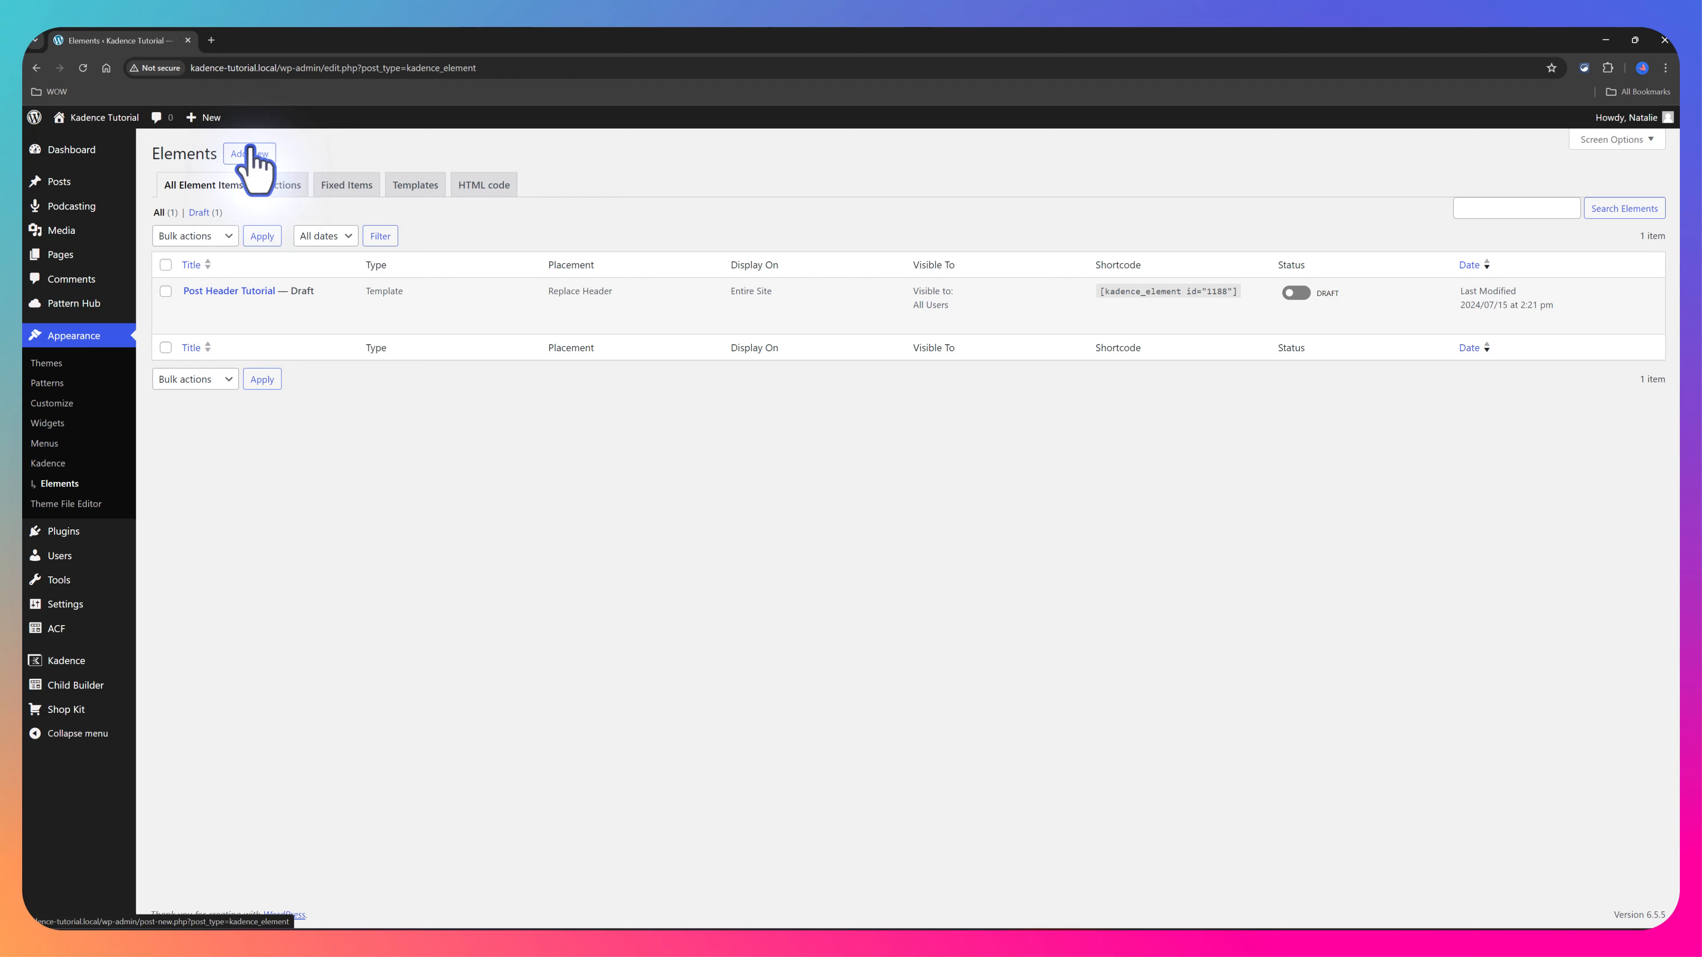
Step: Create a new Kadence element titled 'Tutorial'
click(248, 153)
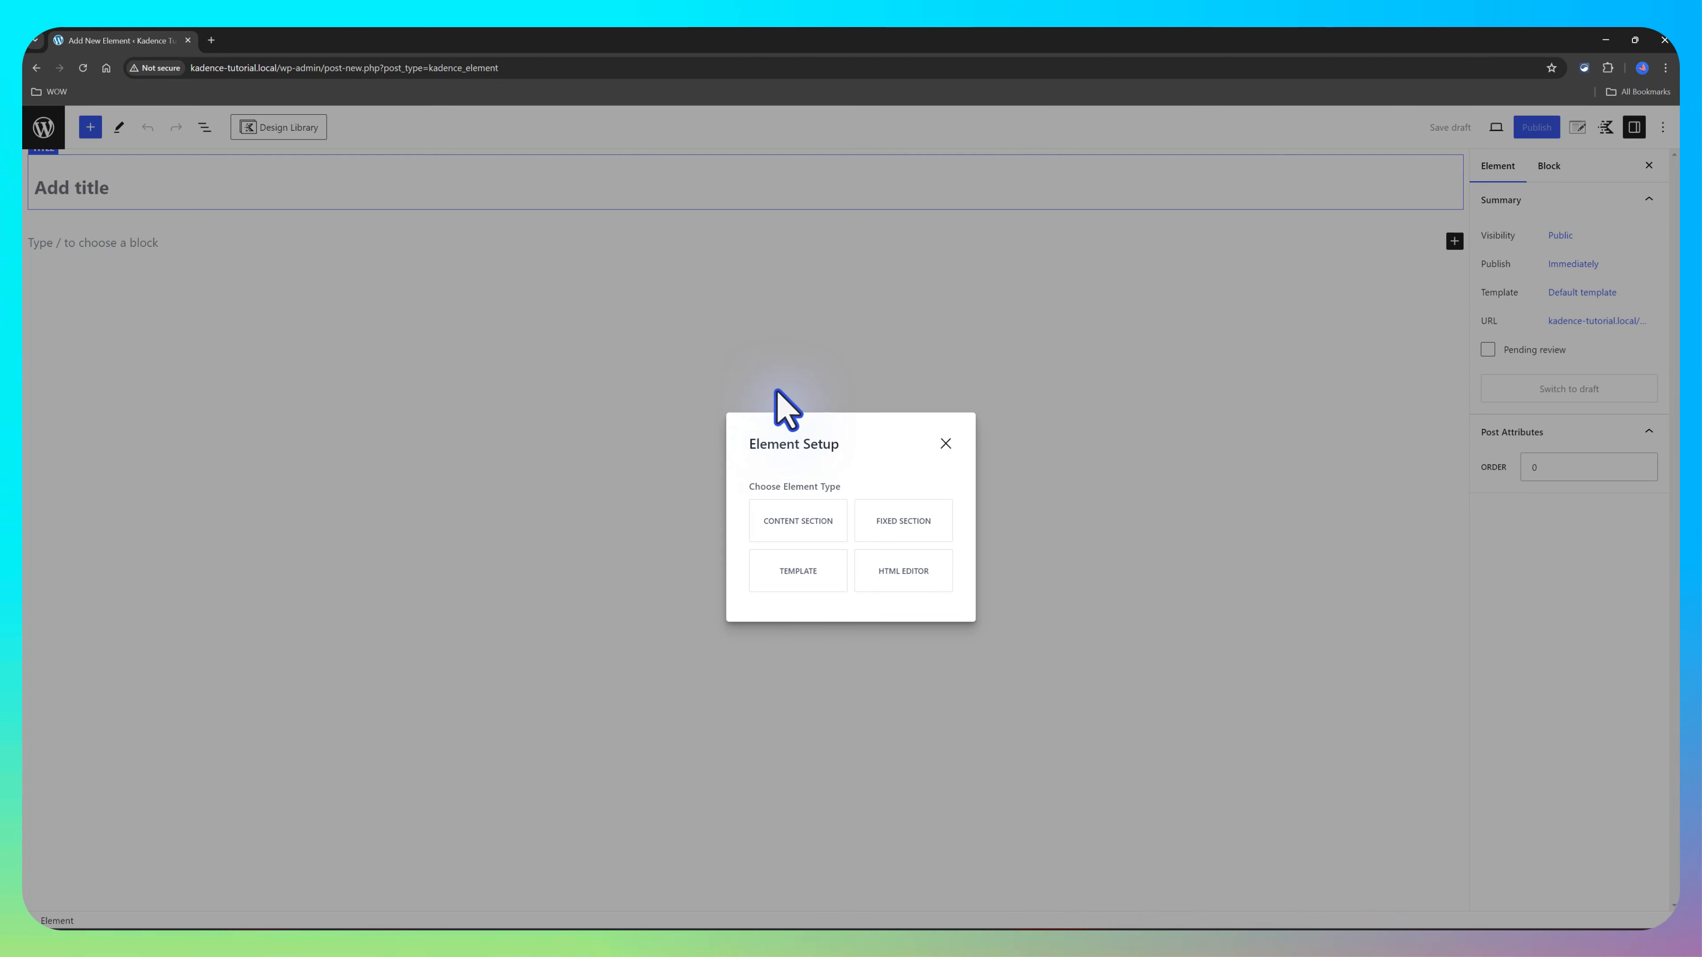
mouse_move(959, 439)
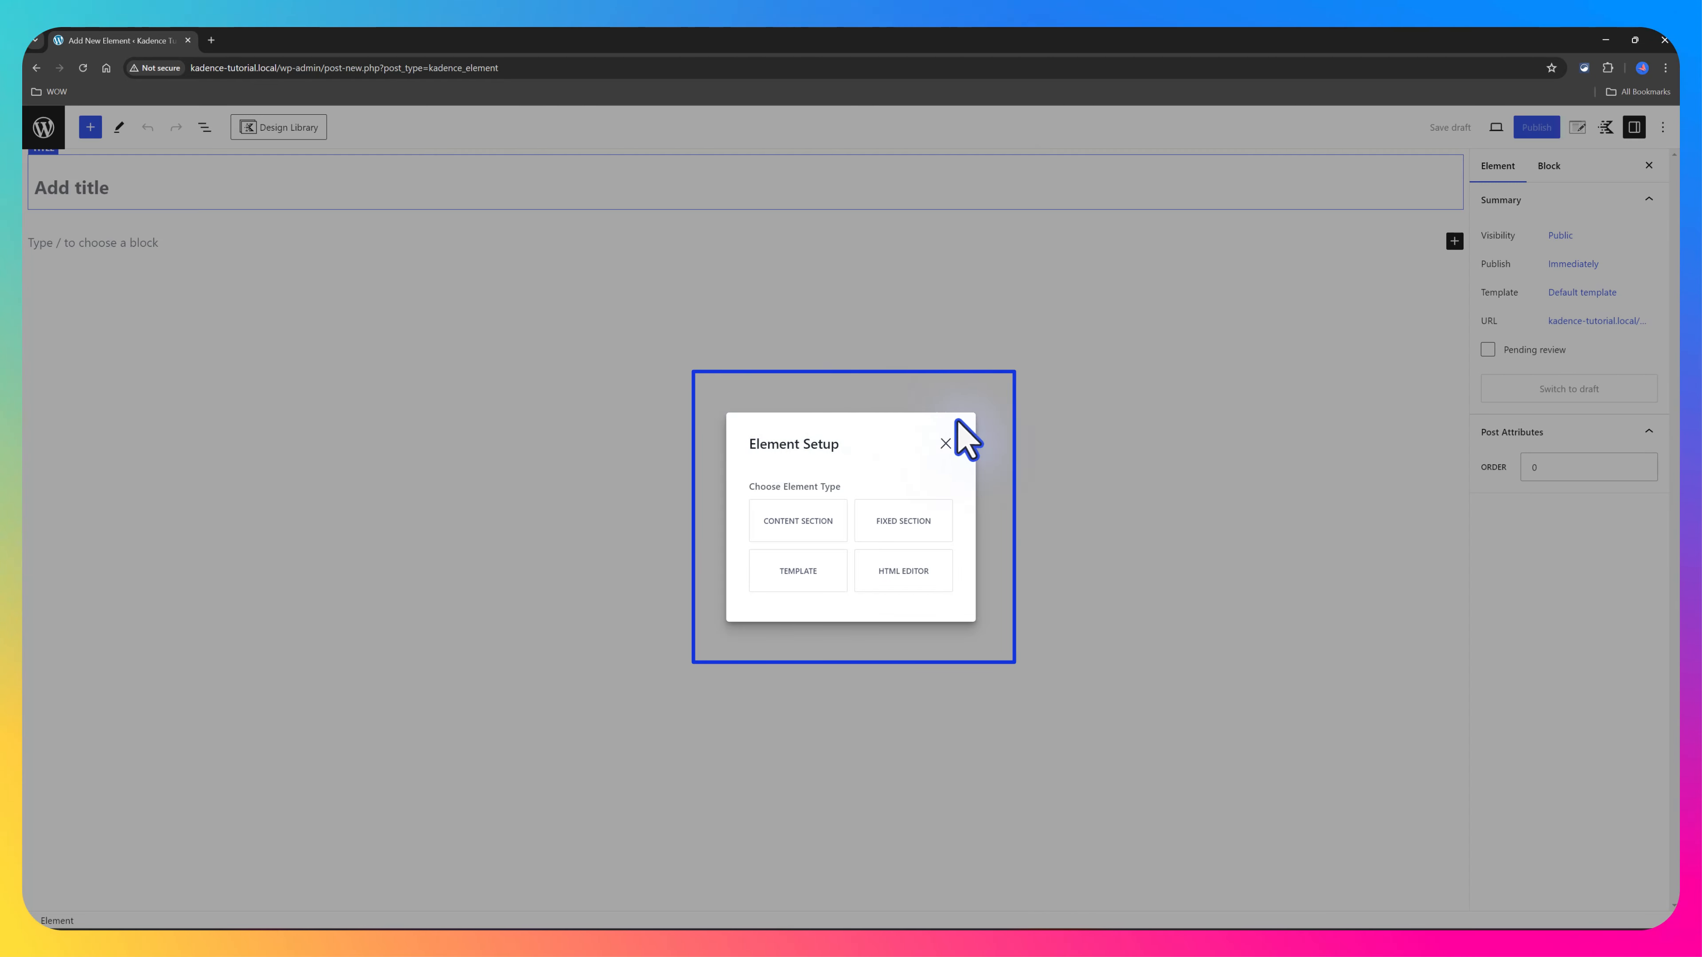
mouse_move(862, 543)
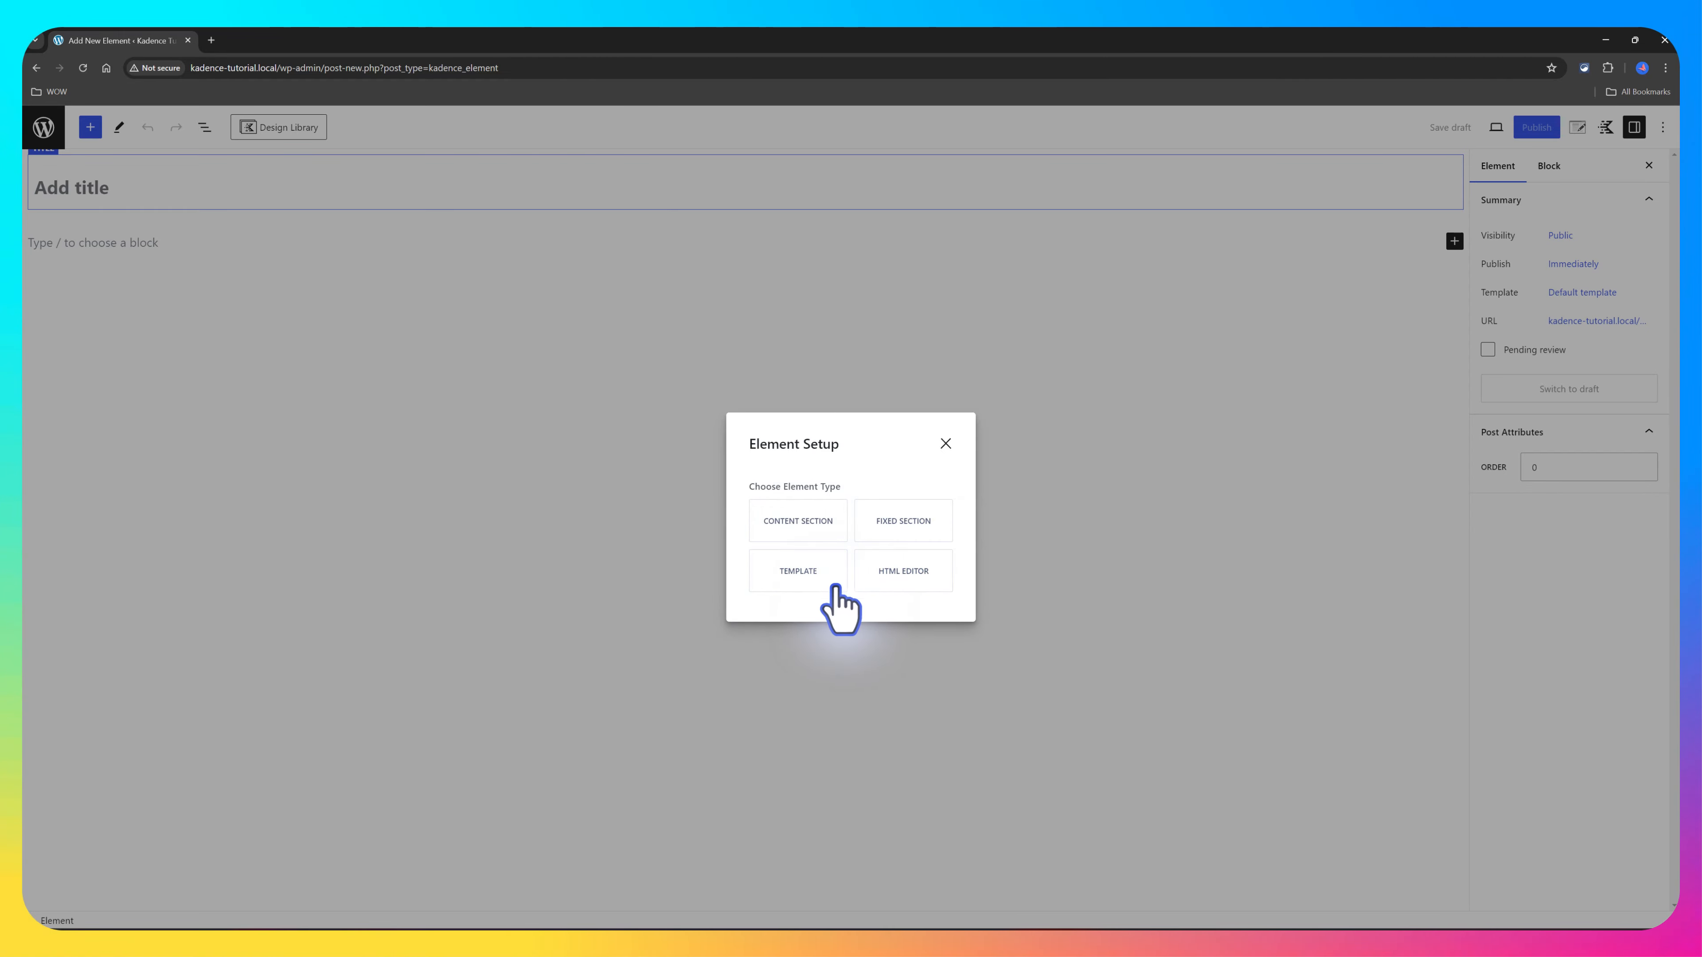
mouse_move(933, 608)
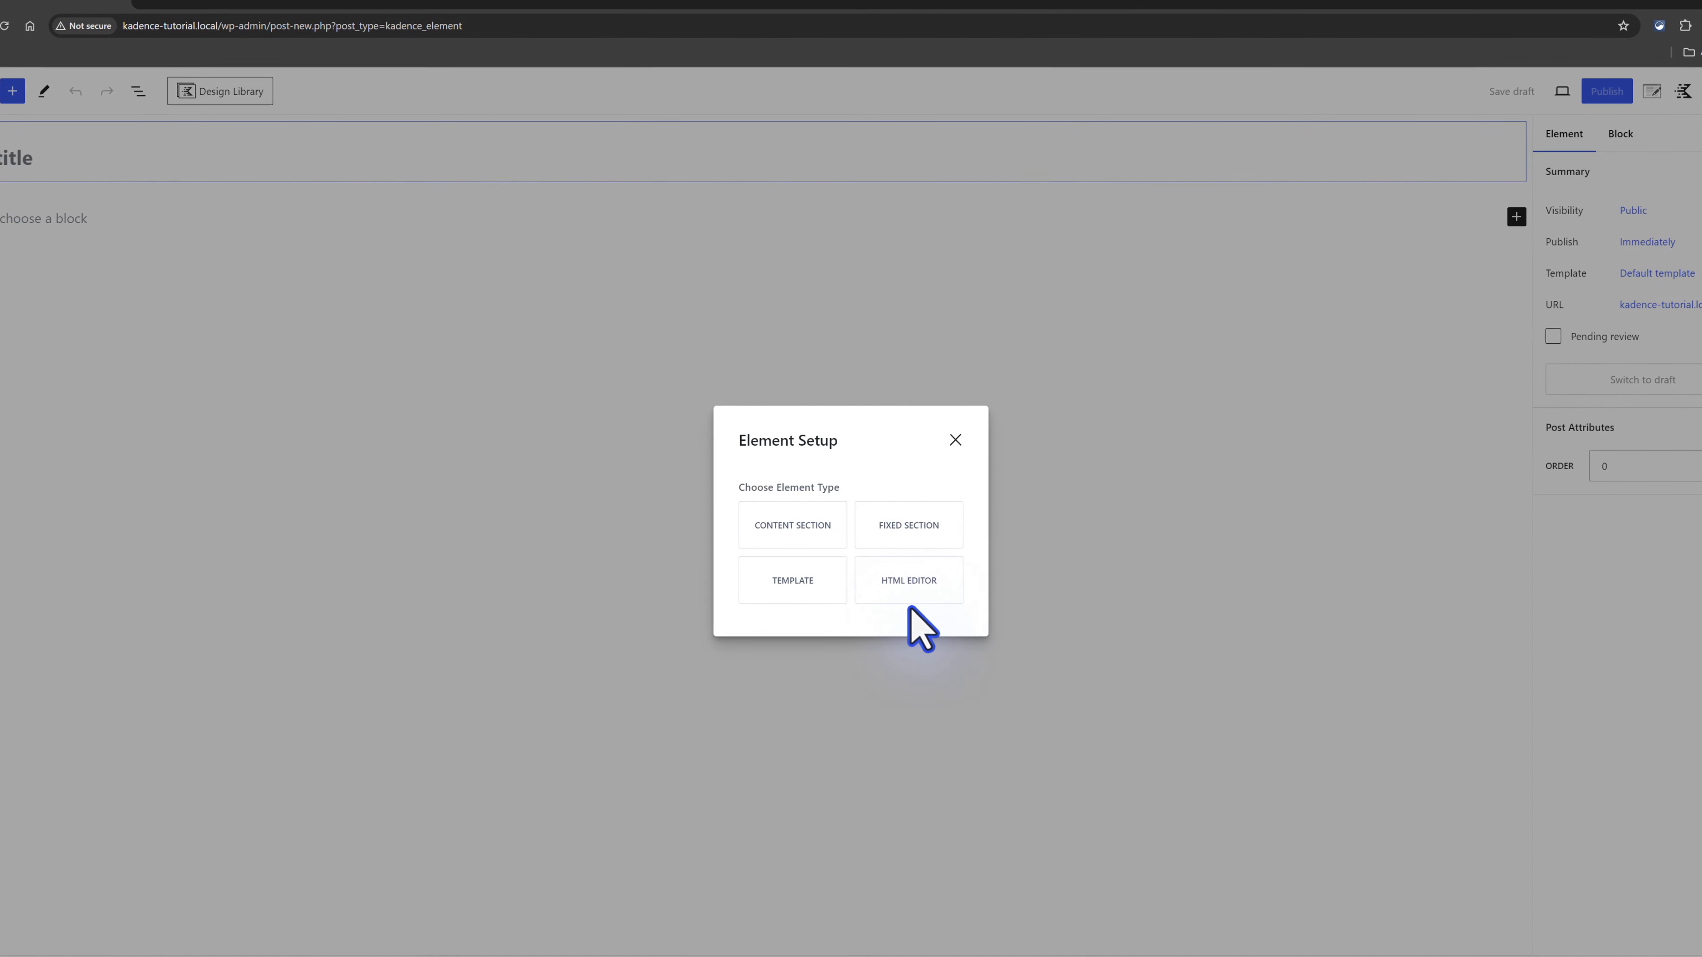
mouse_move(793, 526)
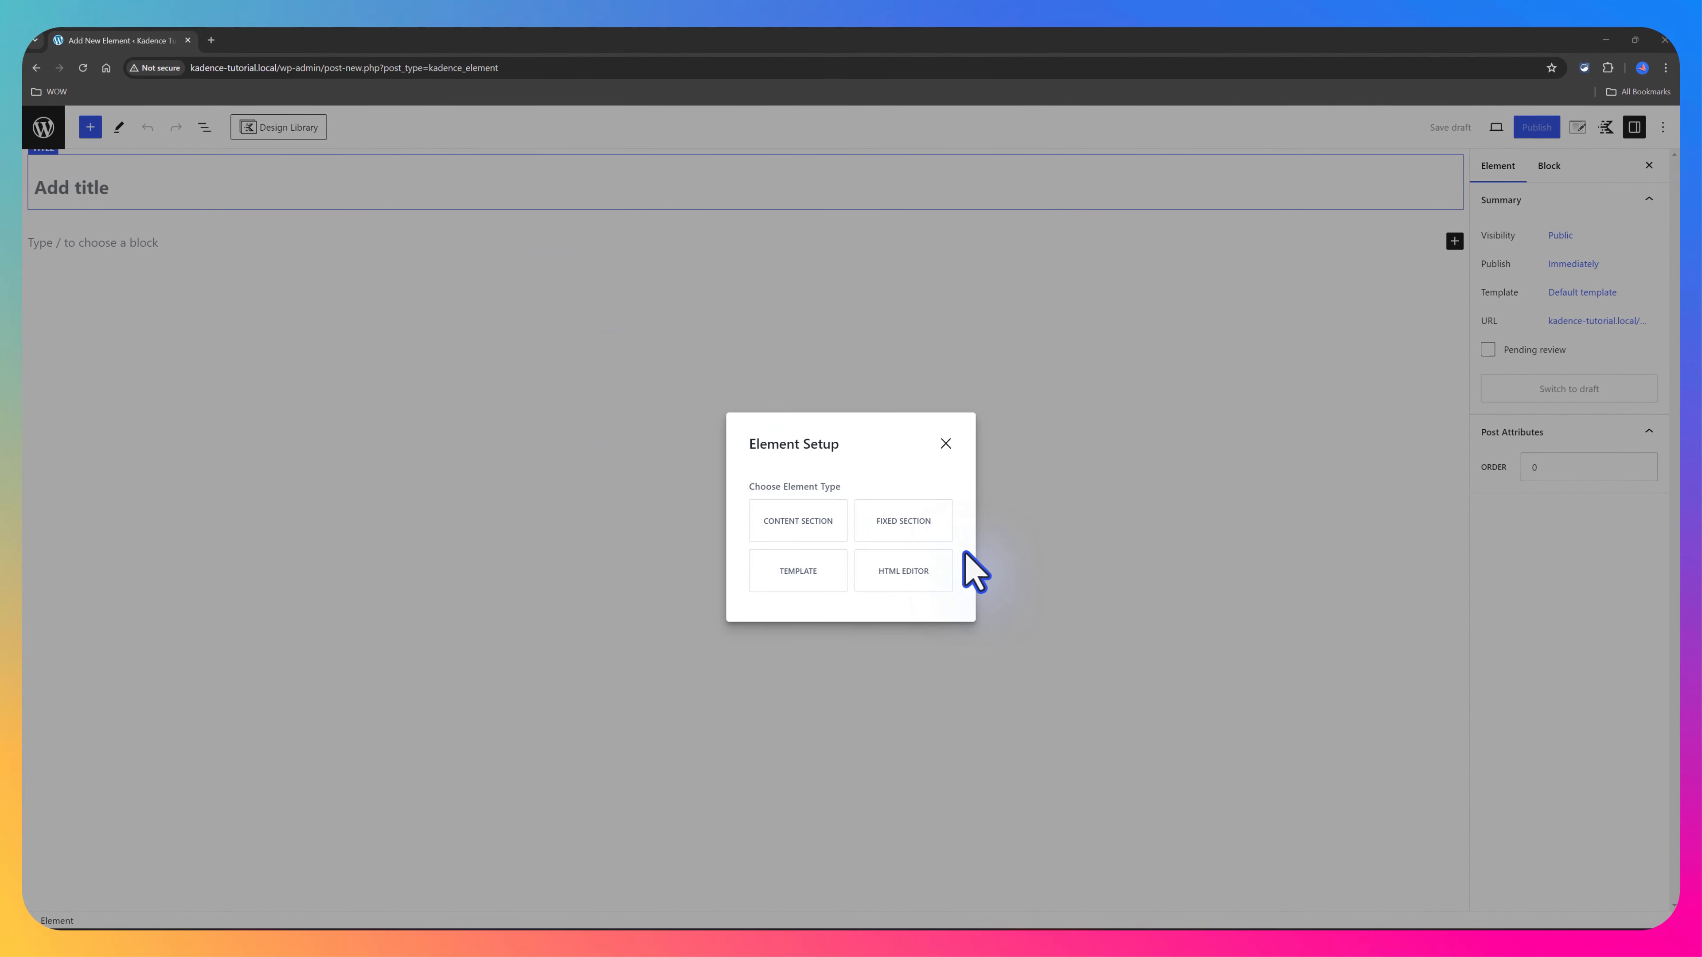
mouse_move(933, 542)
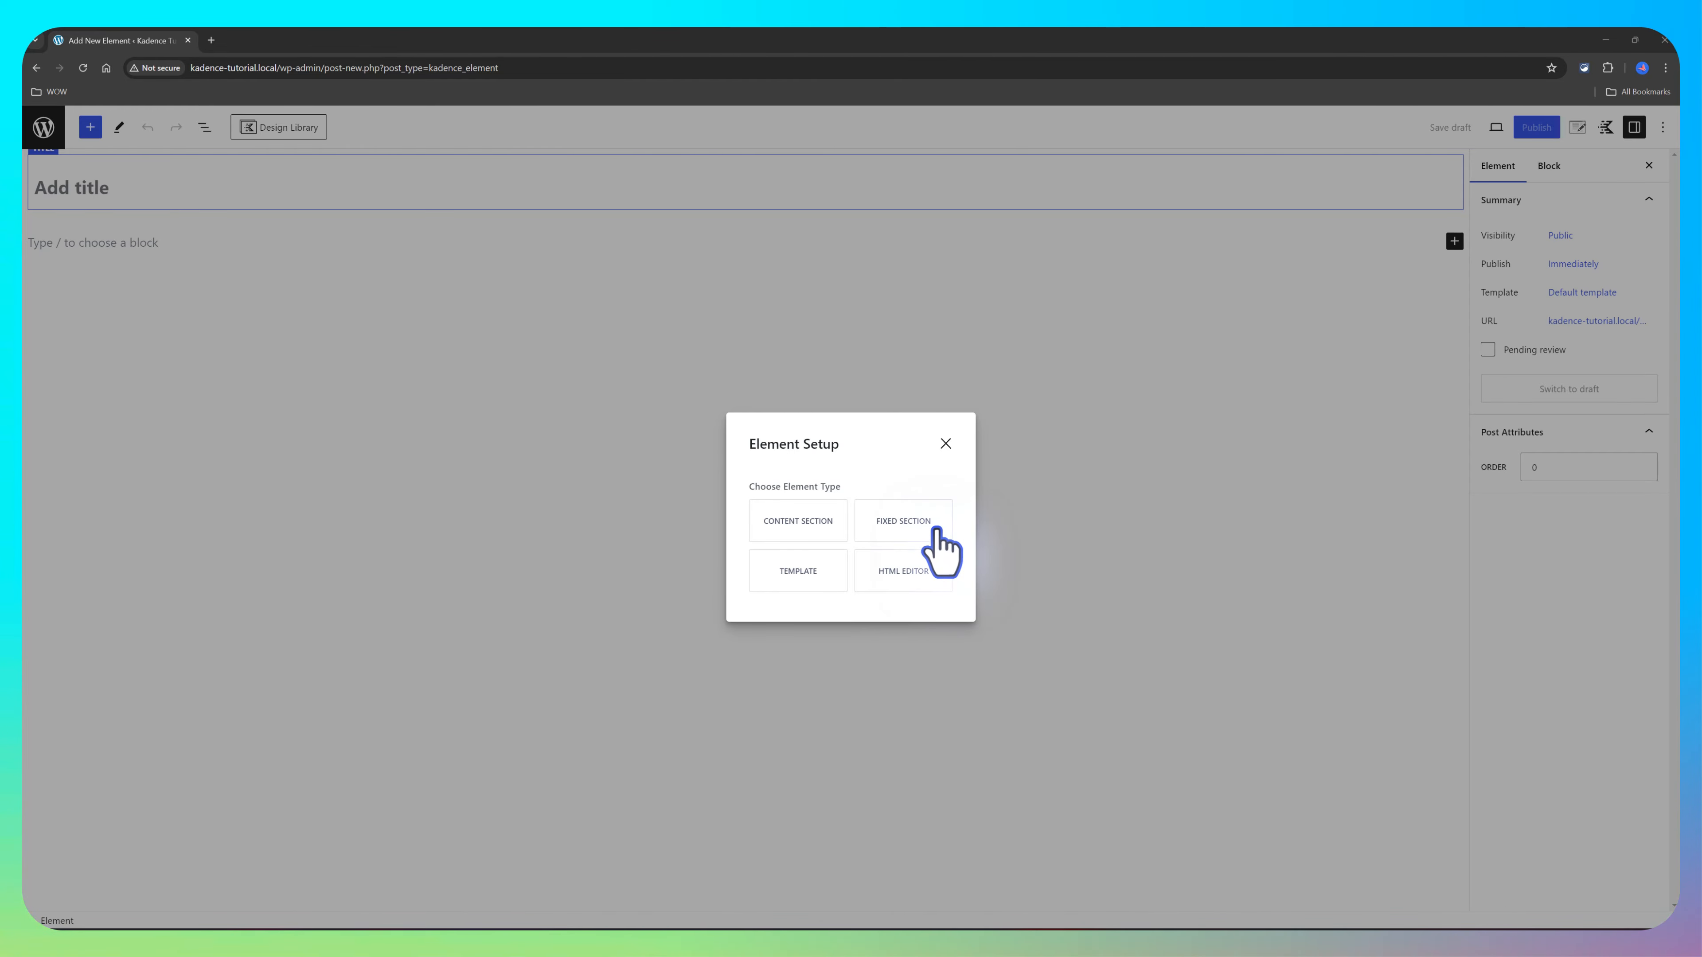
mouse_move(800, 571)
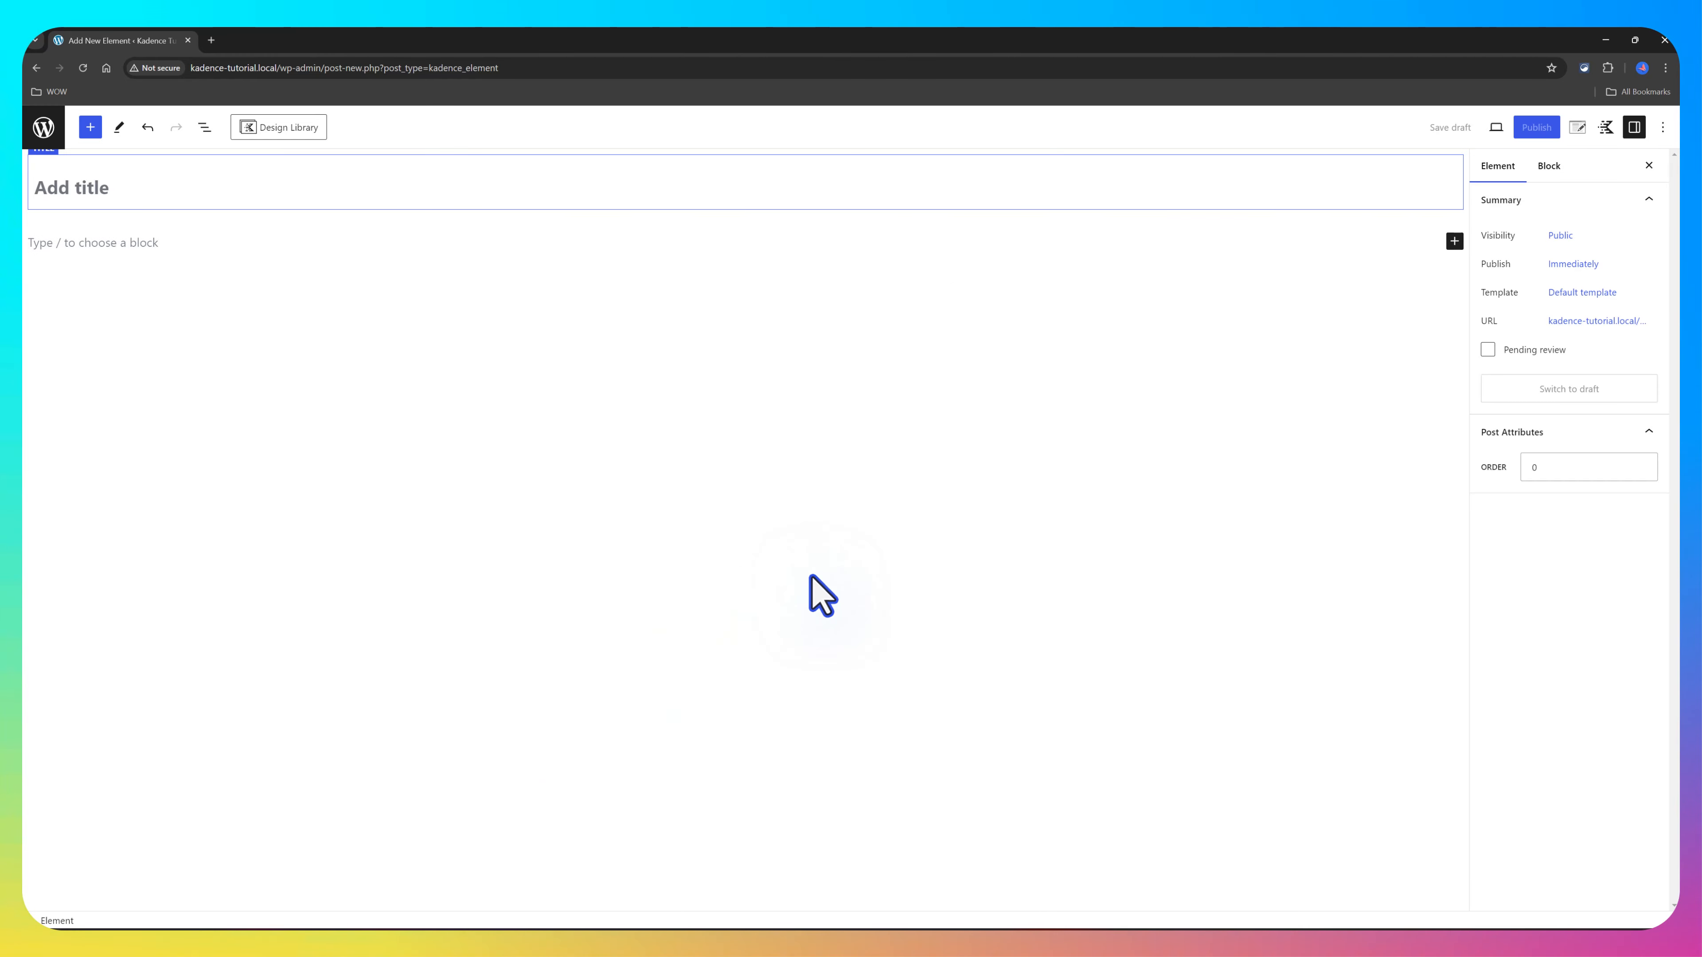
text(Tutorial)
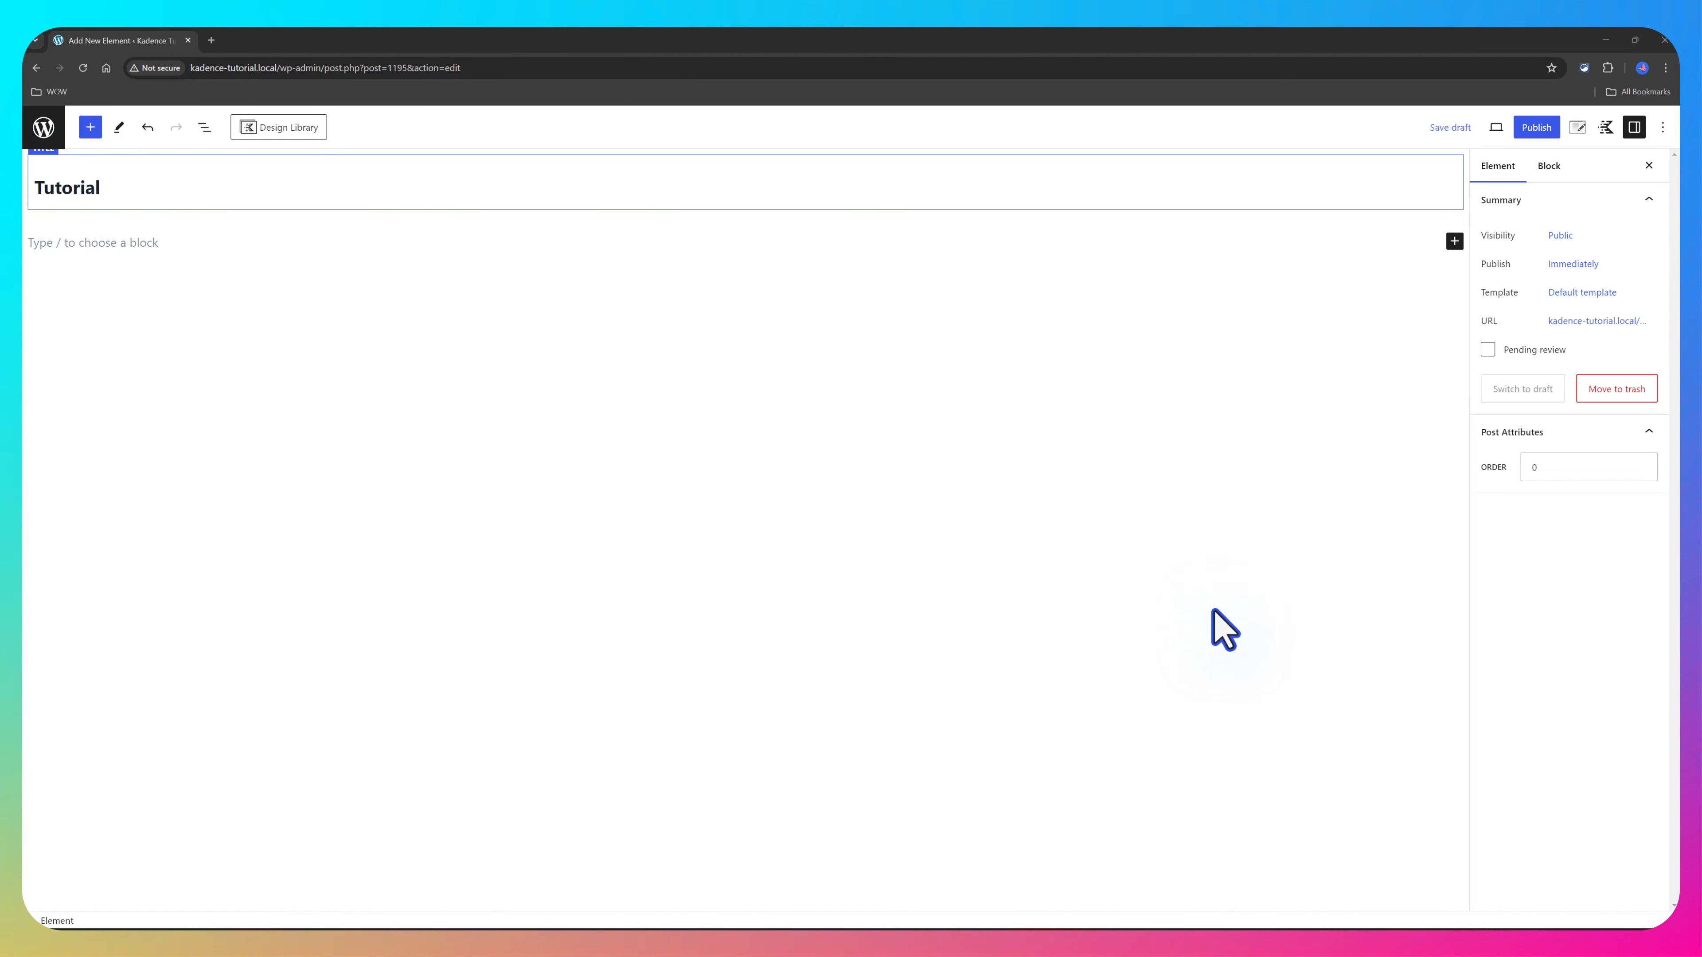
mouse_move(1577, 126)
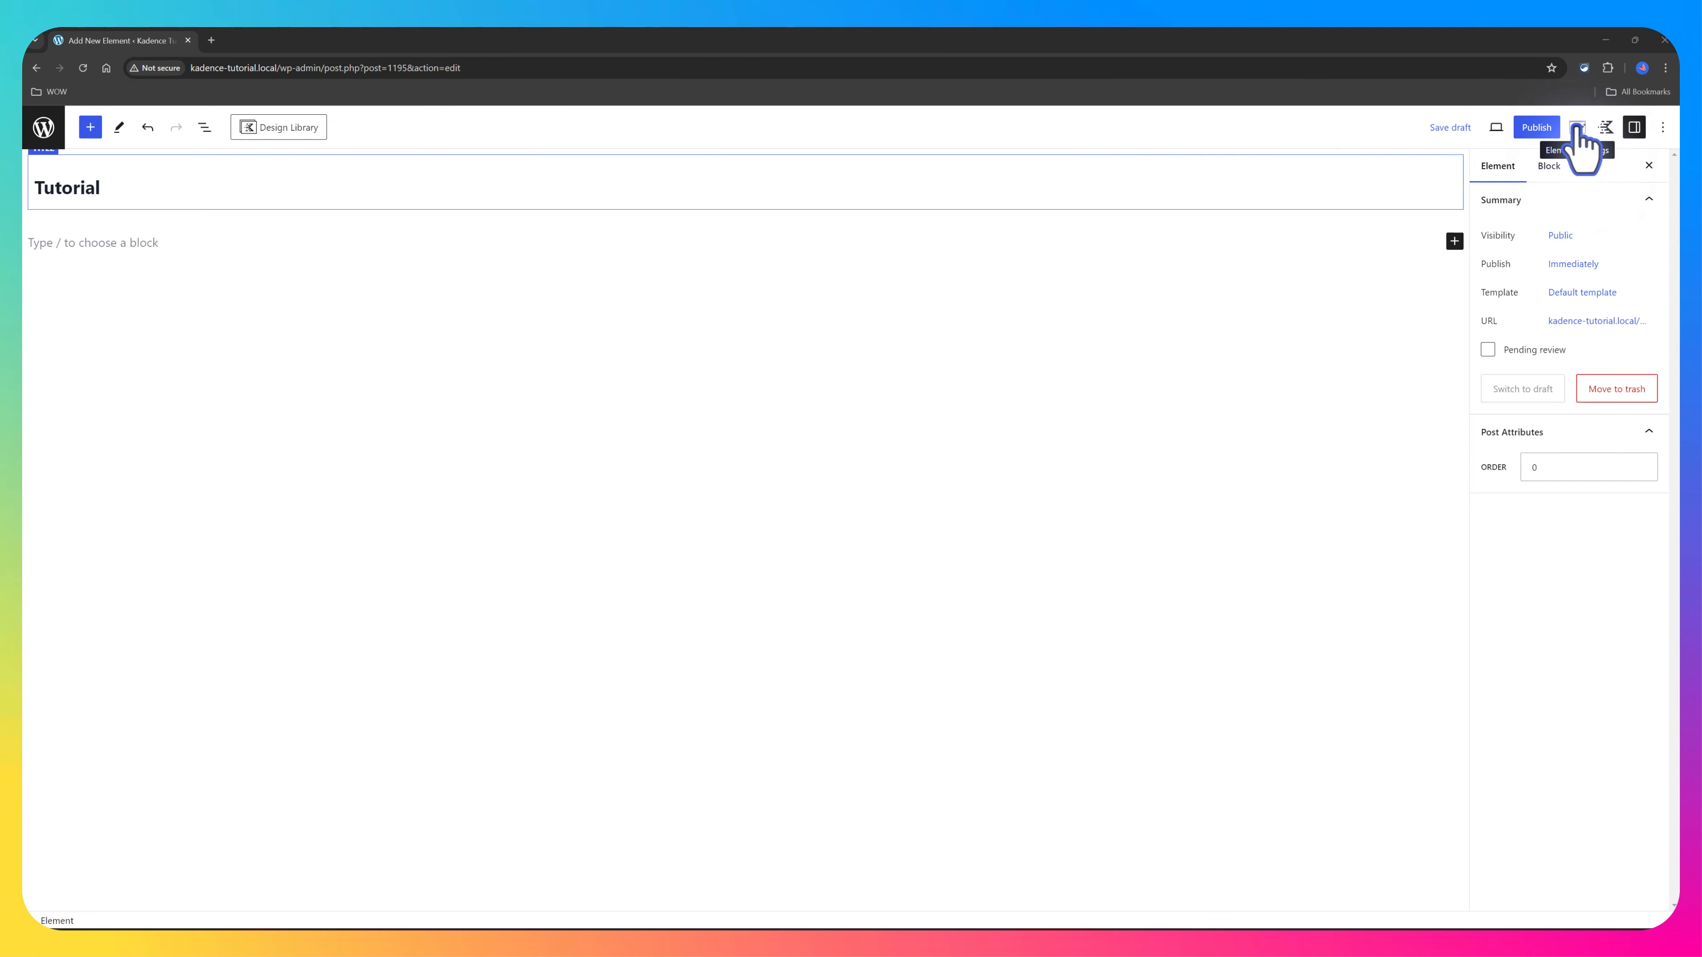
Step: Show the Tutorial element's settings sidebar with type, placement and display rules
click(1577, 127)
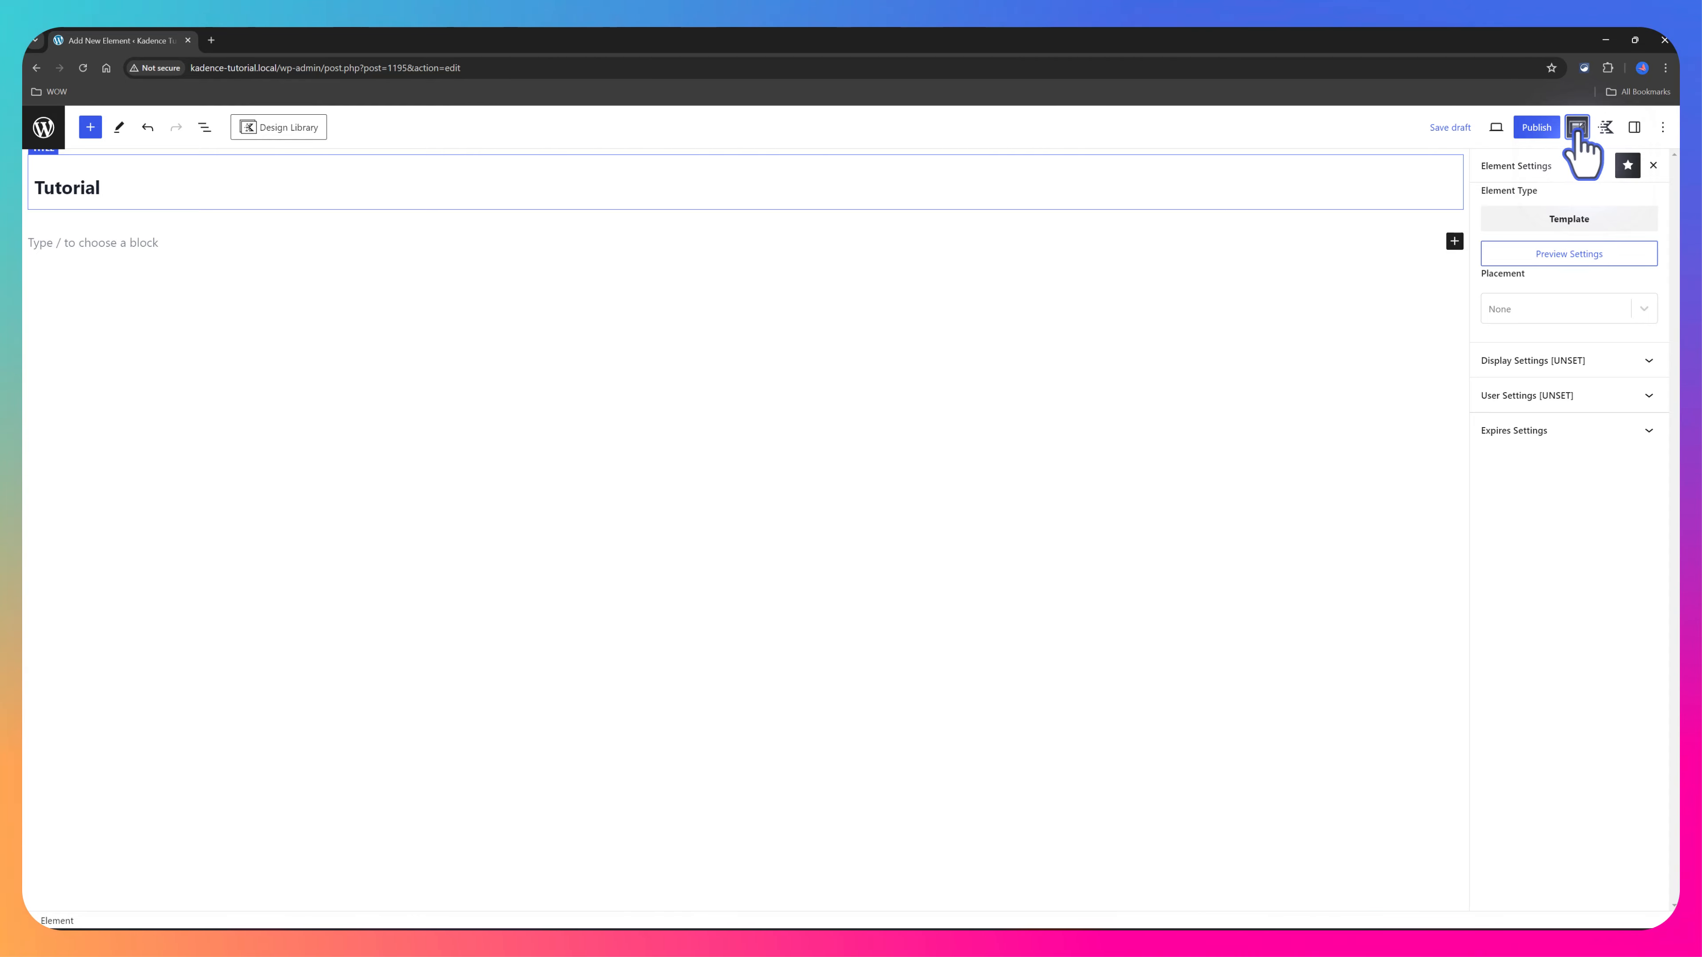
mouse_move(1619, 179)
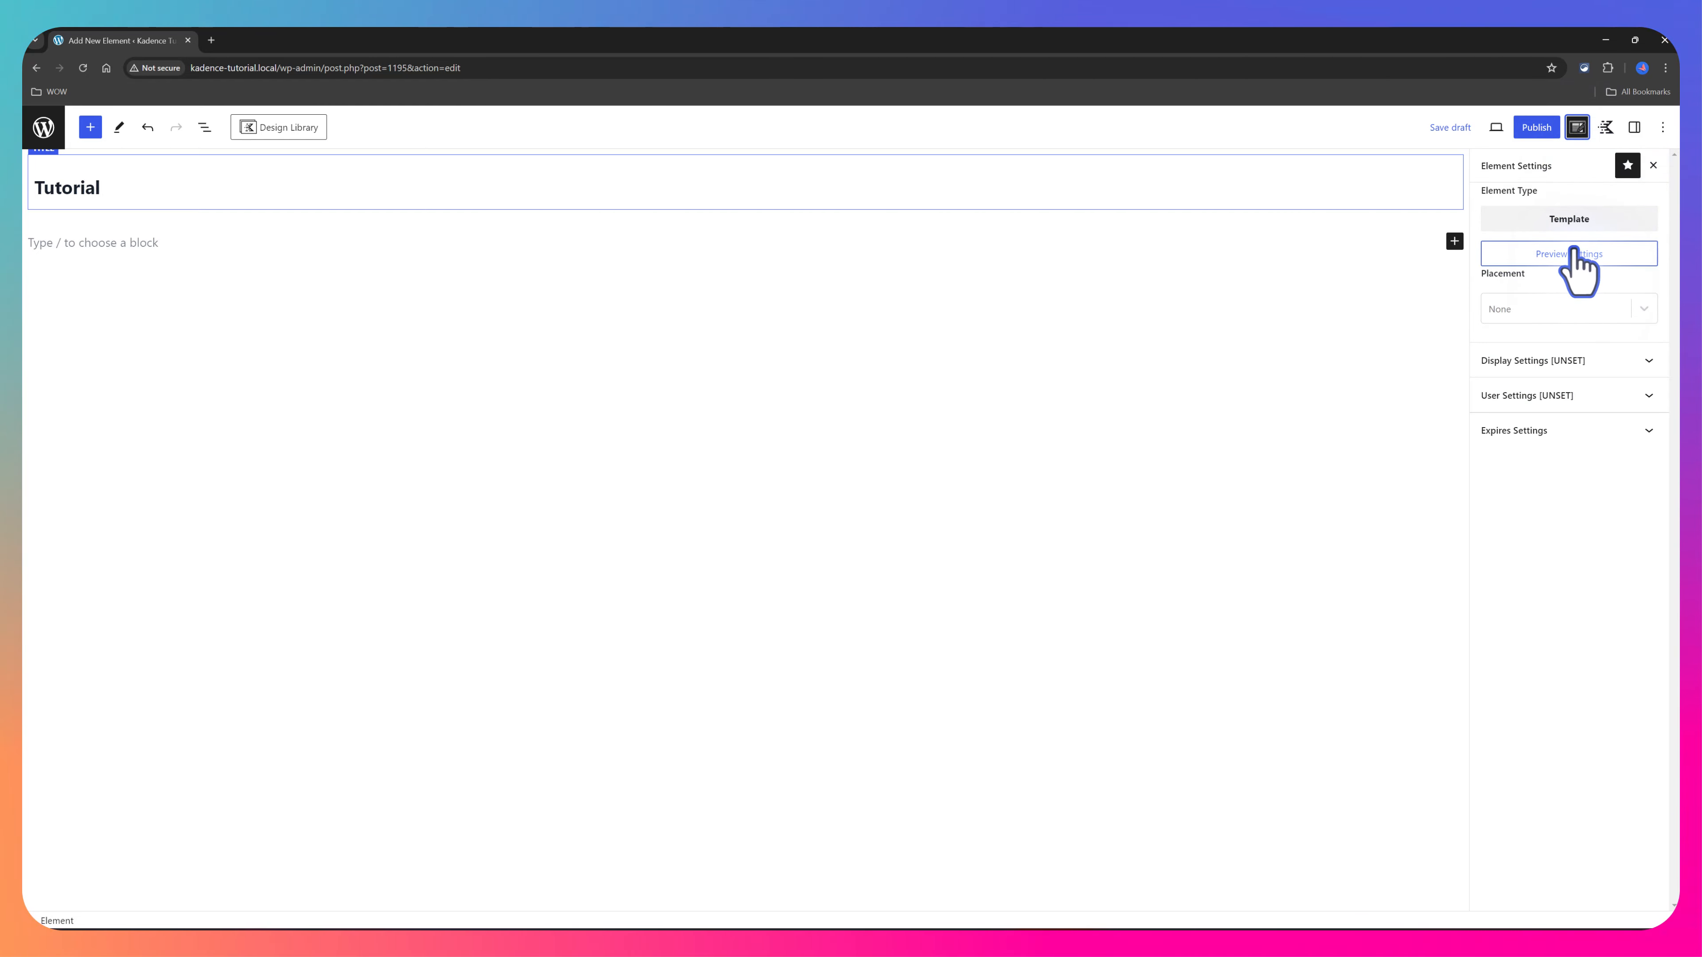
Step: Set the preview post type to Episode and pick an episode as the preview post
click(1568, 253)
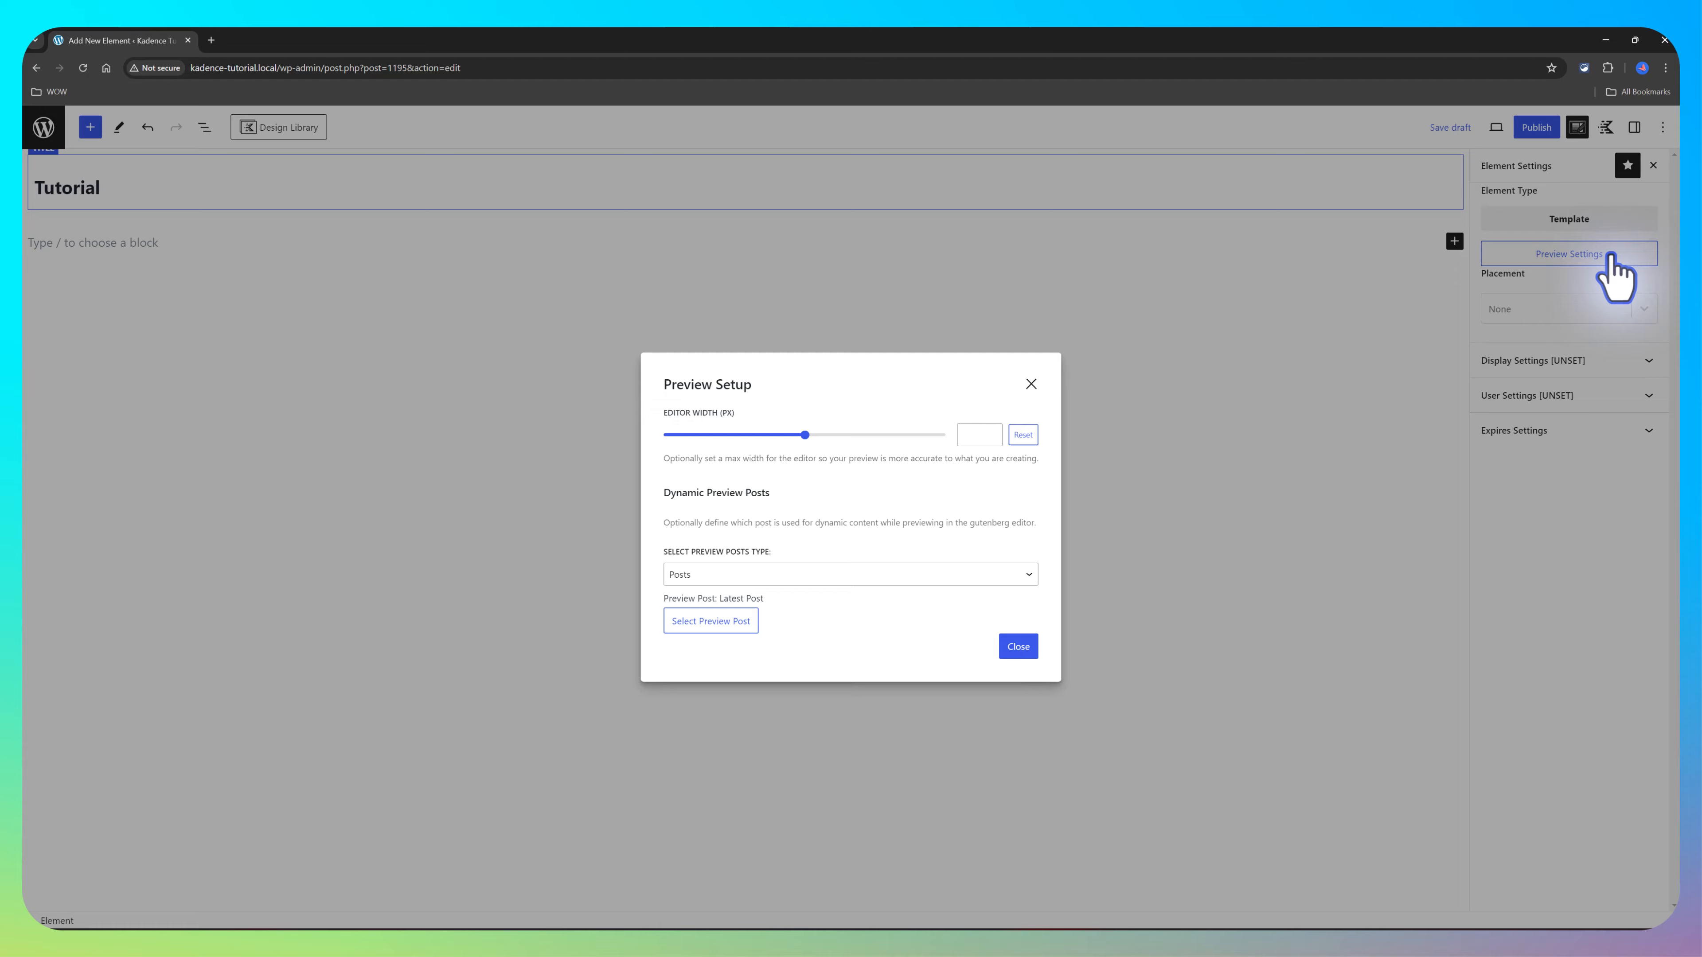
mouse_move(744, 581)
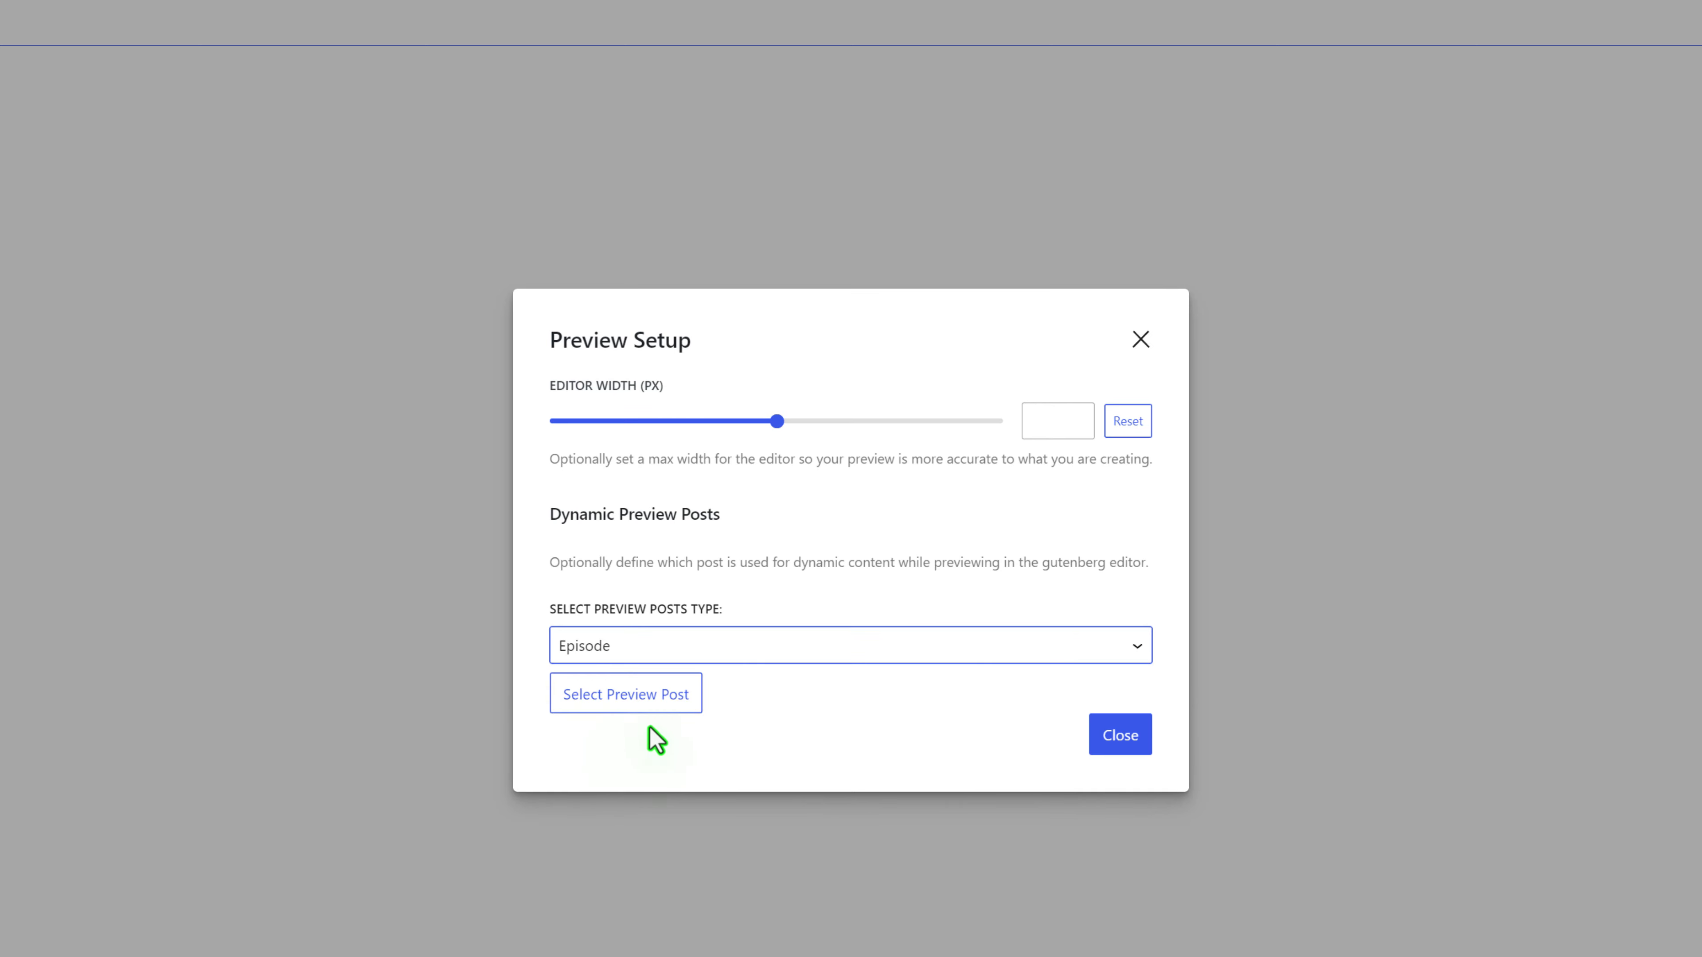
click(625, 692)
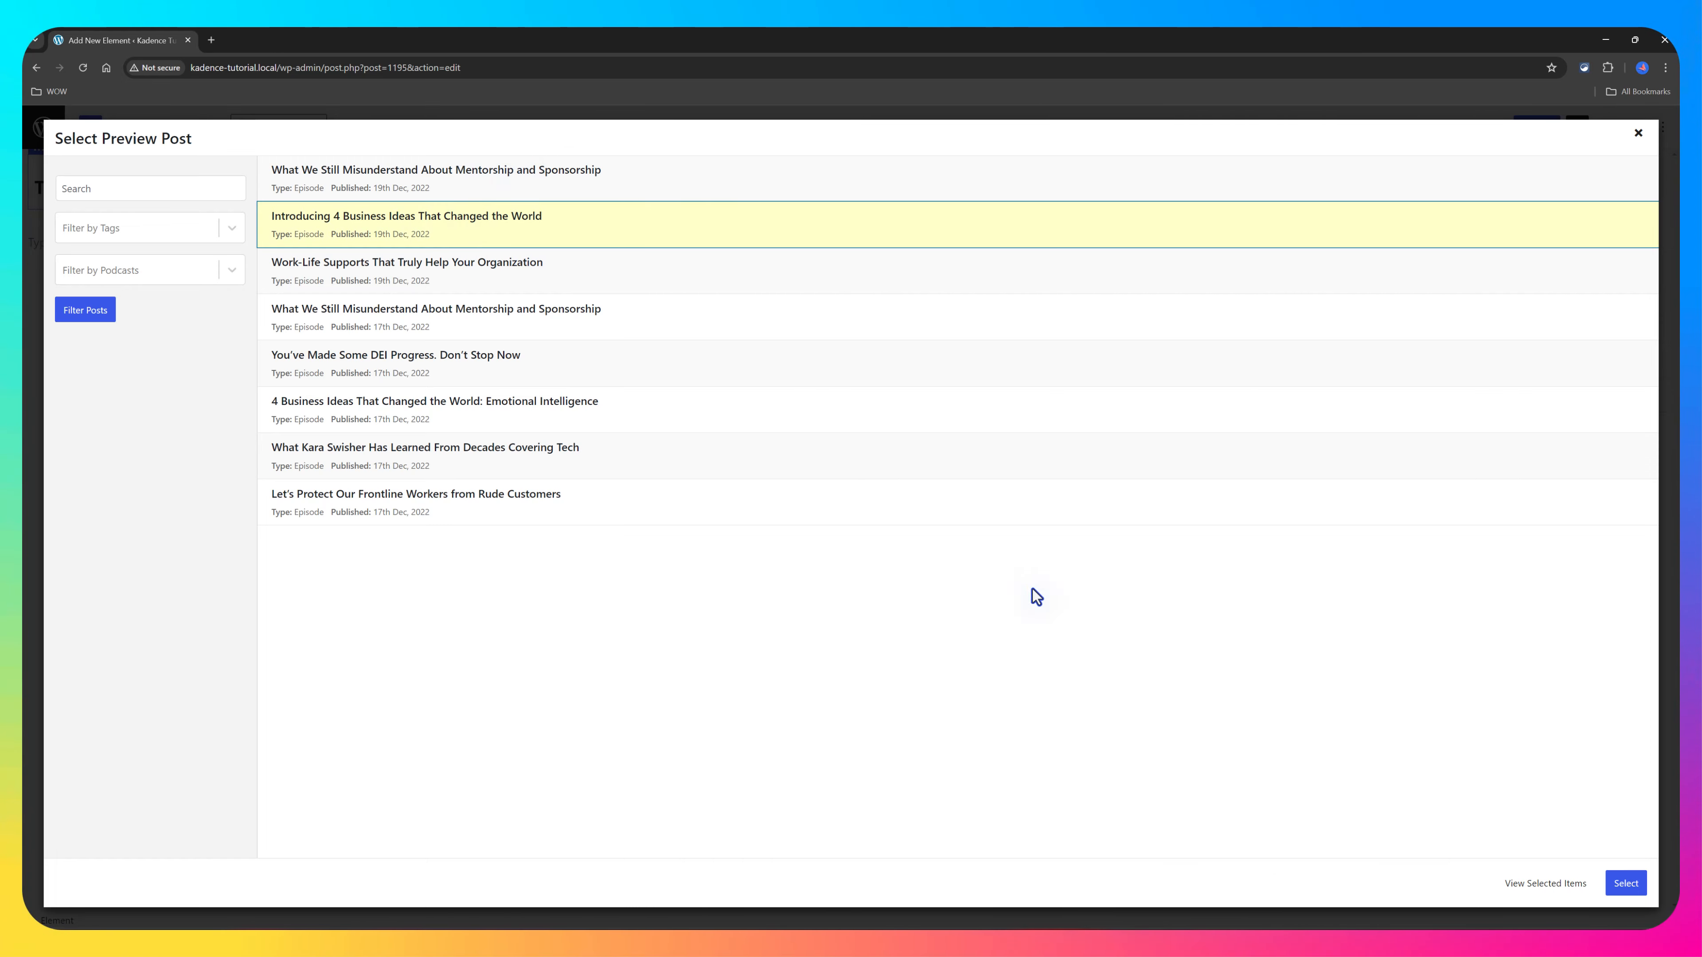
click(1625, 883)
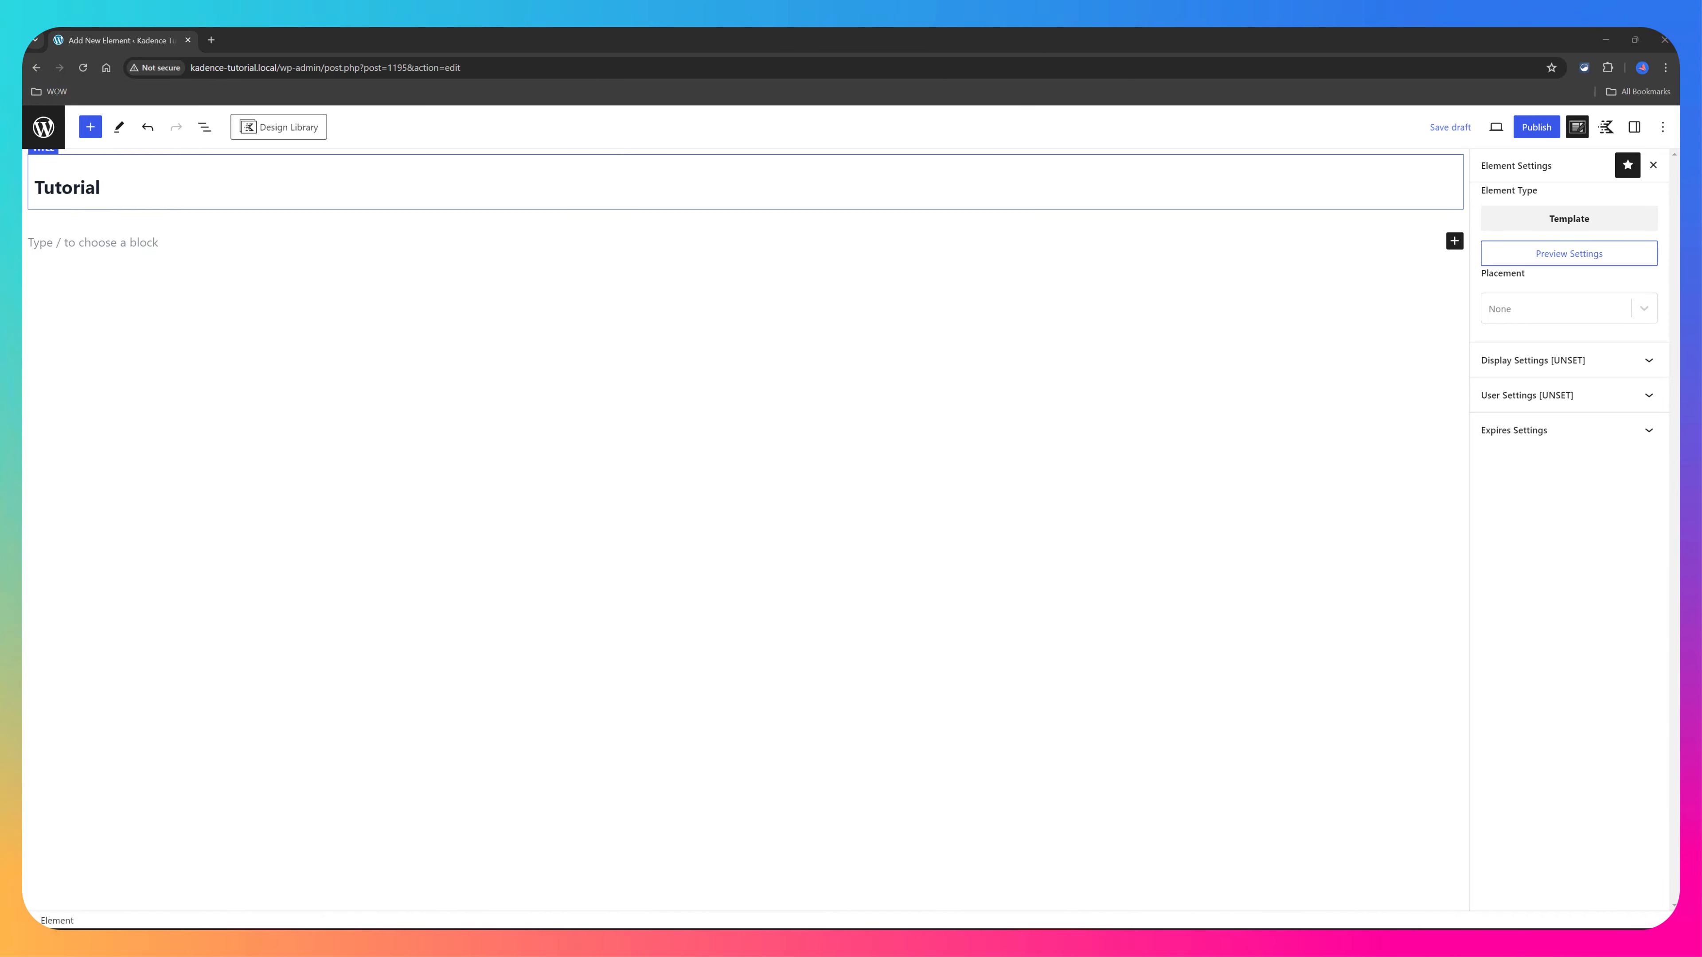
Step: Place the element as Replace Header and show it on Single Episode for all podcasts
click(1567, 308)
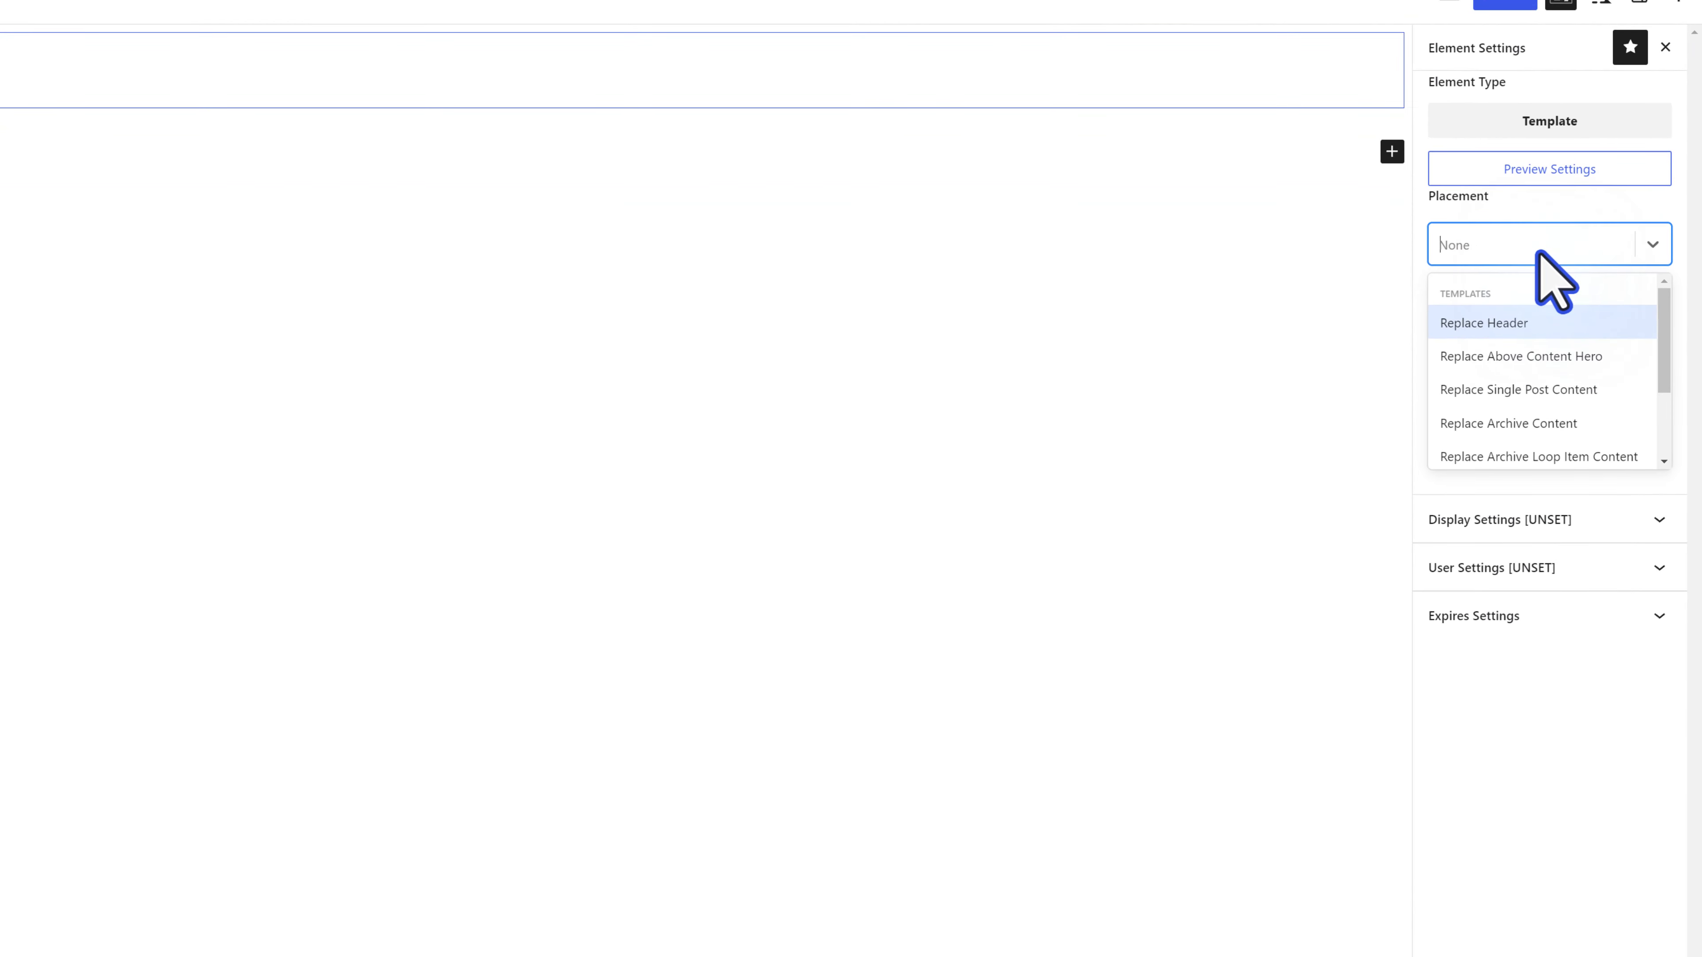
mouse_move(1567, 353)
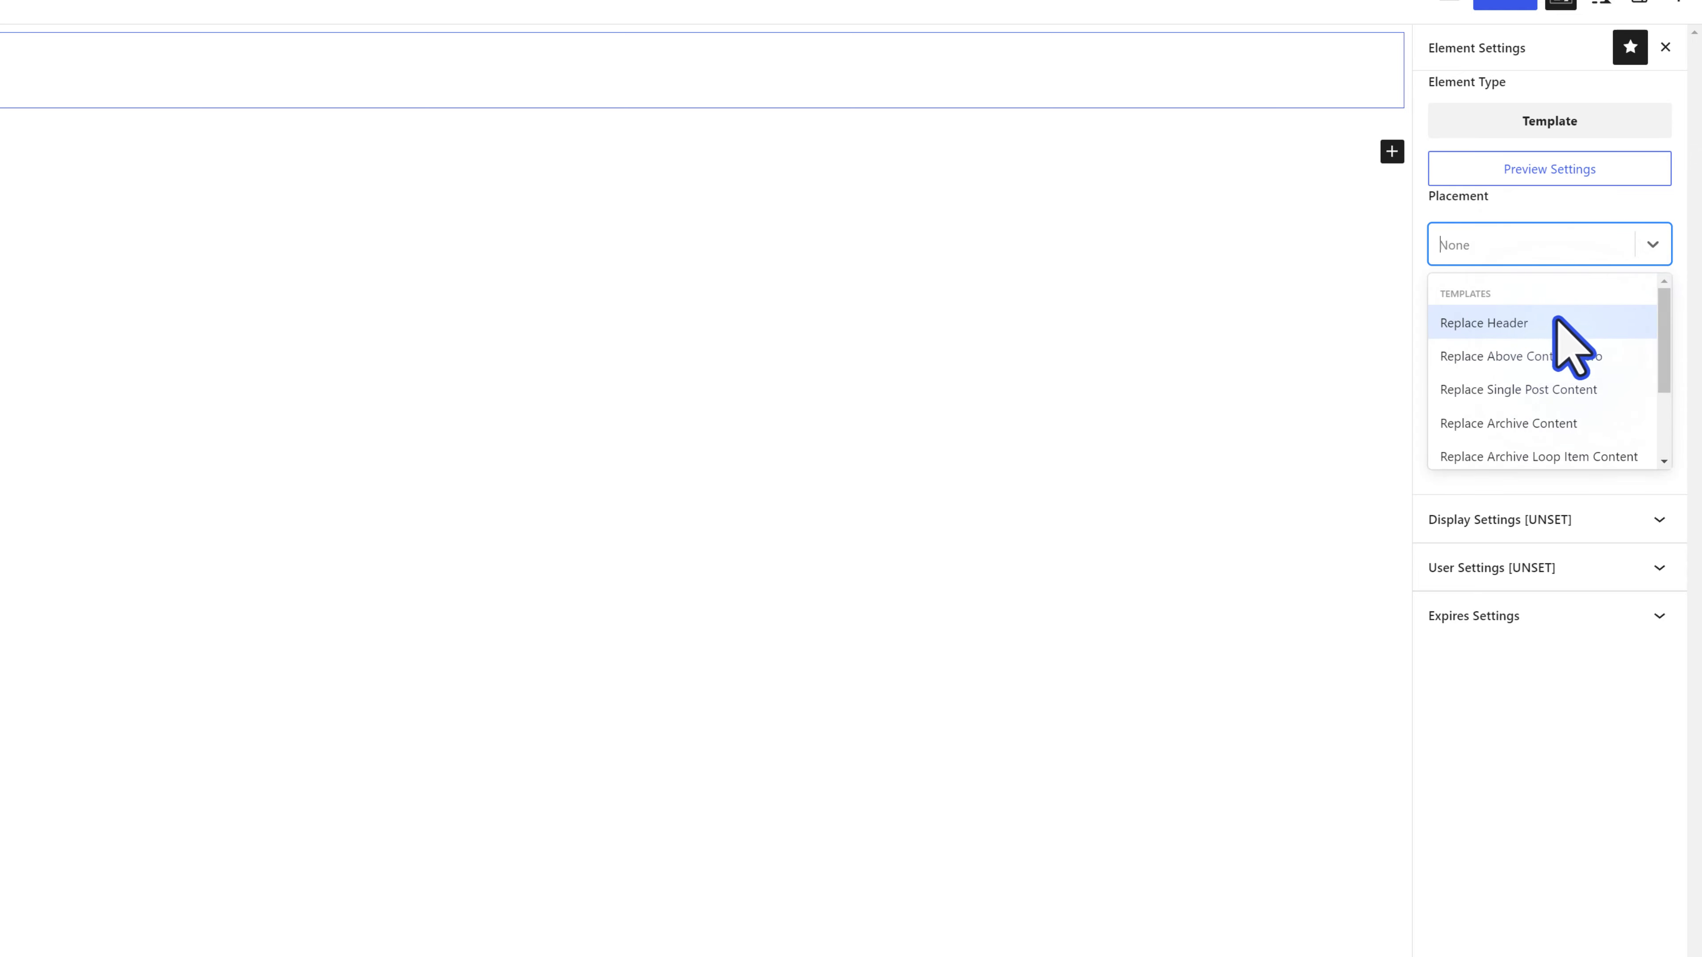
click(1483, 323)
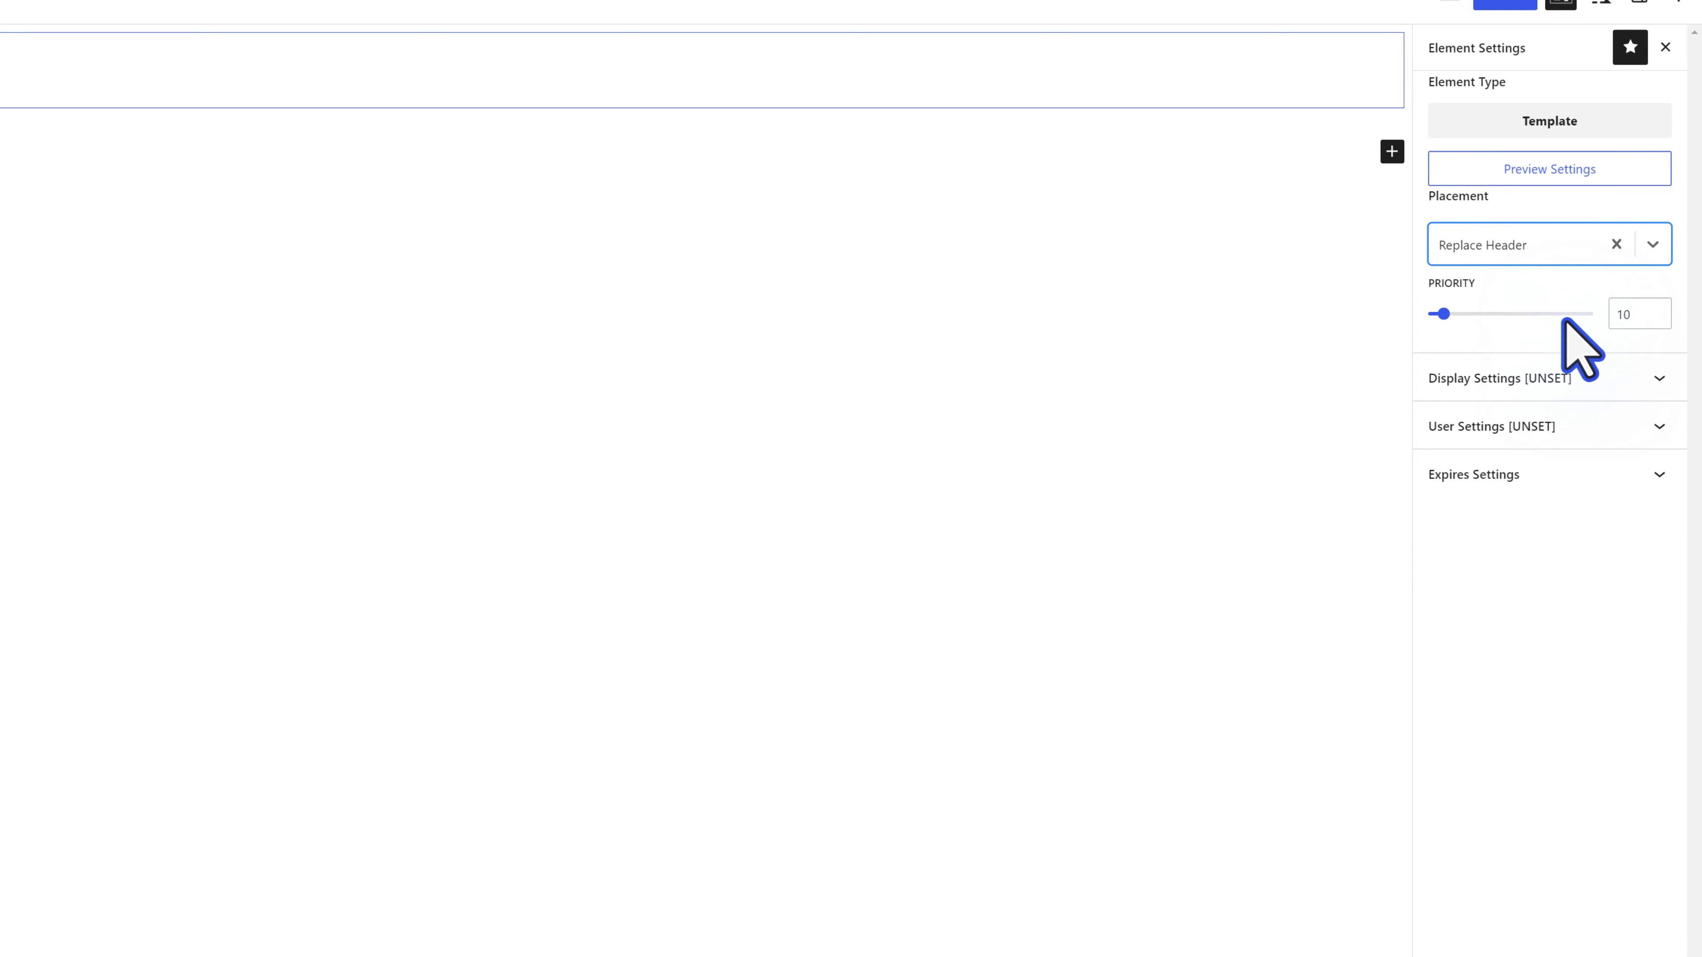
click(1500, 377)
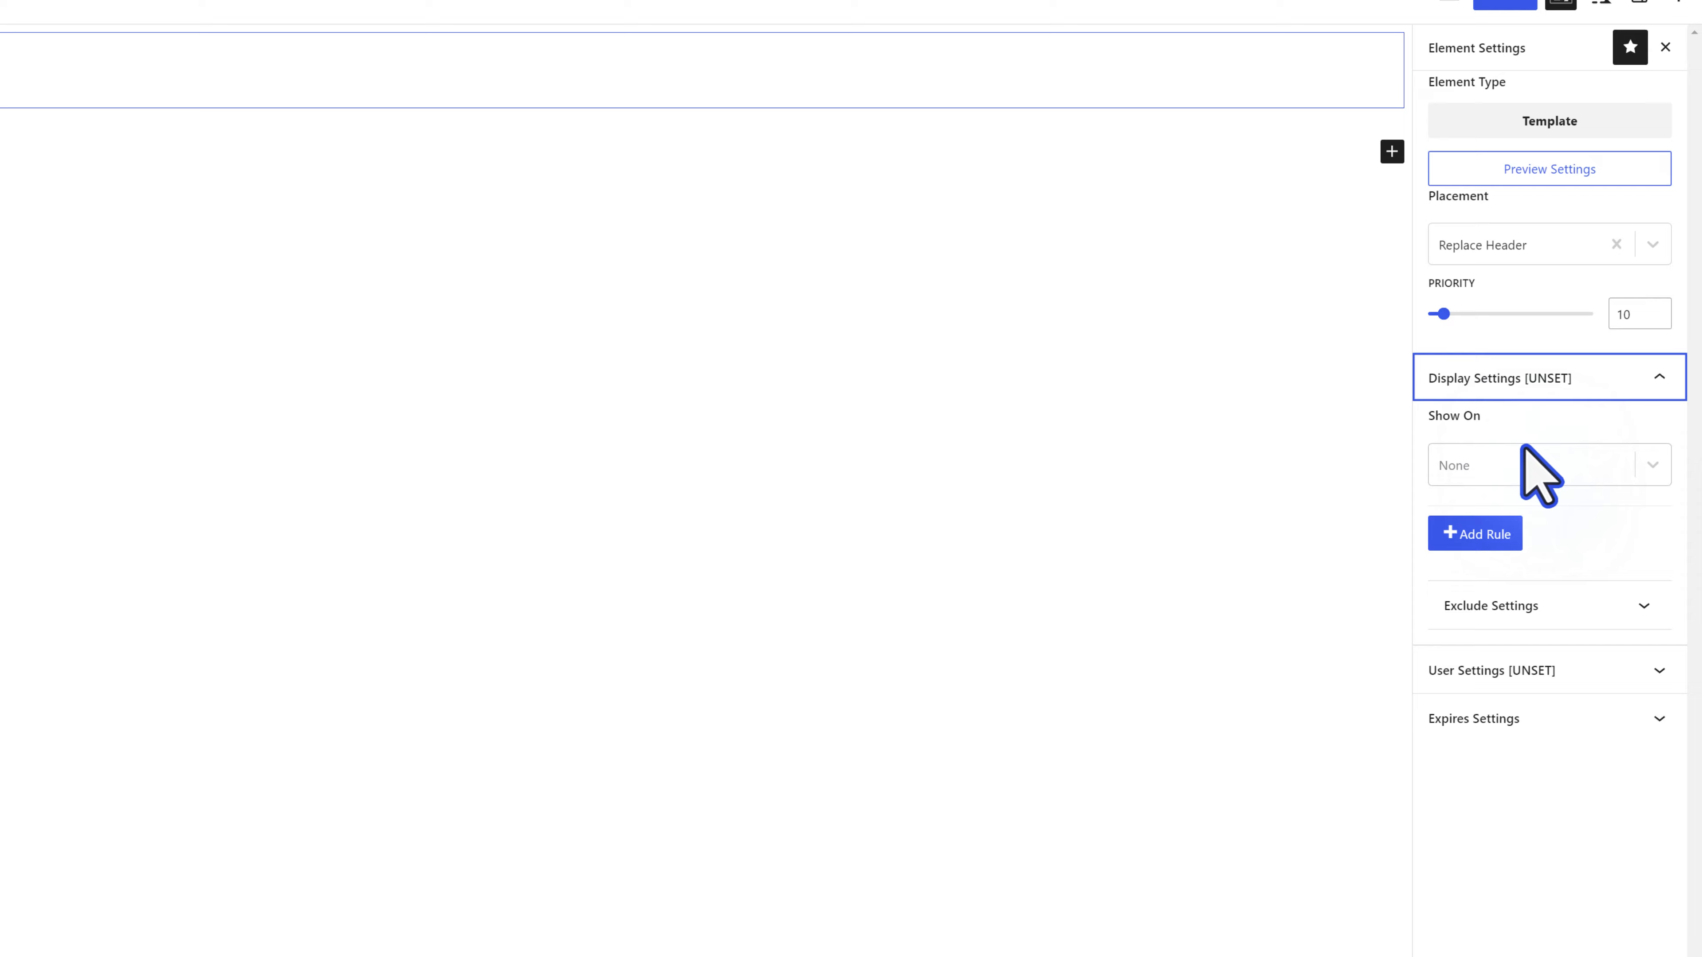
click(1548, 465)
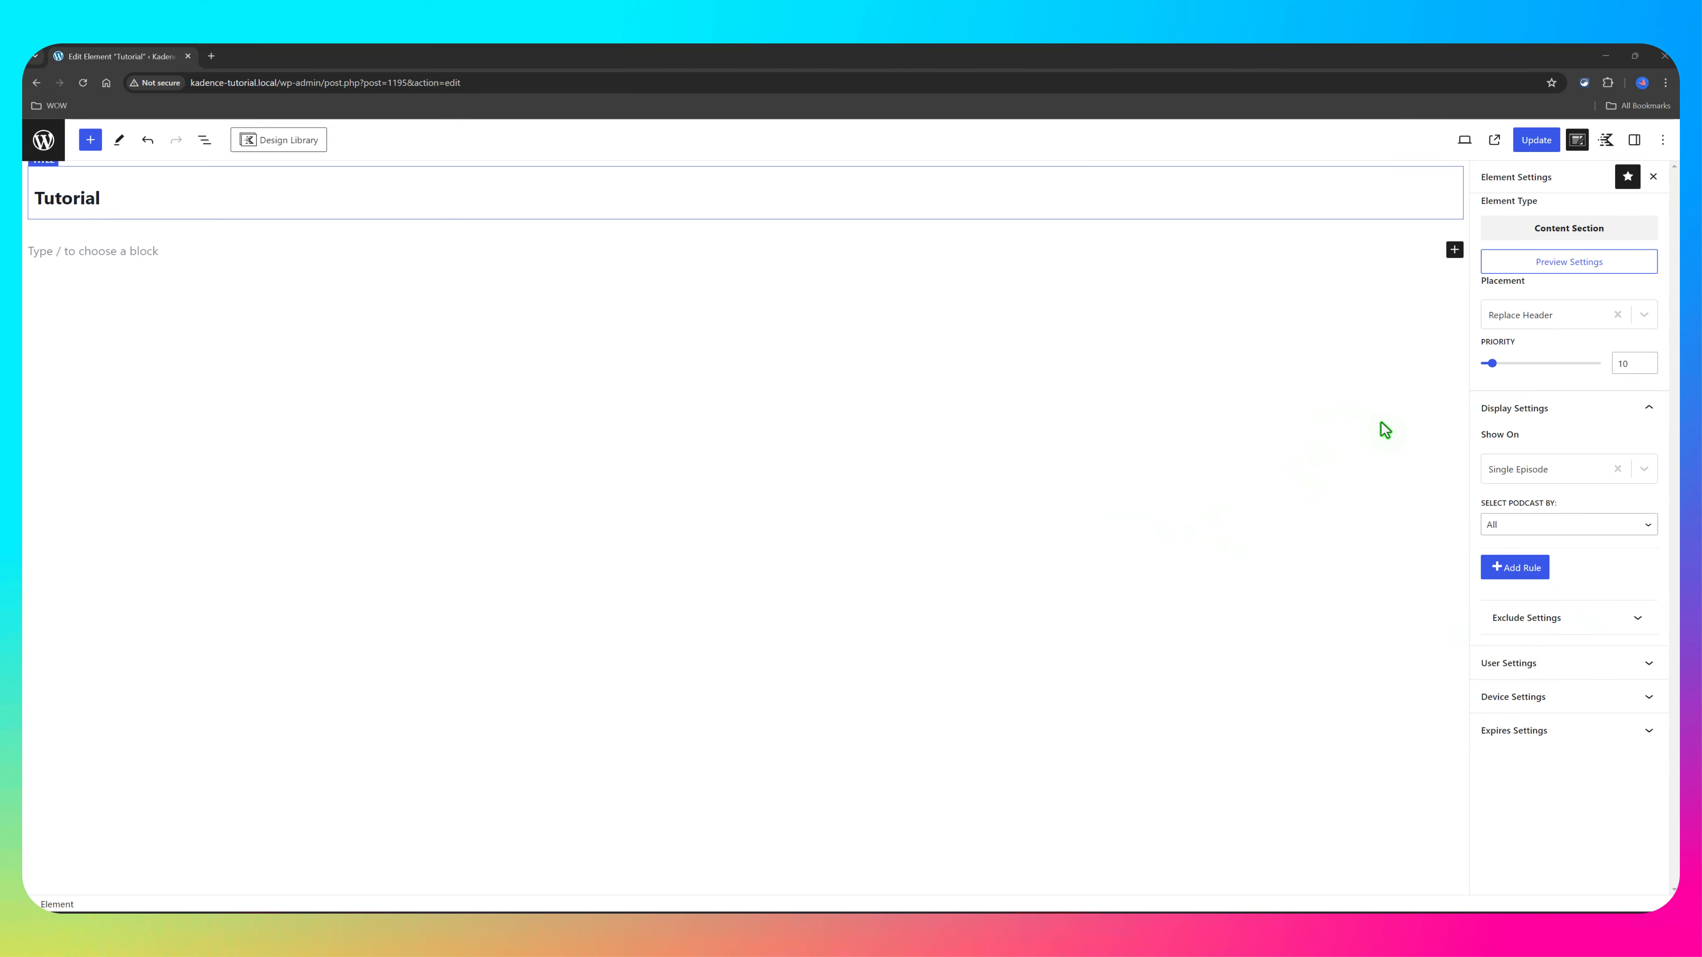
click(1566, 524)
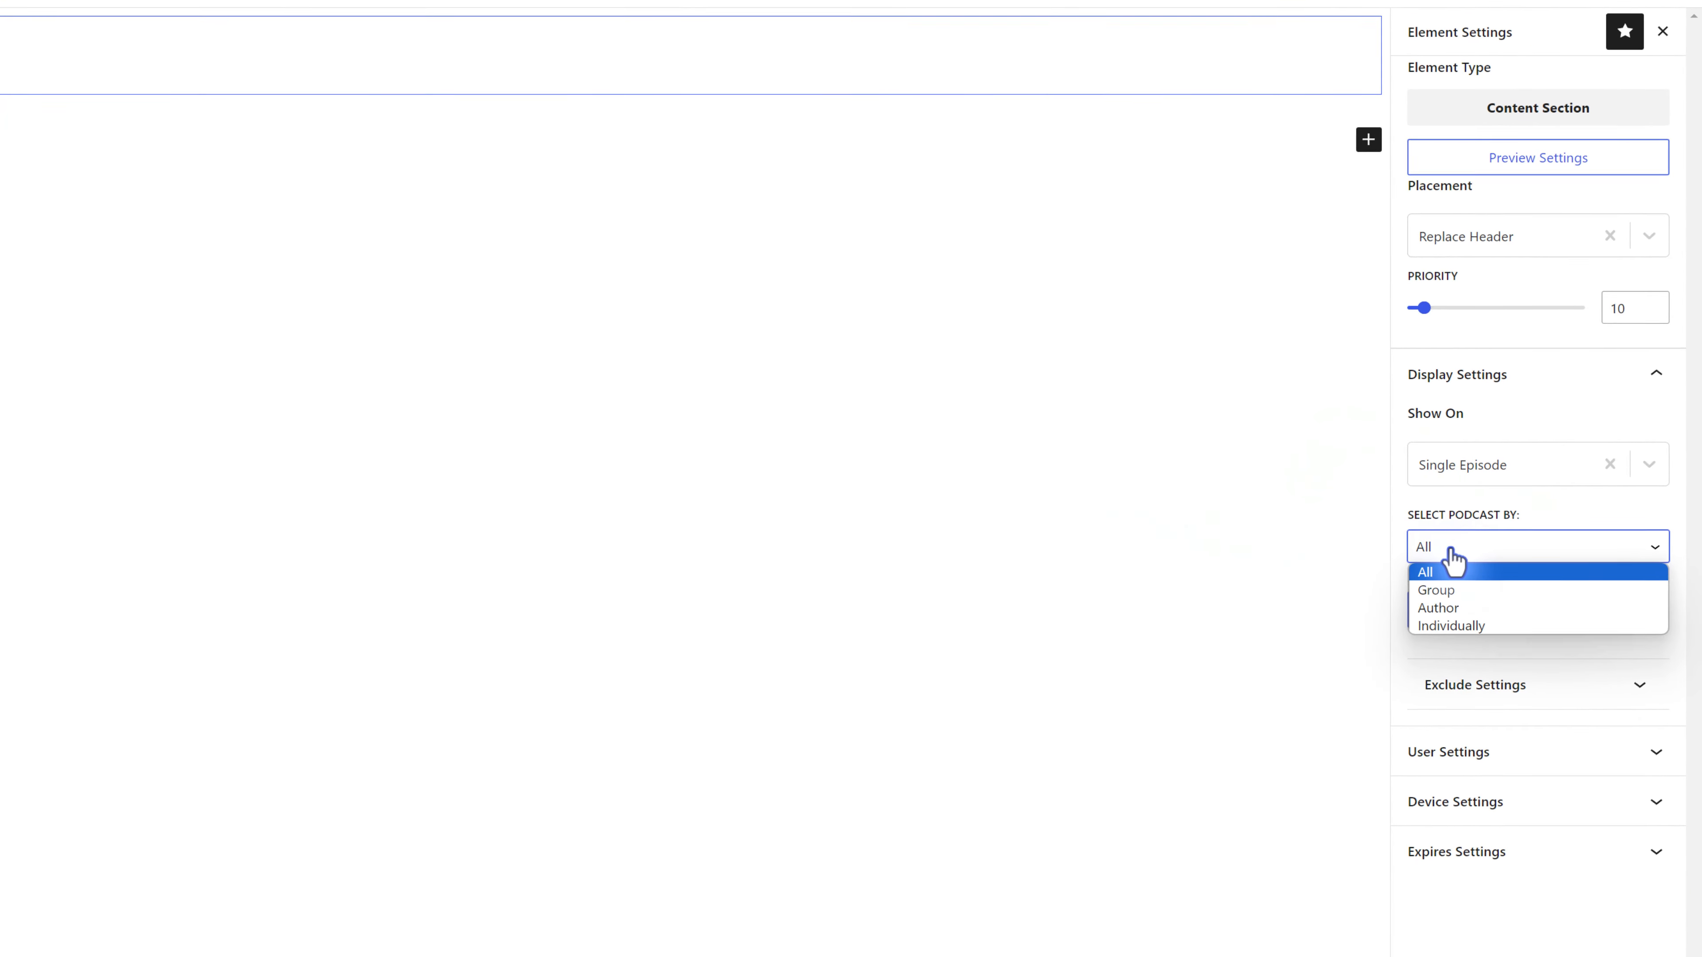
mouse_move(1435, 580)
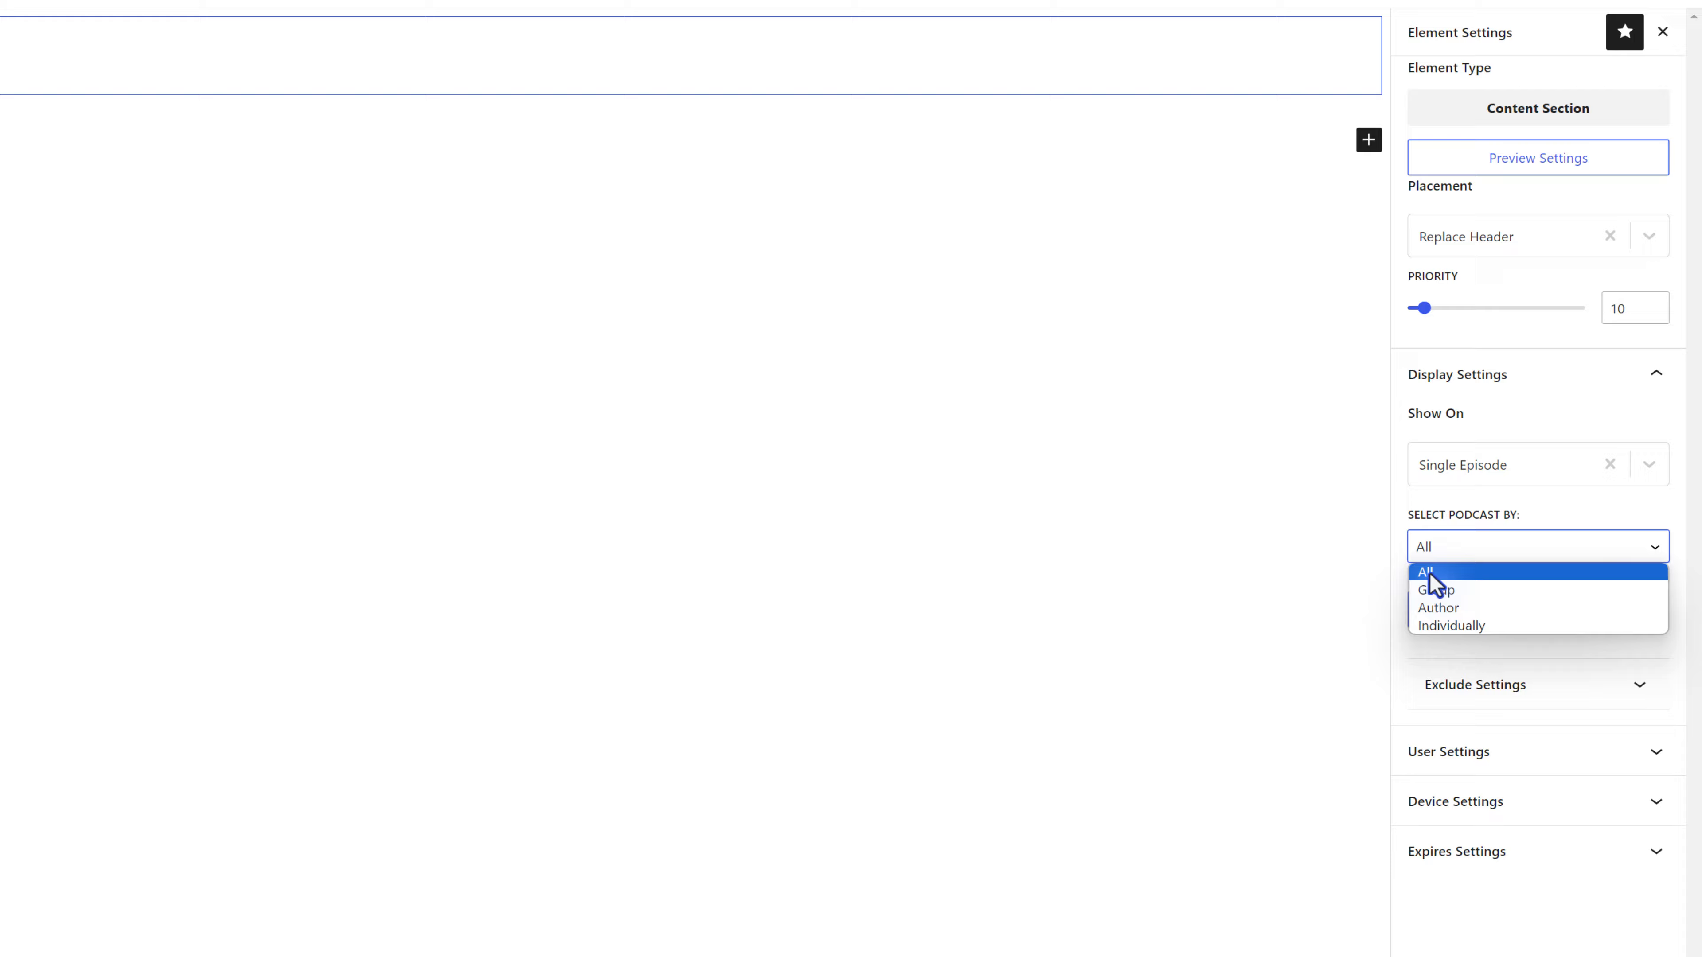
click(1452, 624)
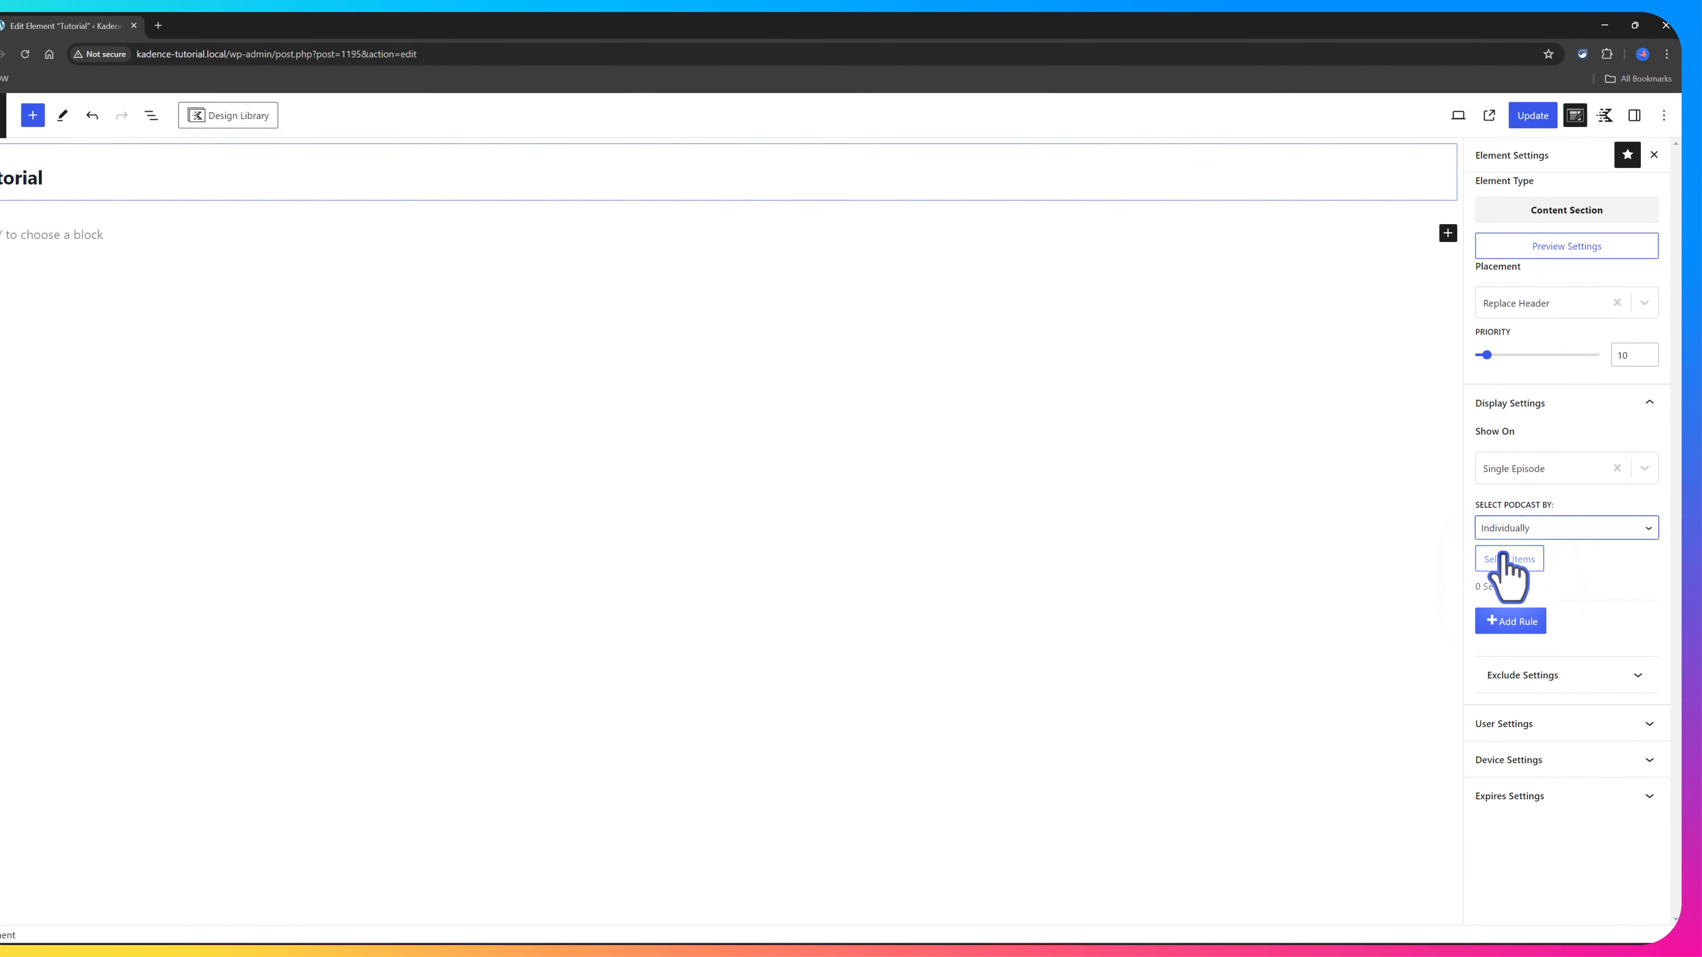
Step: Hide the element on Entire Site and make it visible to all users
click(1509, 558)
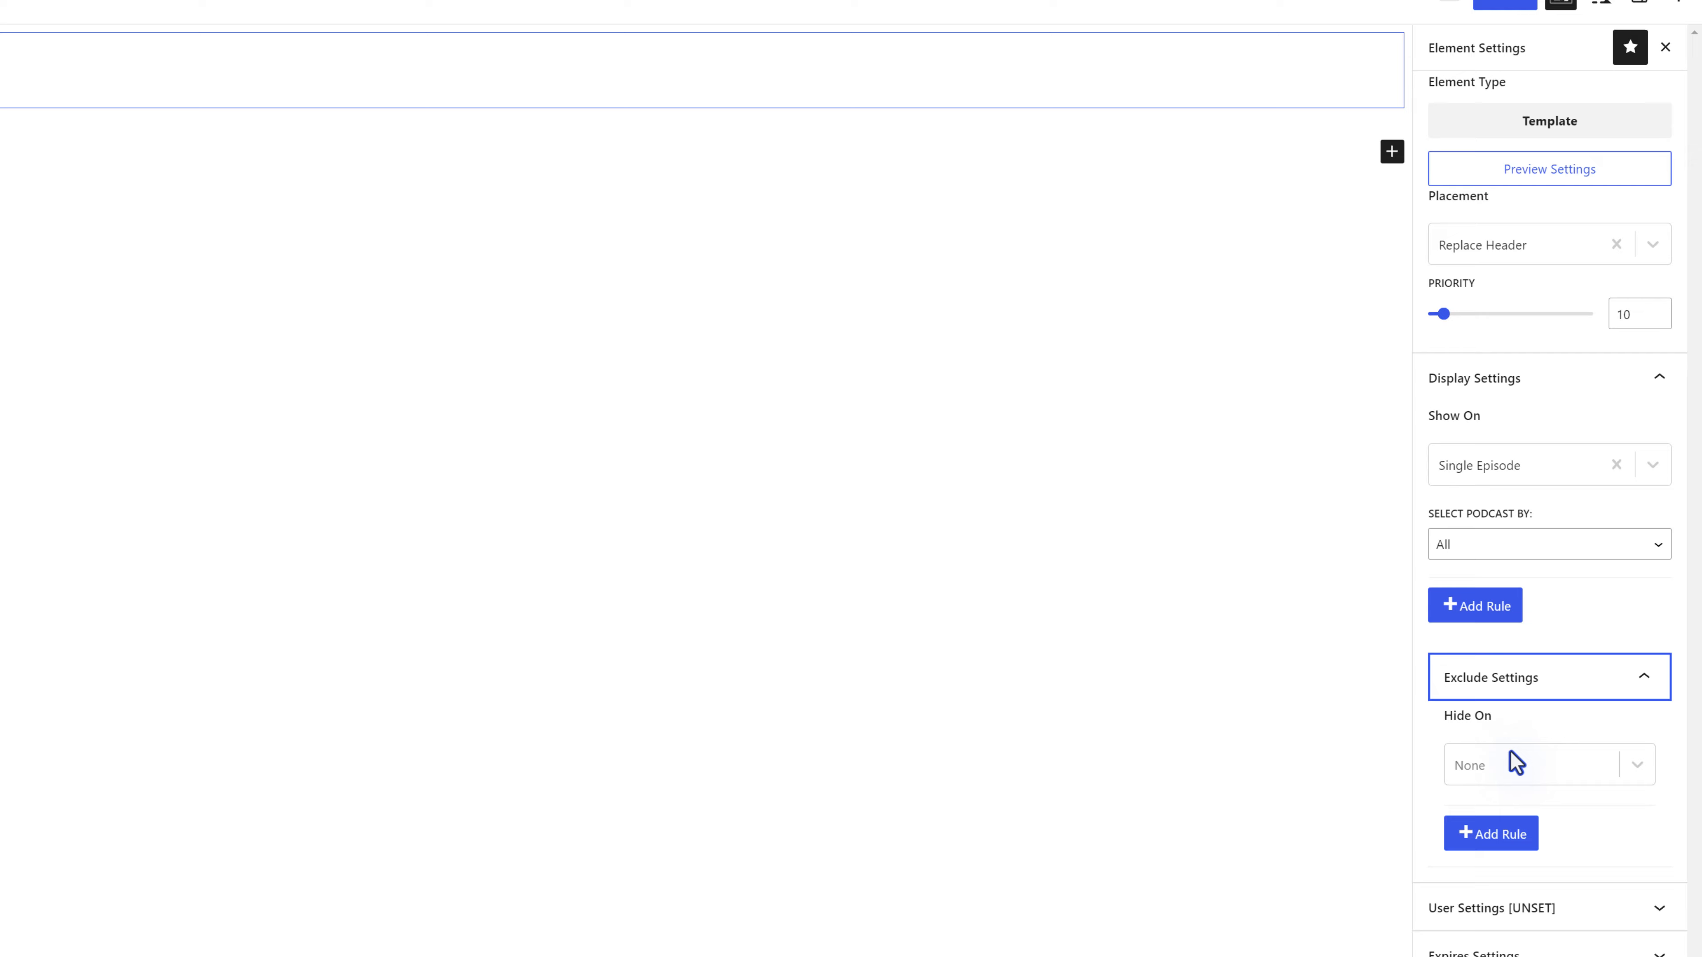
click(1520, 764)
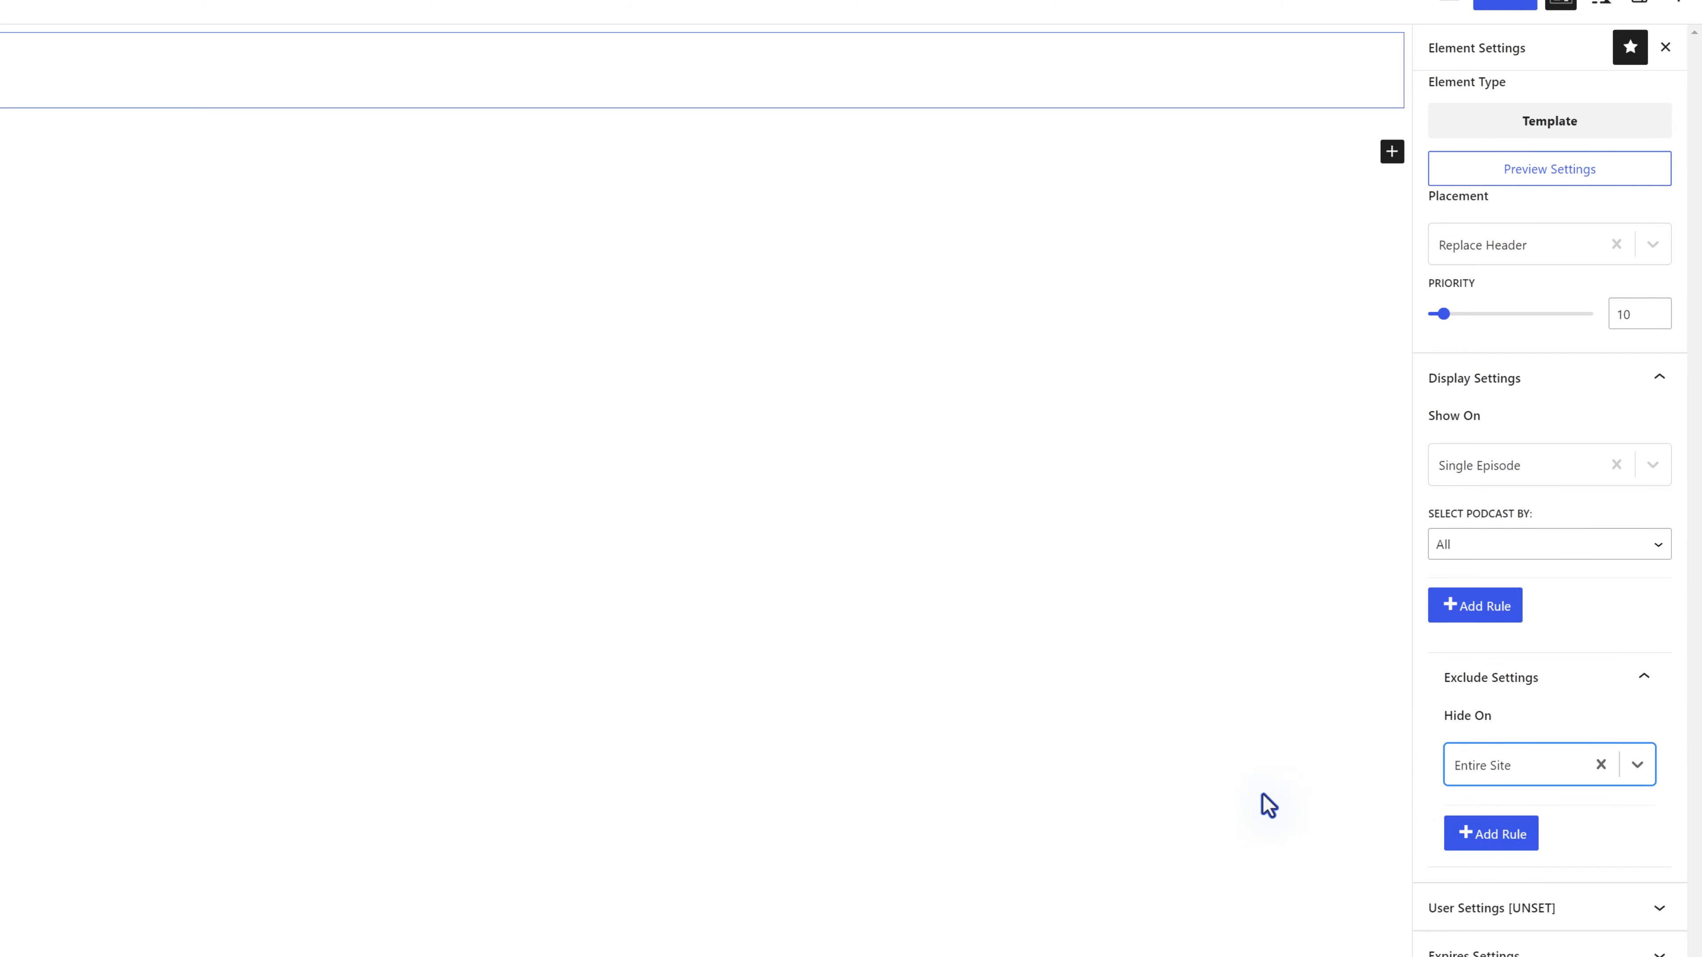
mouse_move(1573, 702)
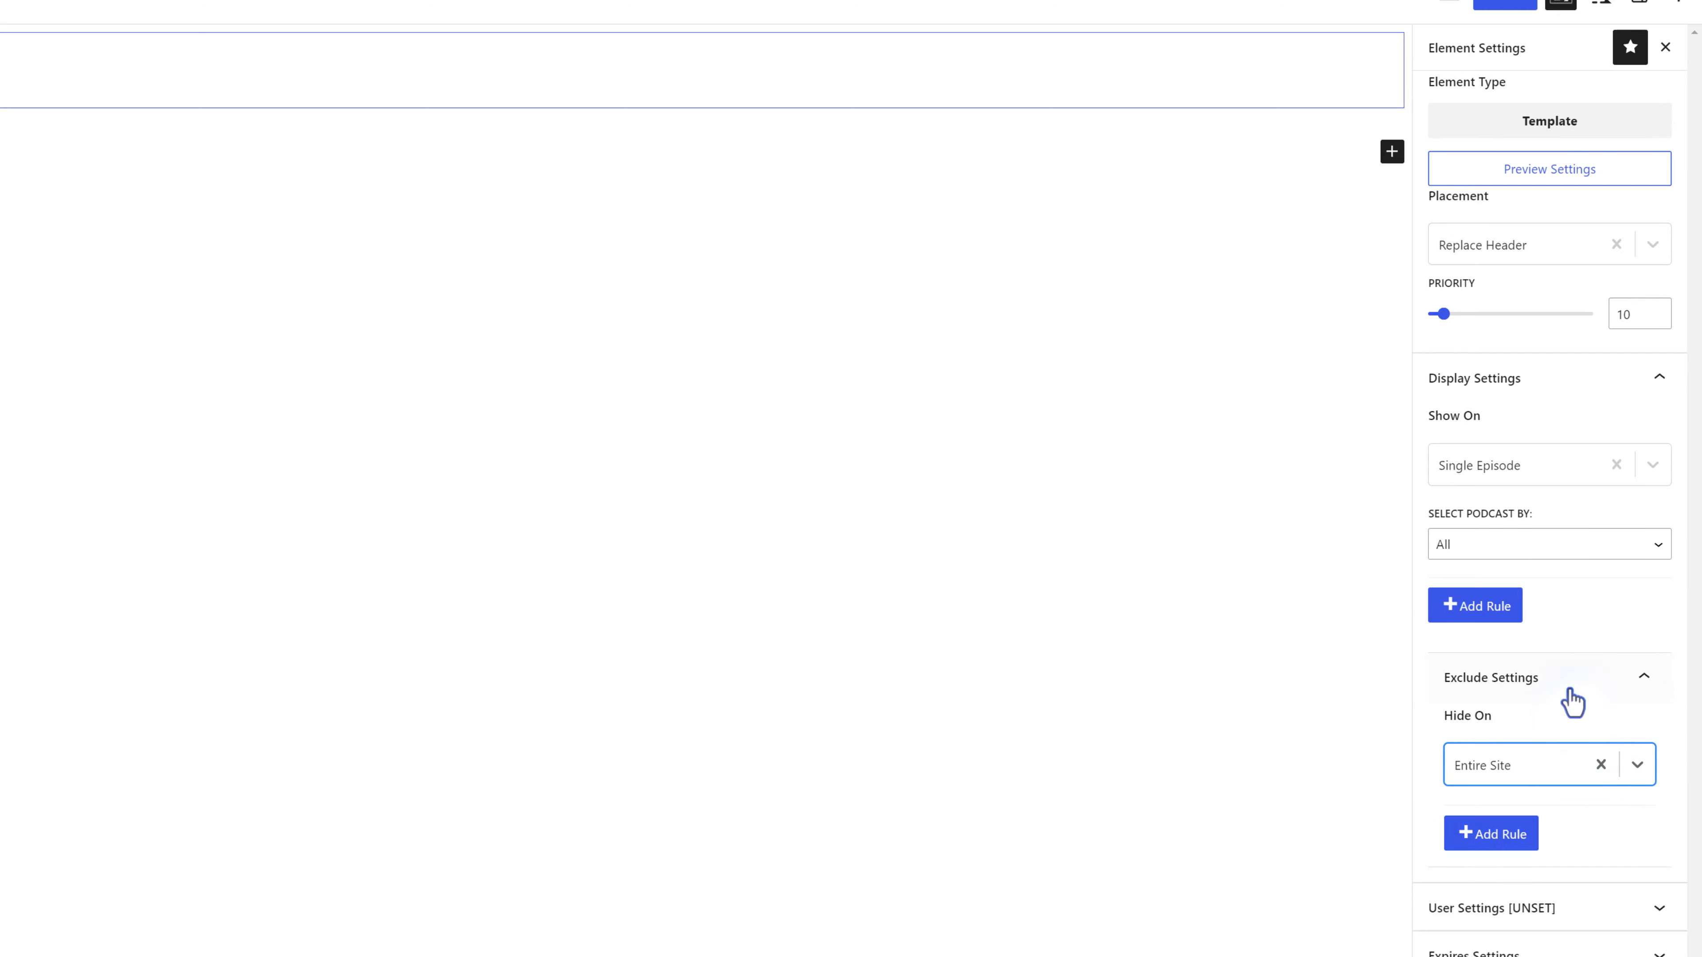
click(1566, 762)
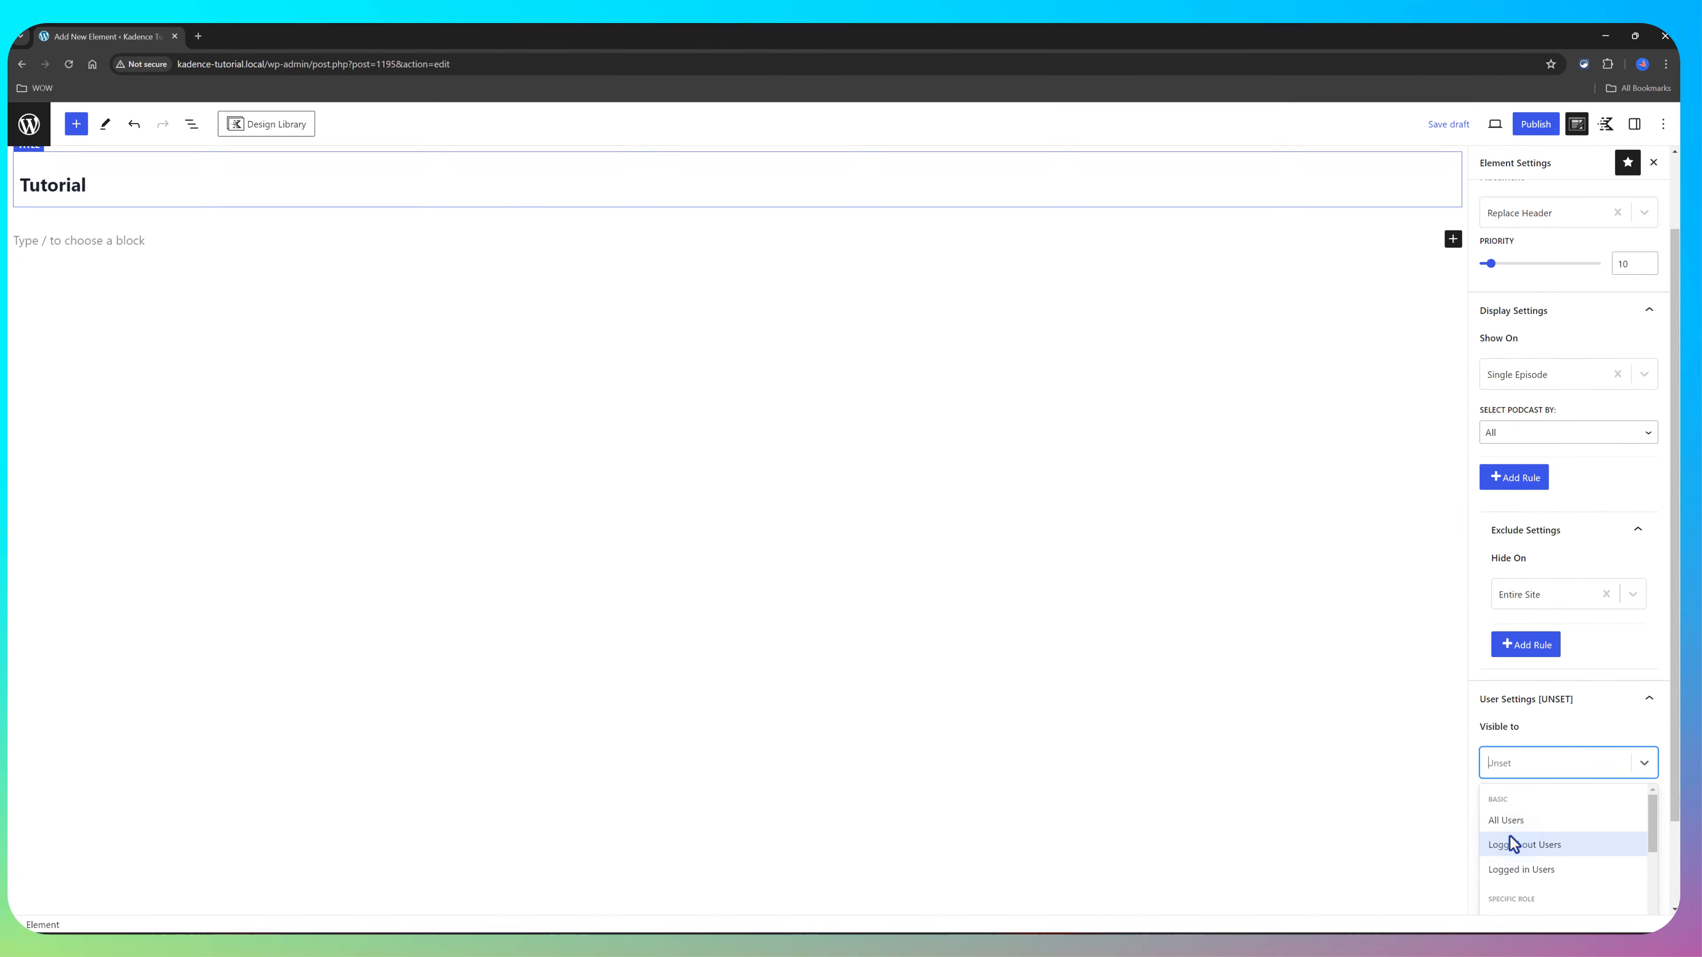
click(1507, 819)
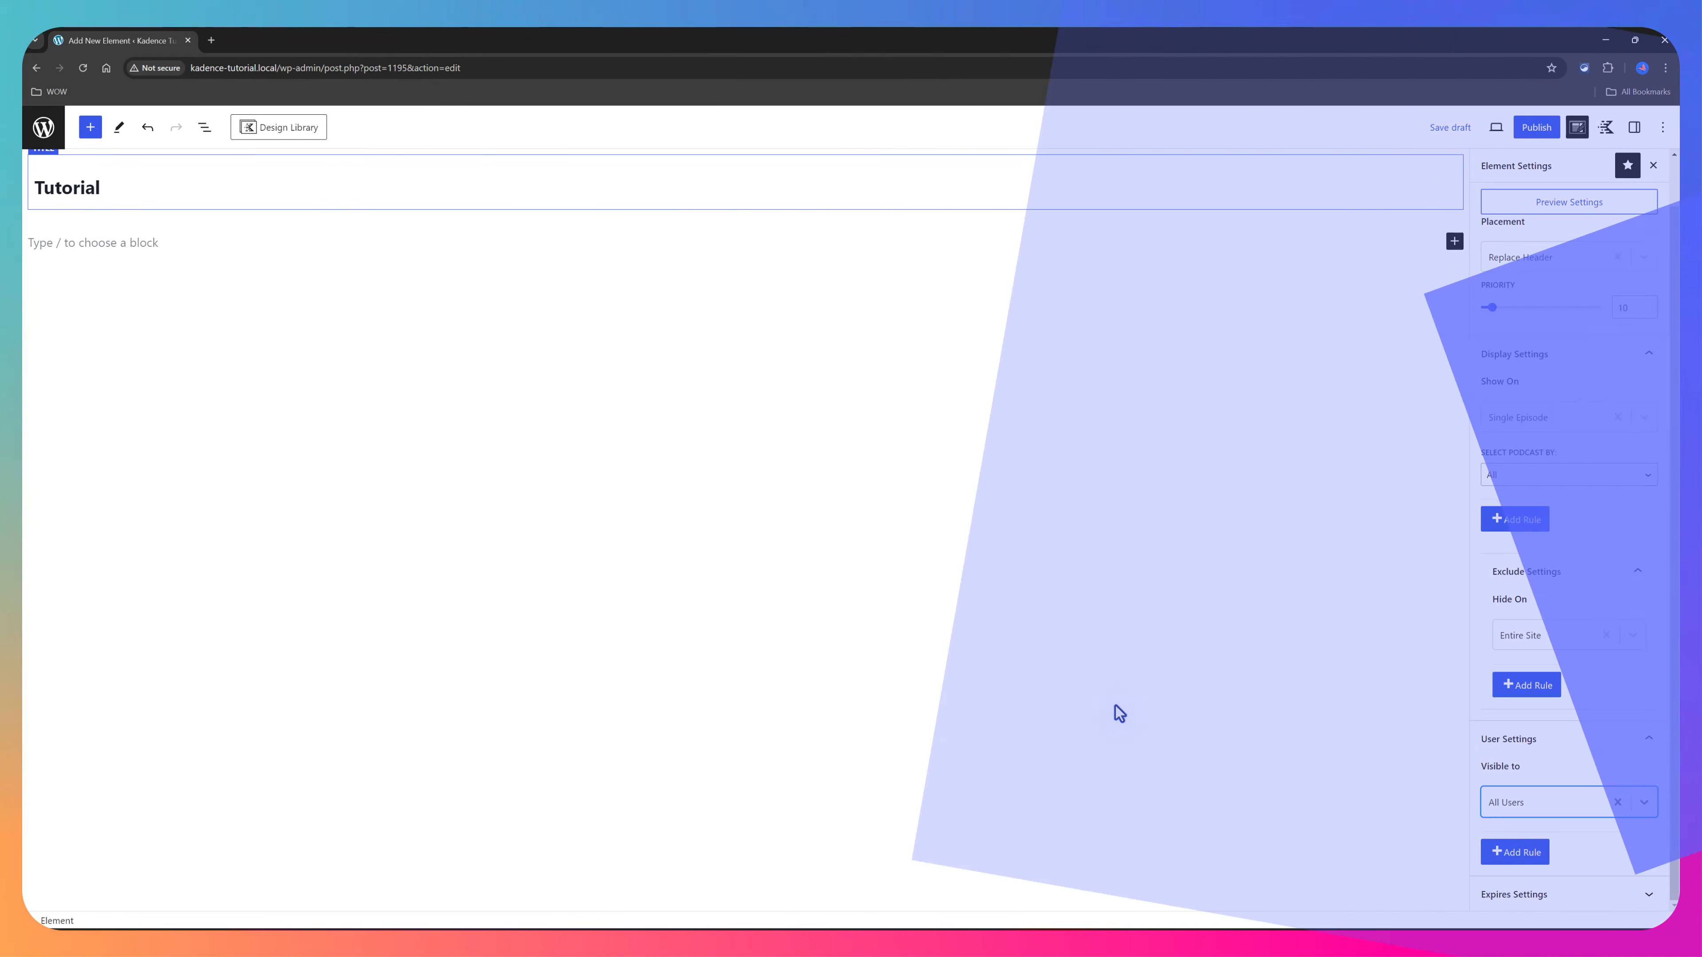
Step: Save the Tutorial element and insert a new Row Layout block into its content
click(1534, 127)
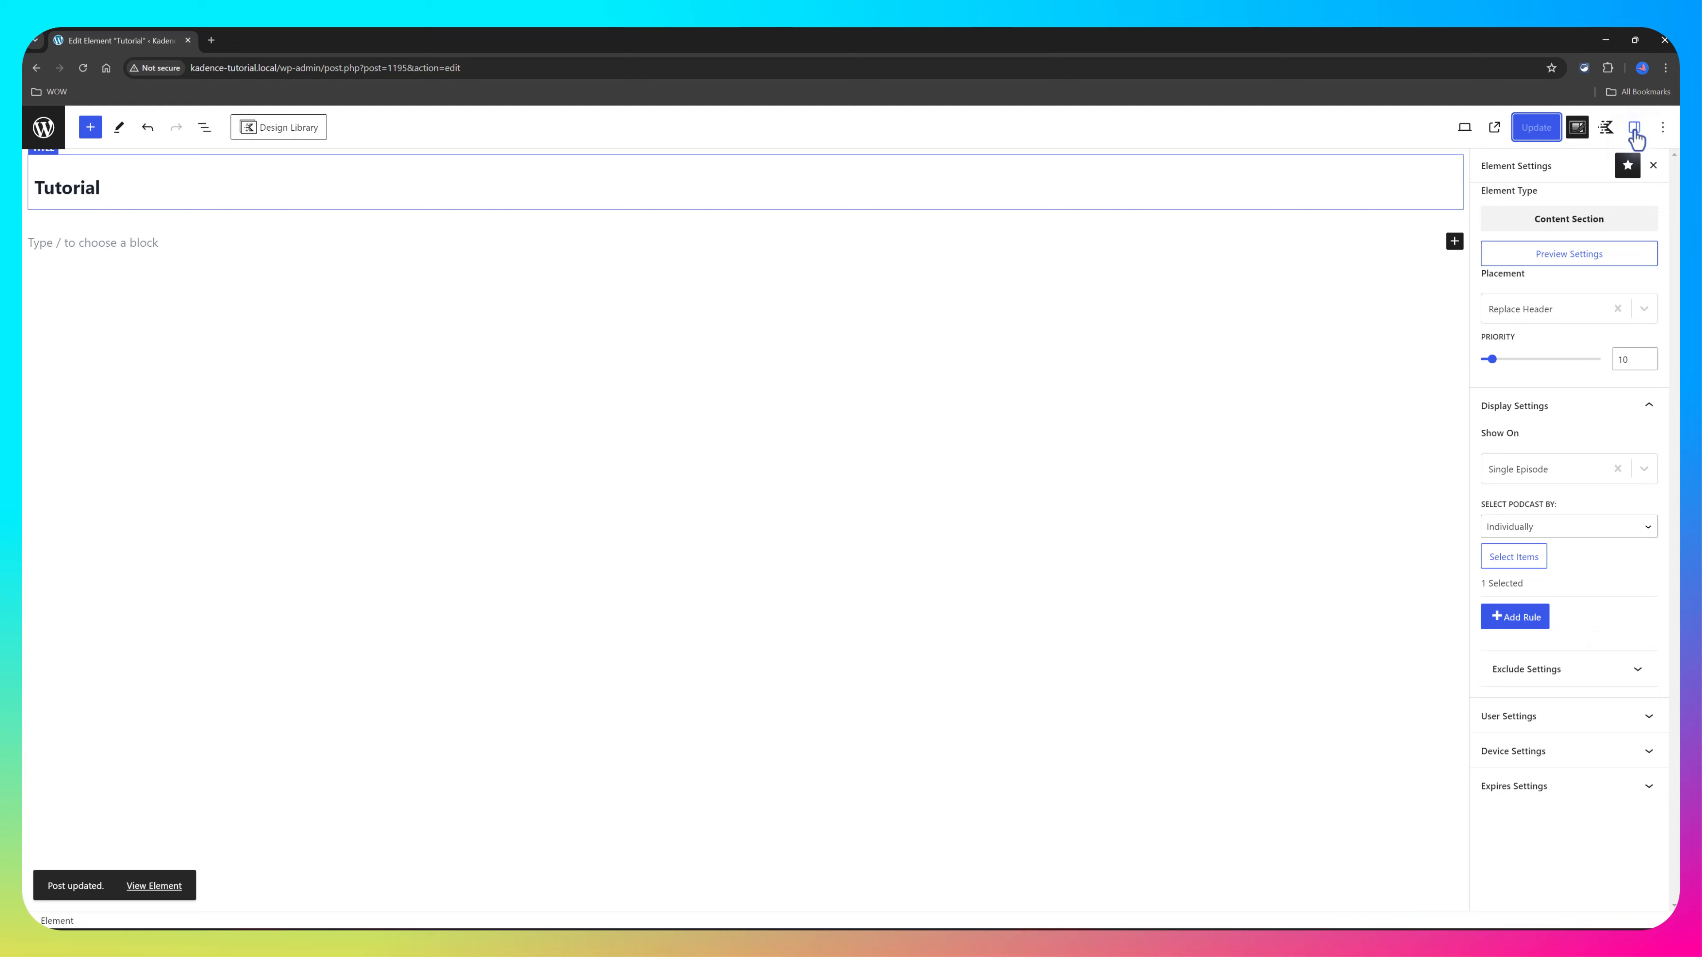
mouse_move(1635, 127)
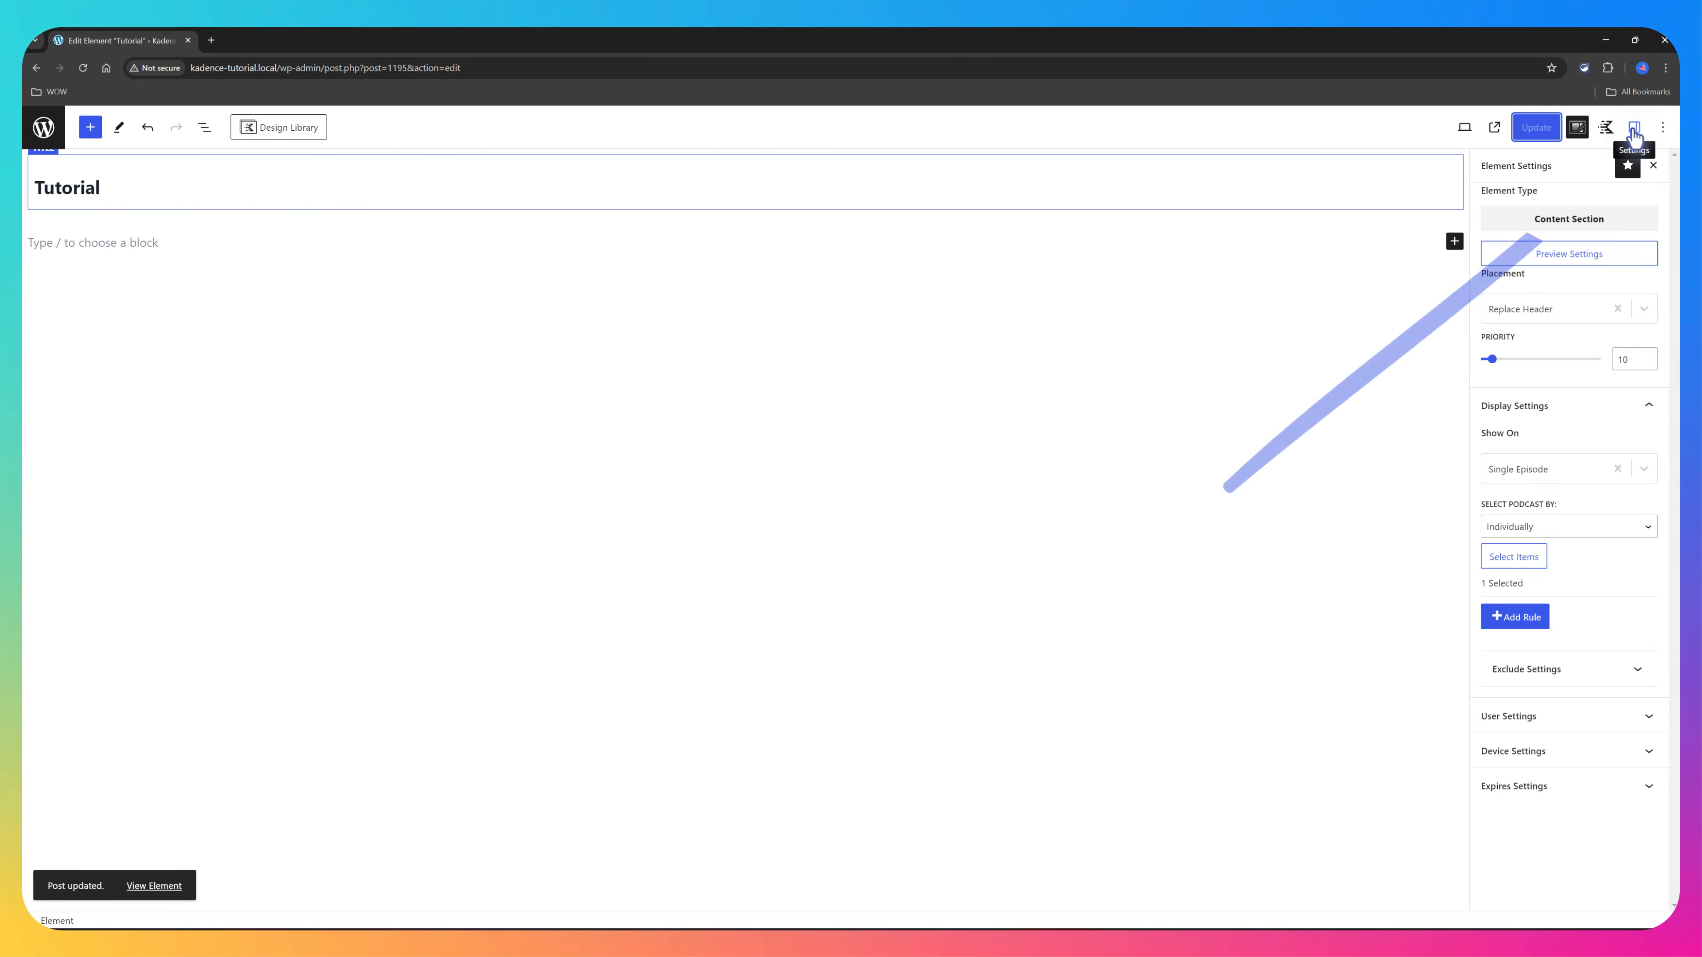
click(1633, 126)
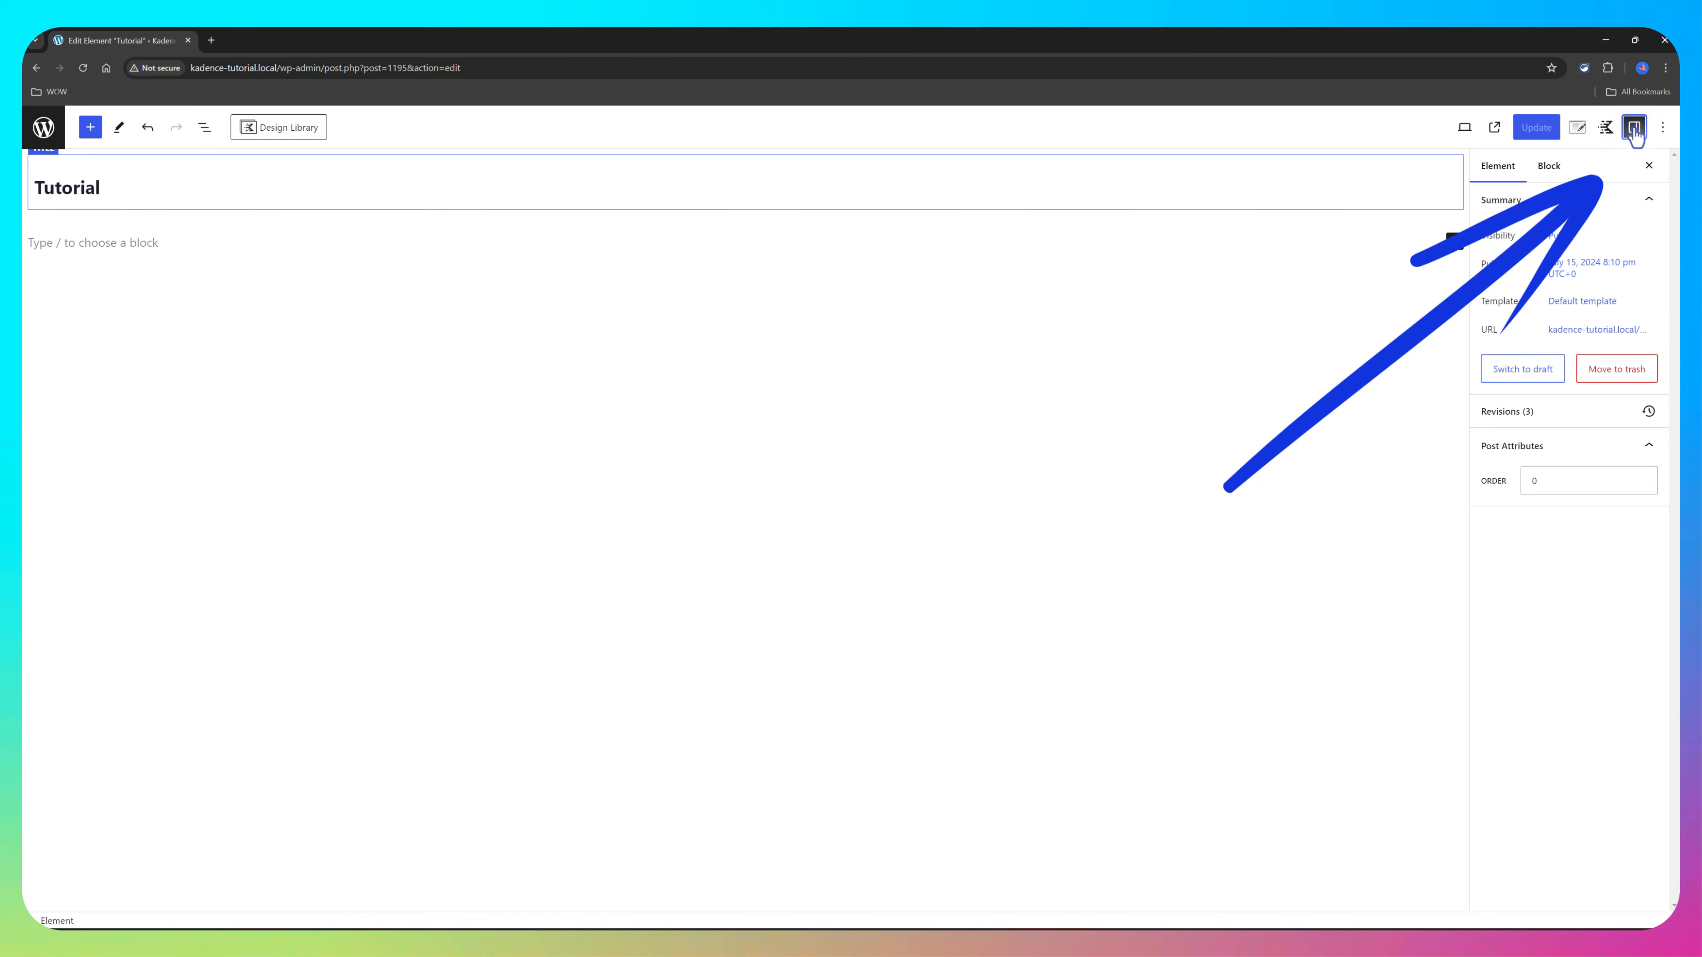
click(204, 127)
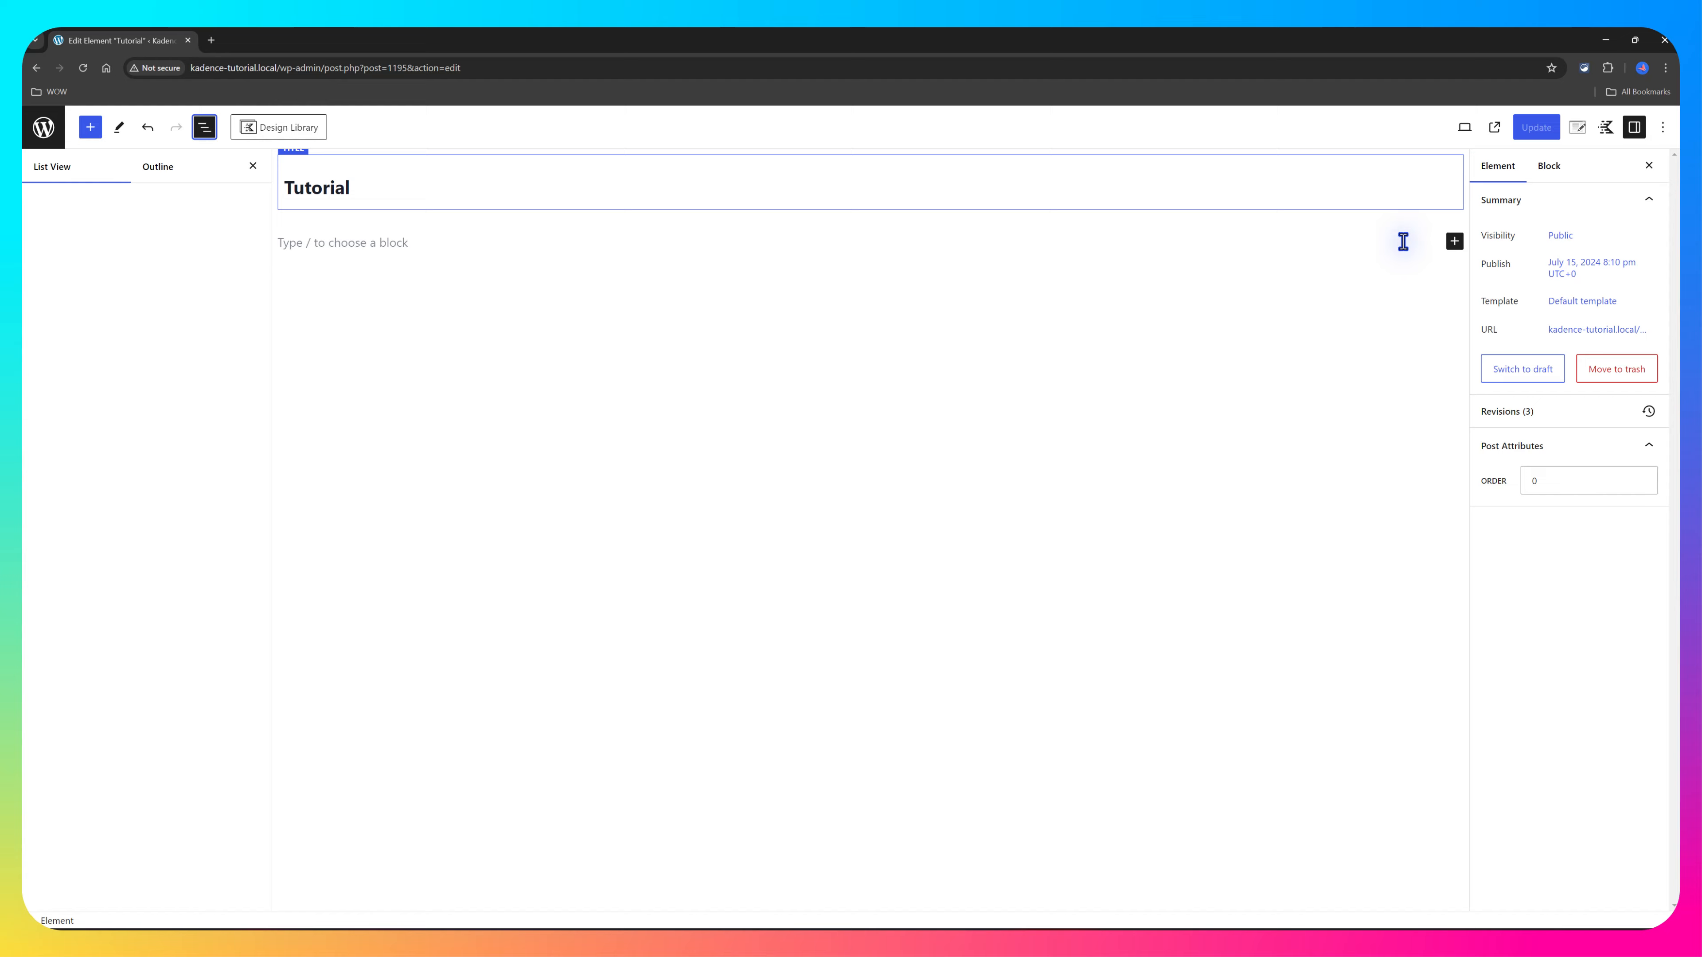
click(1455, 241)
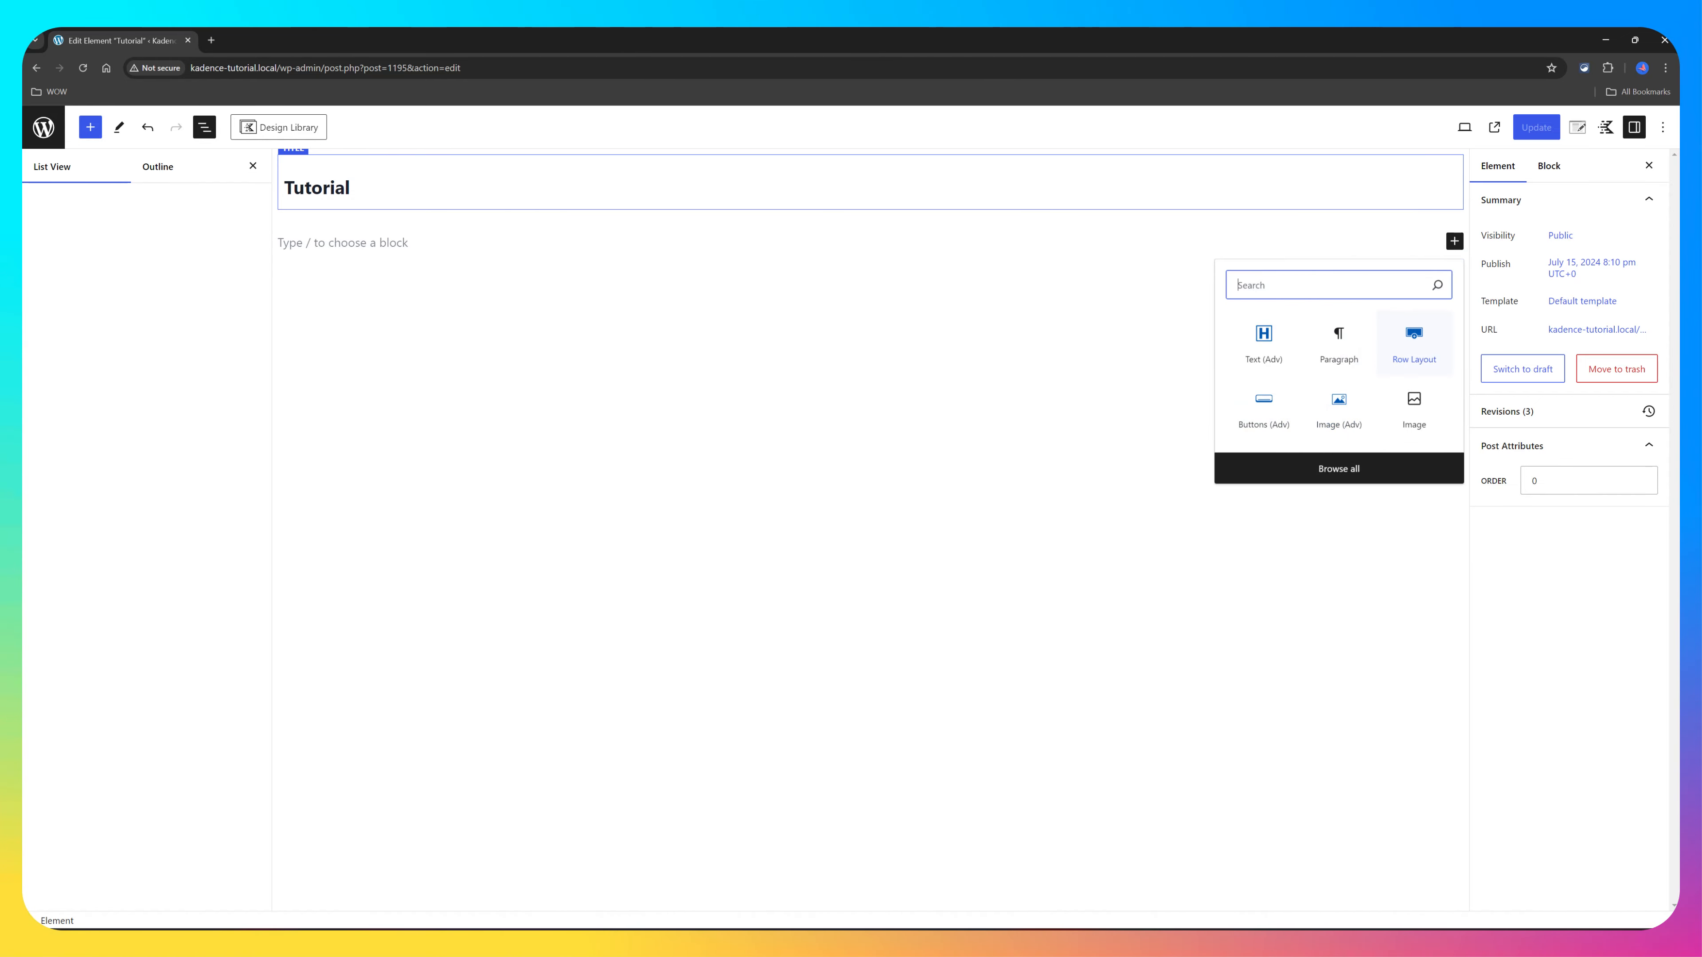
click(1413, 337)
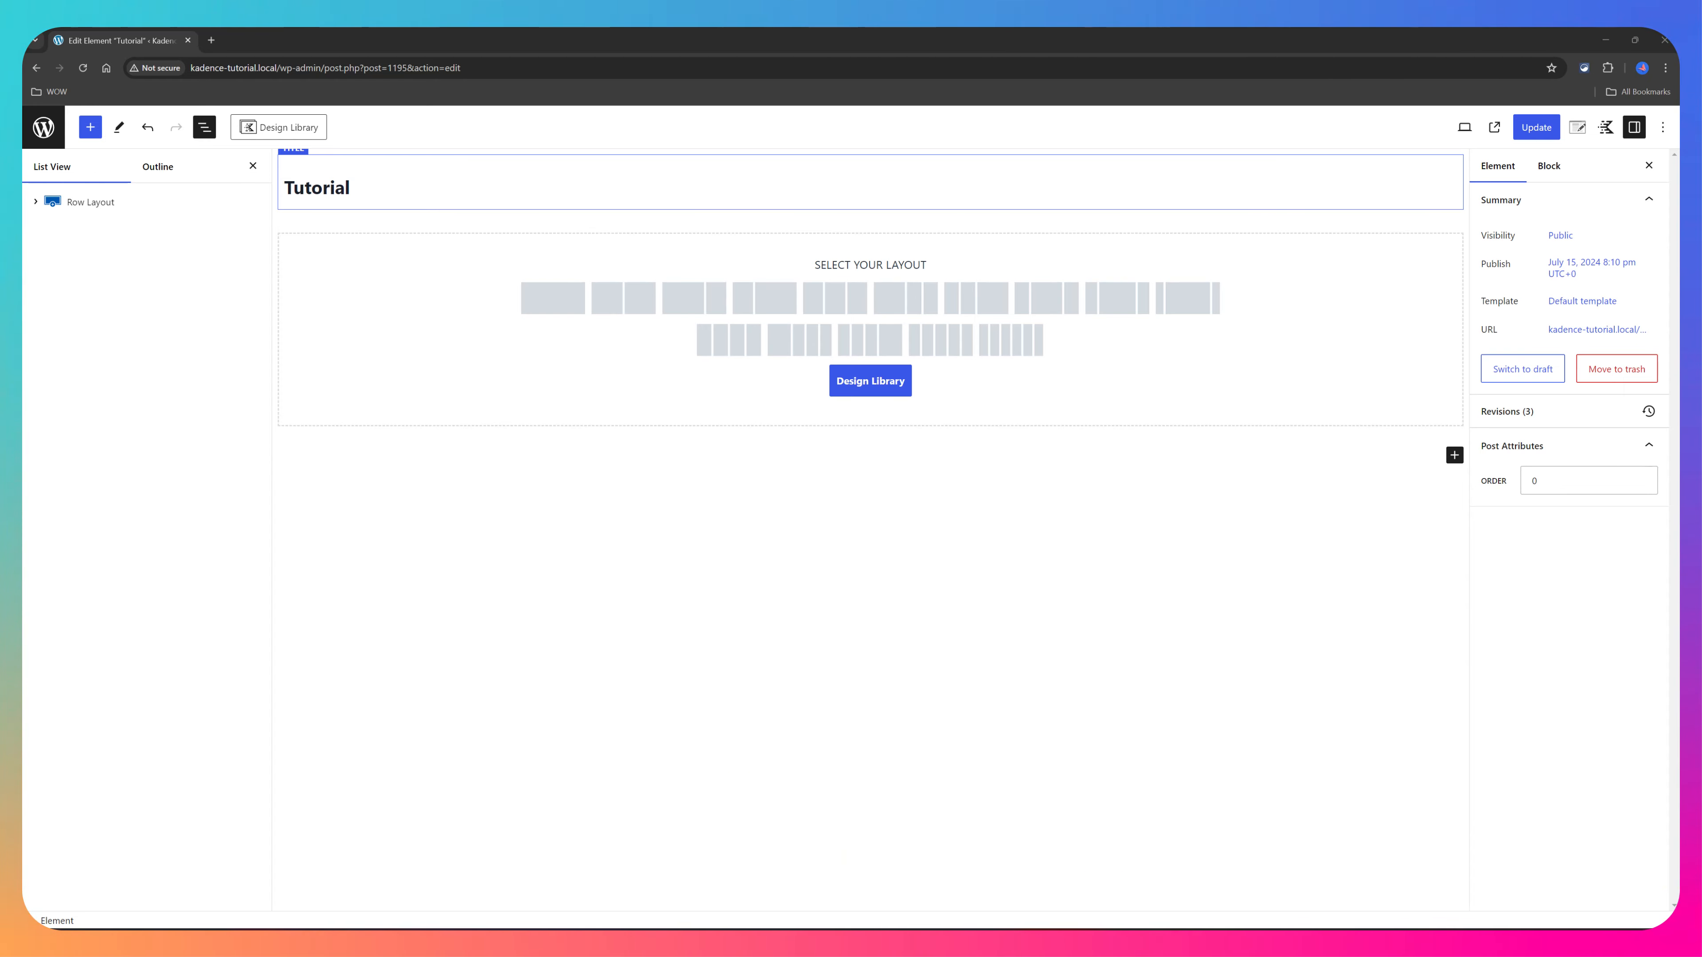
mouse_move(1352, 285)
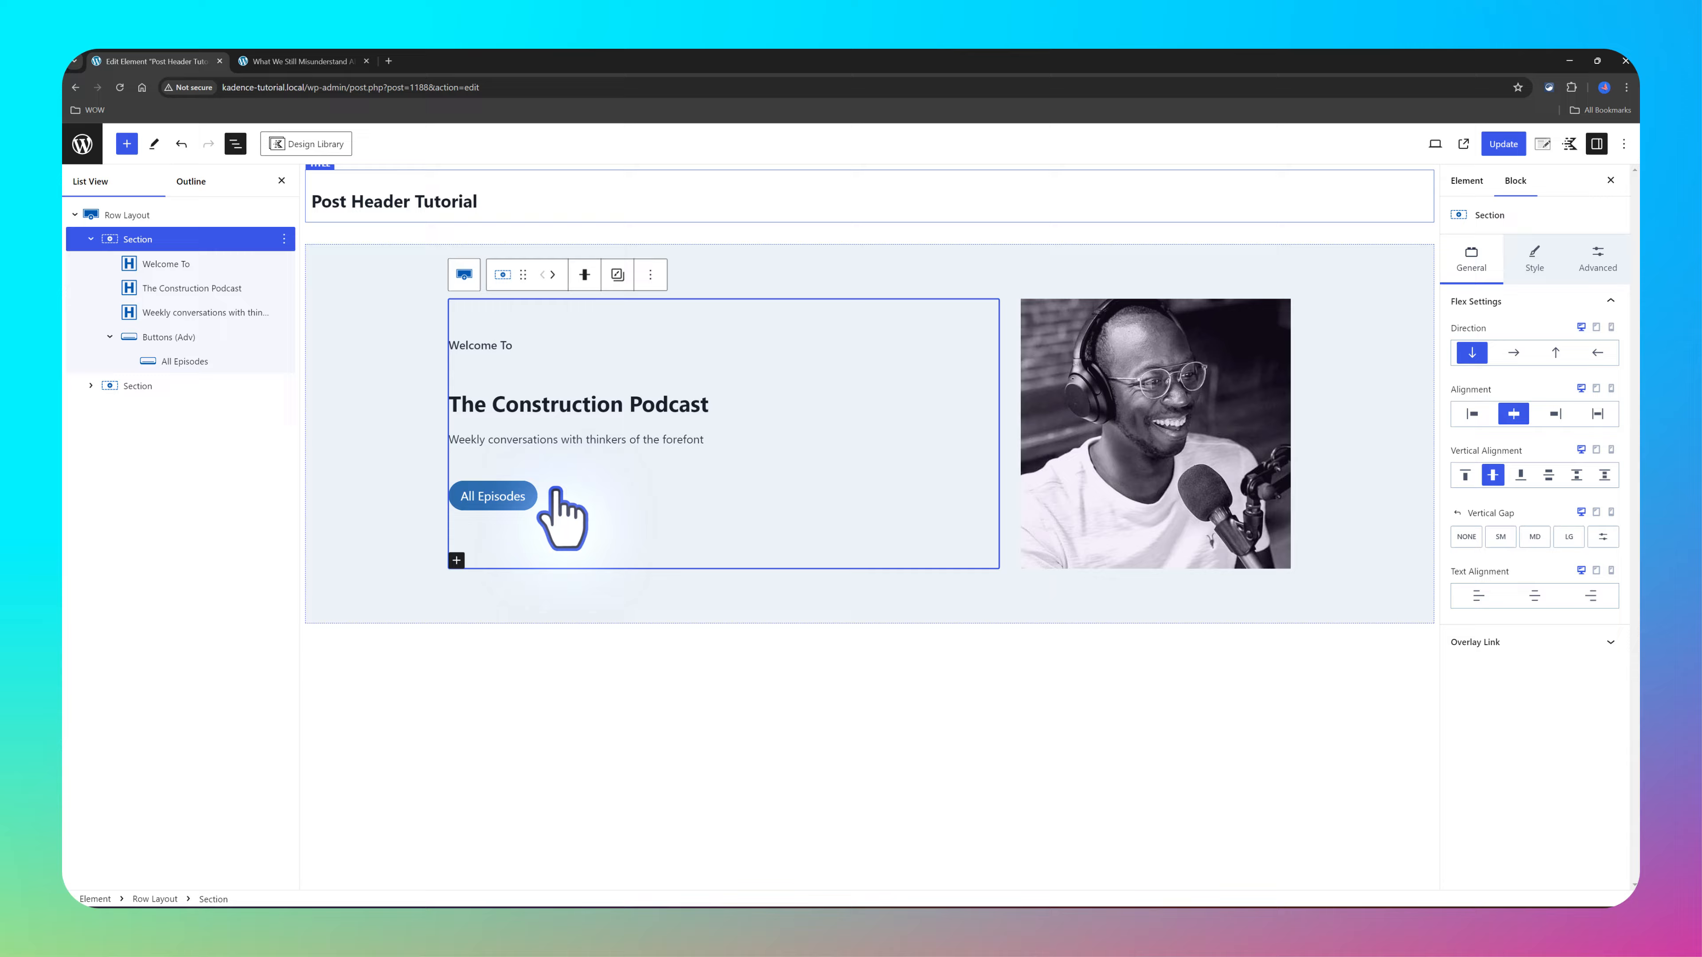
Step: Compare the podcast title at SM, MD, XL and 3XL font sizes, settling on LG
click(1597, 257)
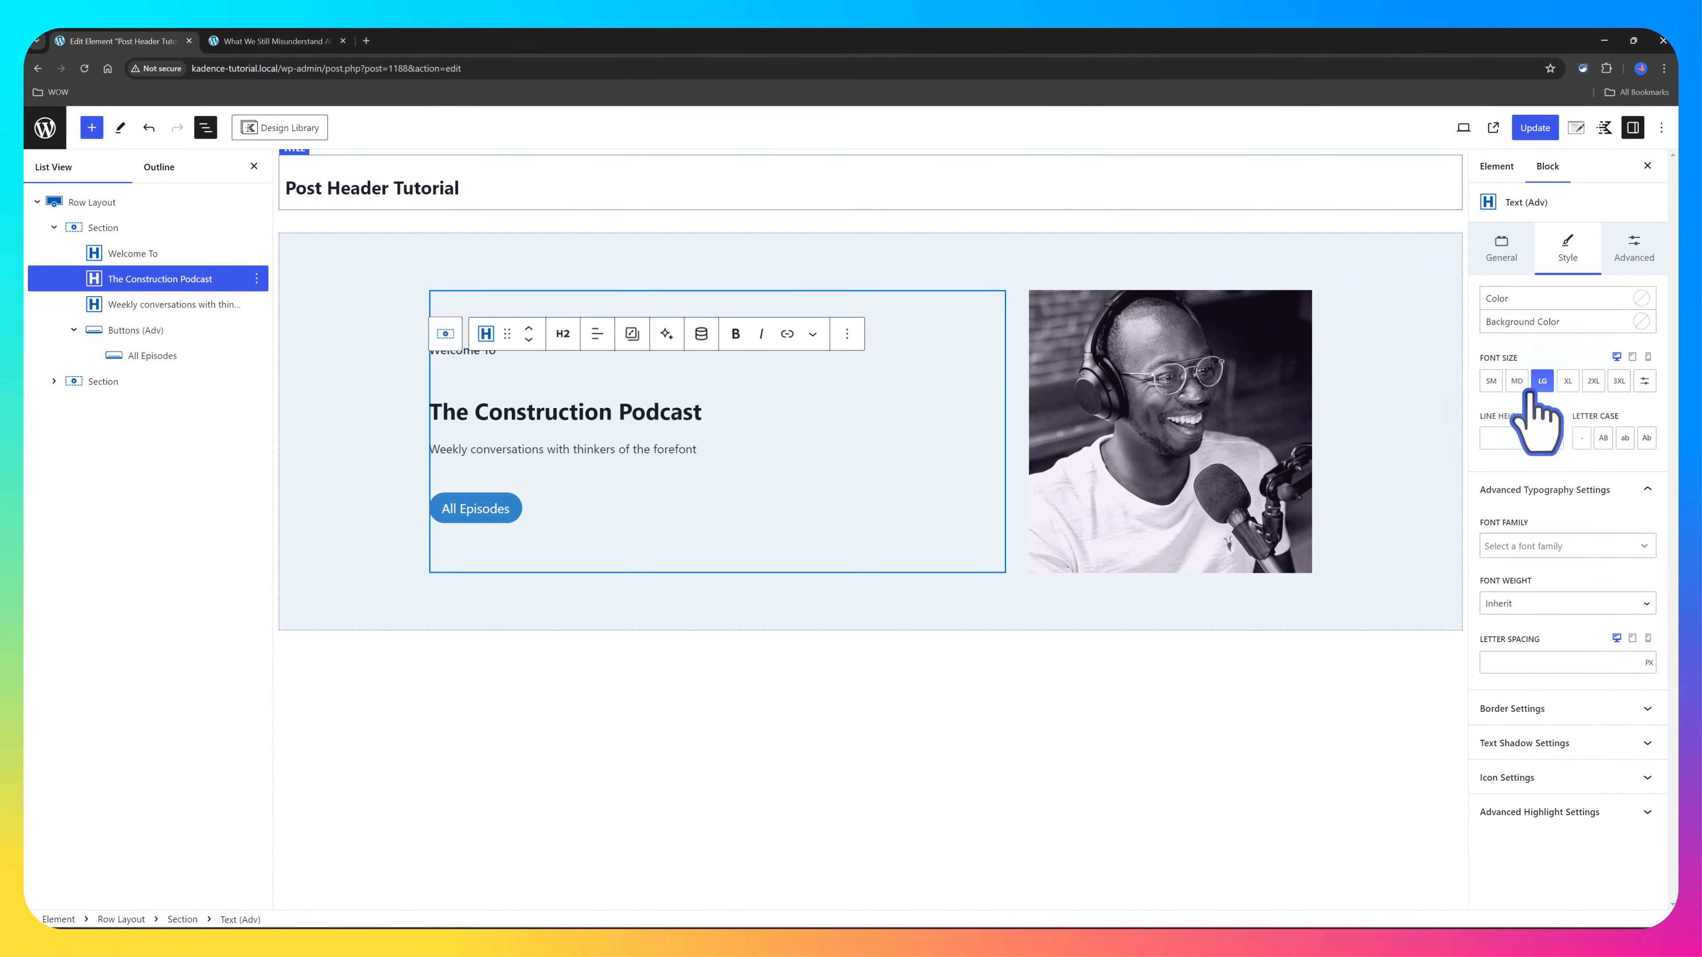
click(1490, 380)
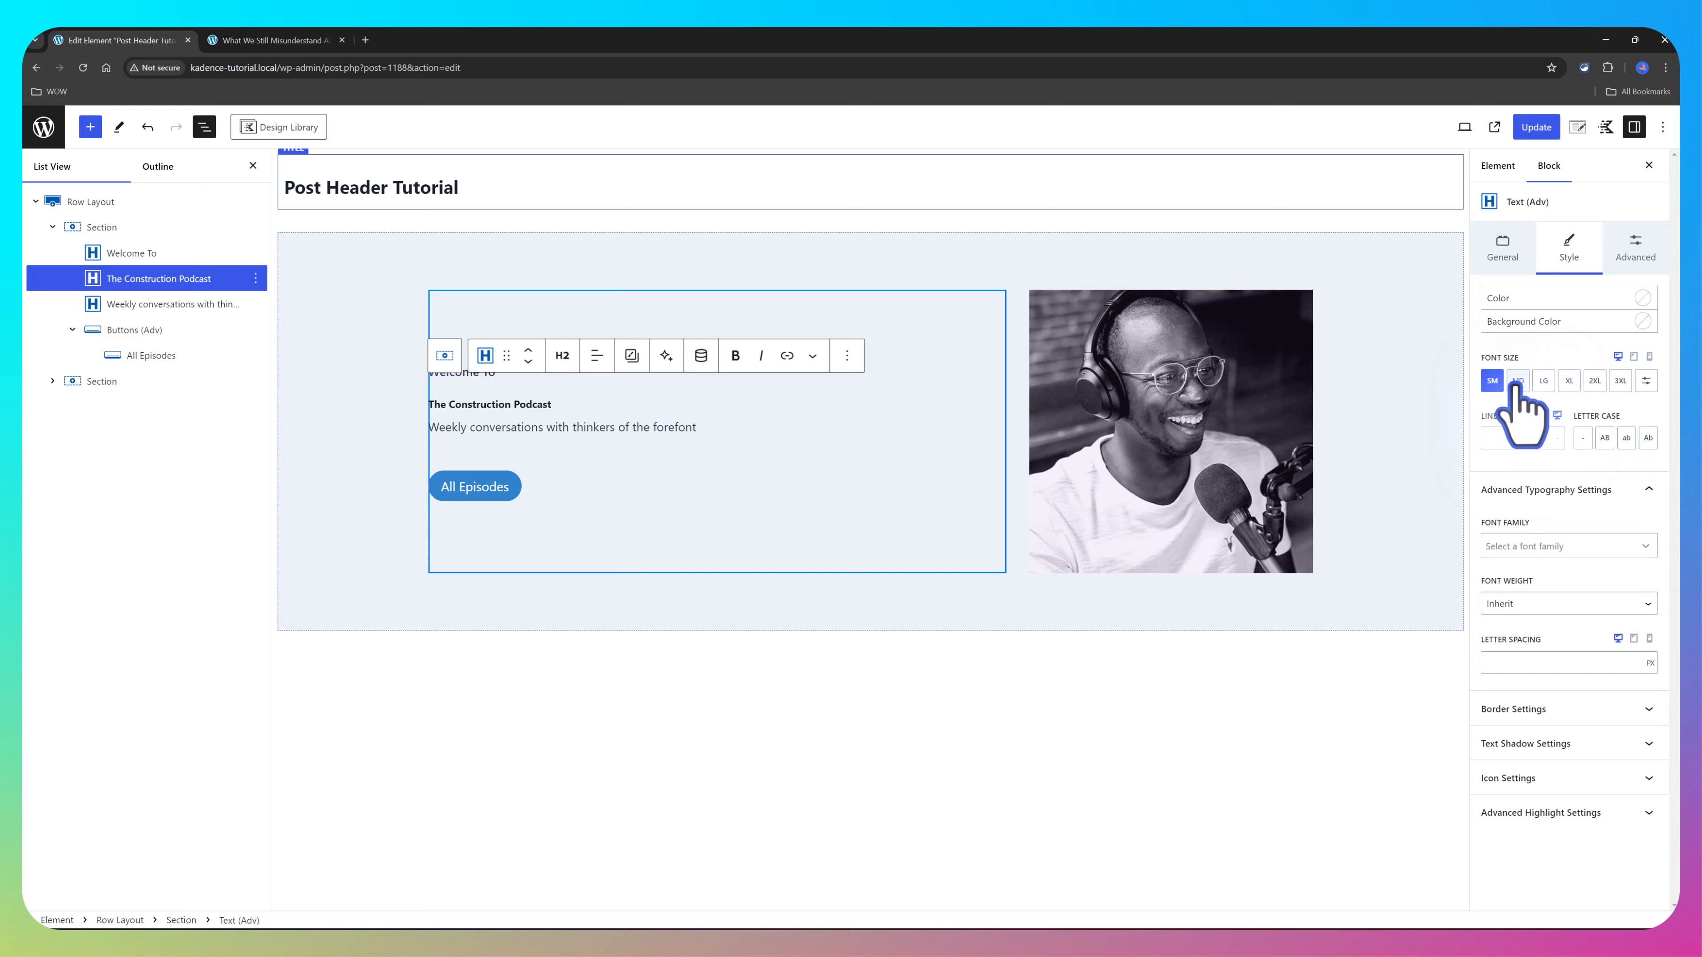
click(1513, 381)
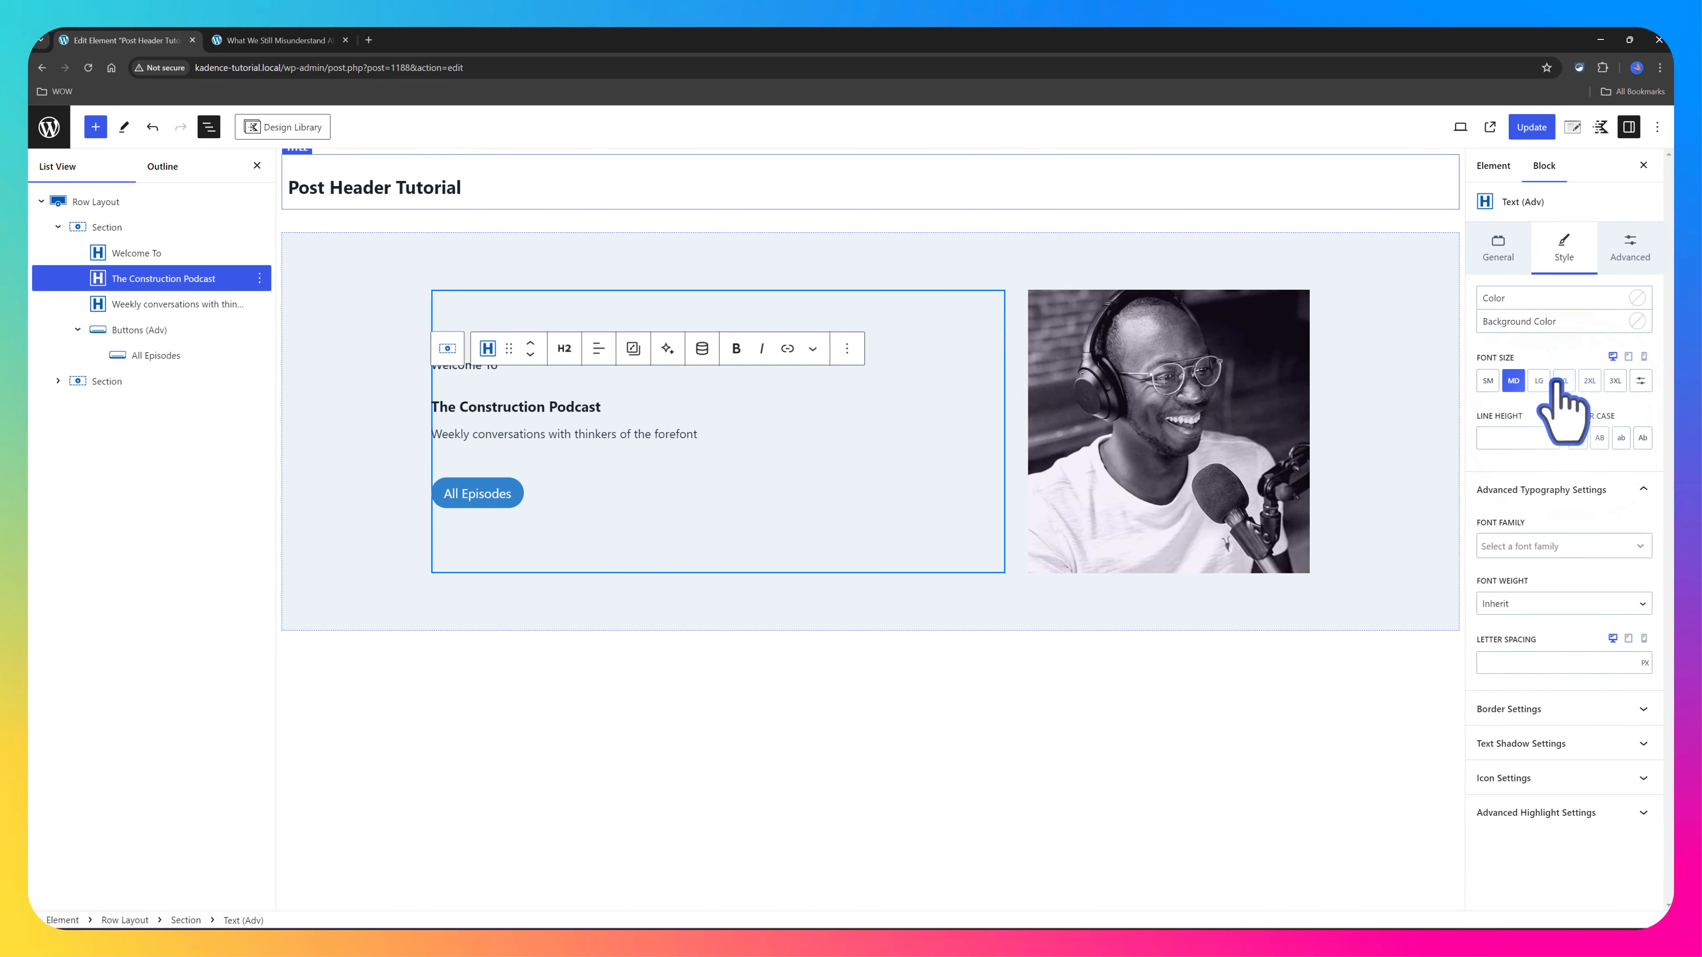
click(1521, 382)
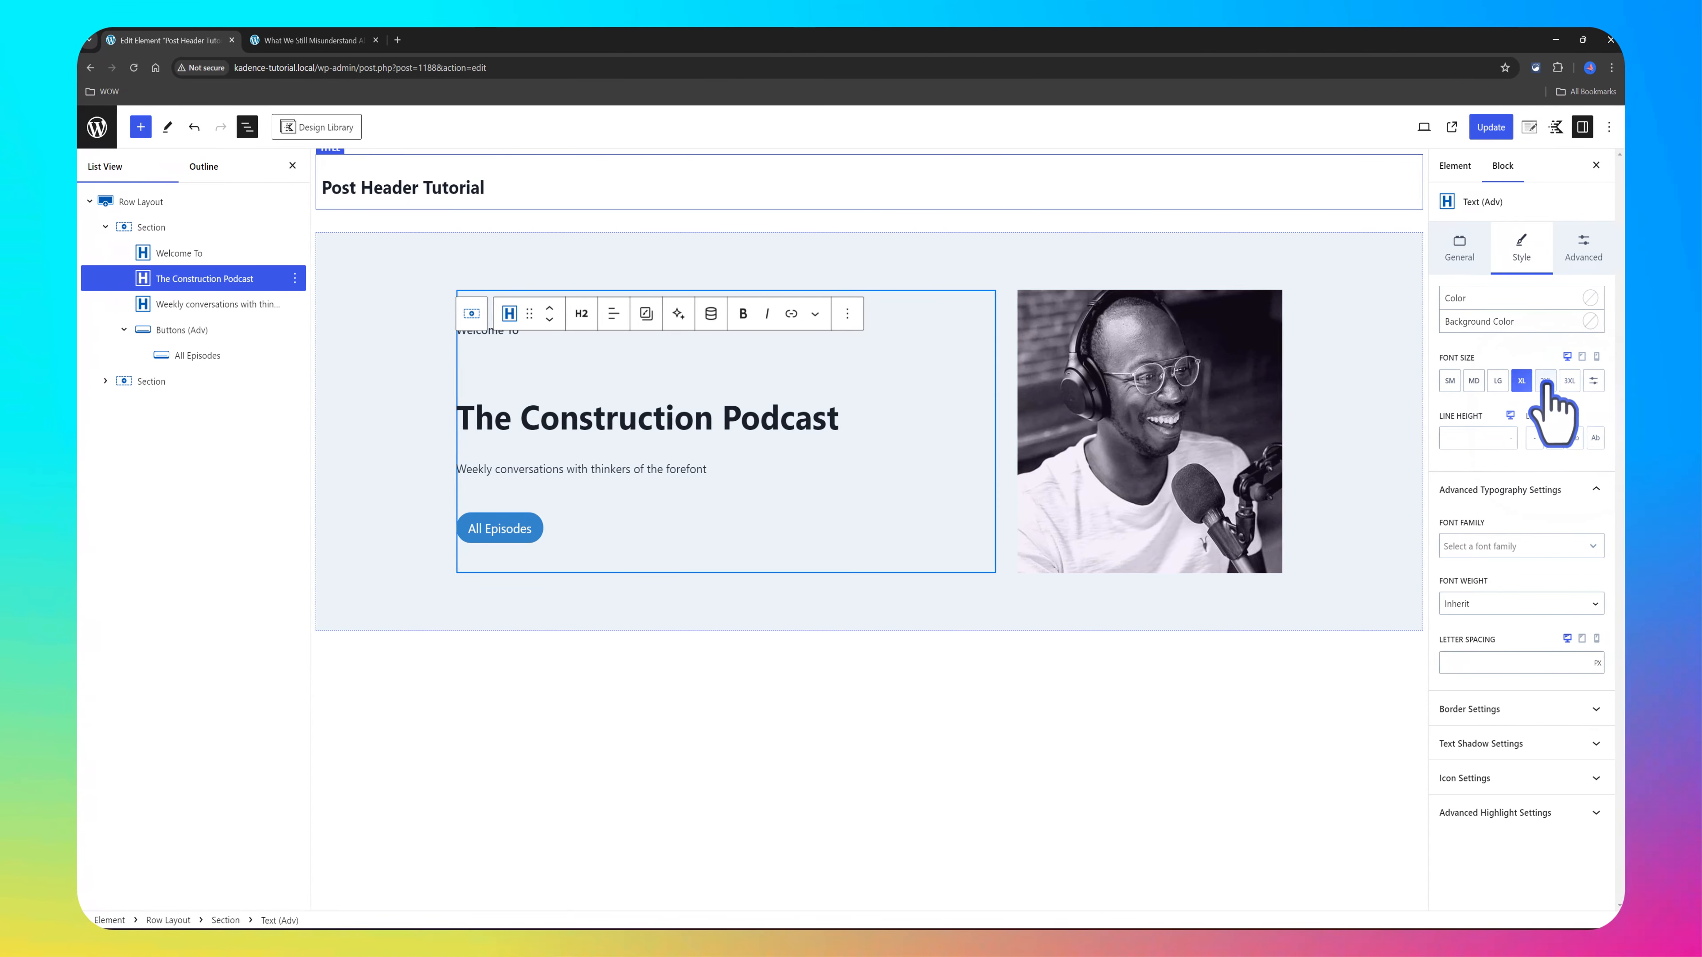
click(1531, 380)
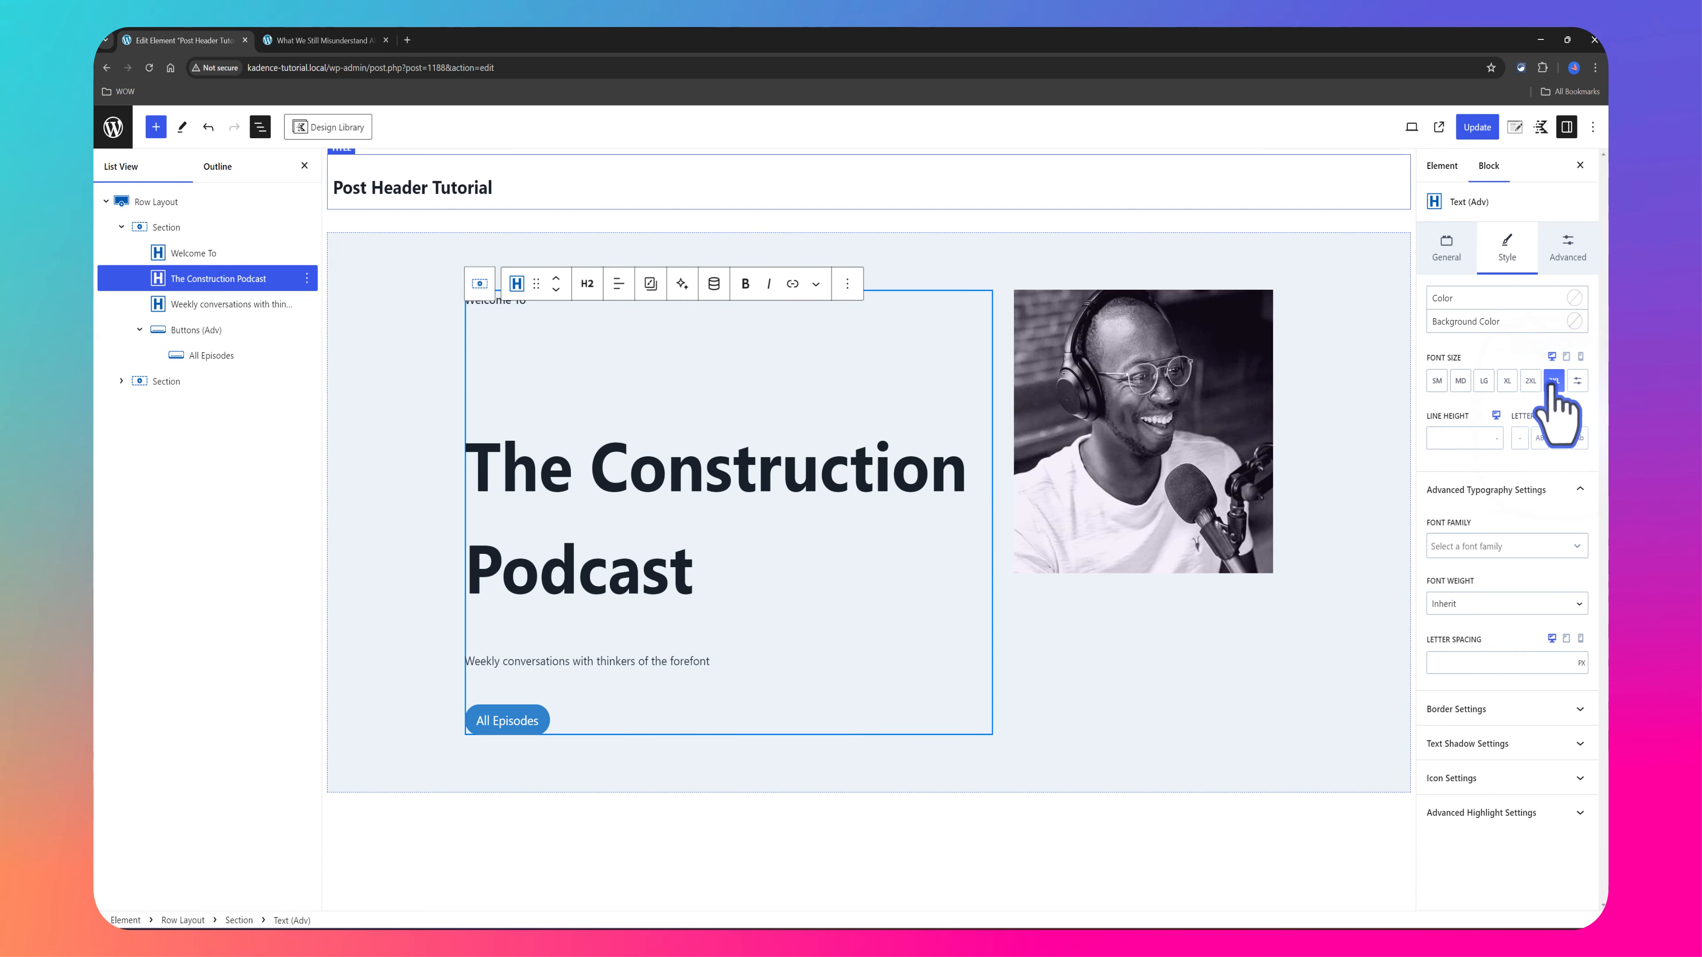
click(1483, 380)
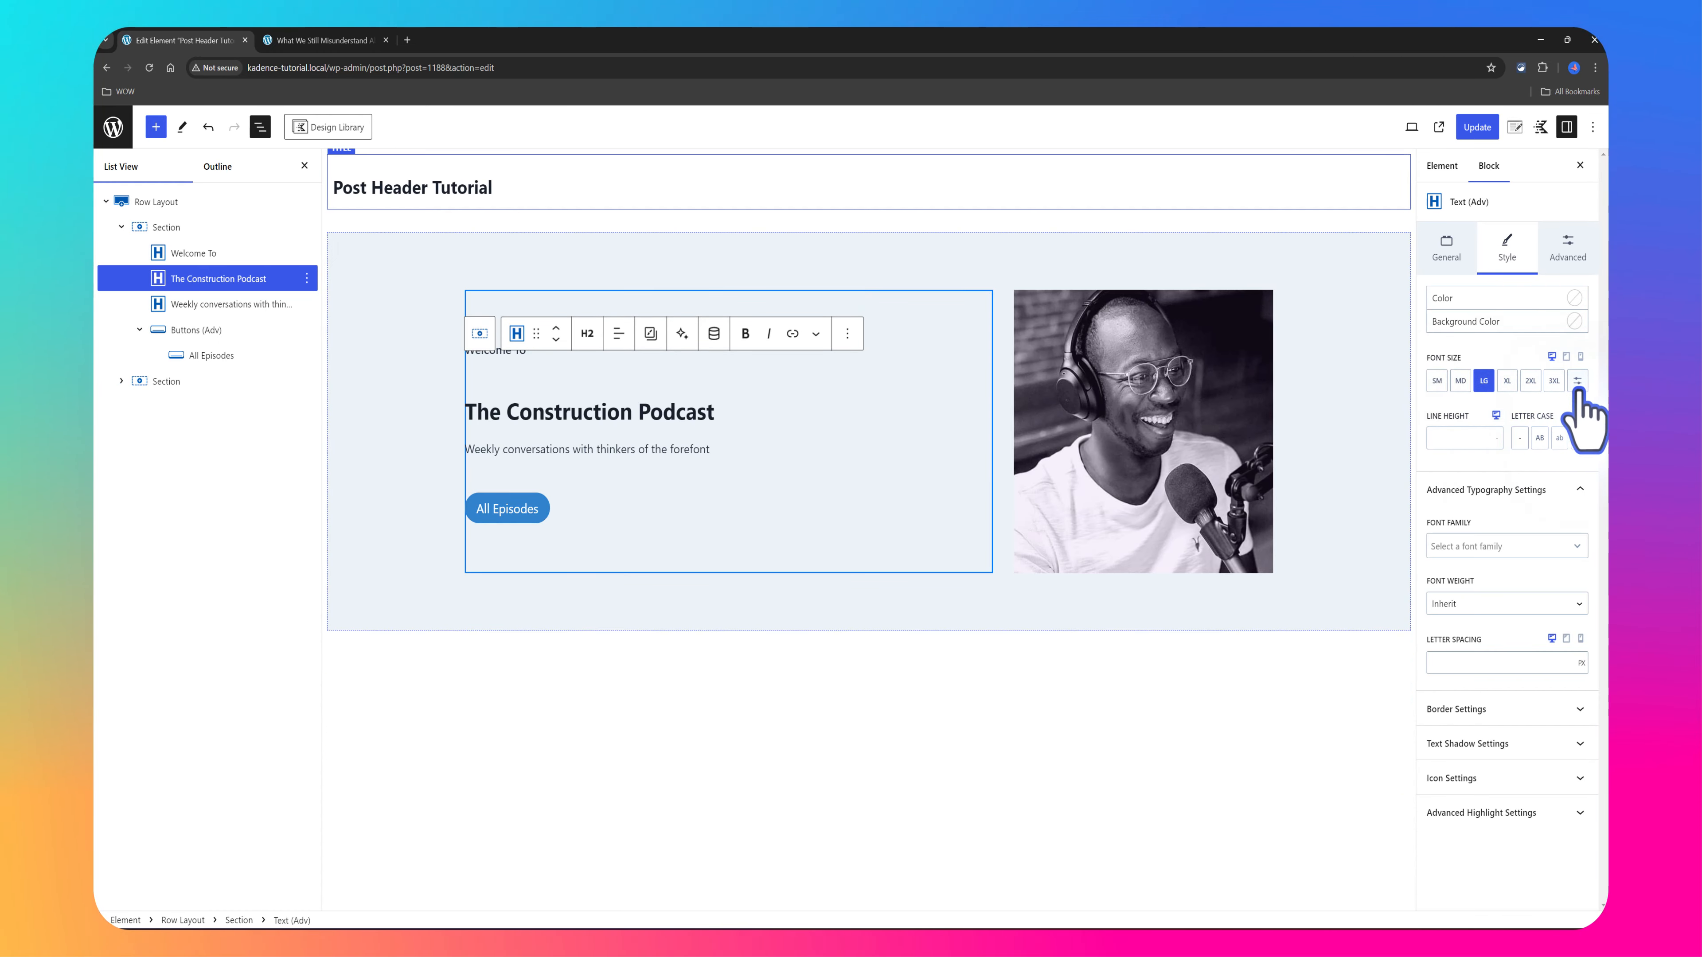
mouse_move(1577, 381)
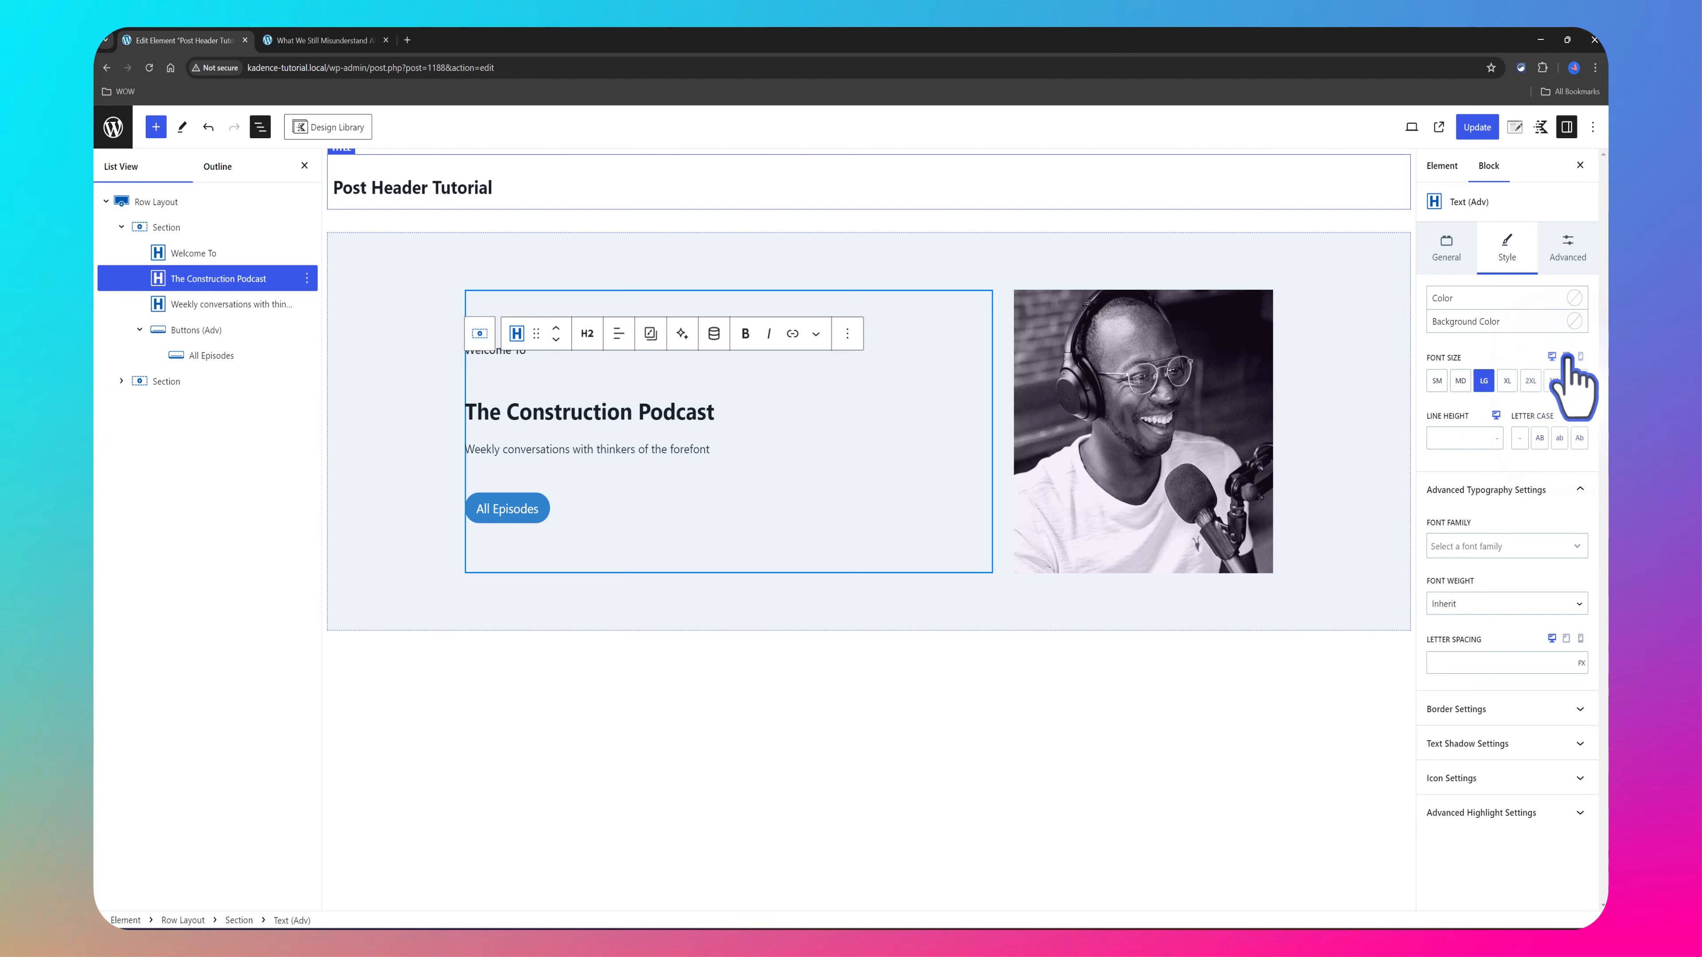
click(1563, 356)
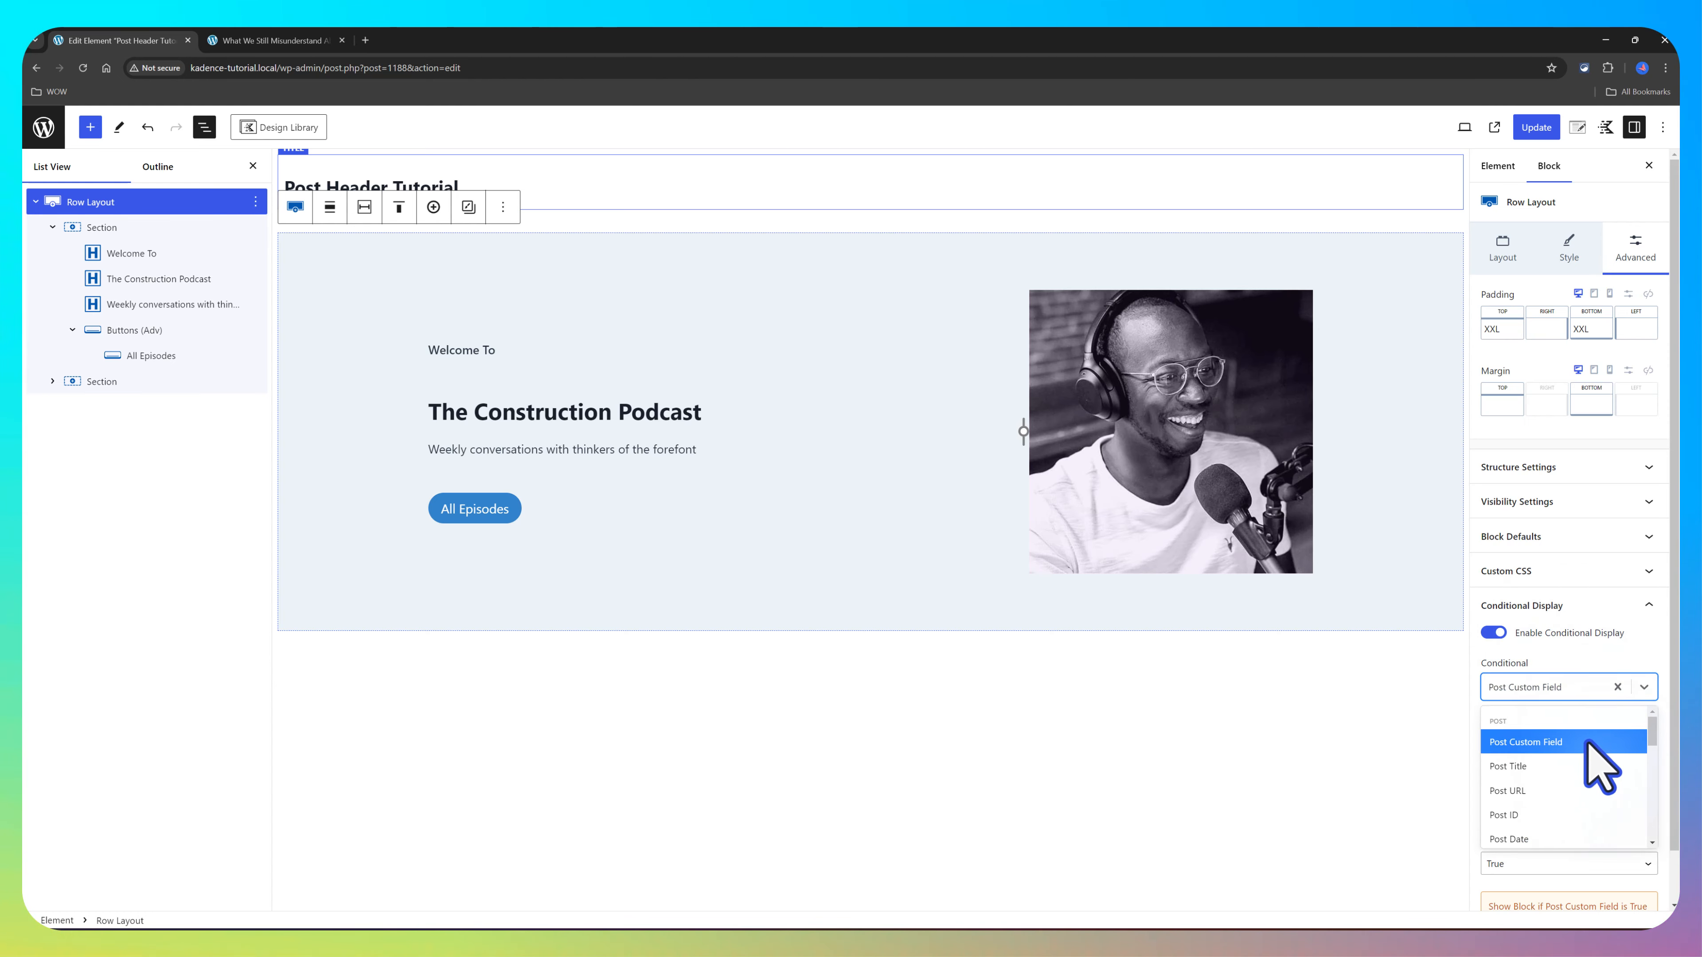
Step: Condition the row's display on the current post's 'check to Activate' custom field being True
click(1526, 741)
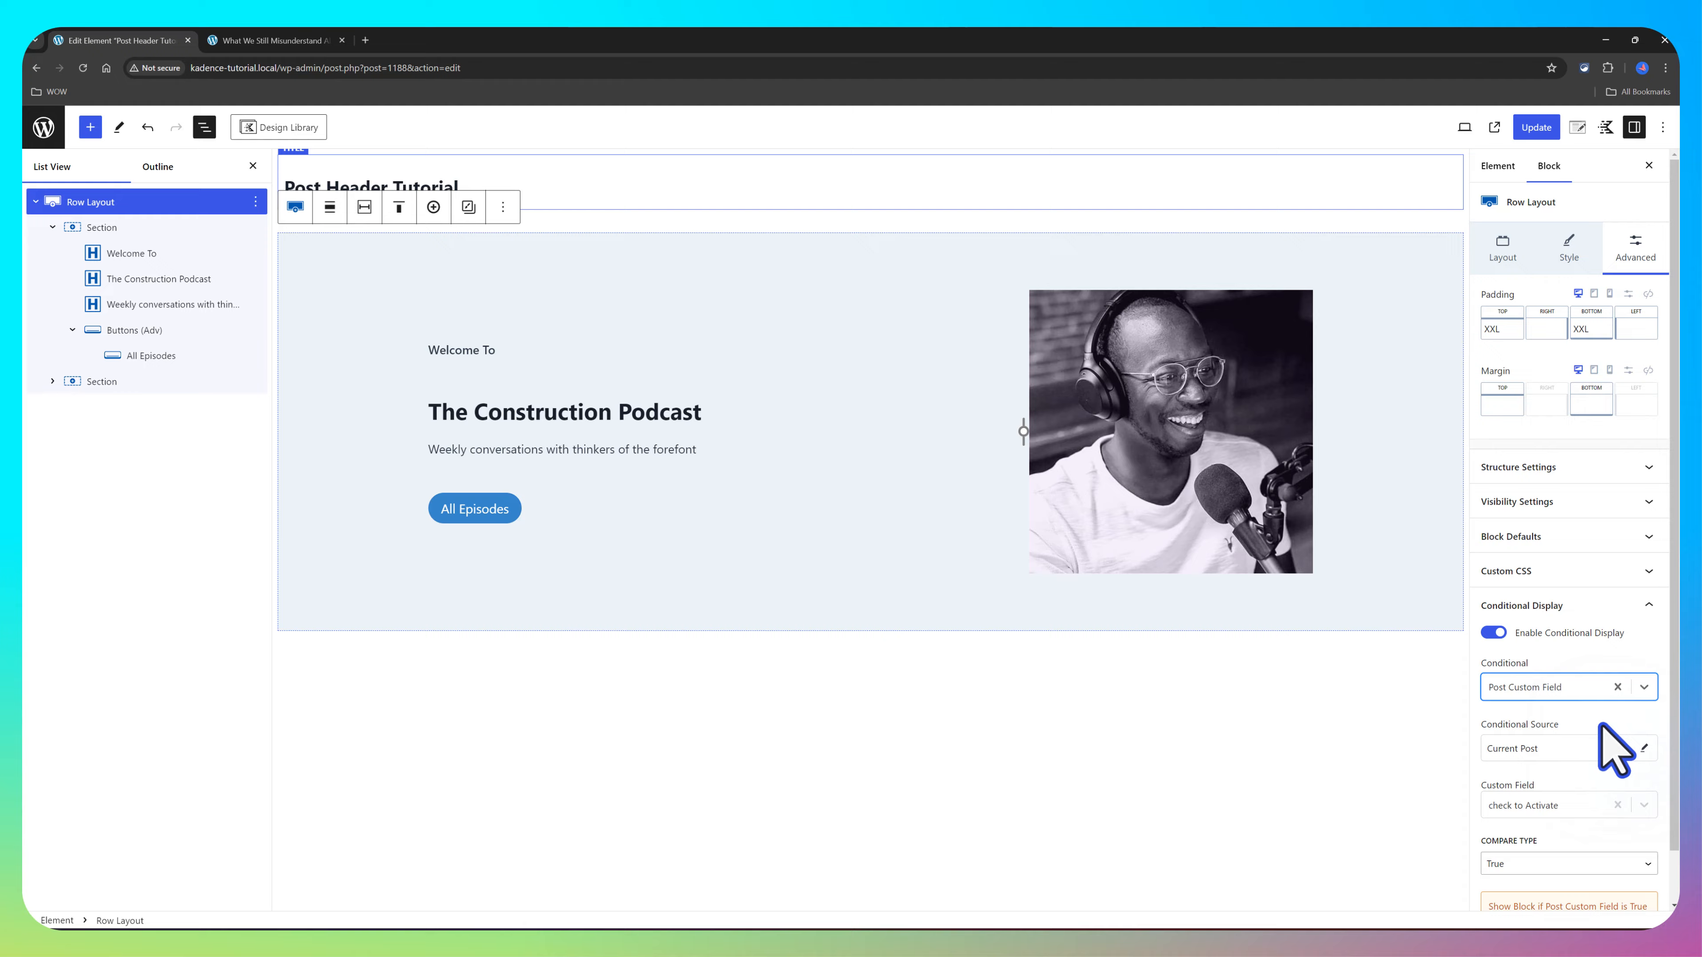
mouse_move(1512, 754)
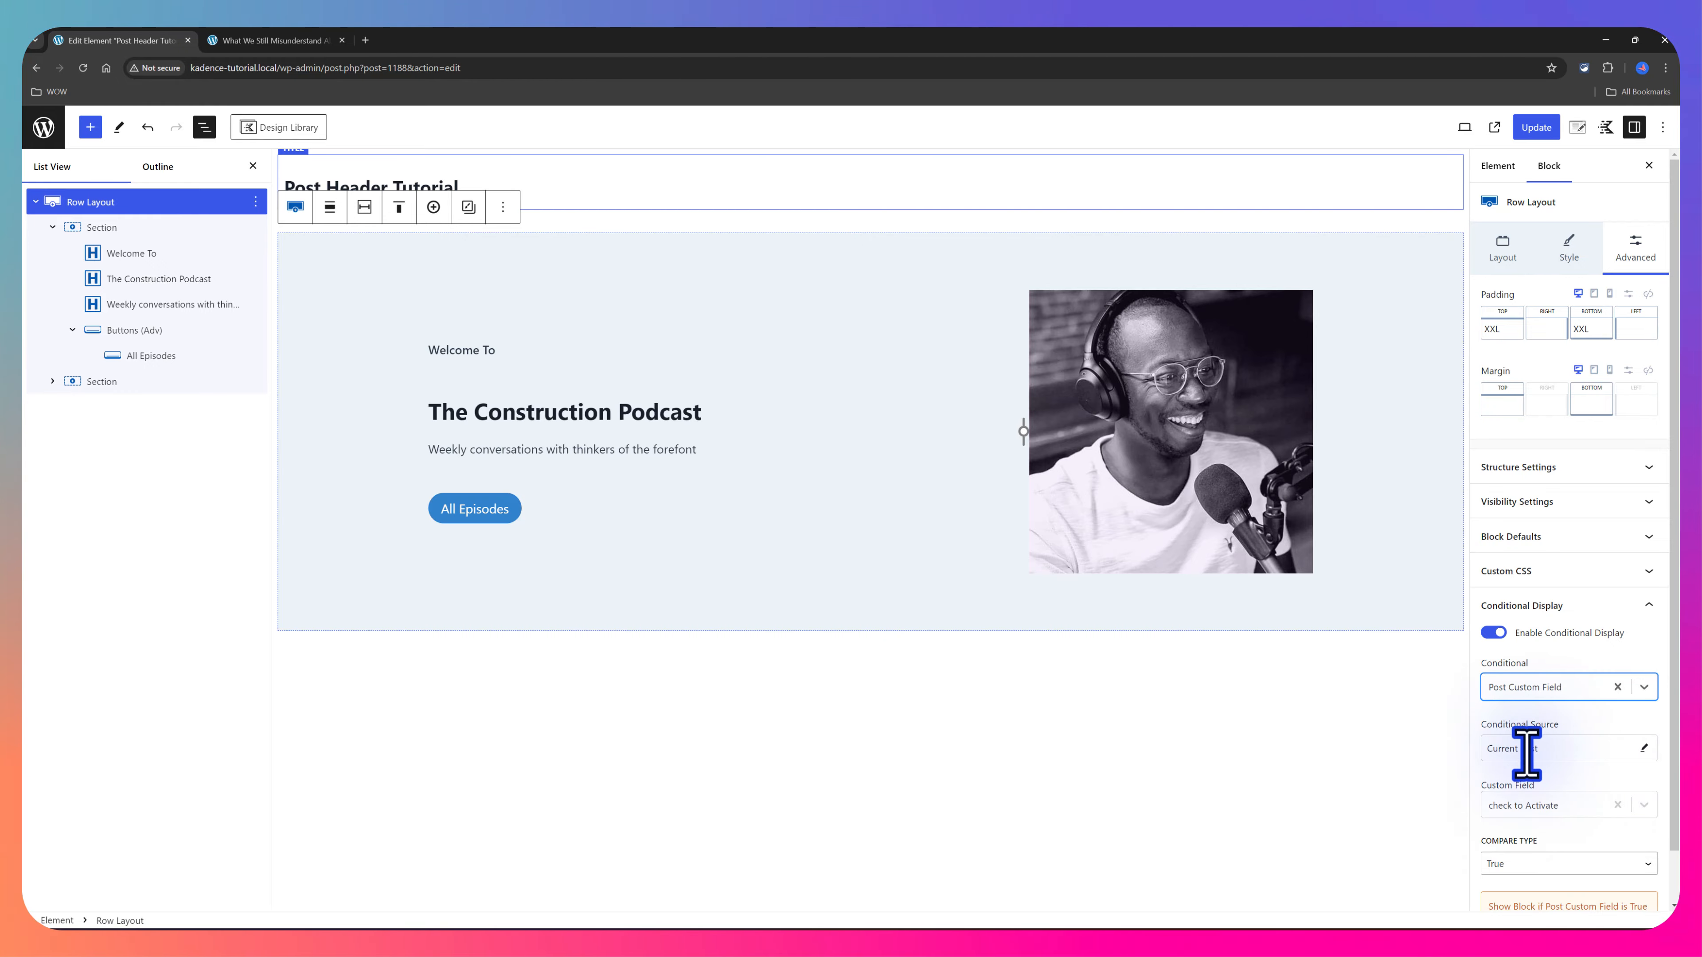
scroll(down, 3)
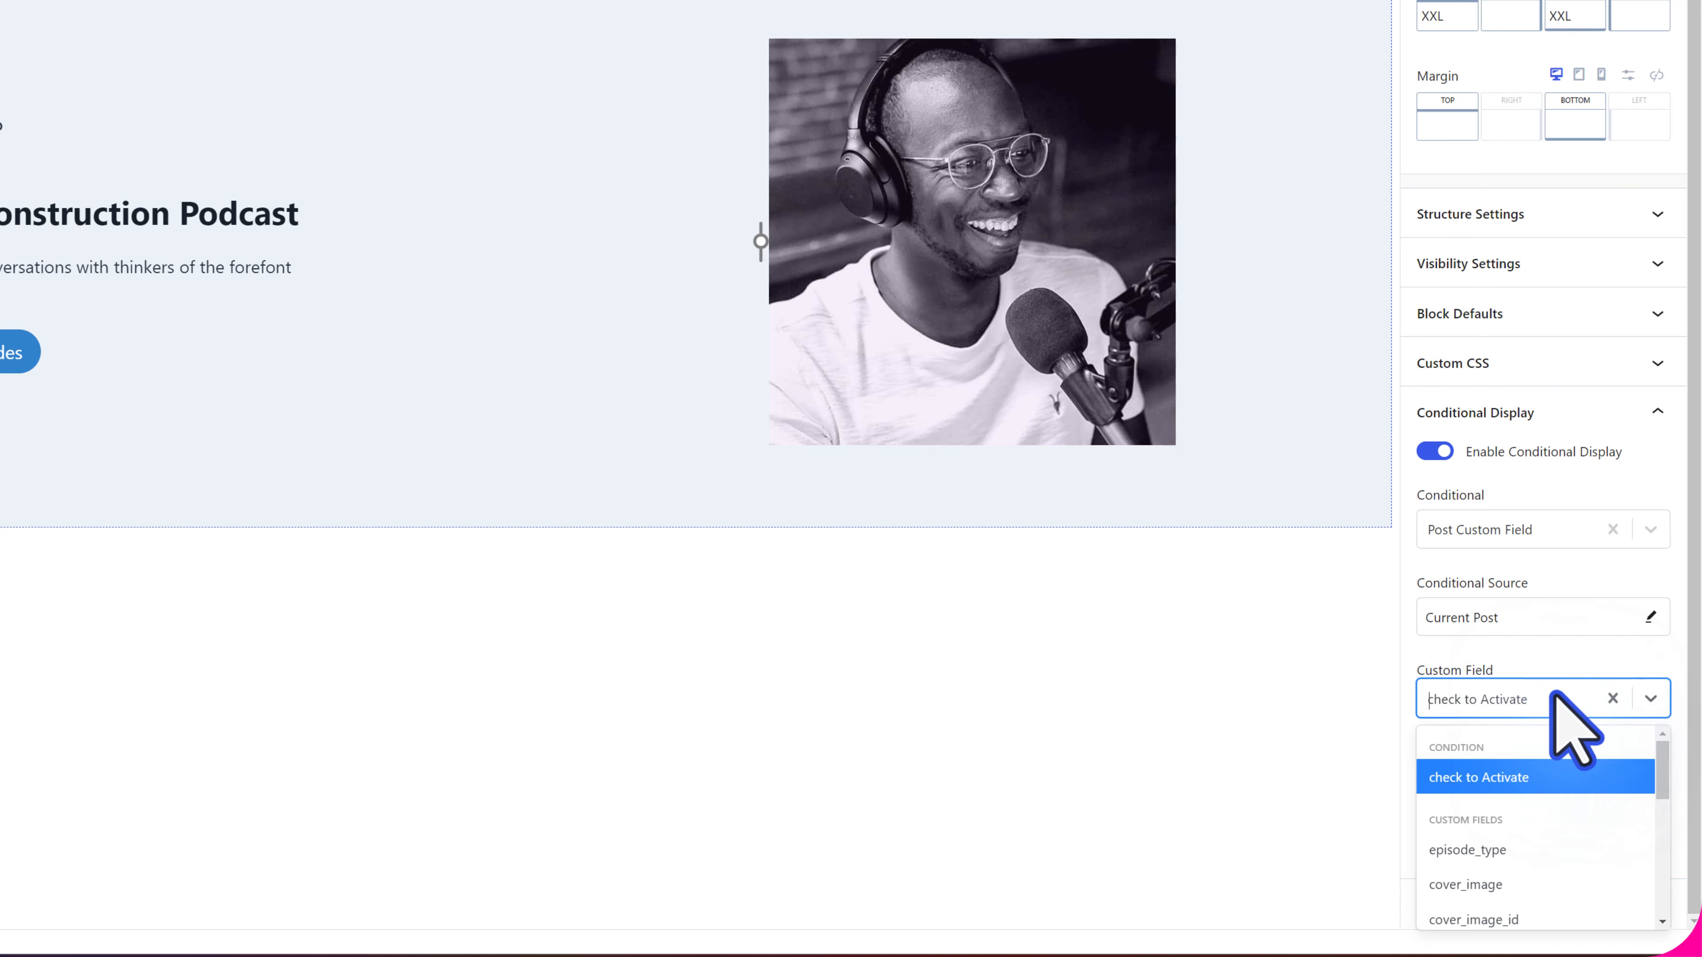
mouse_move(1556, 803)
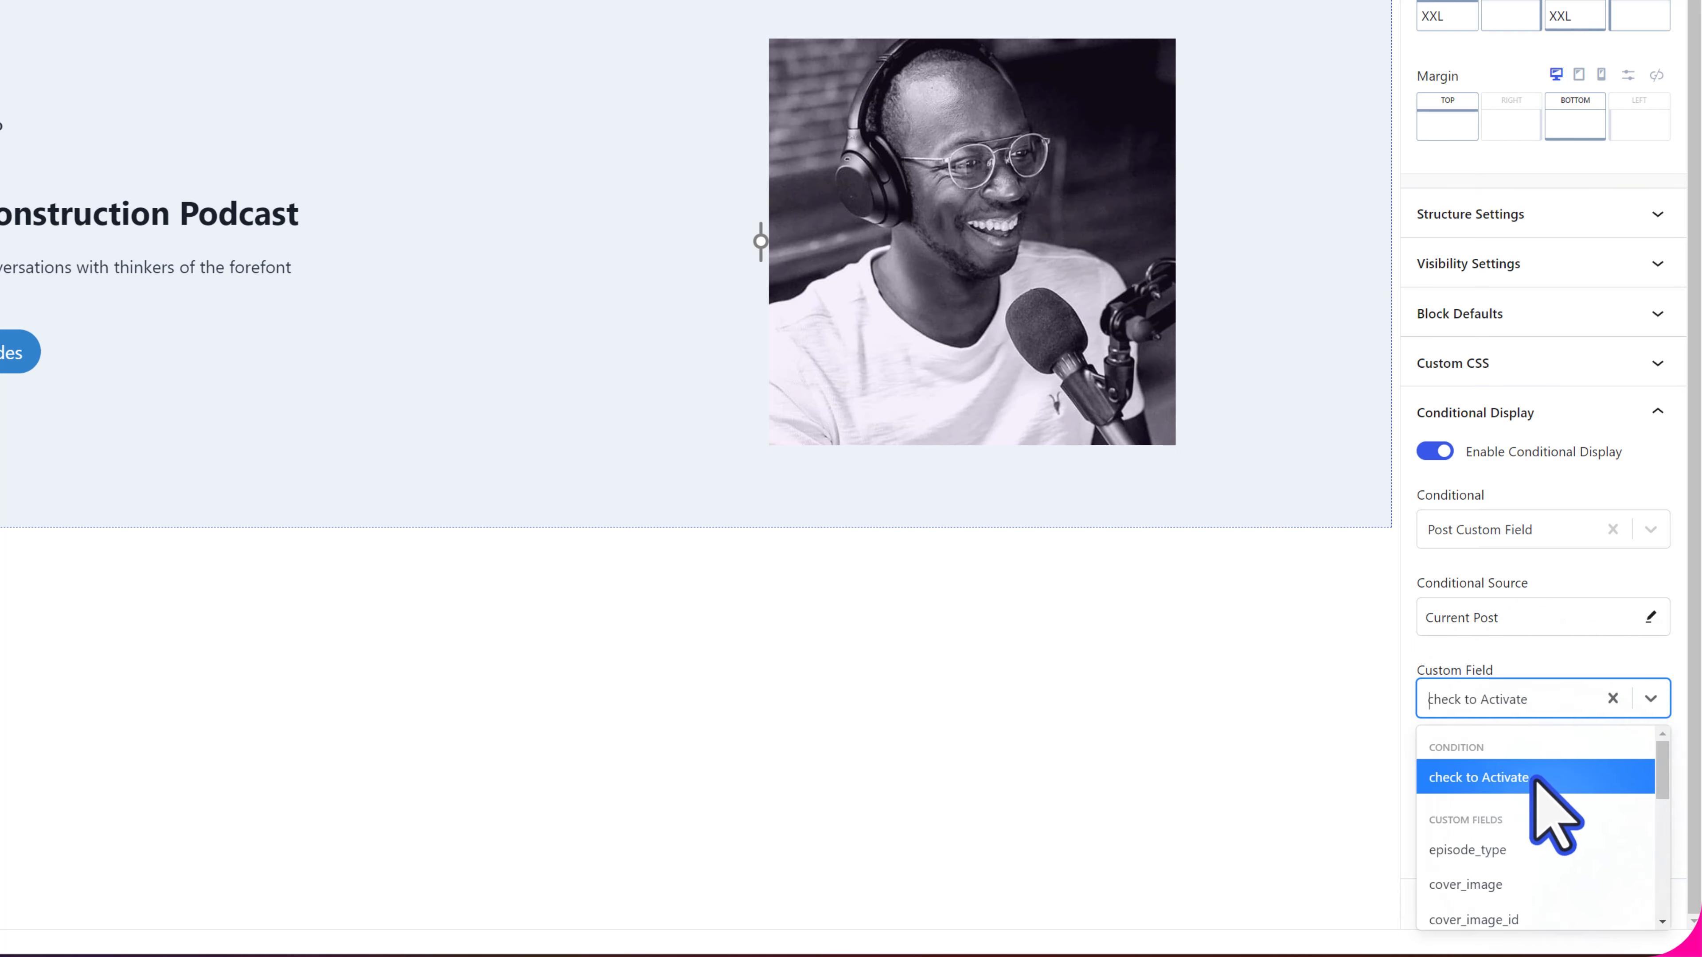
click(1476, 777)
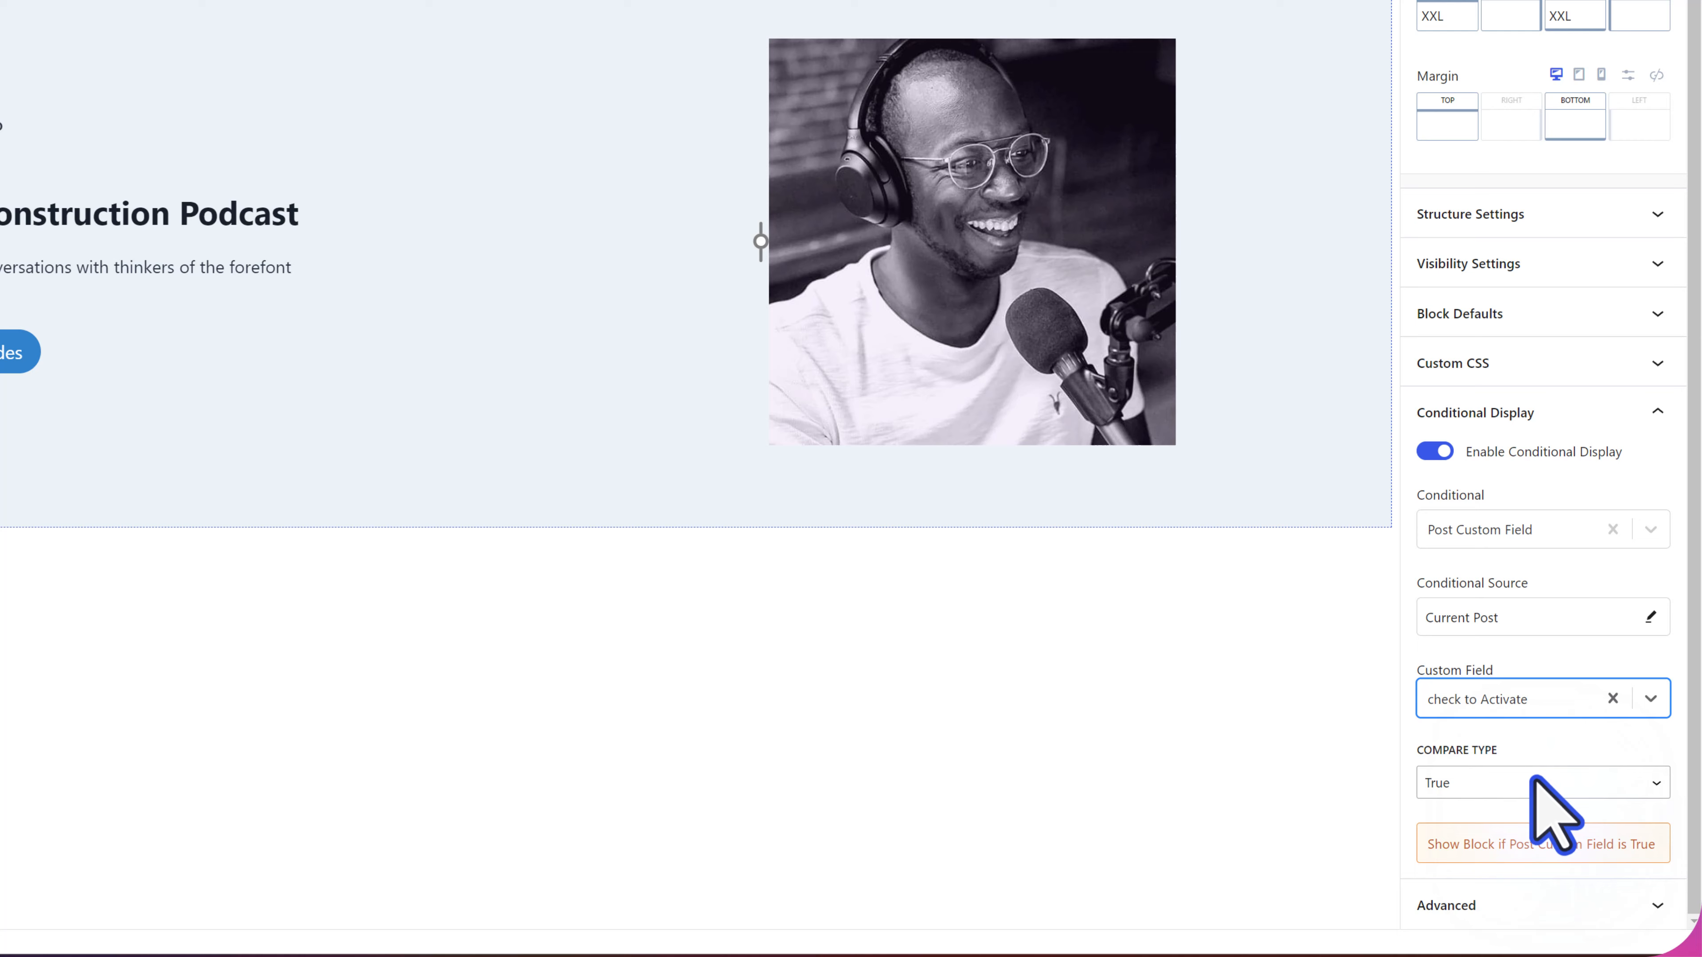
mouse_move(1542, 759)
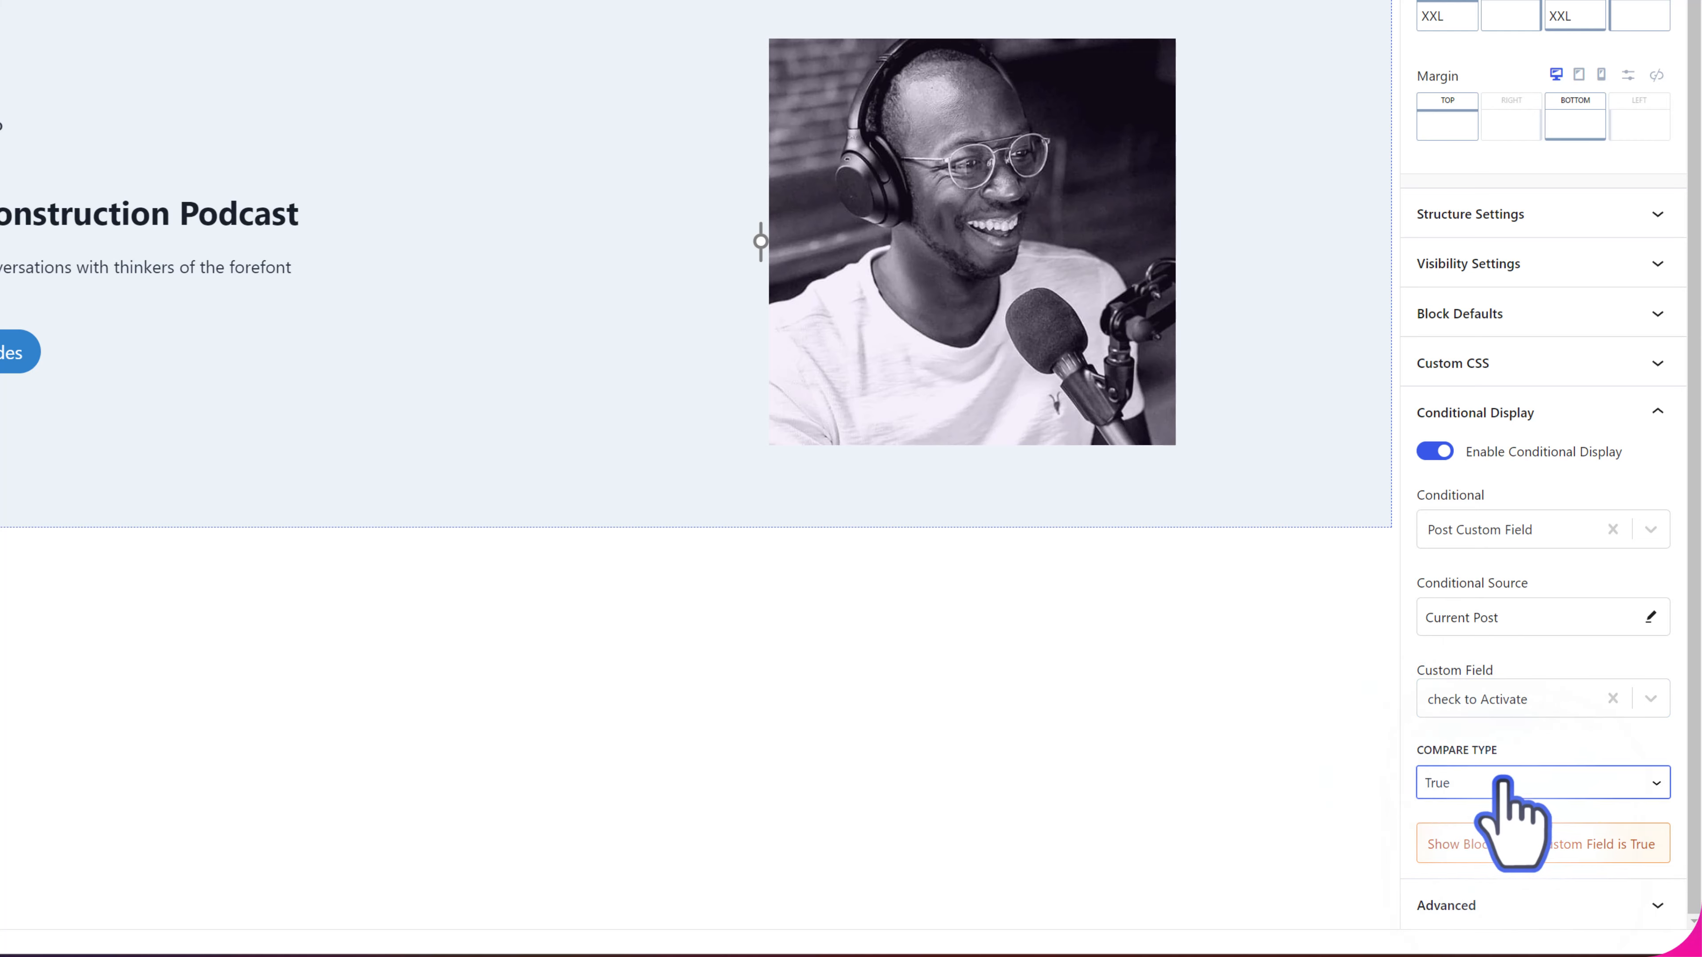
mouse_move(1493, 809)
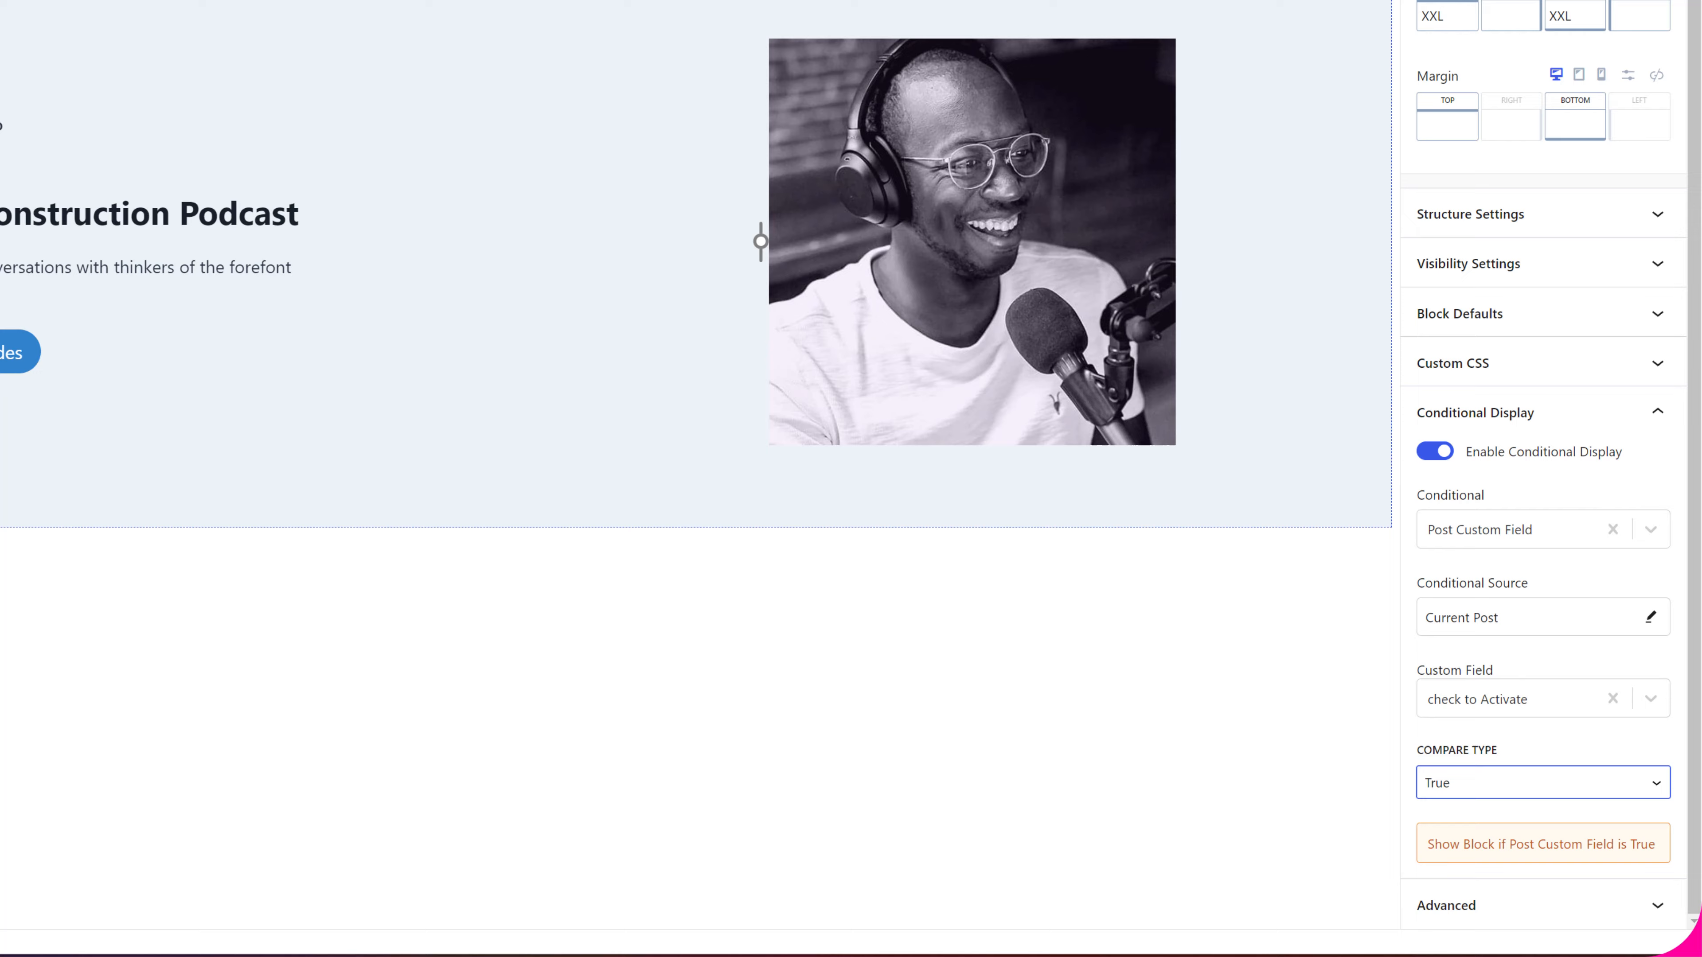
mouse_move(54, 808)
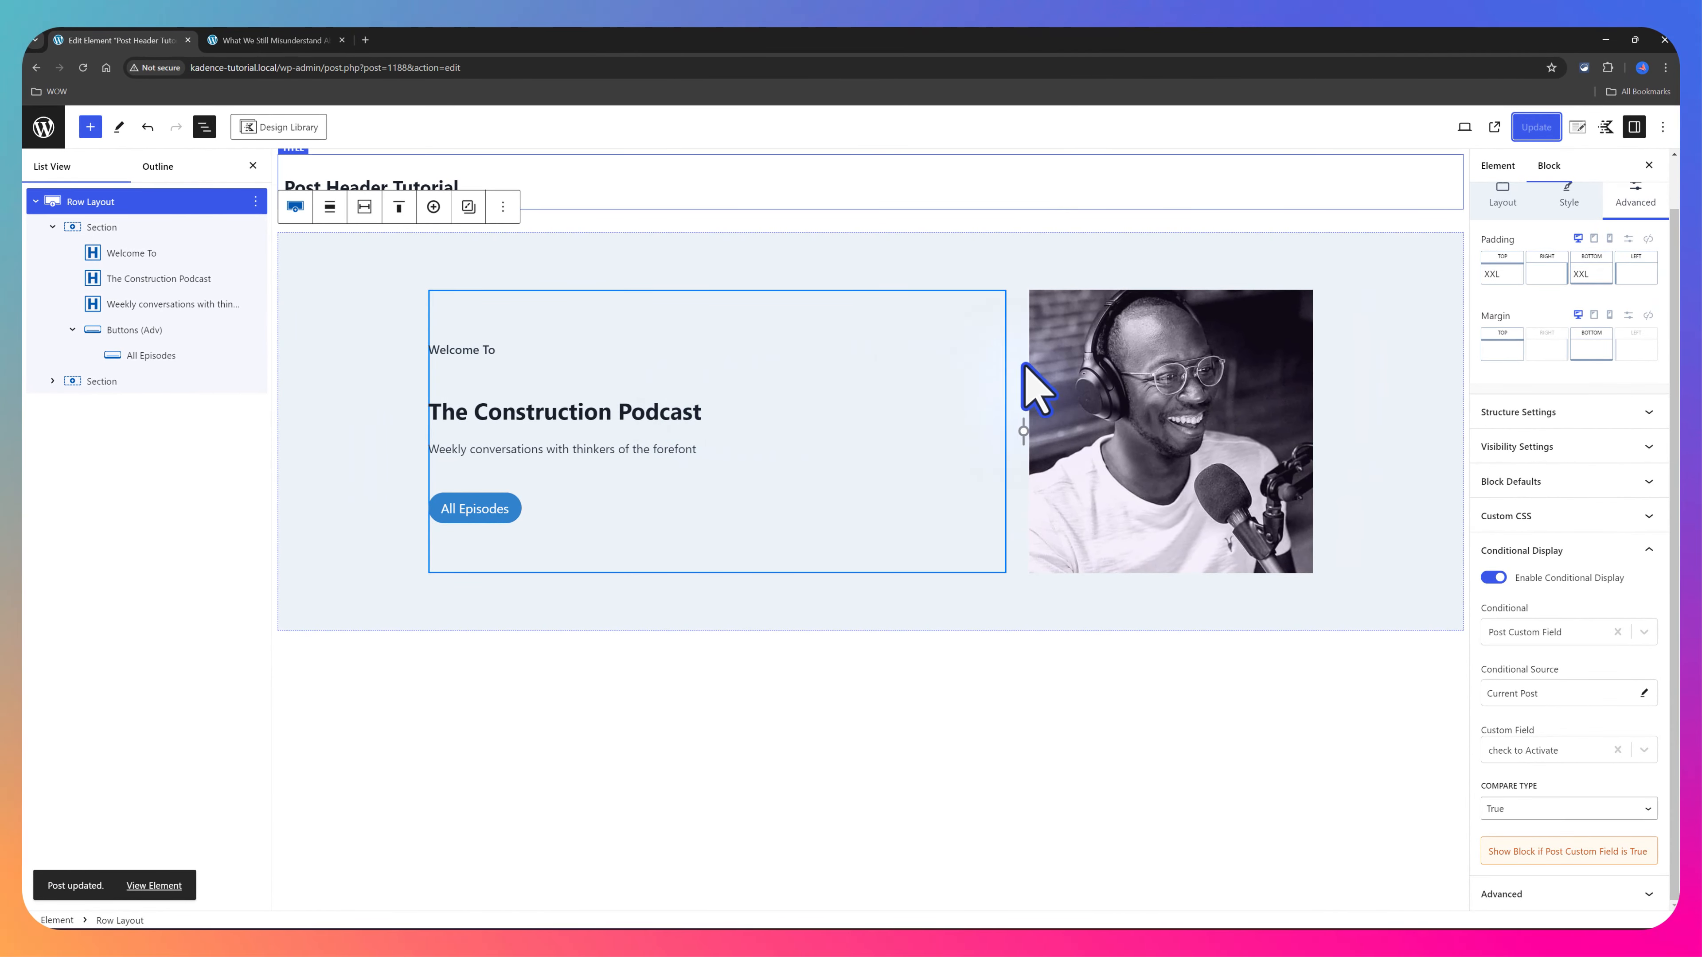
Step: Preview the hero on the episode page, then select the All Episodes button for editing
click(271, 40)
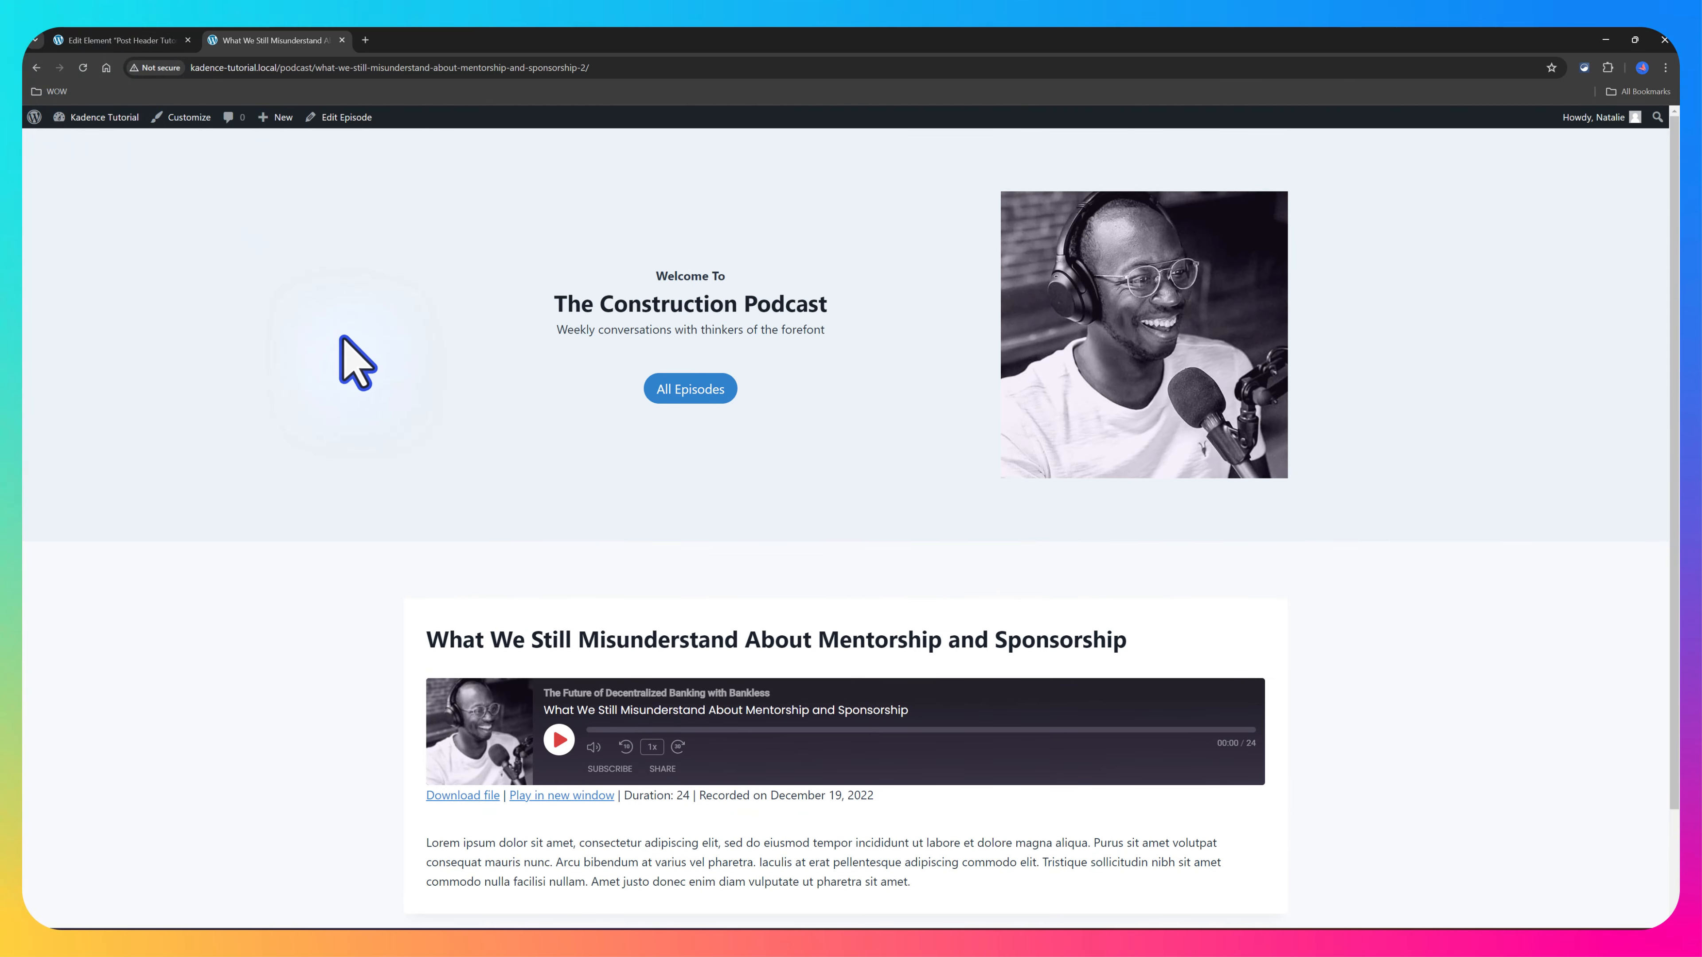
scroll(down, 3)
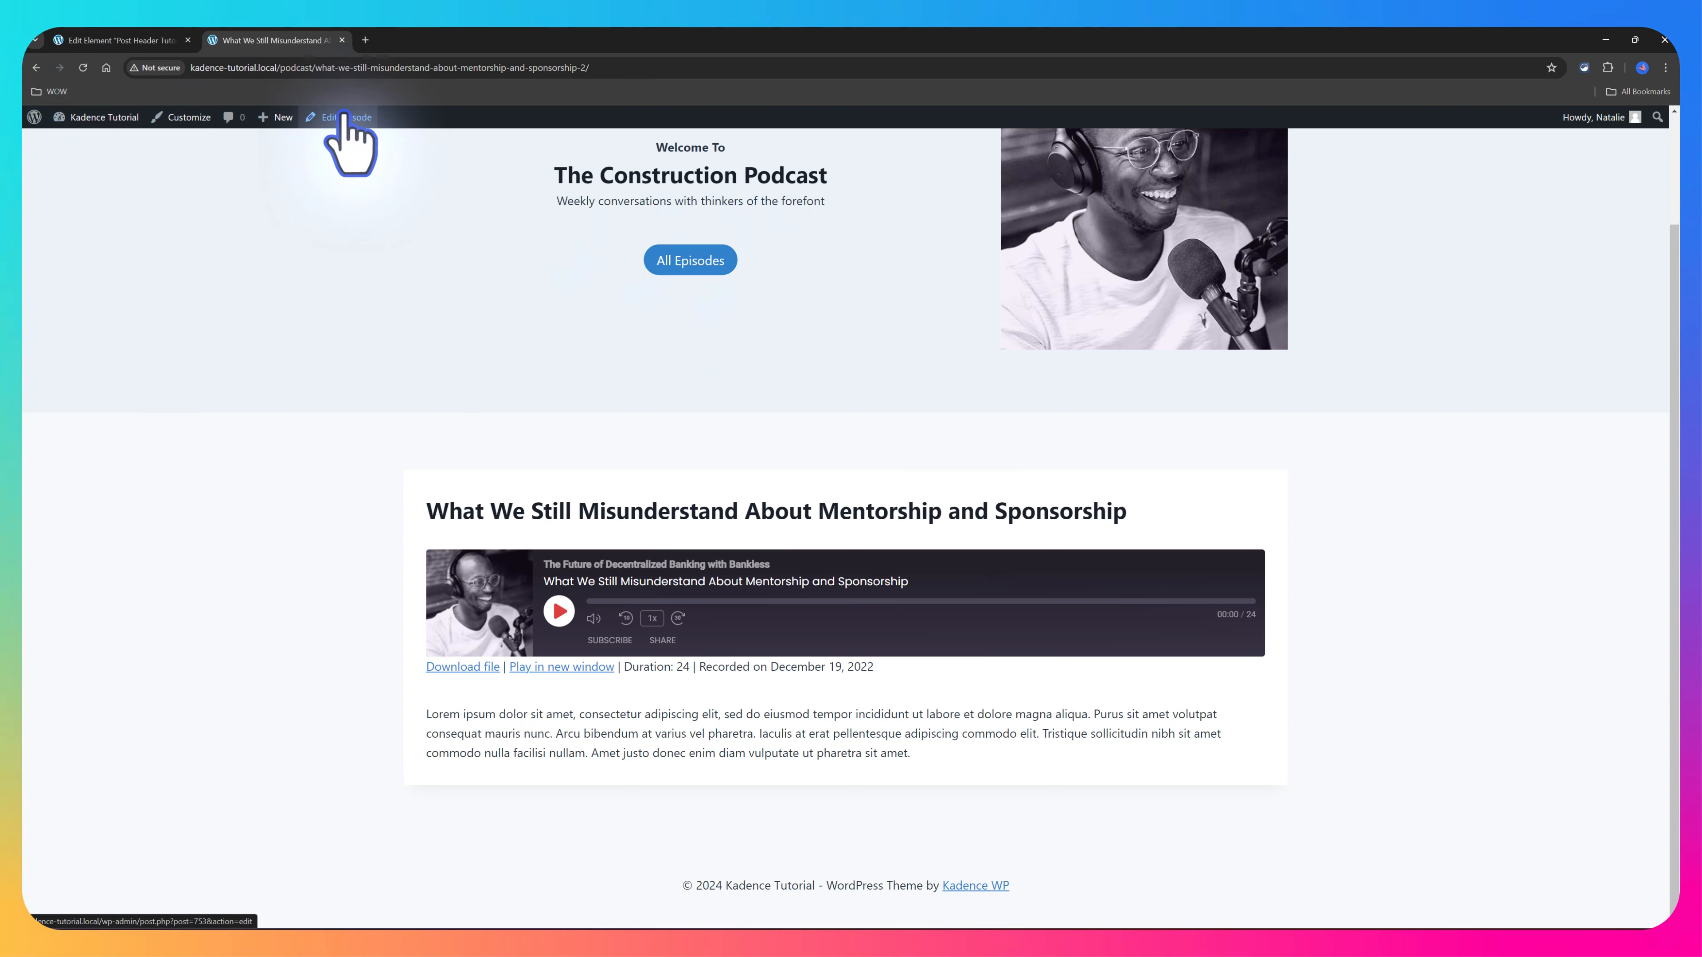
click(340, 117)
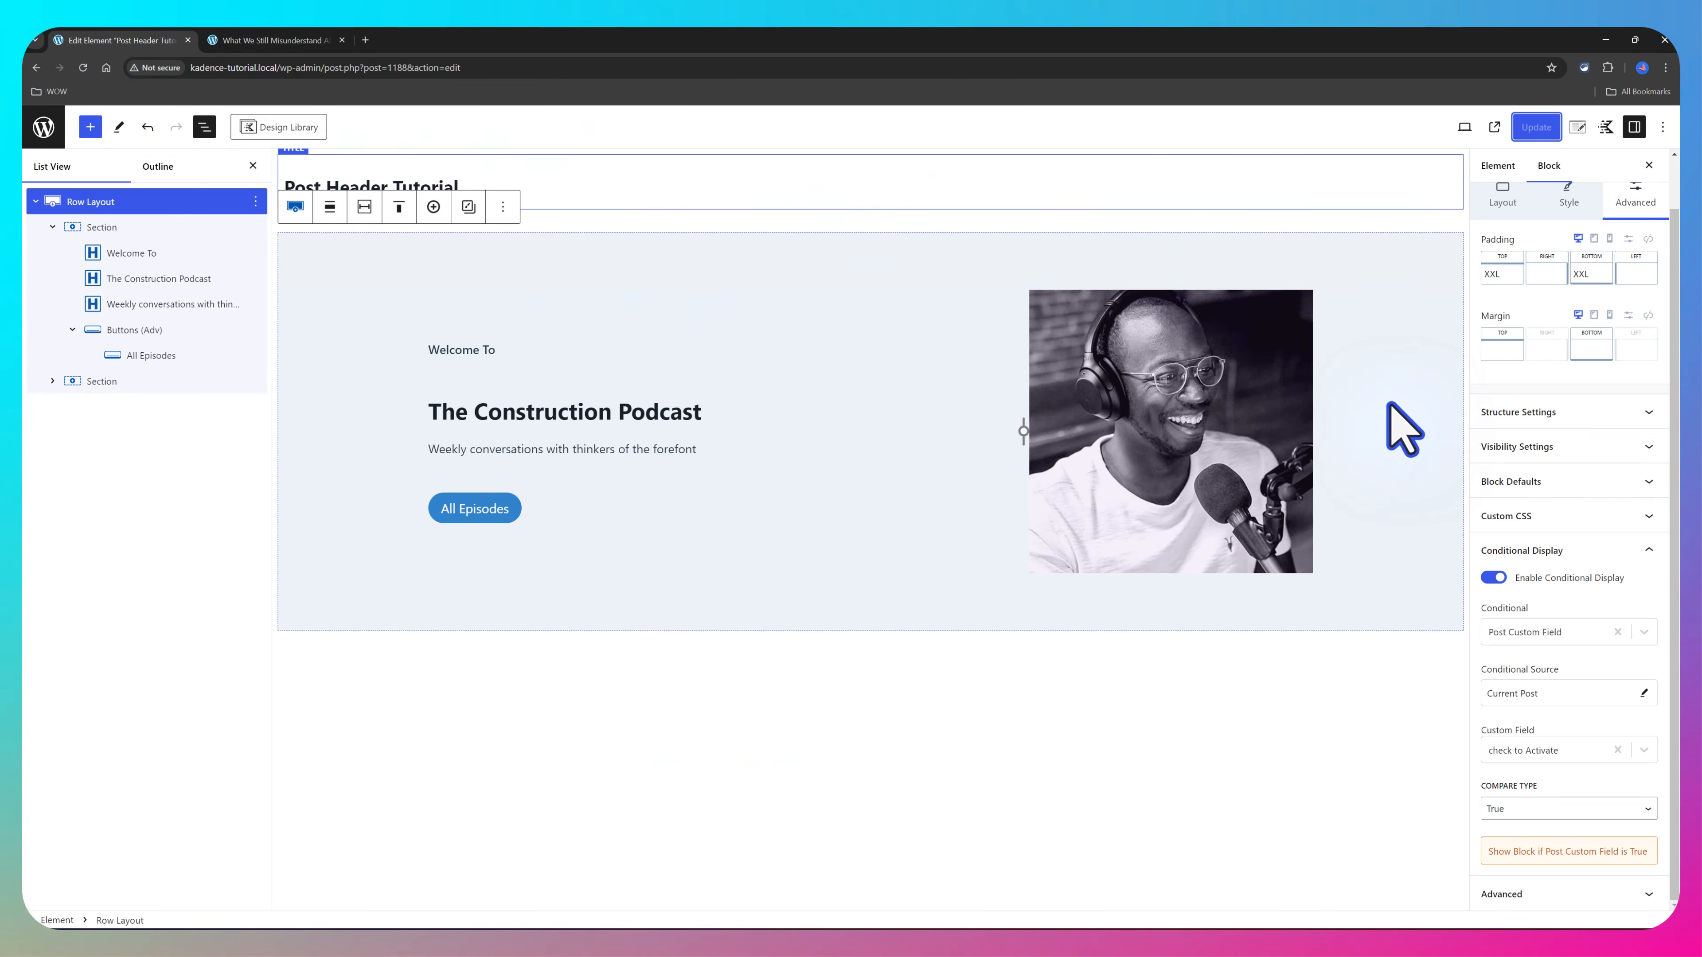
click(474, 507)
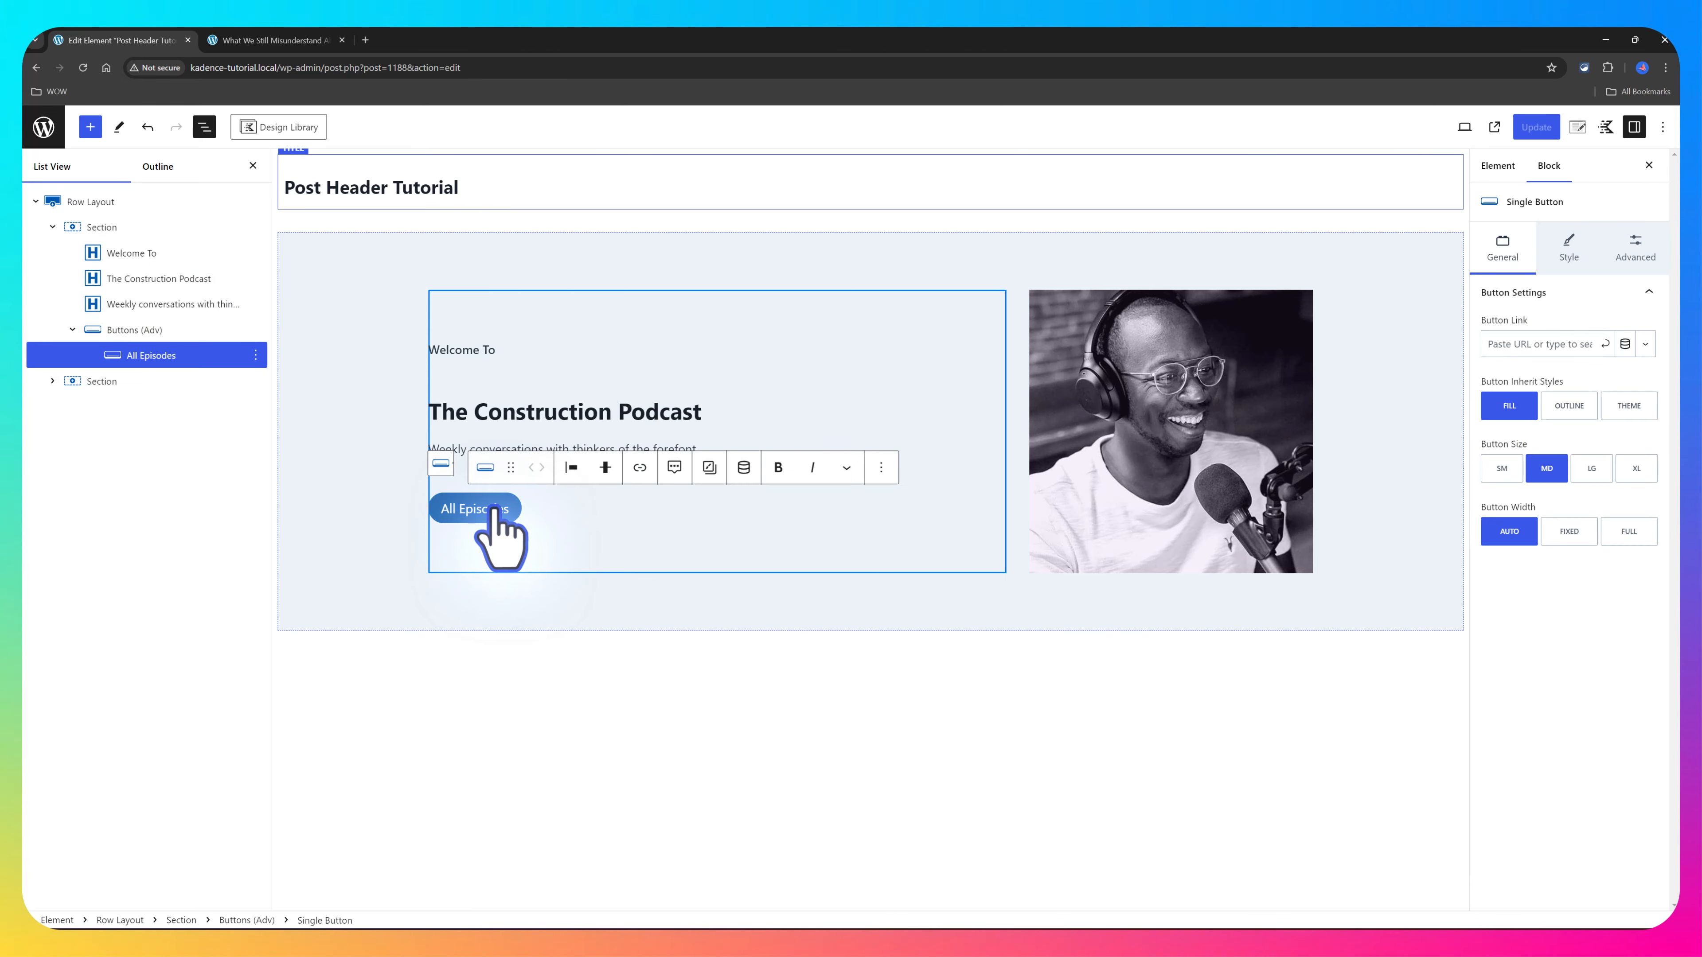
mouse_move(1562, 344)
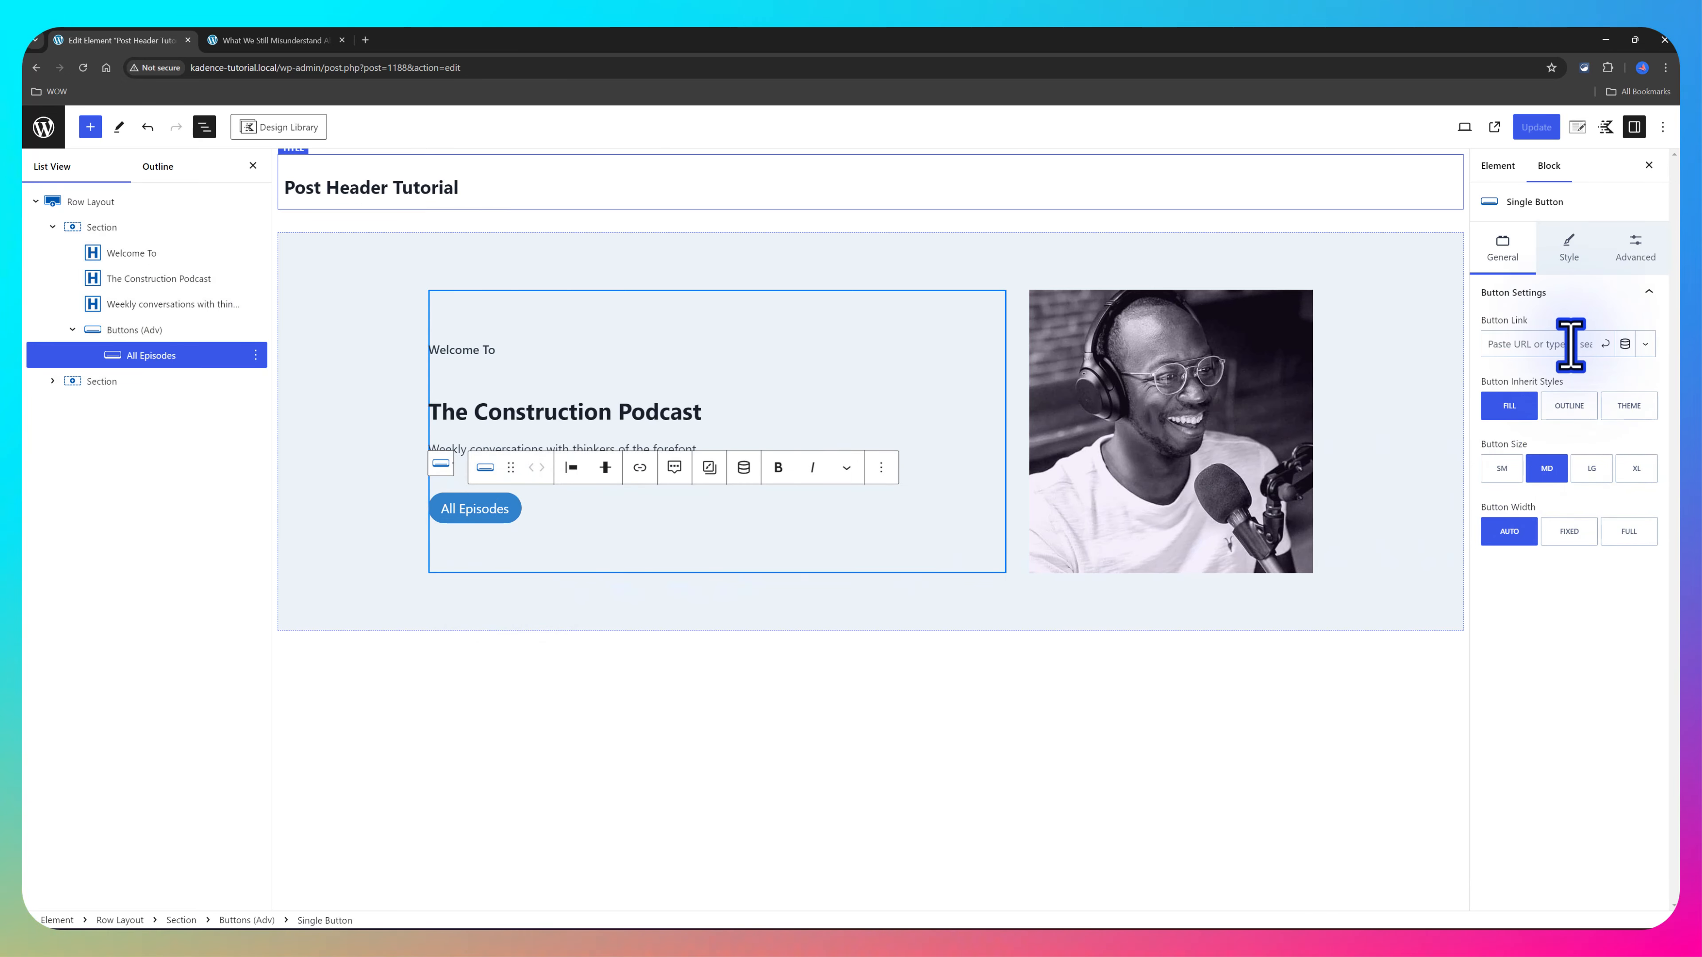